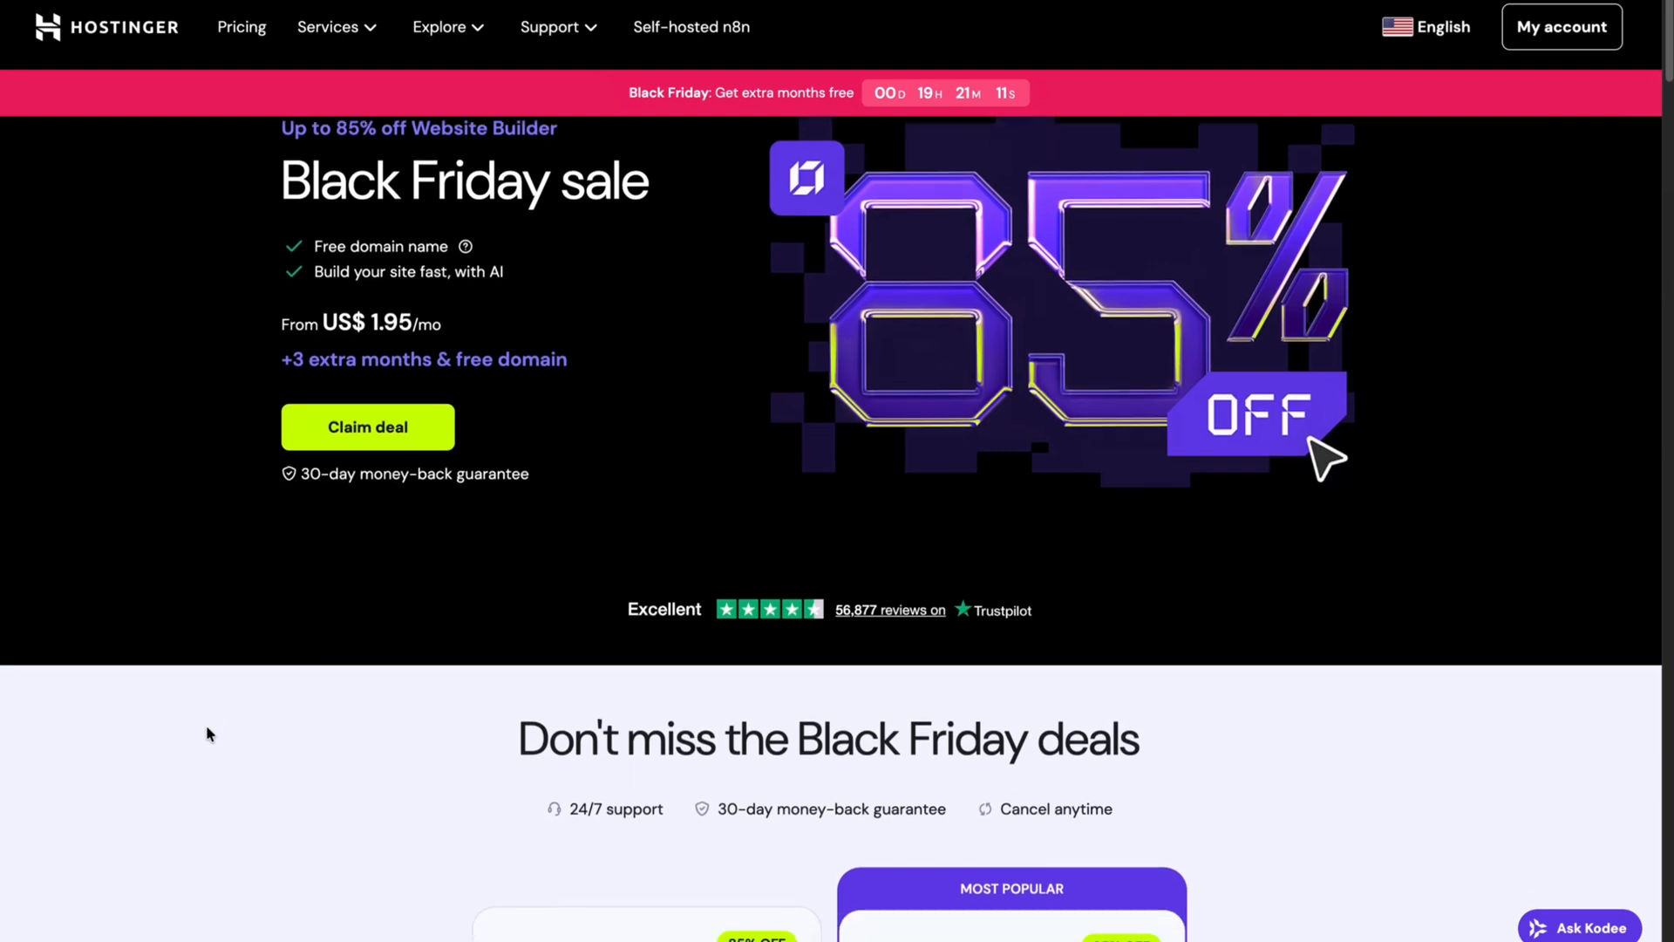
Choose the Business Website Builder plan from the Hostinger plans page
scroll(down, 3)
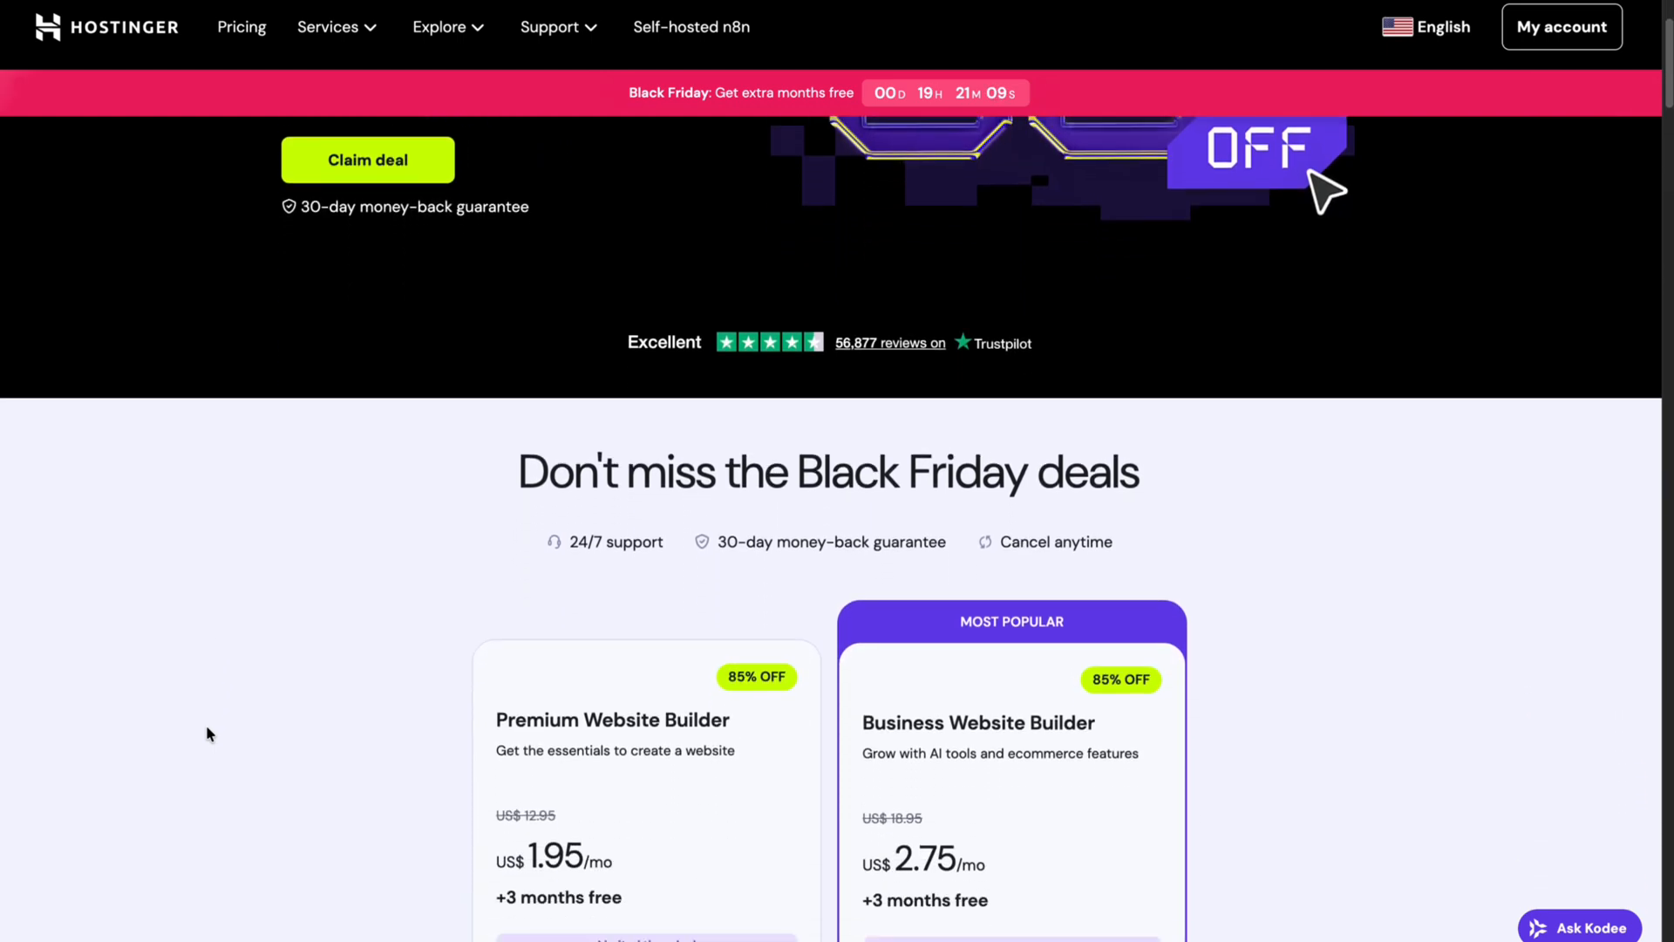
scroll(down, 3)
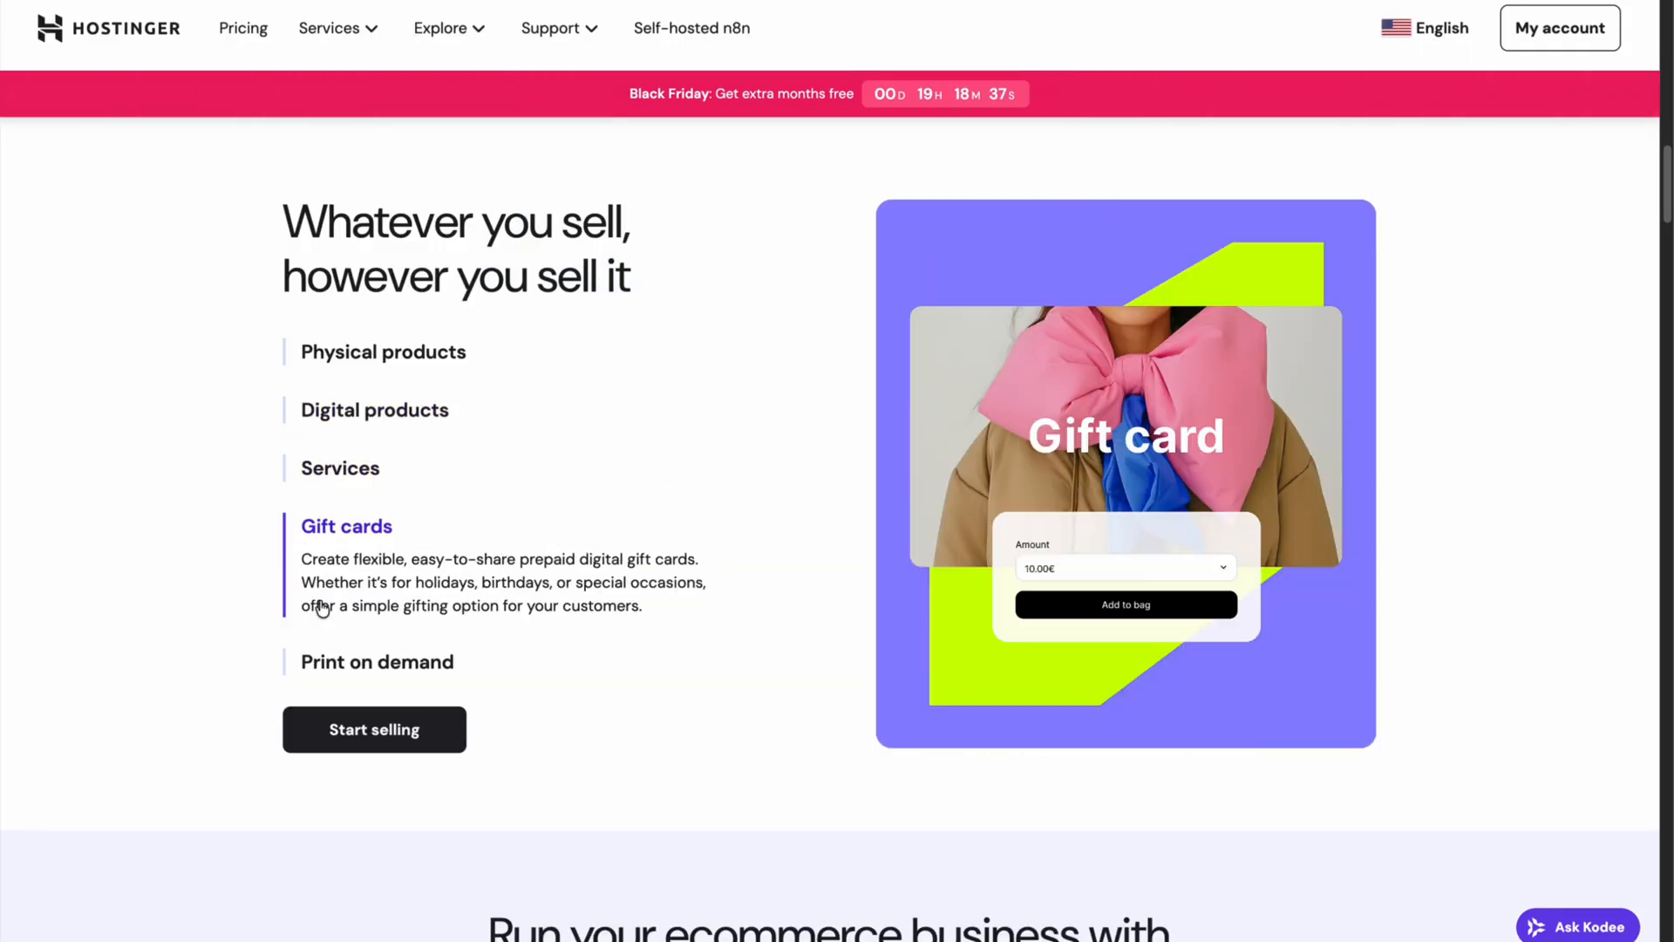
scroll(down, 3)
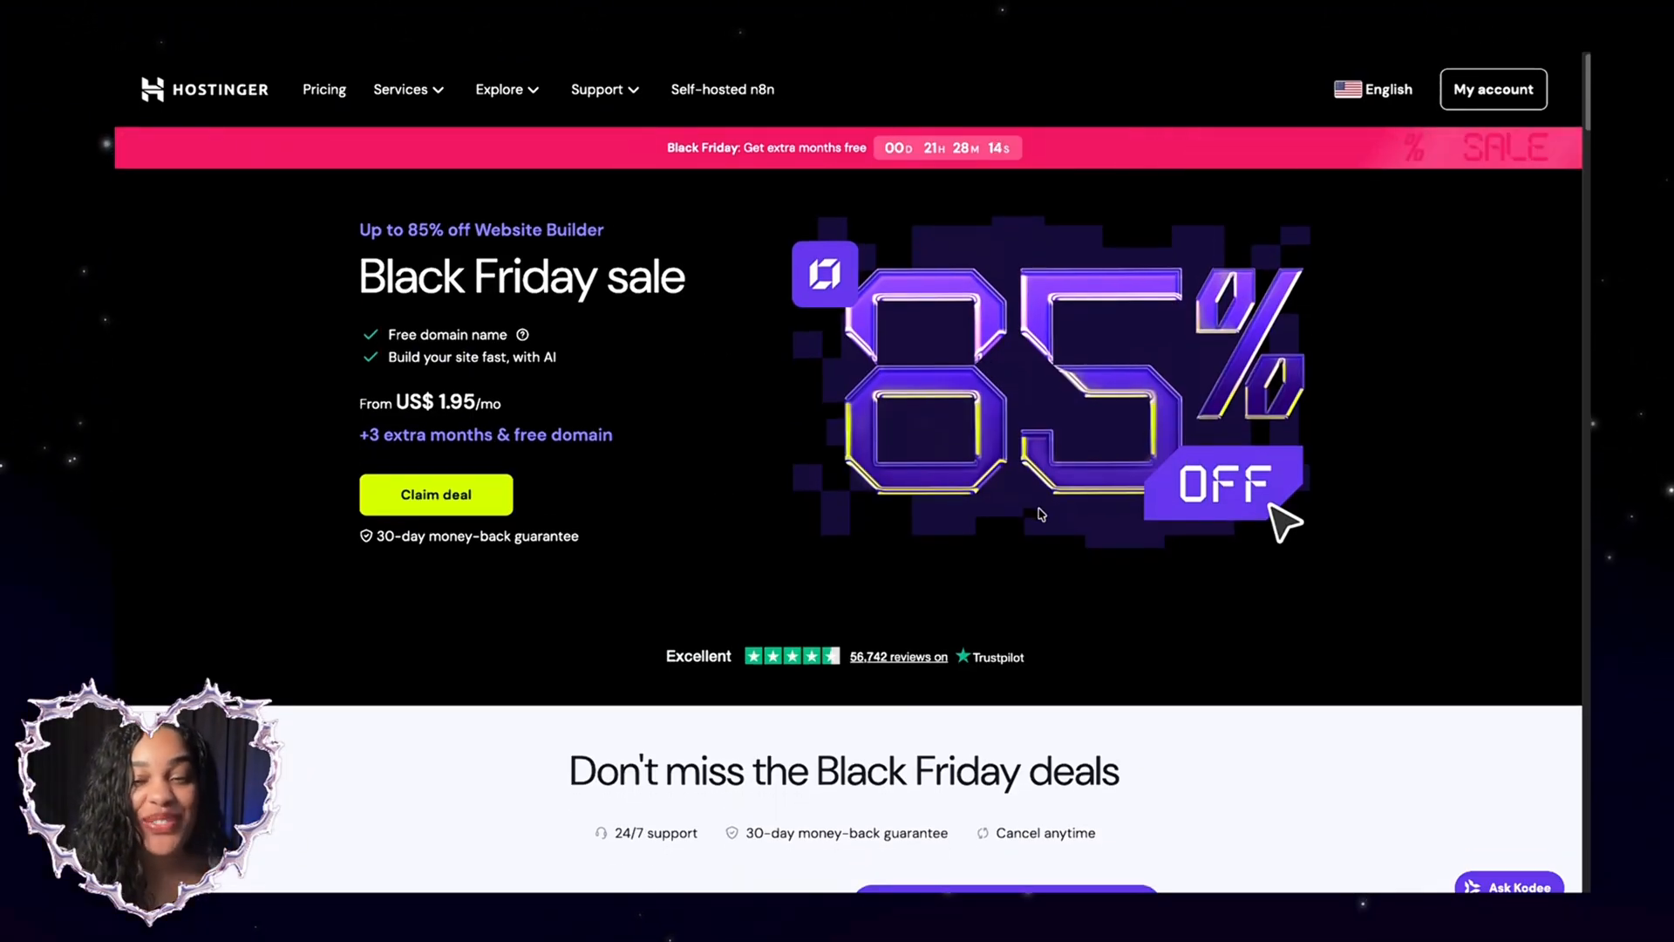
scroll(down, 3)
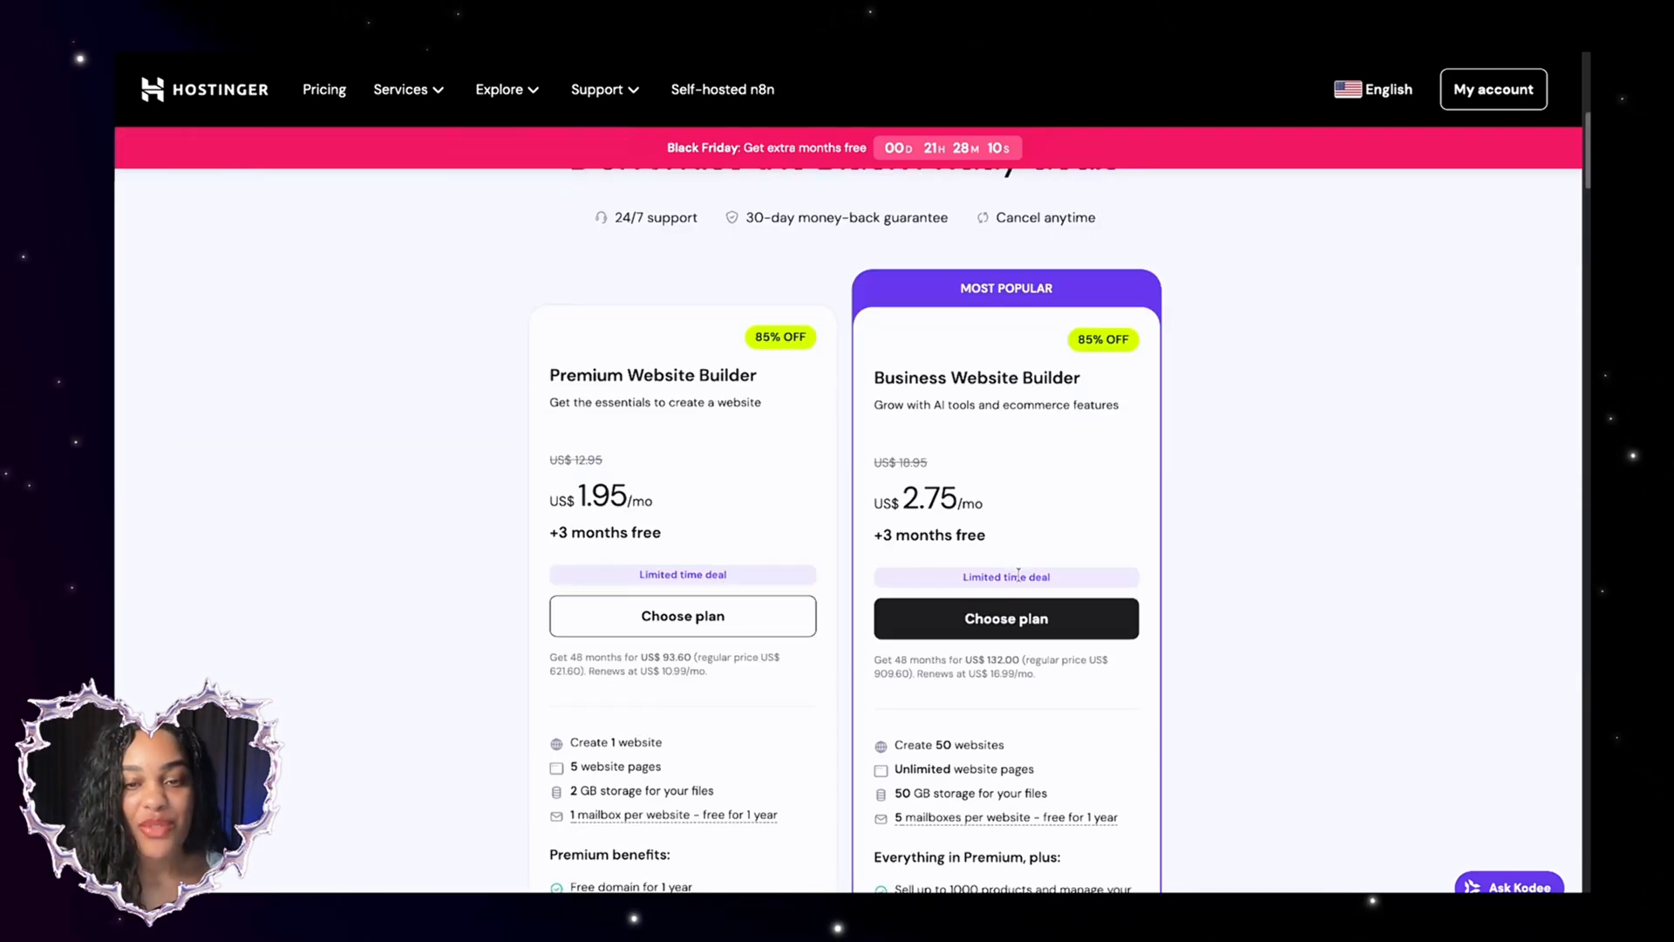
scroll(down, 3)
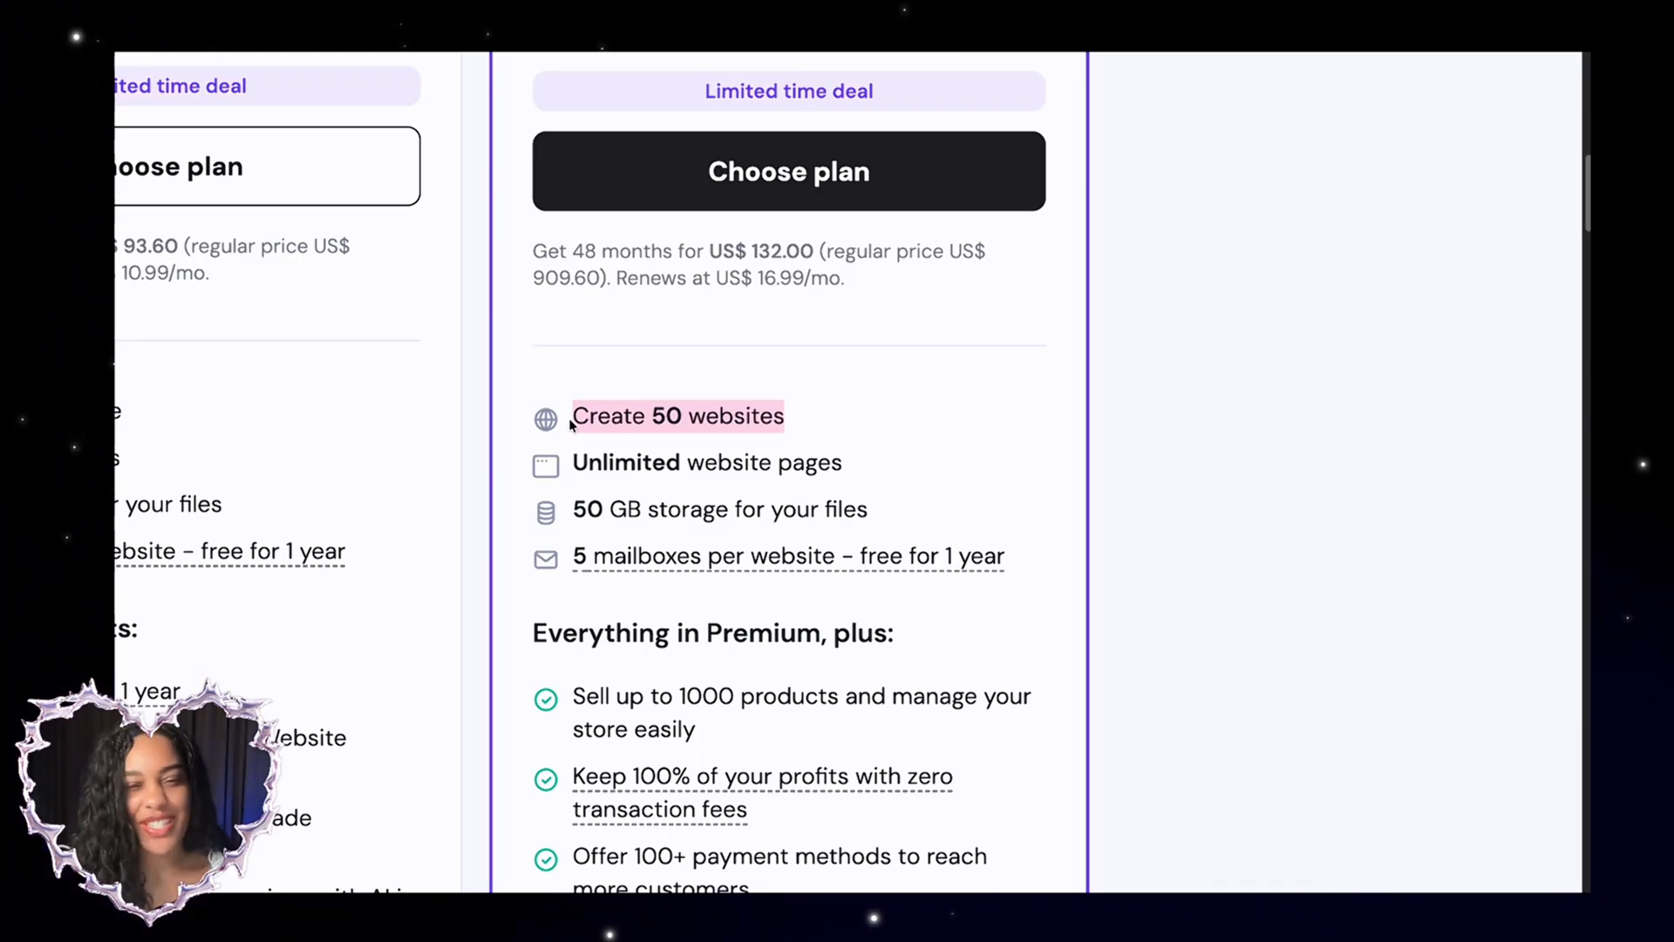
click(678, 415)
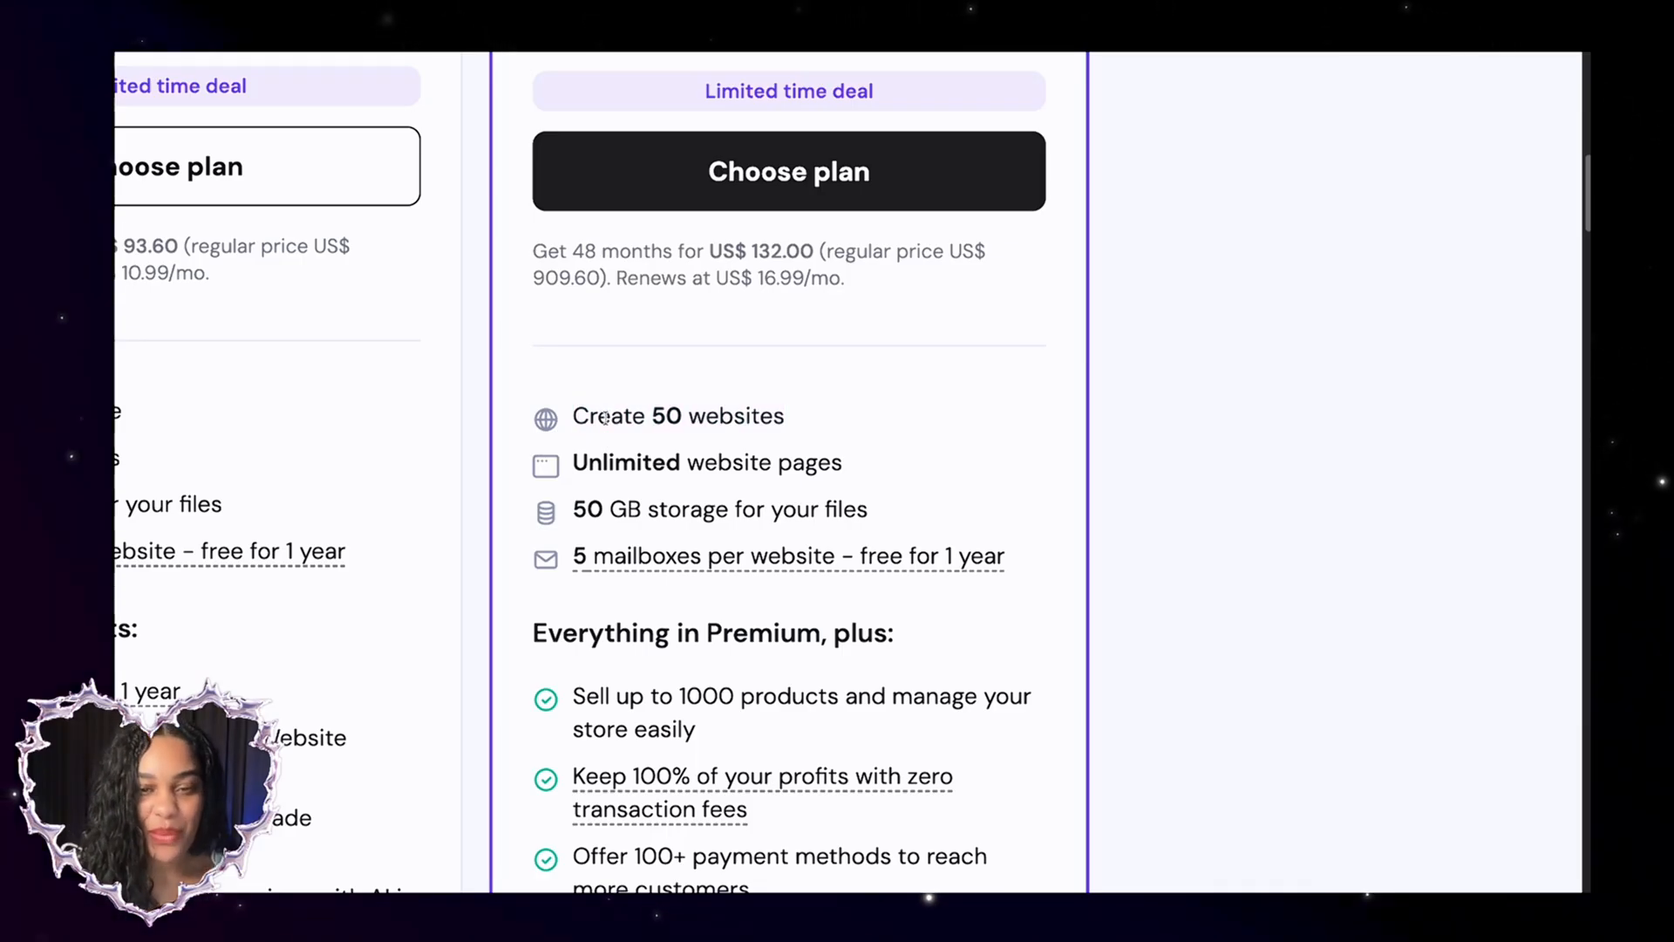
scroll(down, 3)
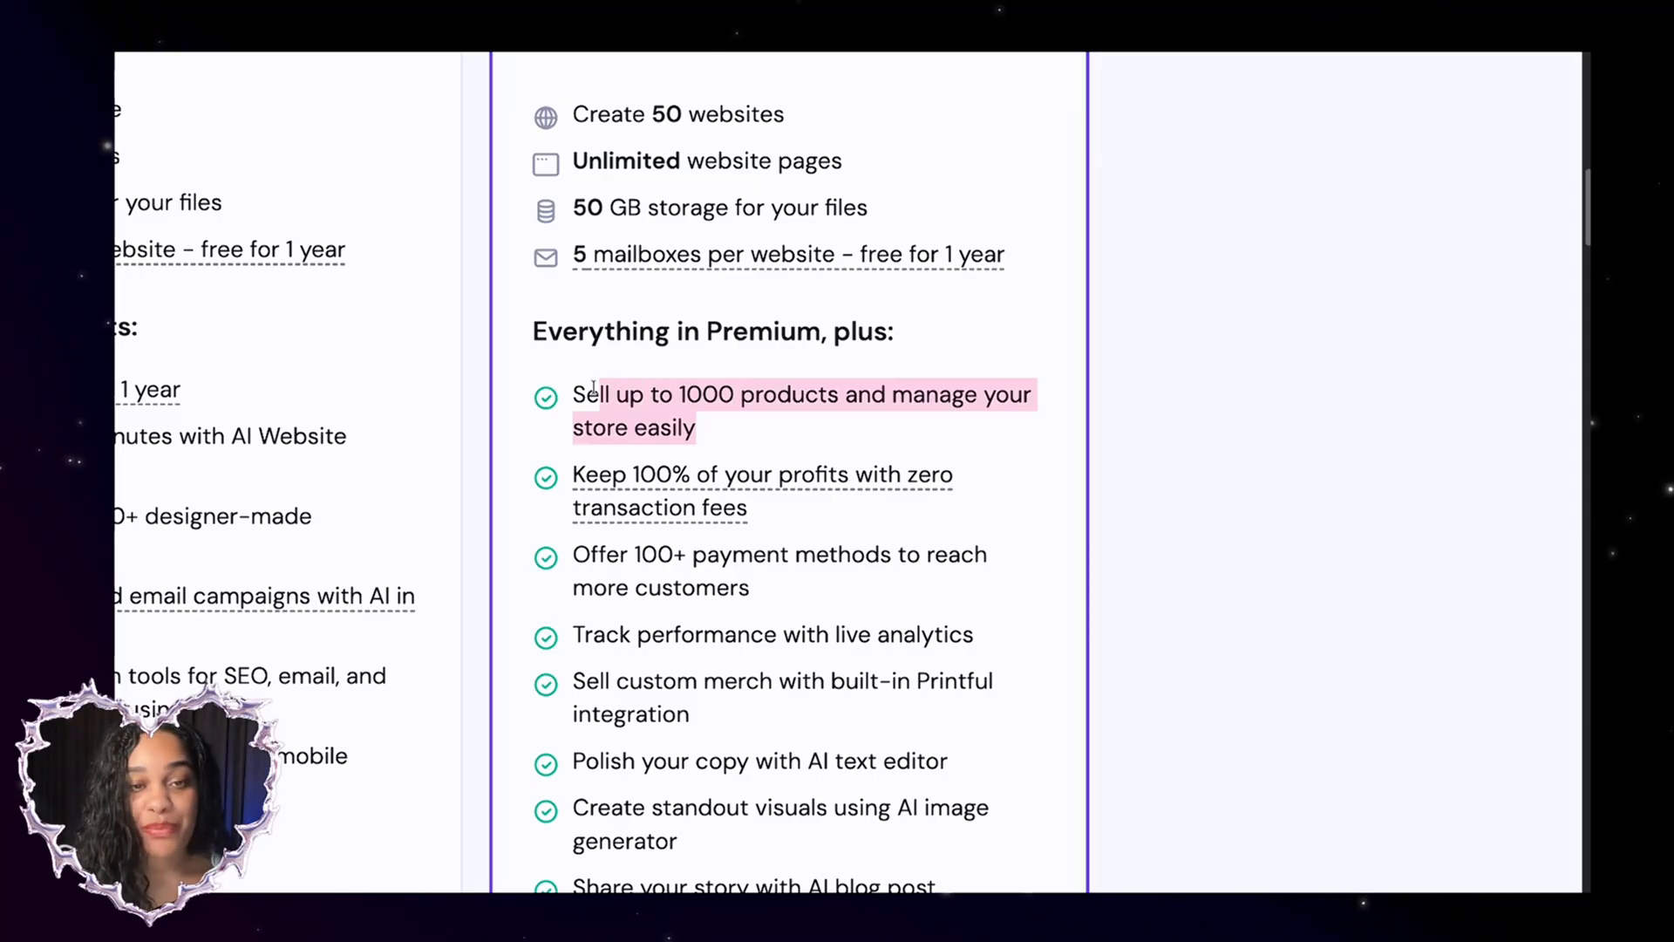
scroll(down, 3)
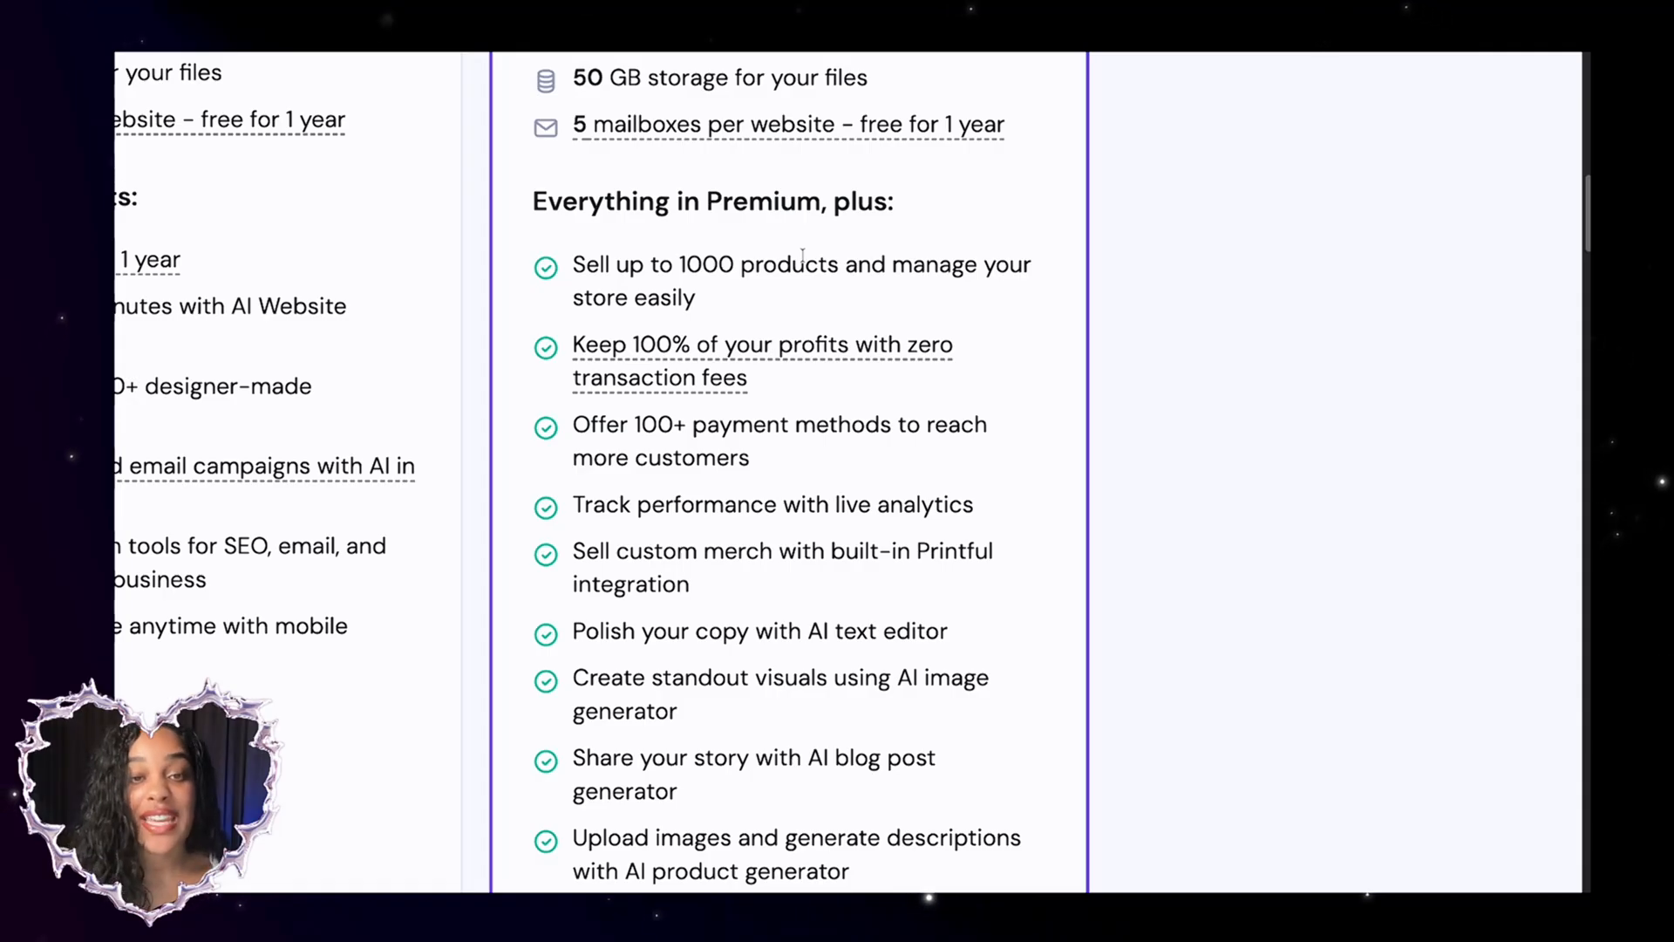
scroll(down, 3)
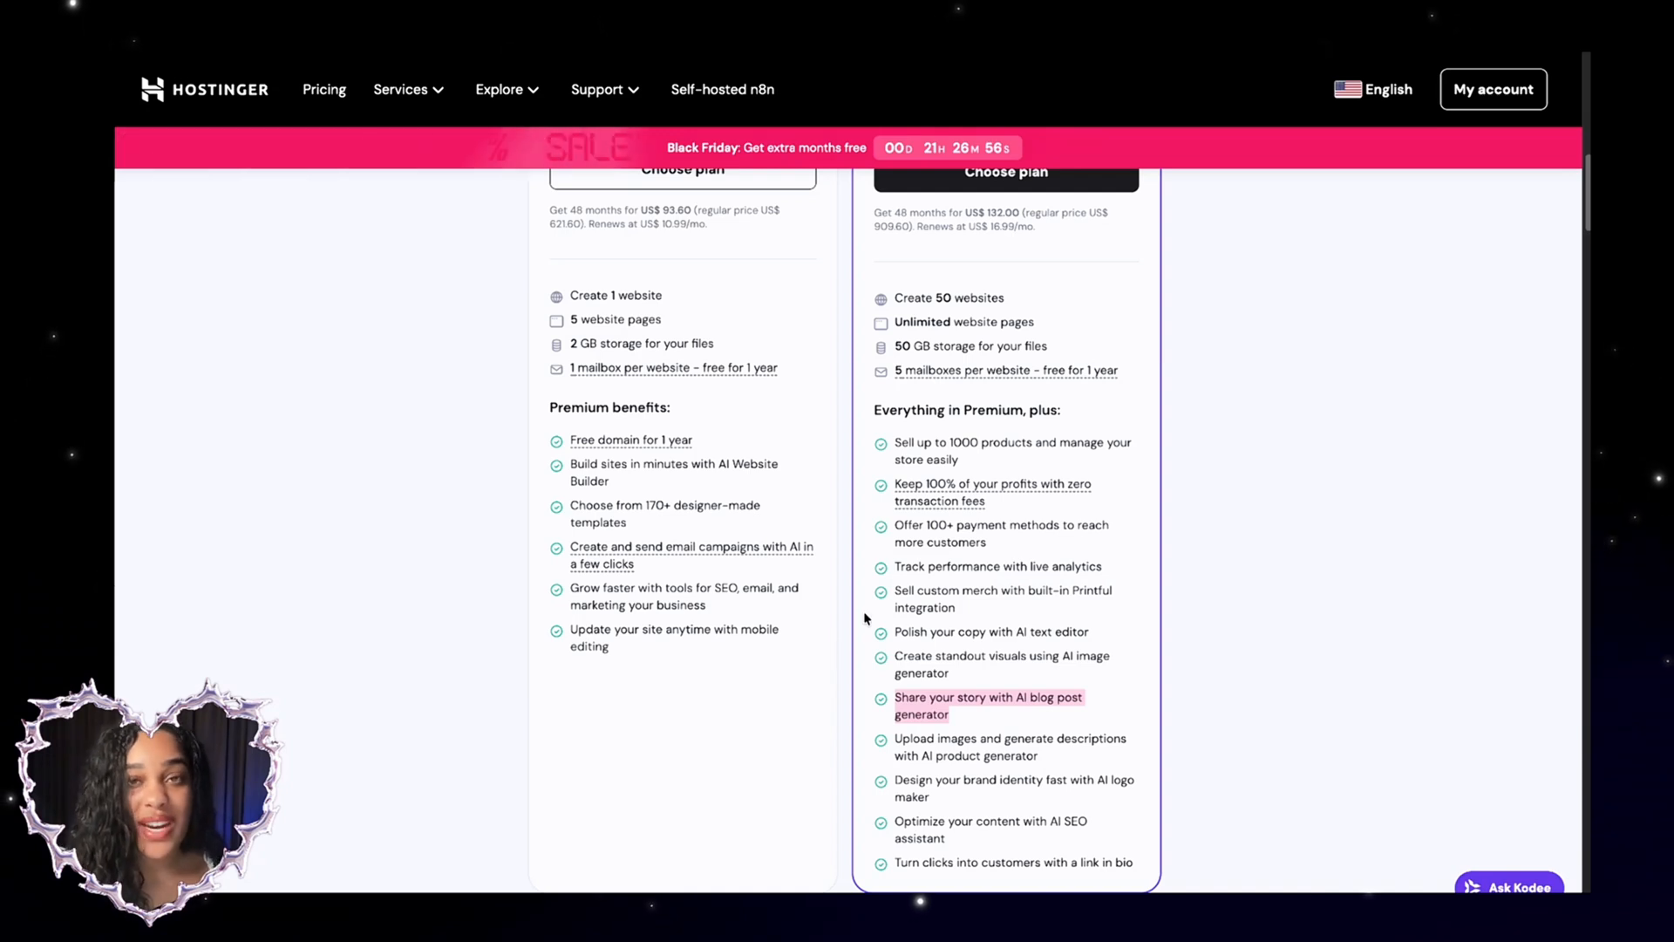
scroll(up, 3)
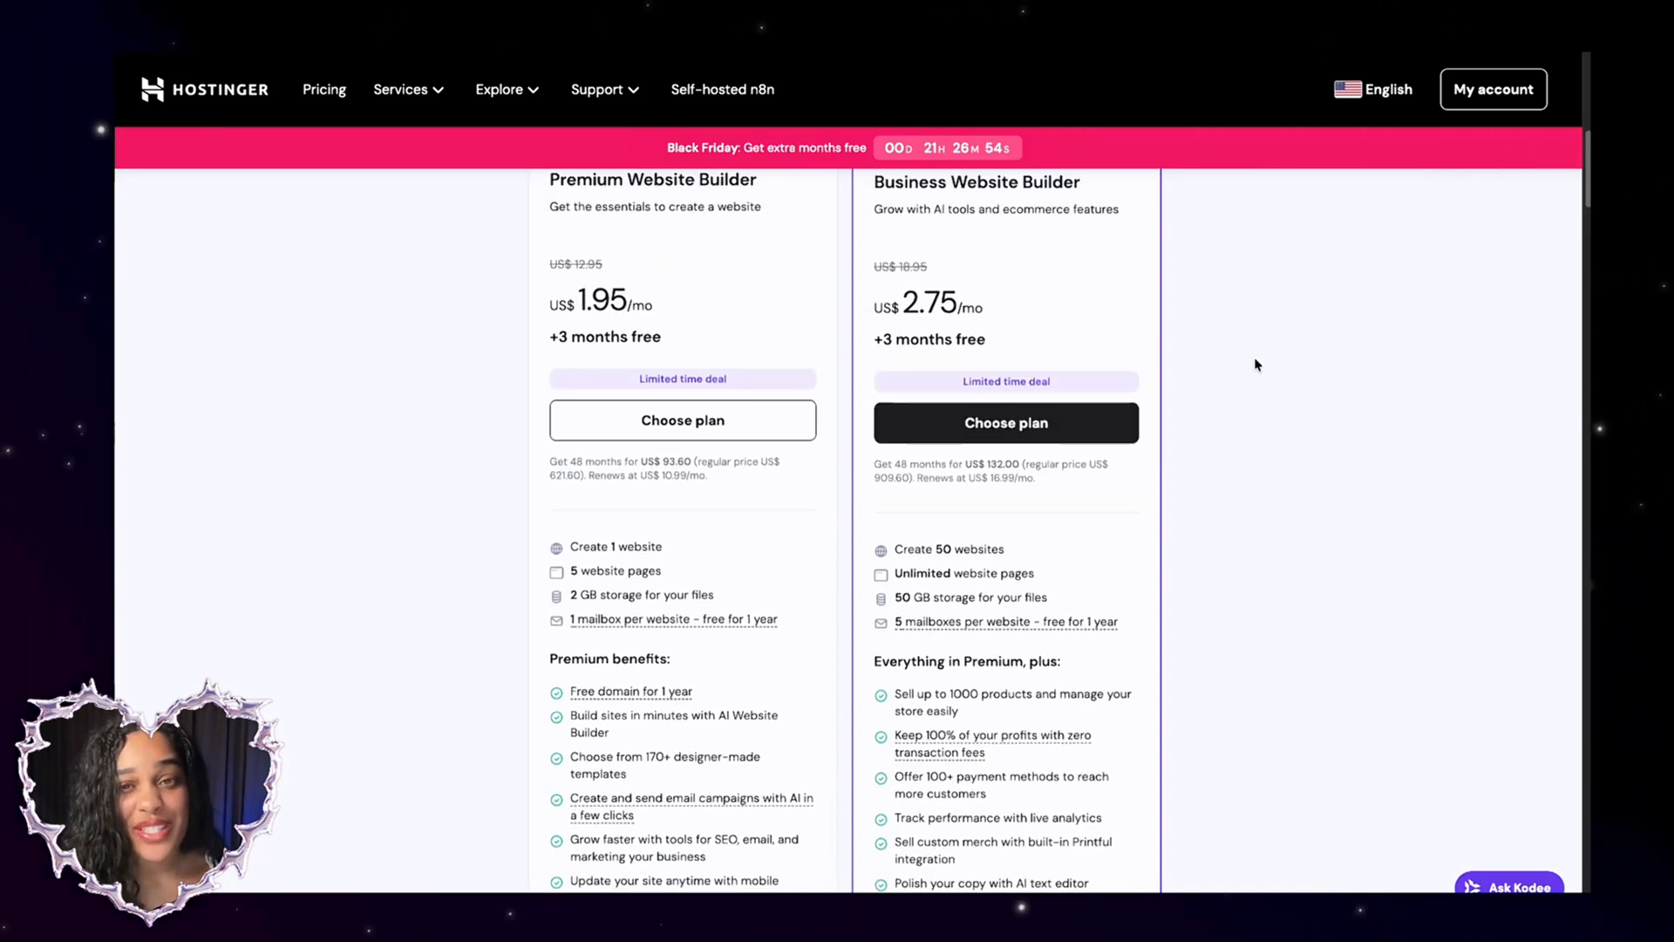
click(1005, 422)
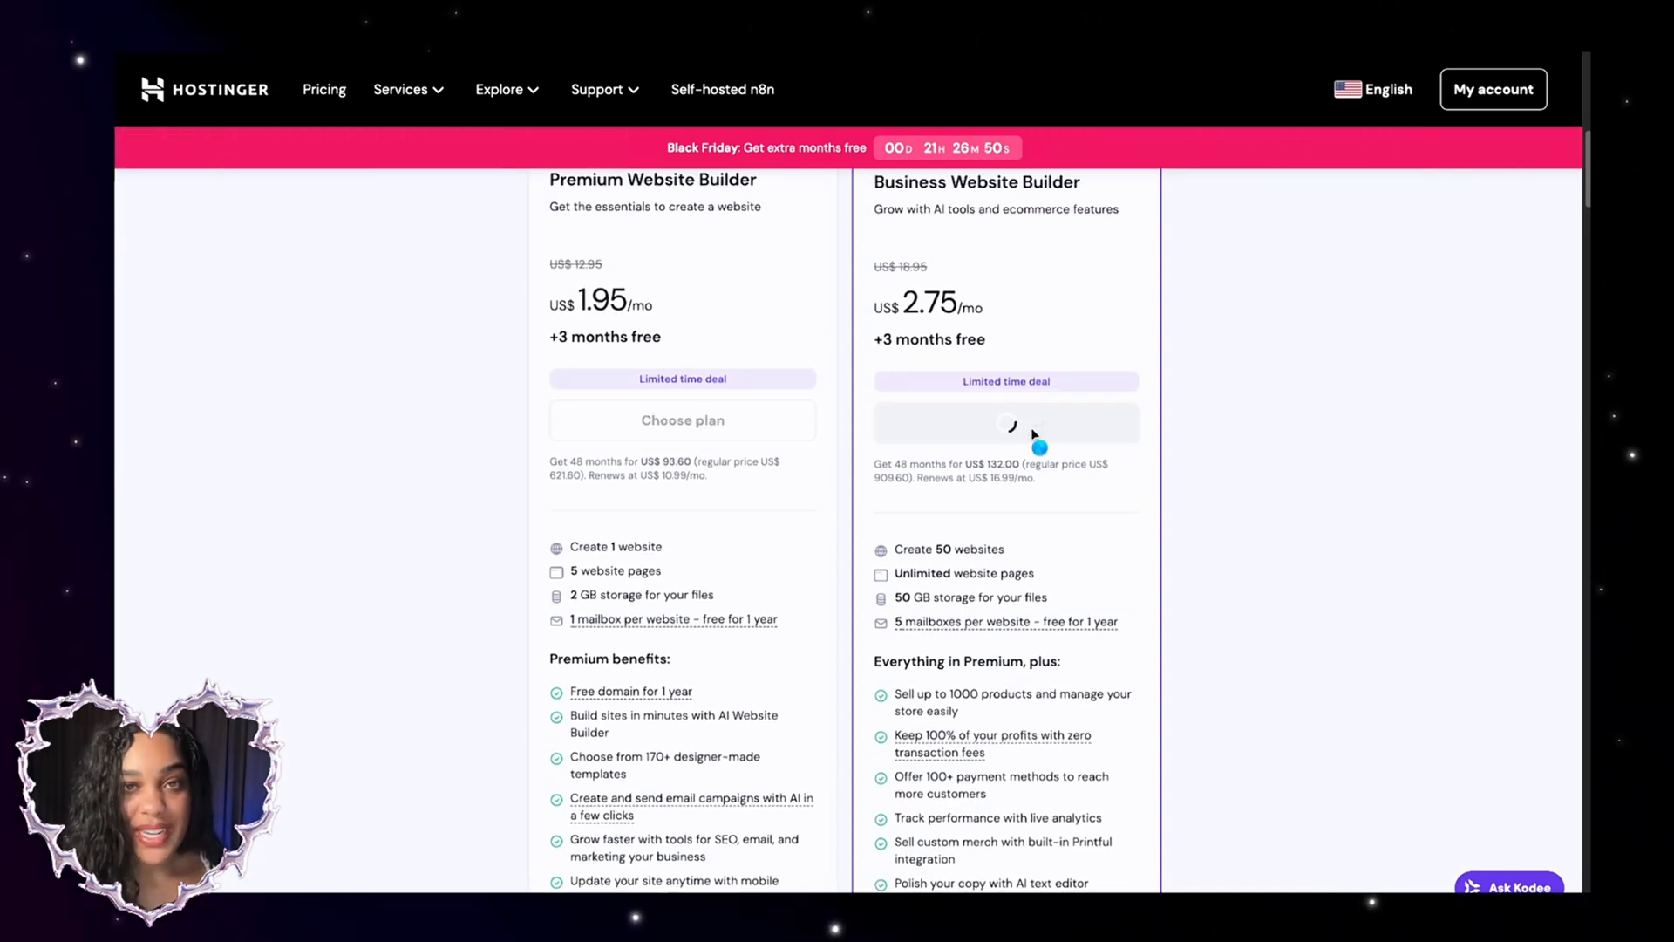
click(1004, 420)
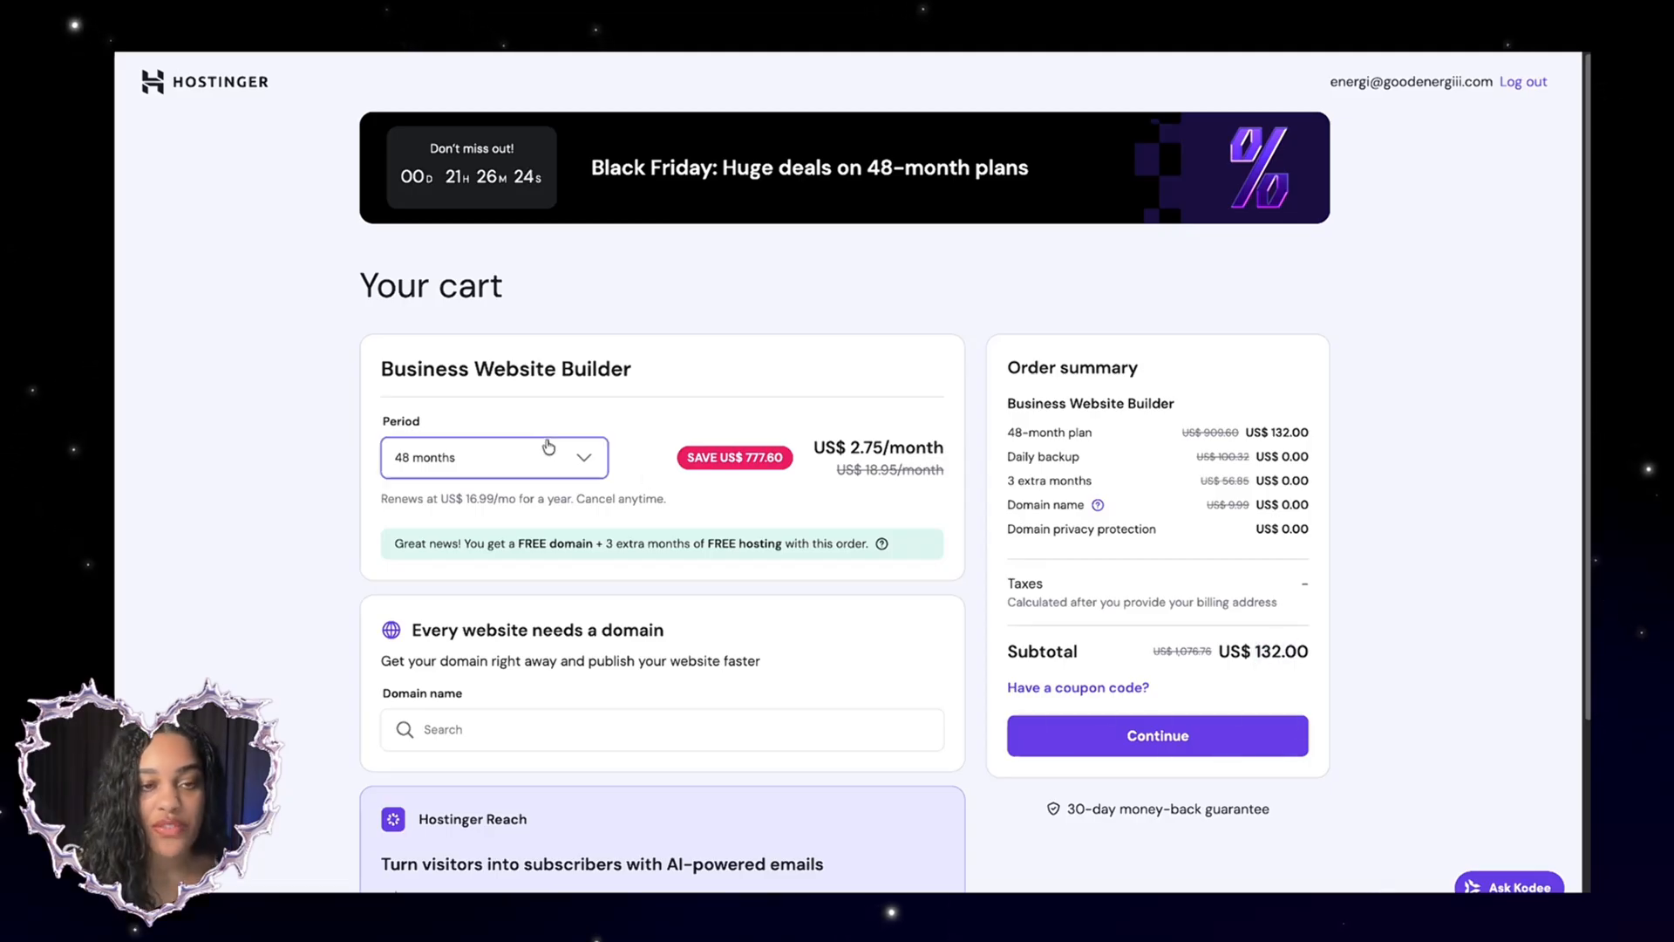
Try the 1-month billing period, then set the plan back to 48 months at US$ 132.00 subtotal
click(494, 457)
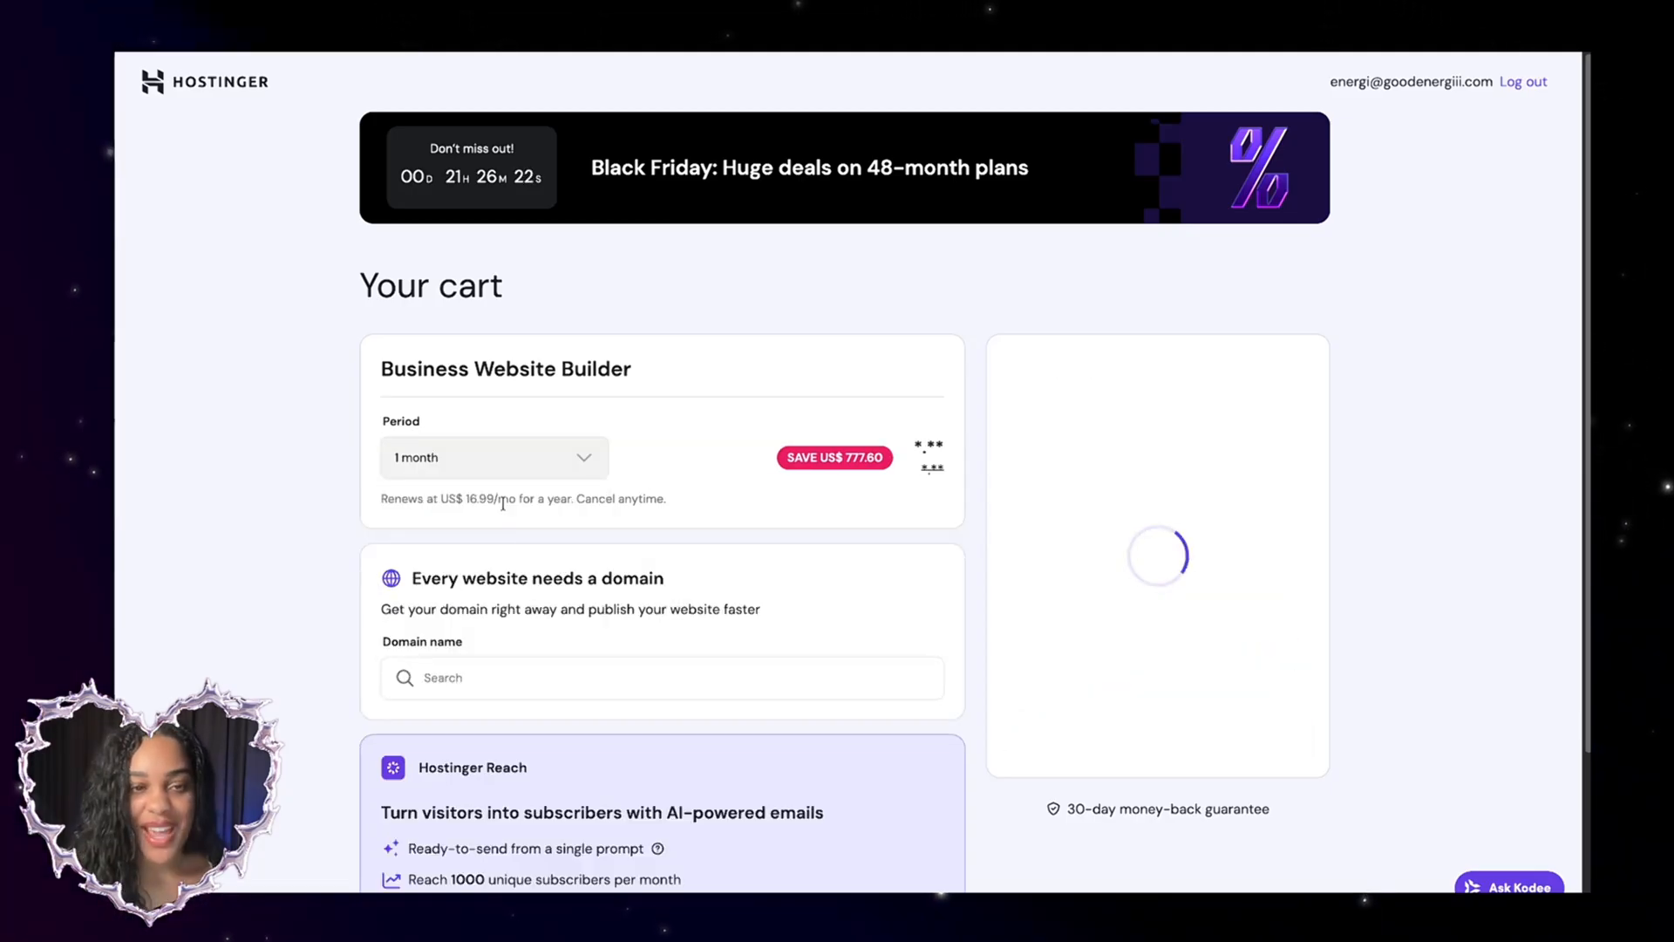
click(492, 457)
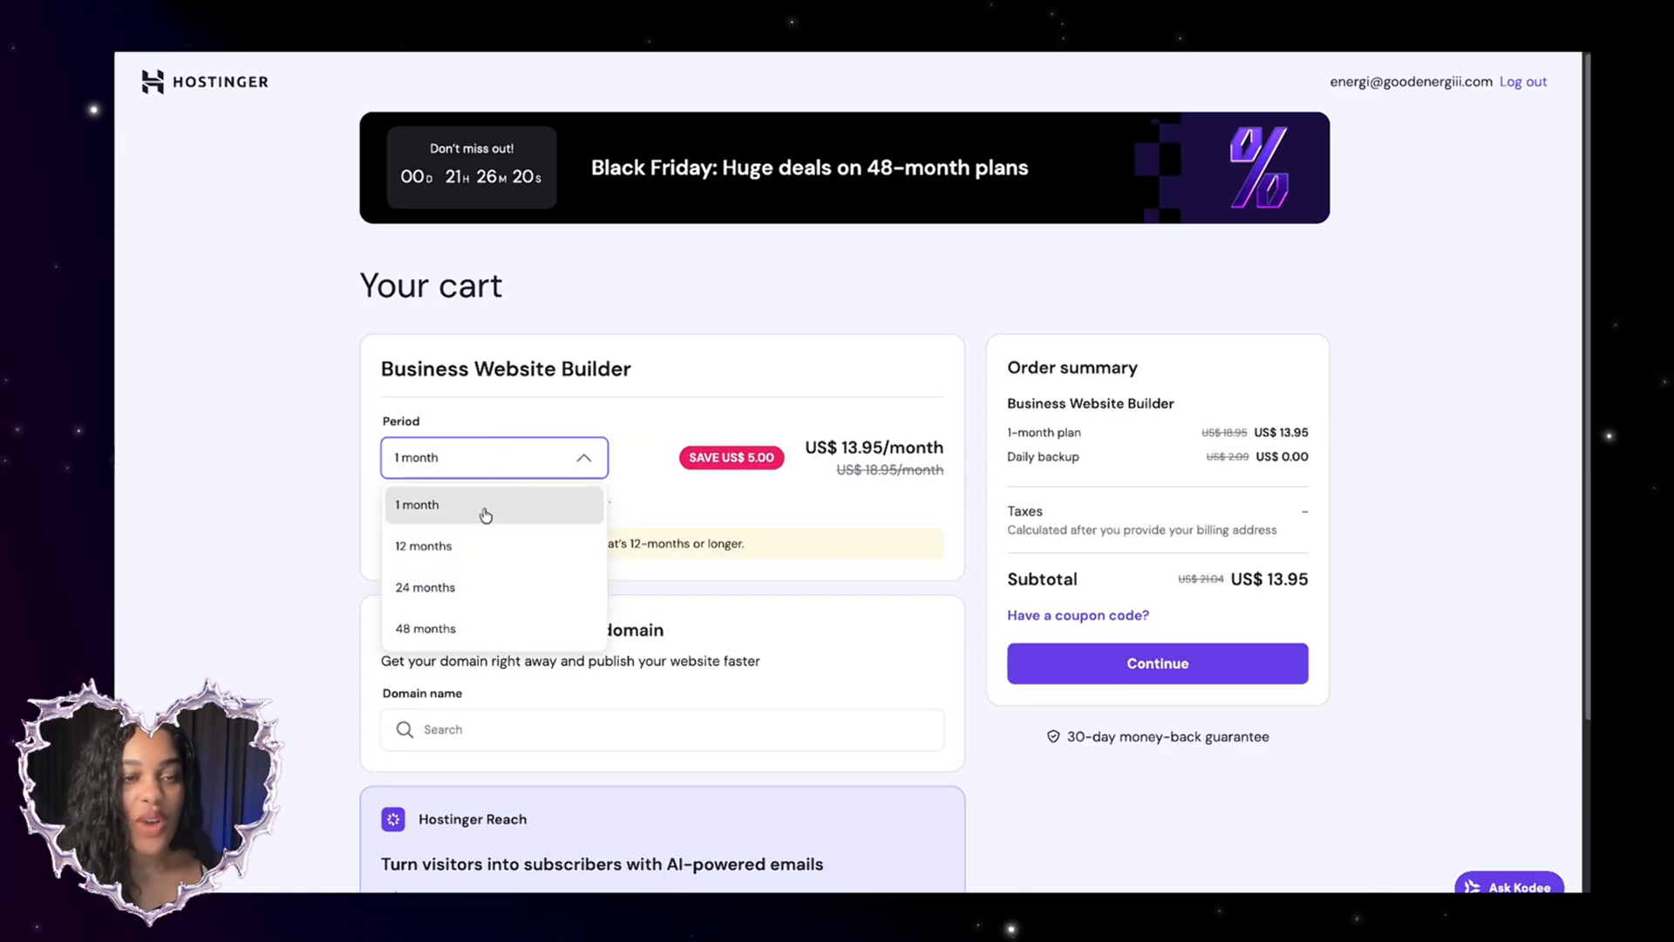
click(417, 504)
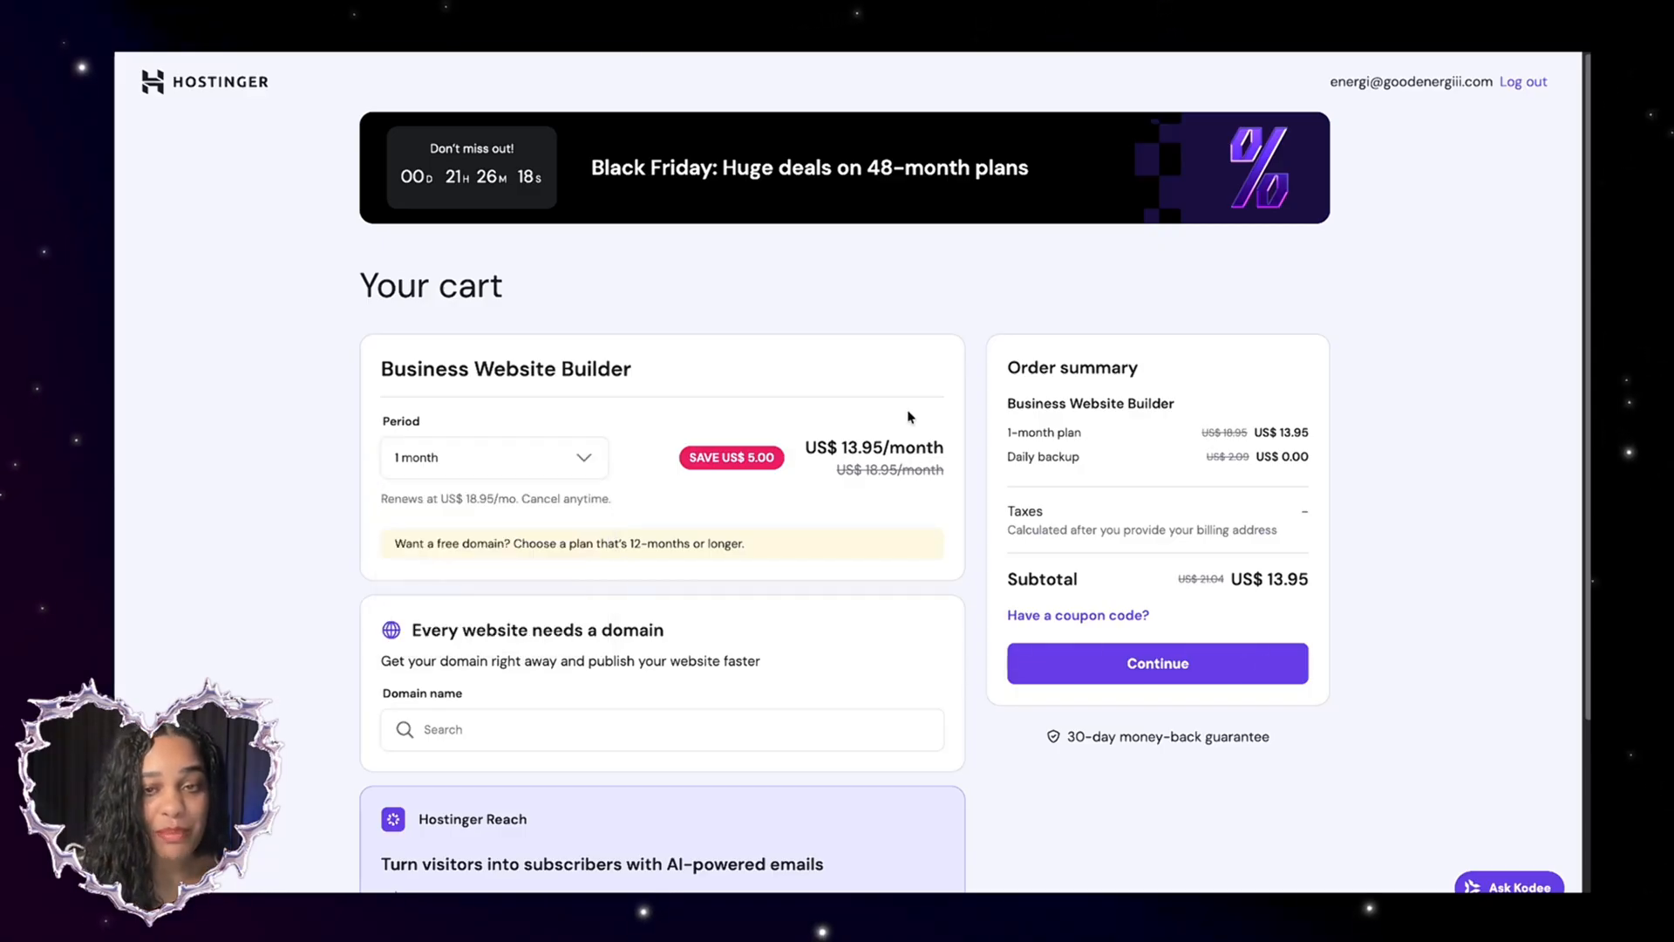
mouse_move(1408, 594)
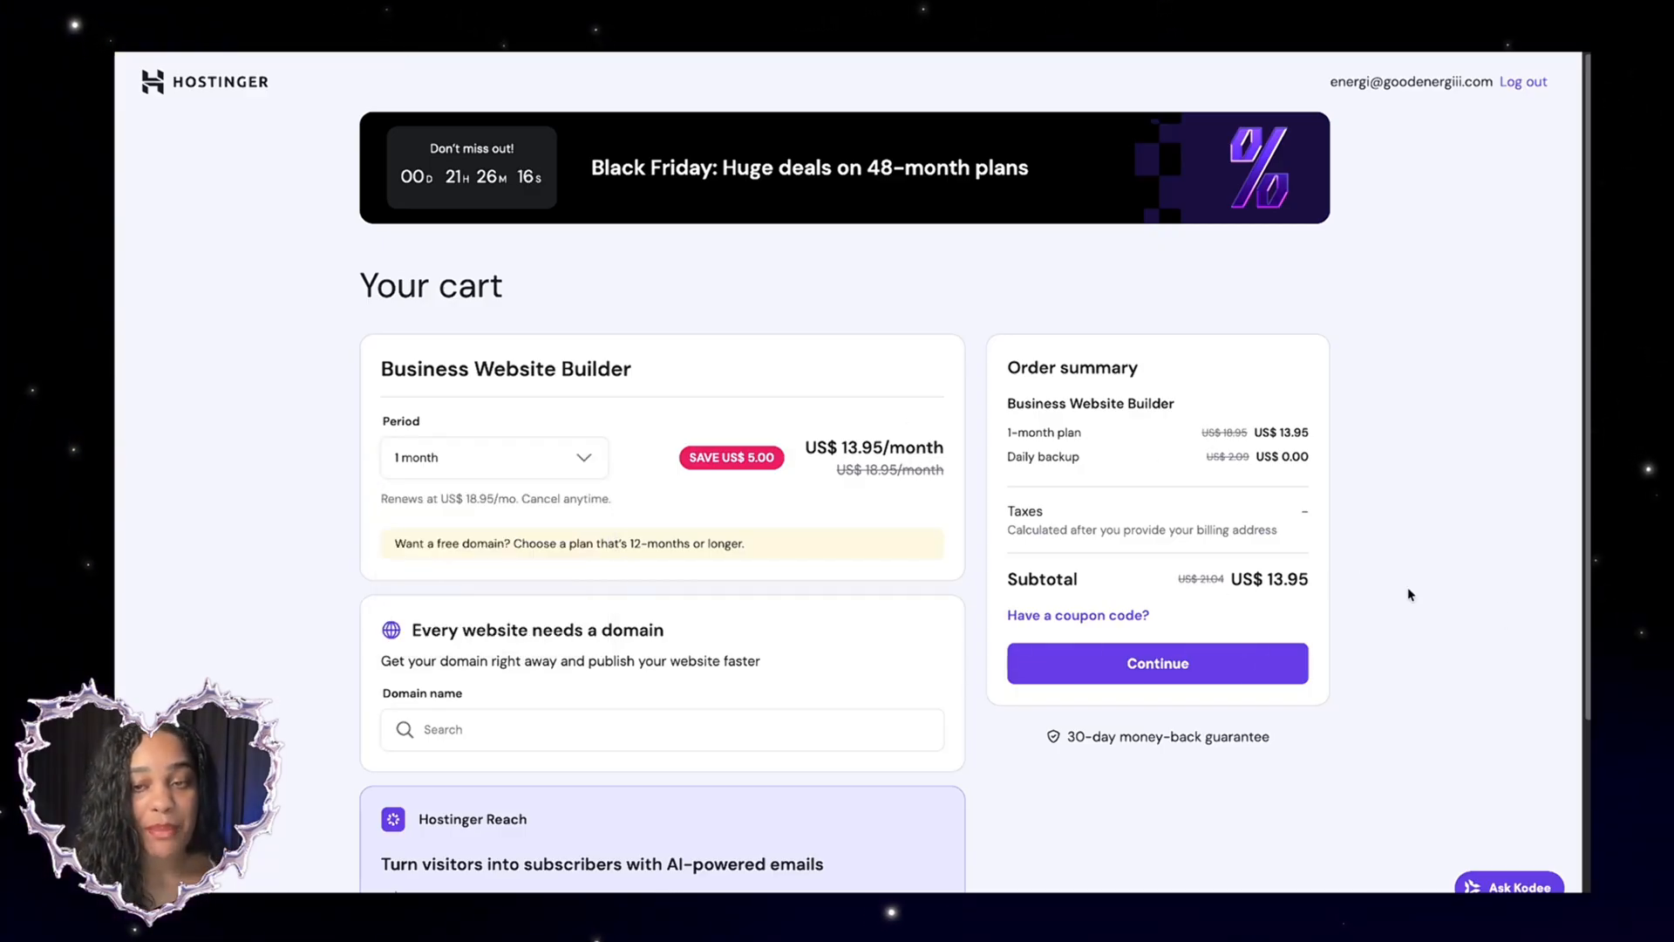
click(494, 457)
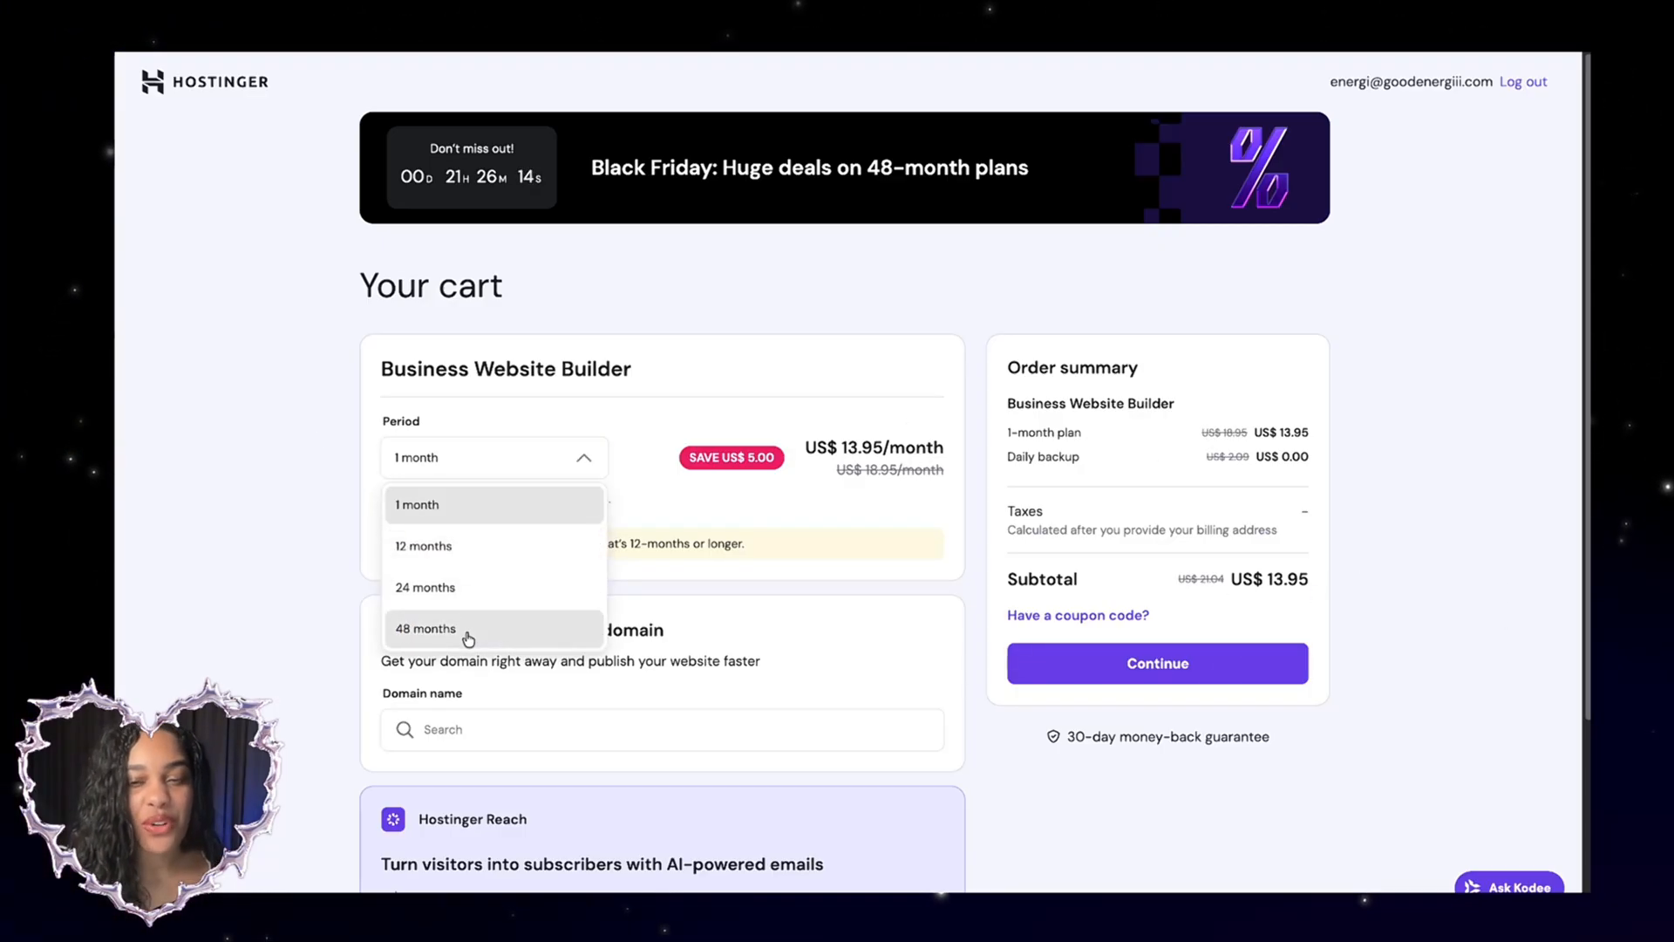
click(426, 627)
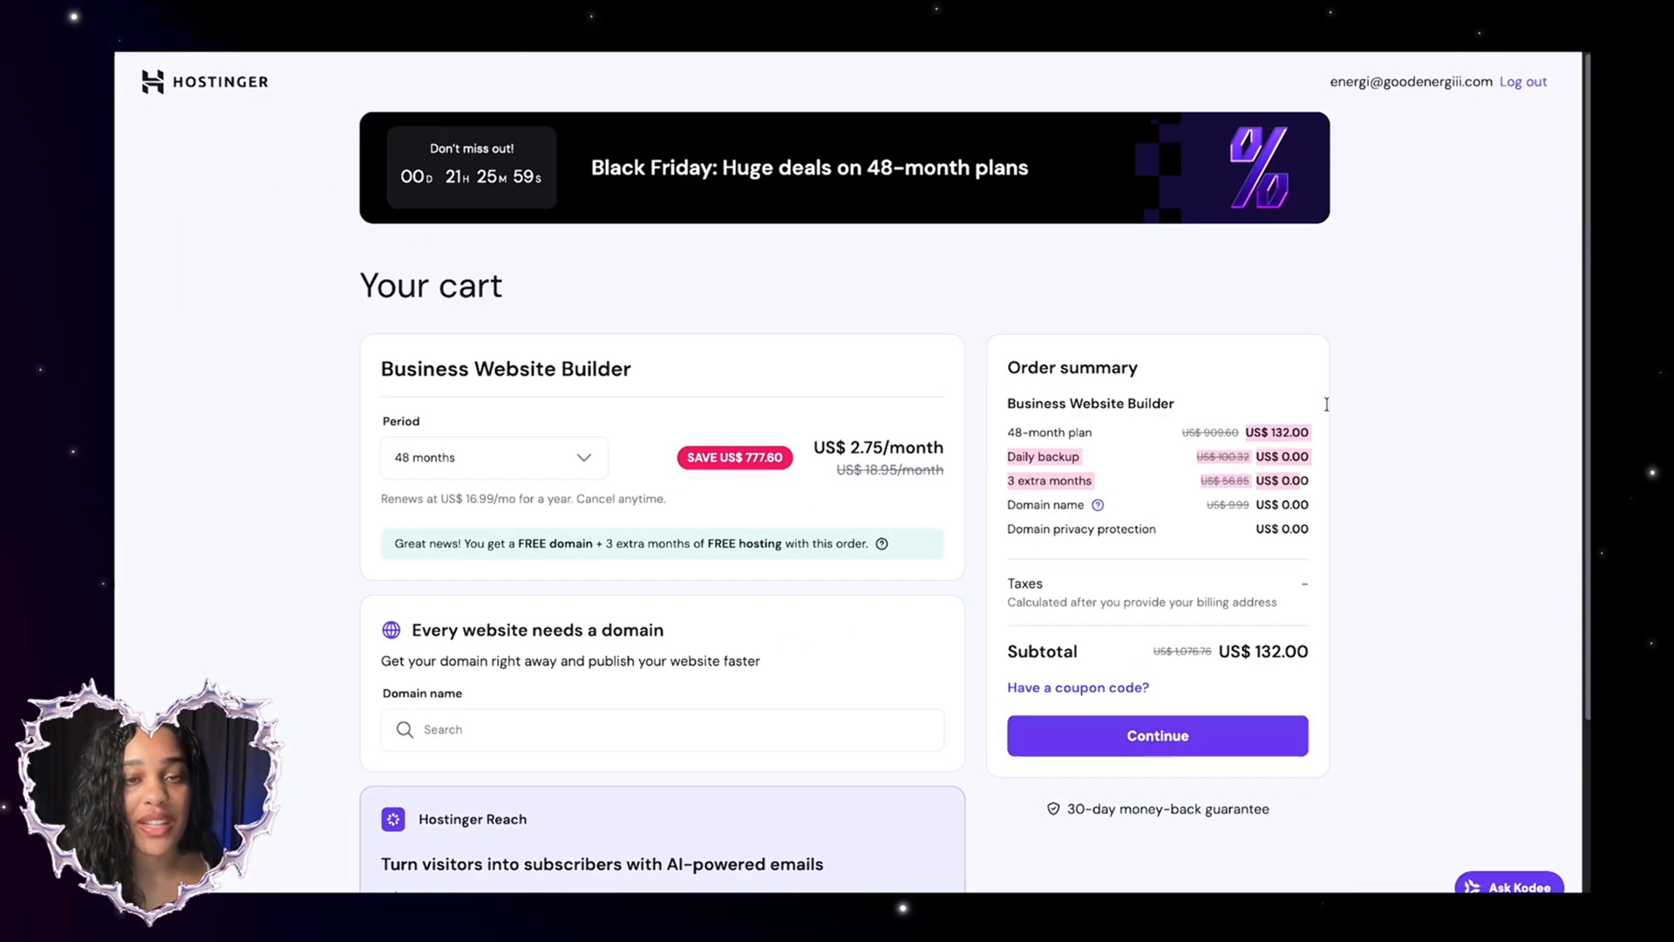
Start a domain name search from the cart, then move on to the website template gallery
scroll(down, 3)
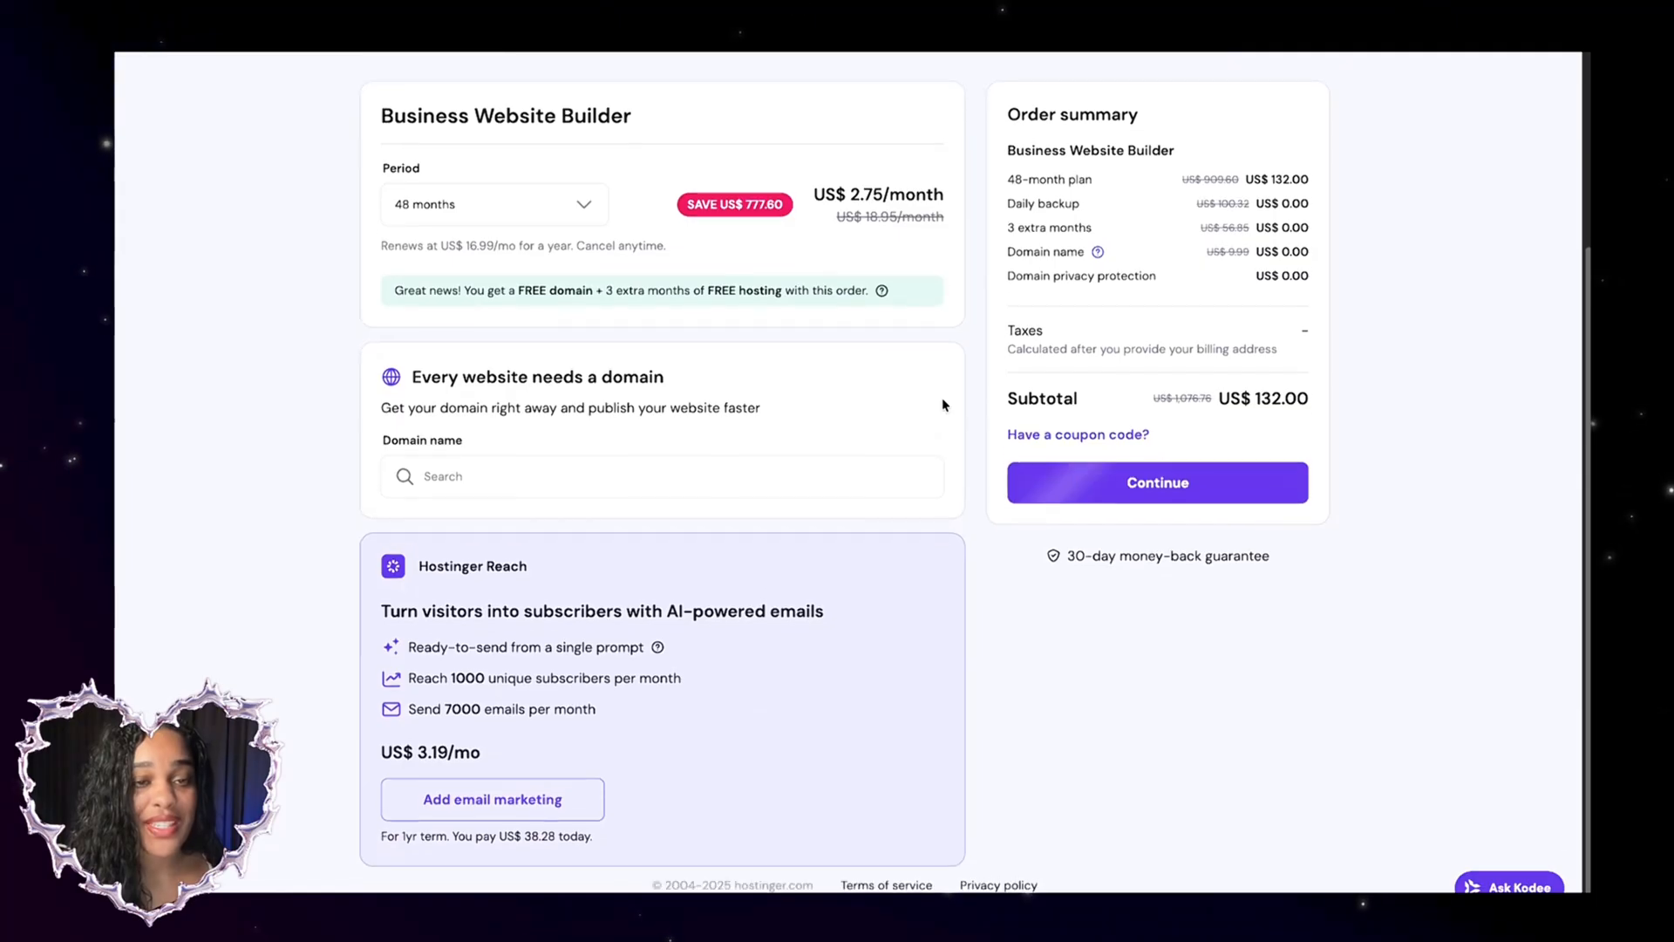
click(663, 481)
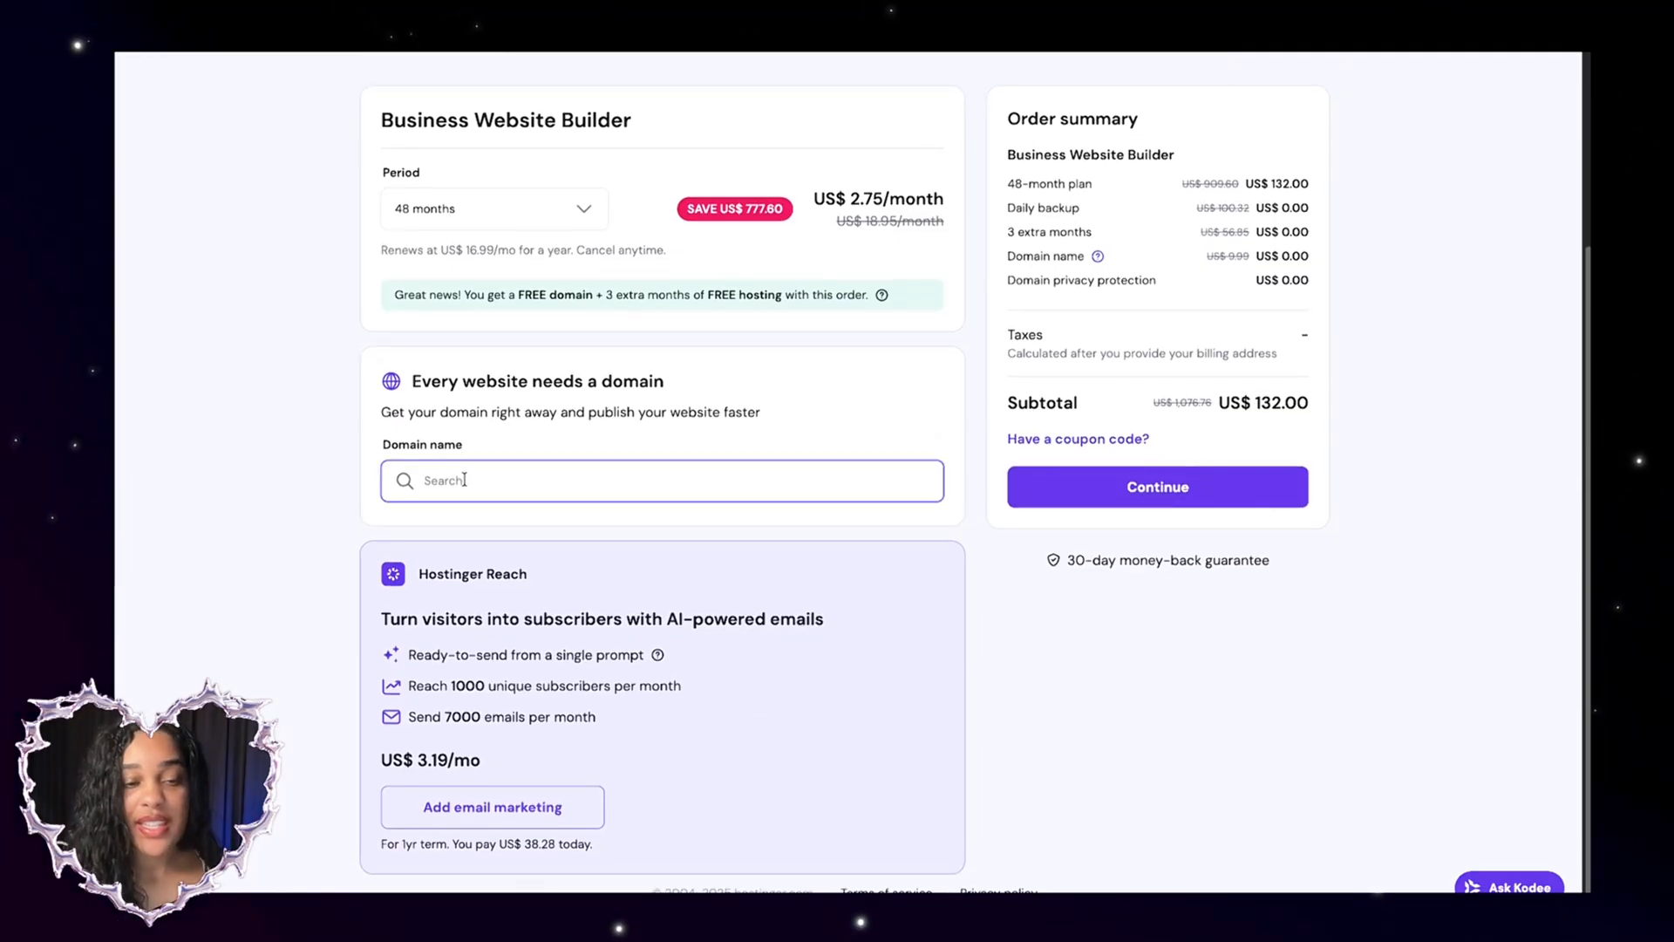
text(enteruyout)
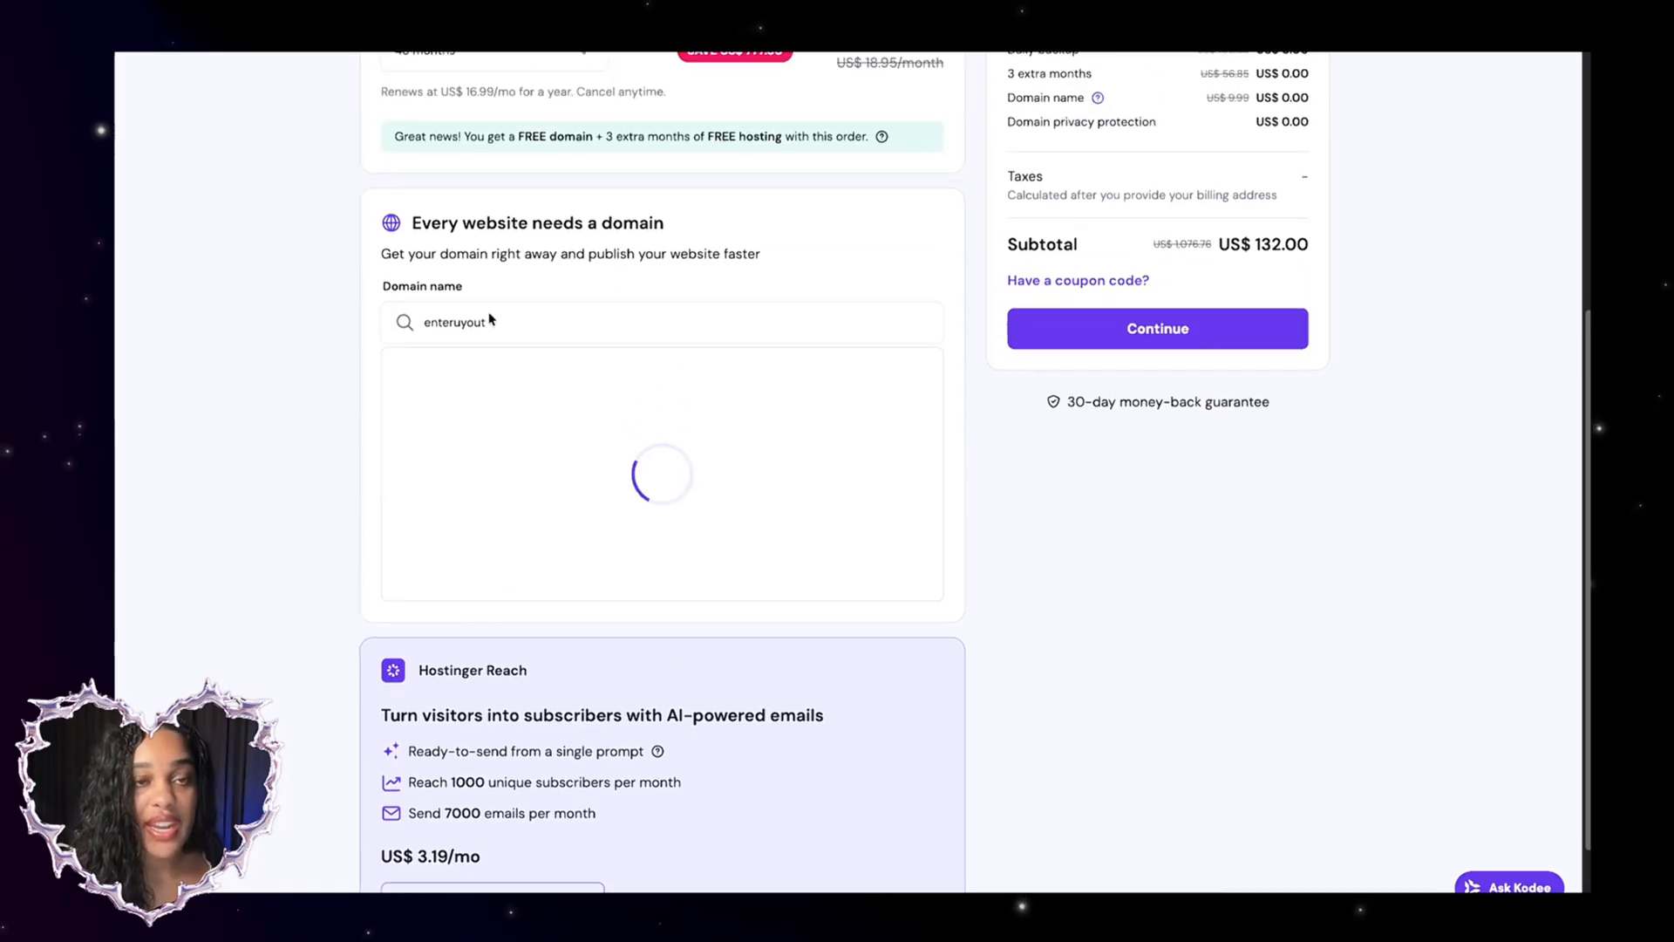
scroll(down, 3)
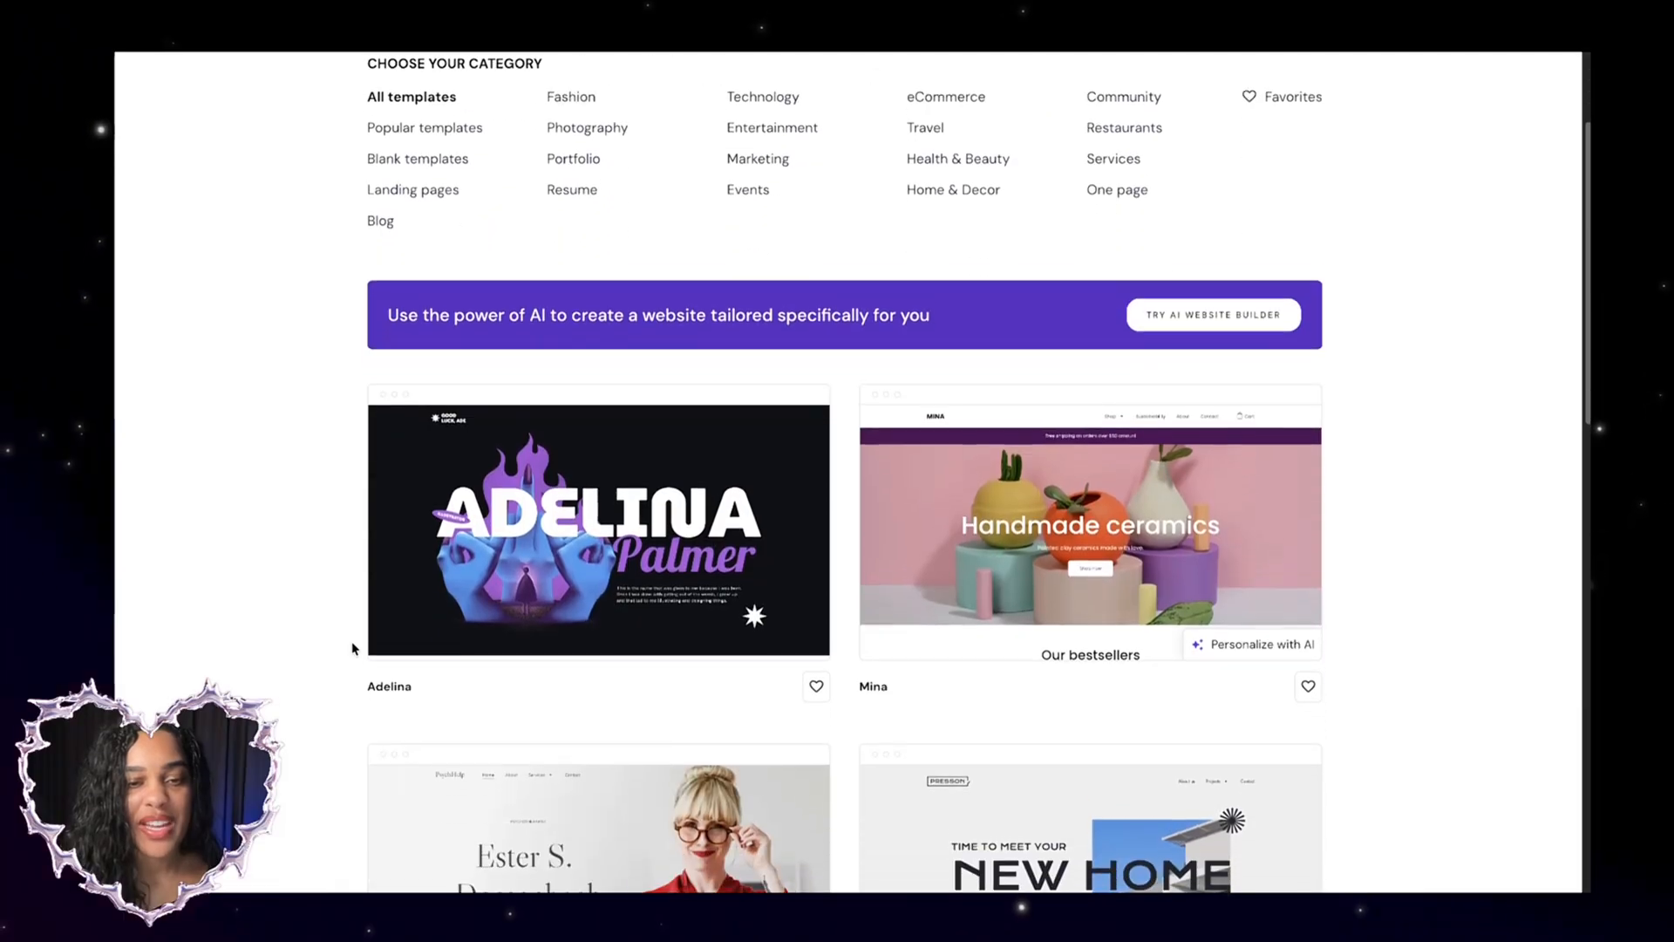
Scroll through the template gallery toward the AI website builder option
scroll(down, 3)
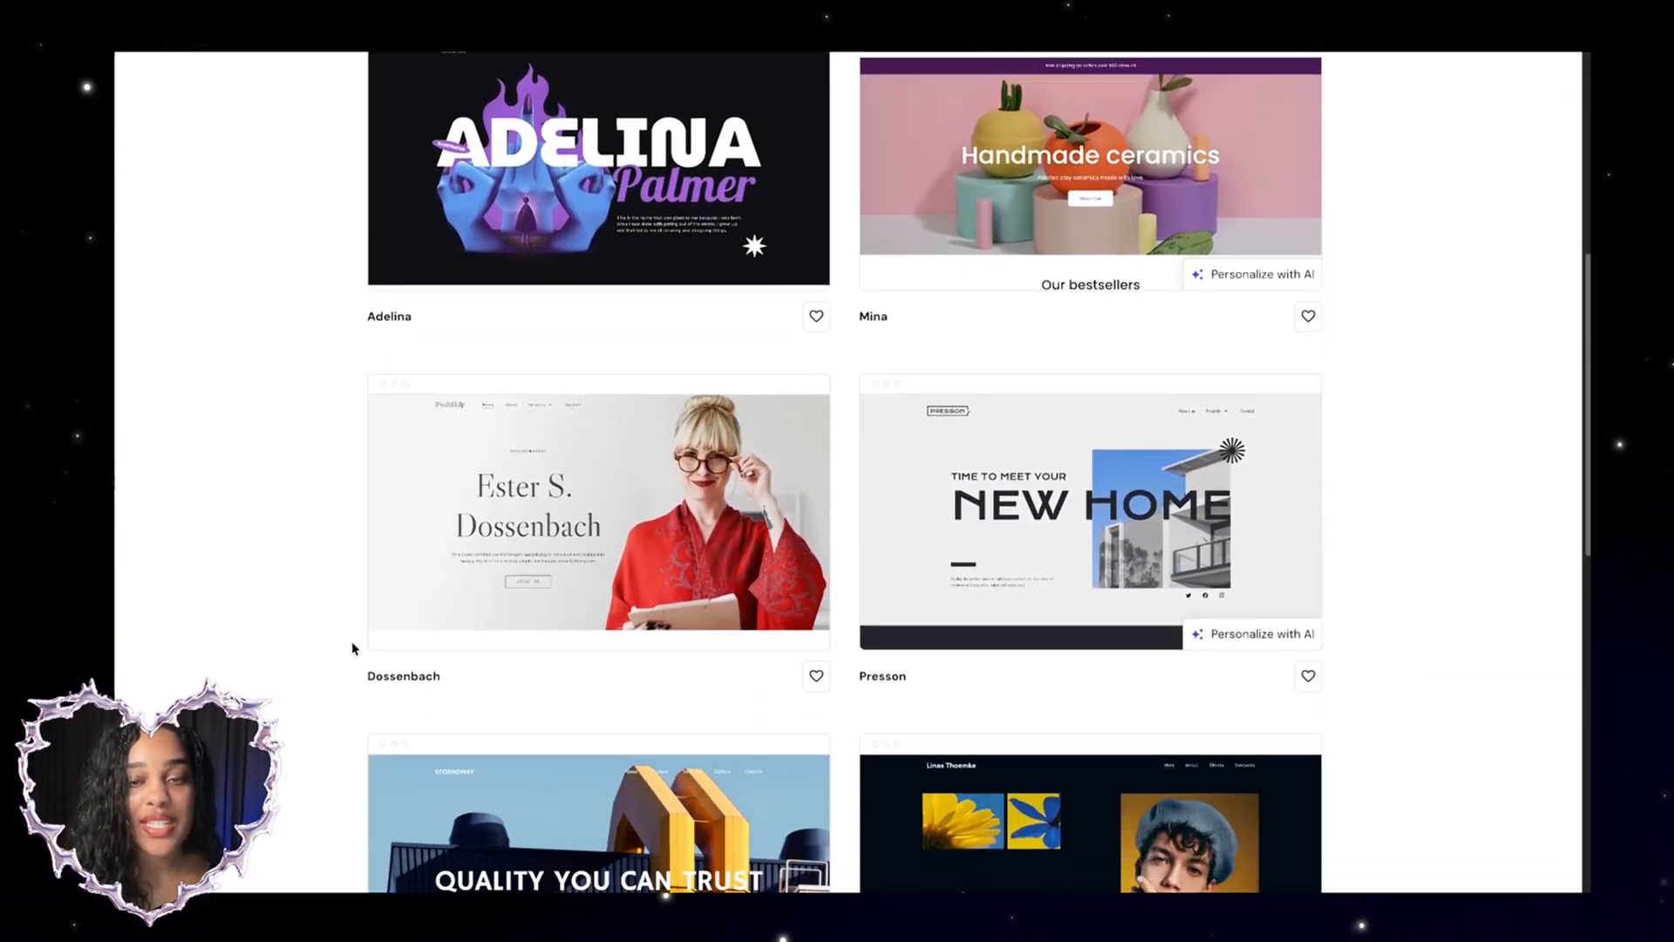
scroll(down, 3)
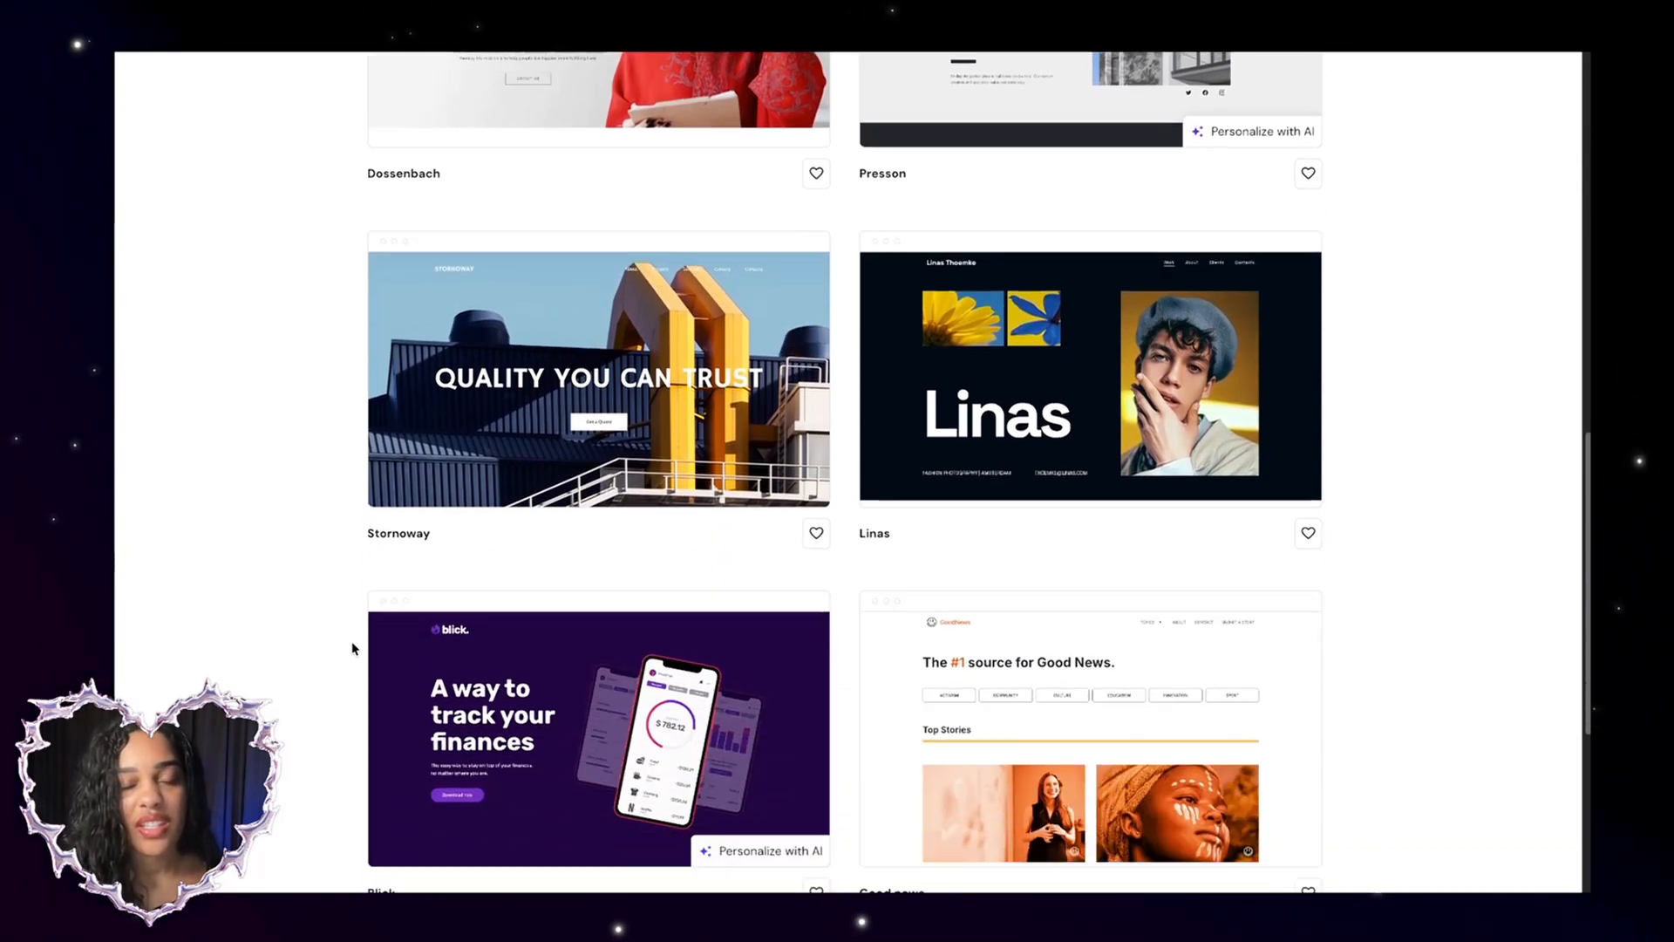
scroll(down, 3)
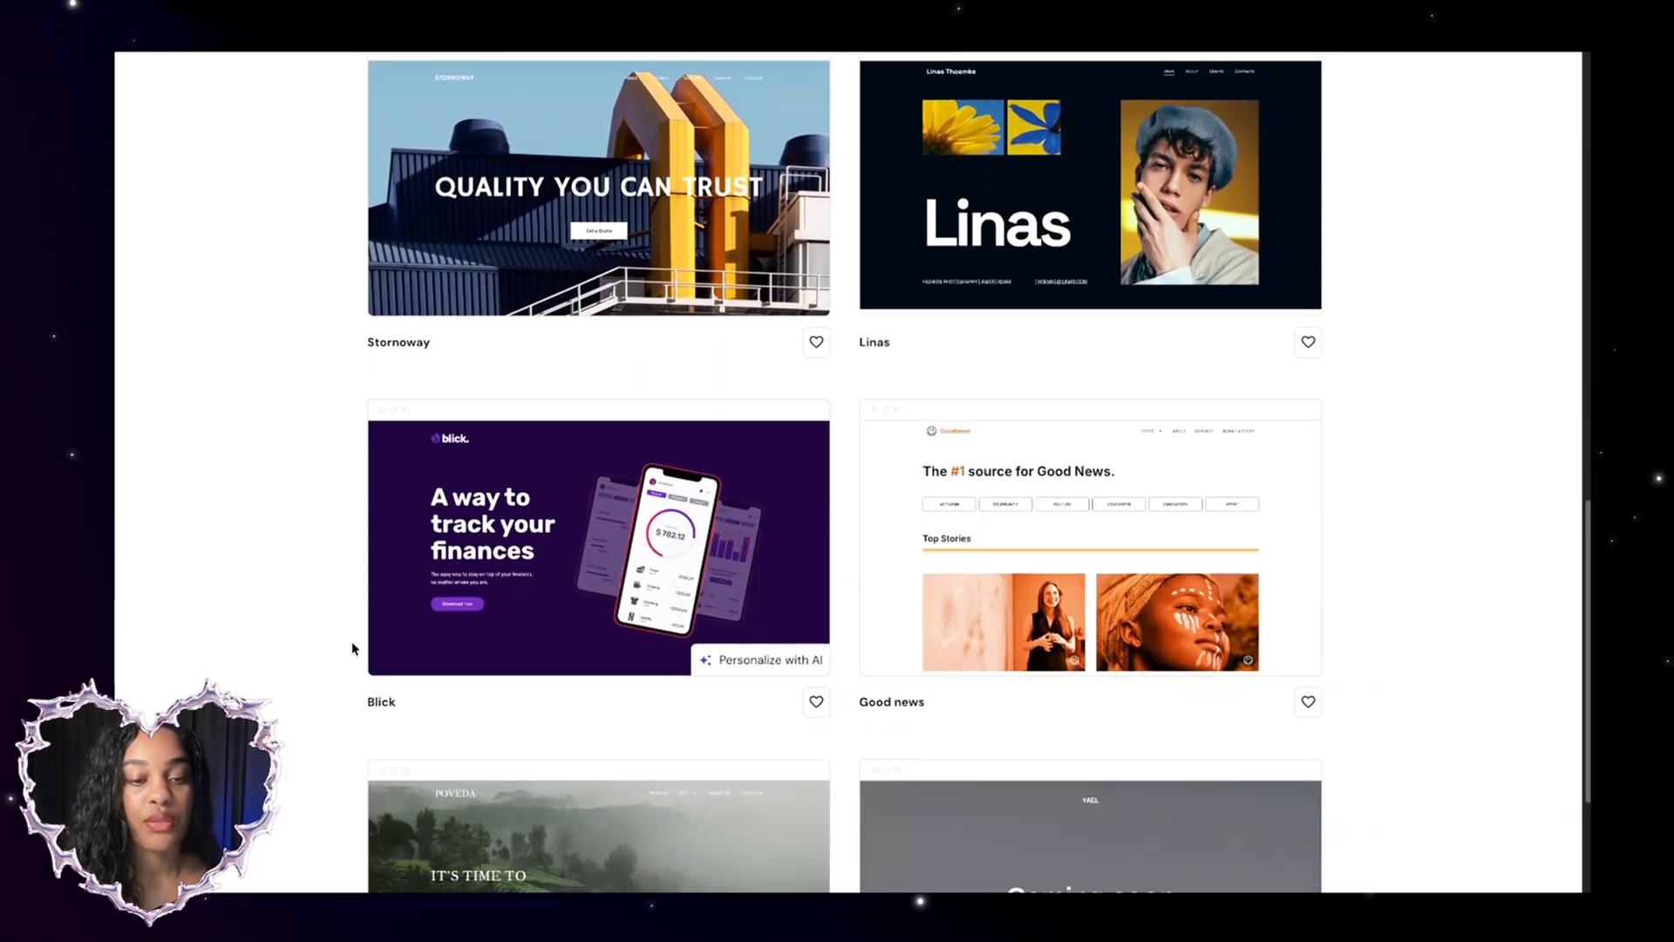
scroll(down, 3)
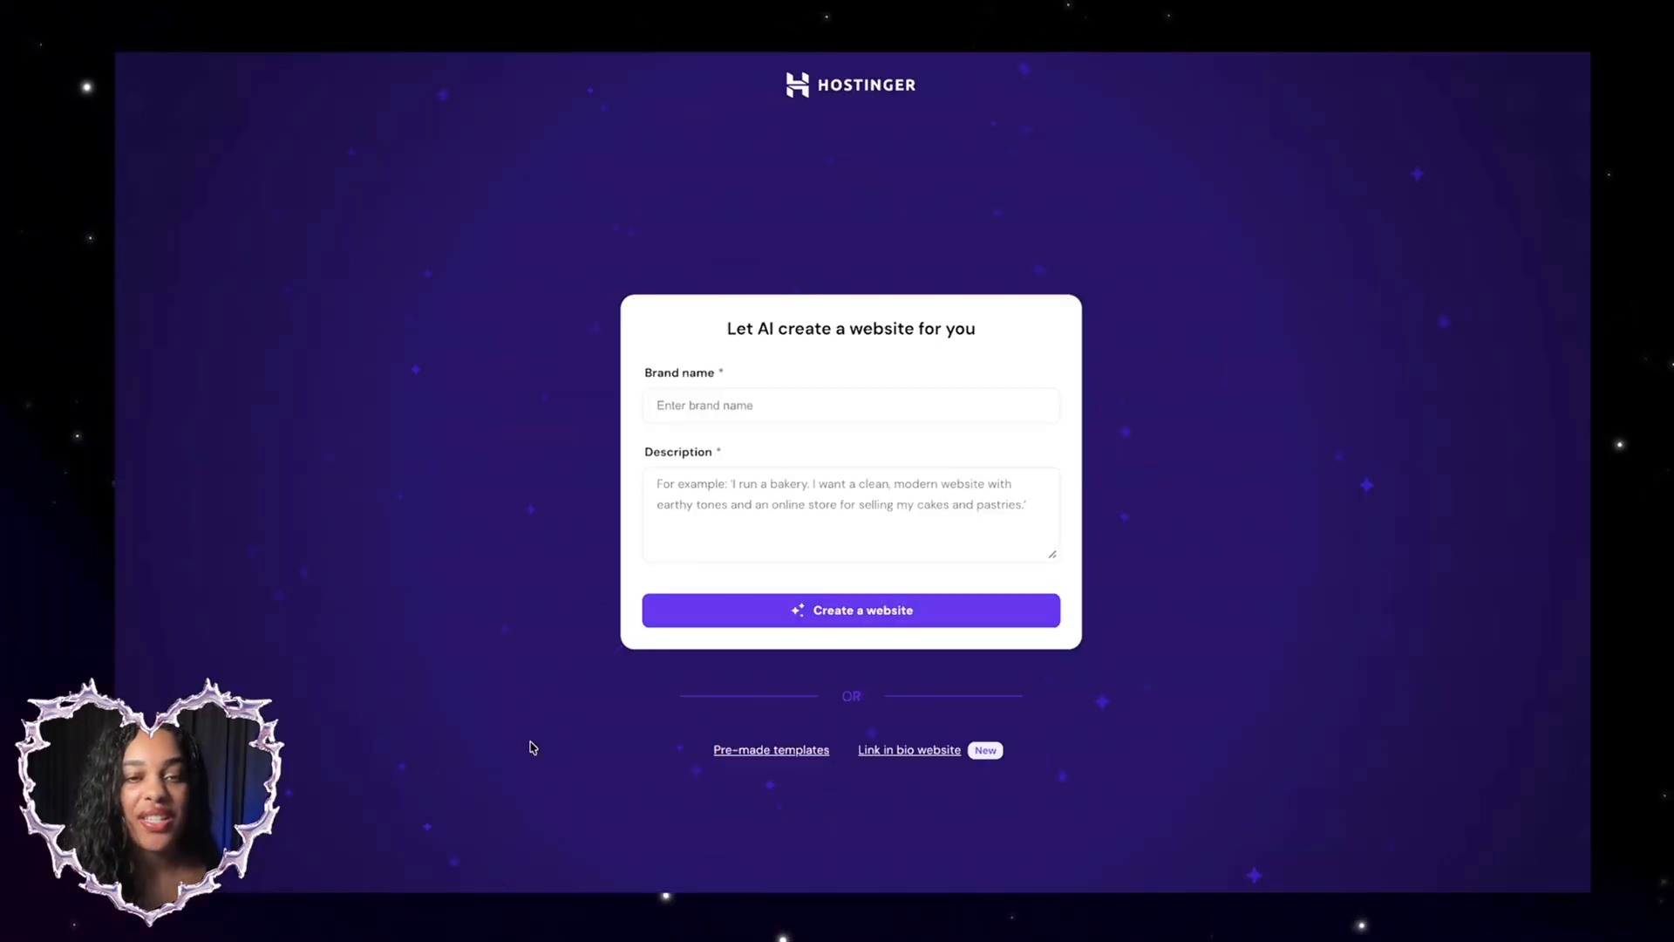
Enter brand name 'The Interview Guru' and a career-coaching description, then generate the website
click(849, 405)
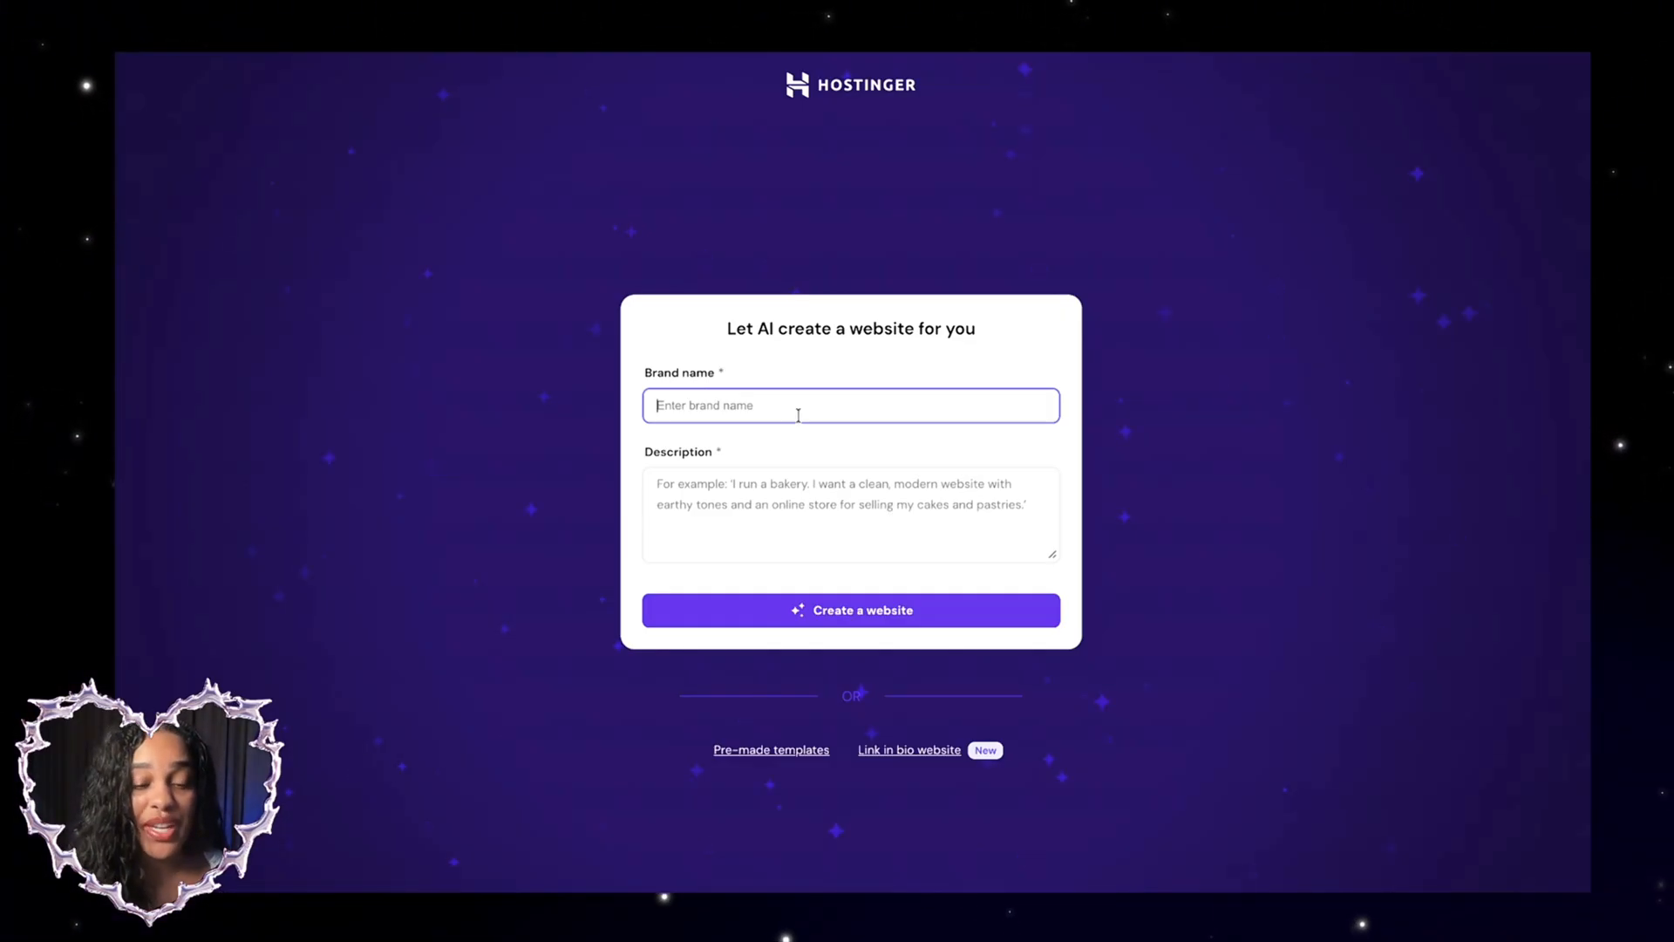
text(The Interview Gur)
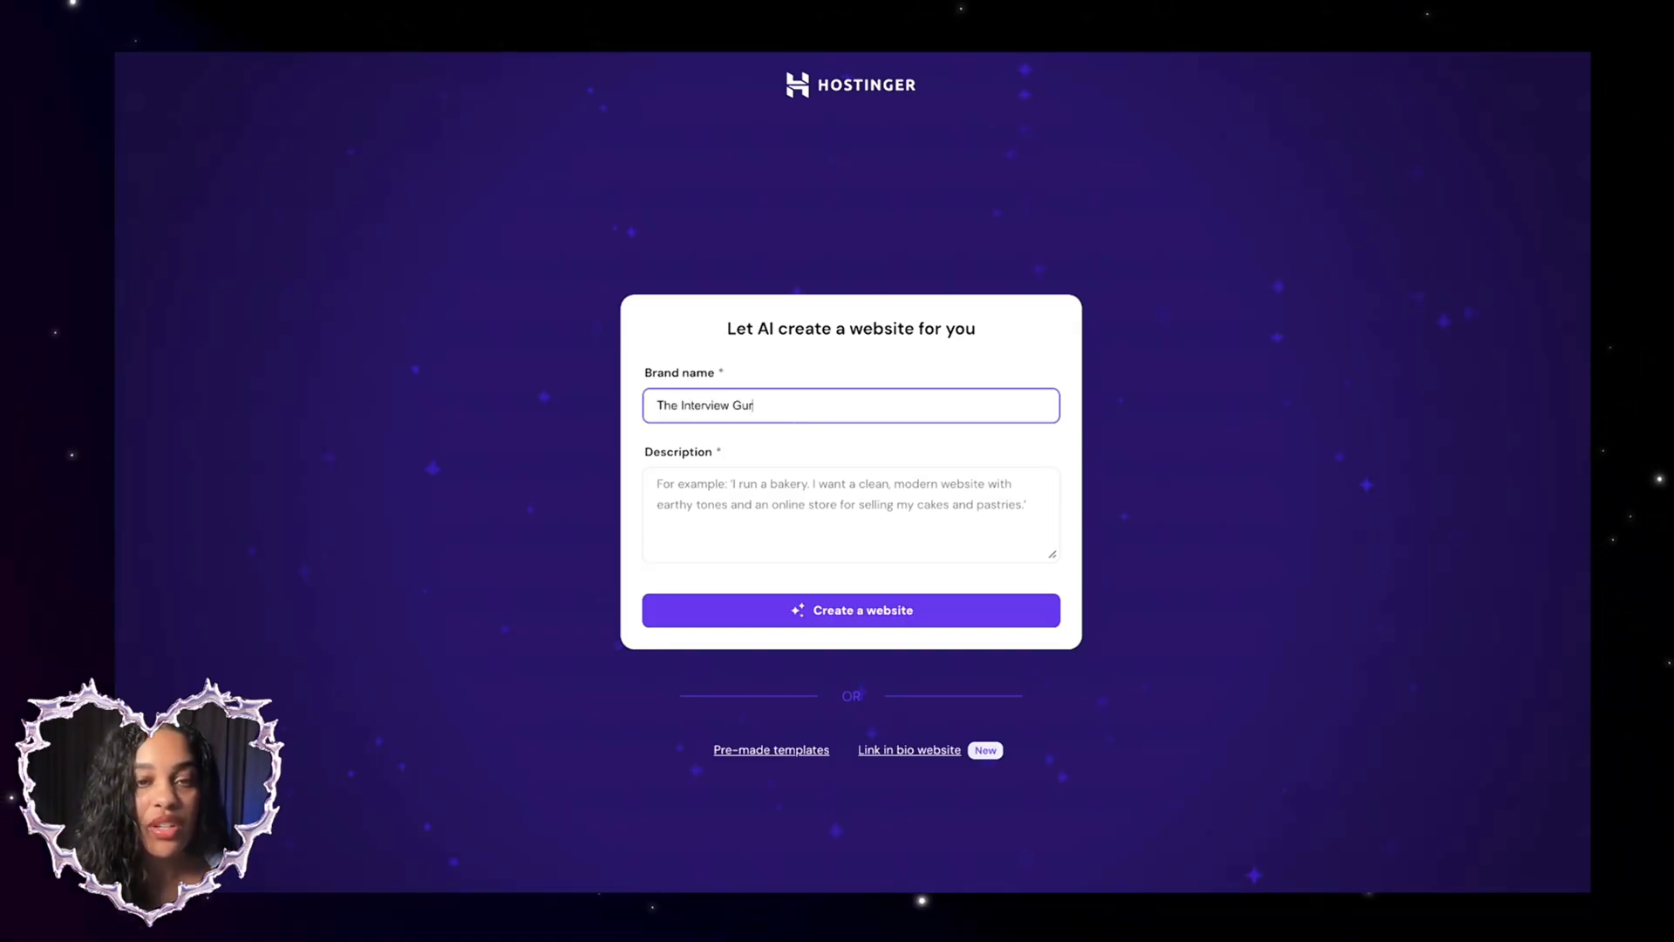
click(849, 513)
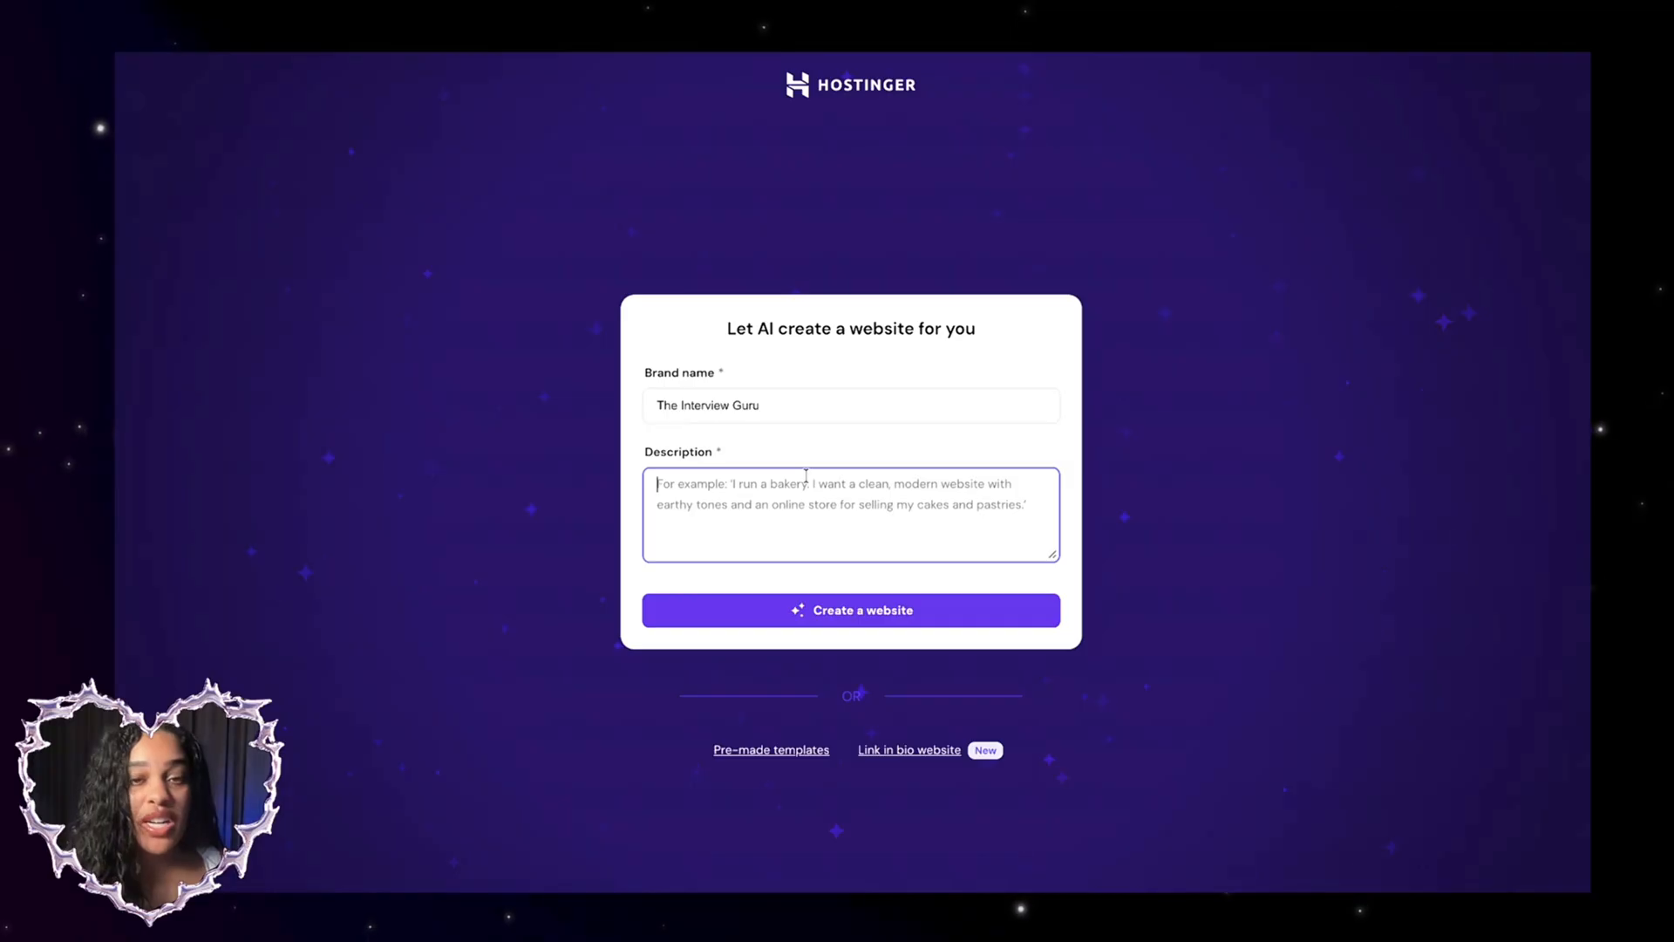
text(i run a)
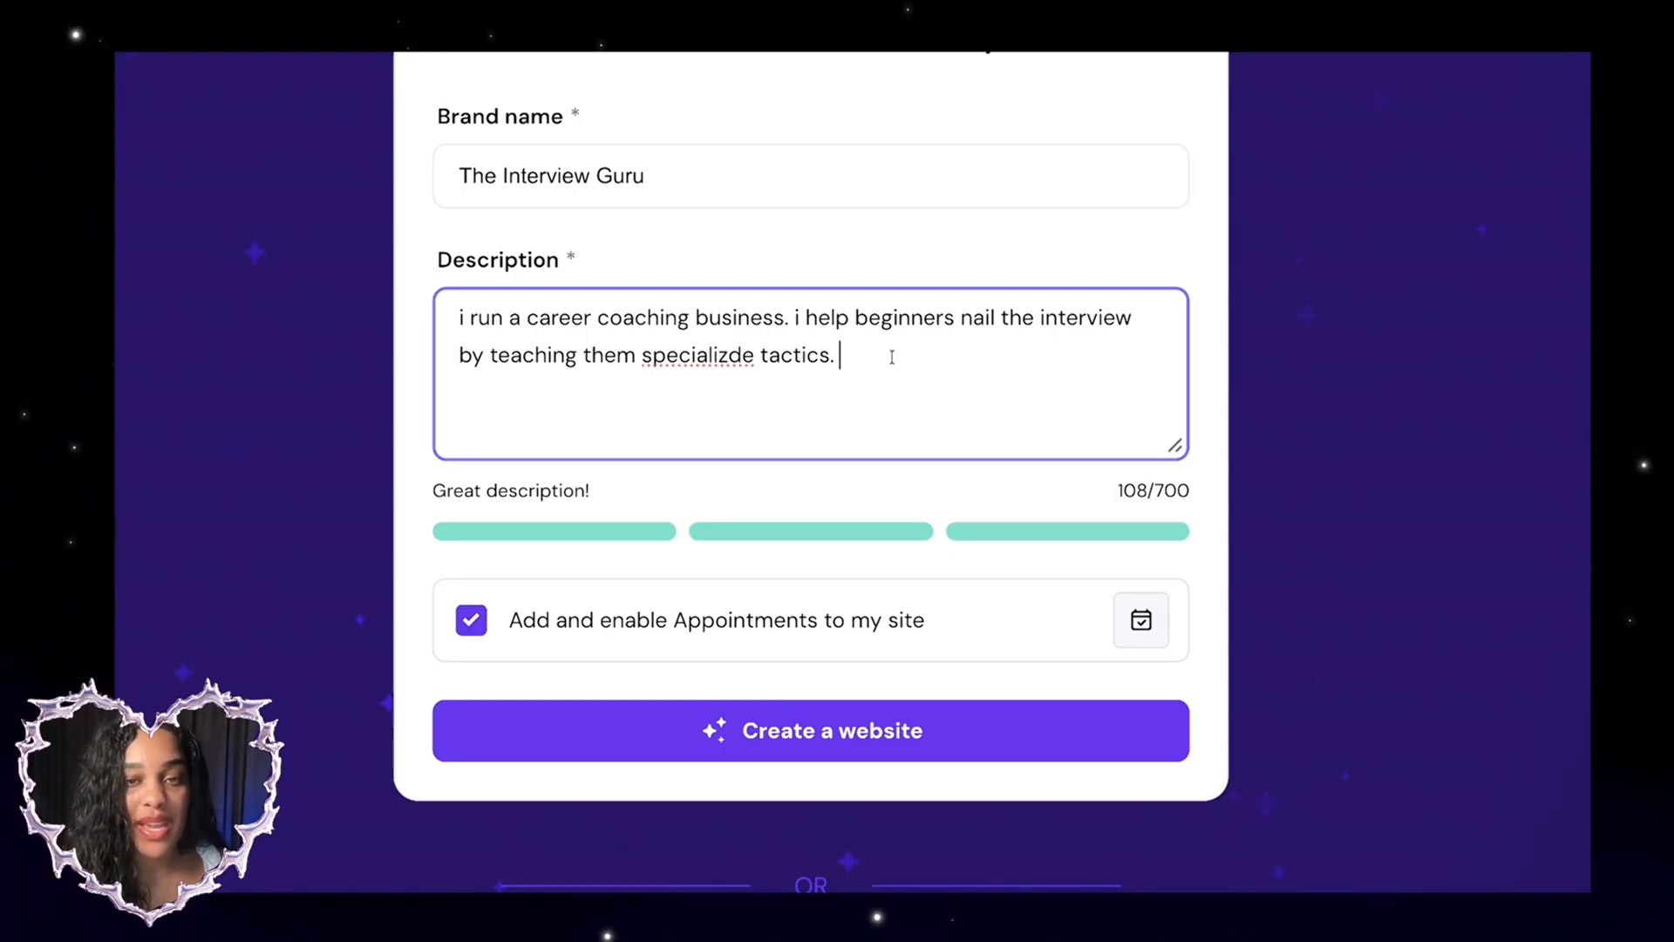
click(811, 730)
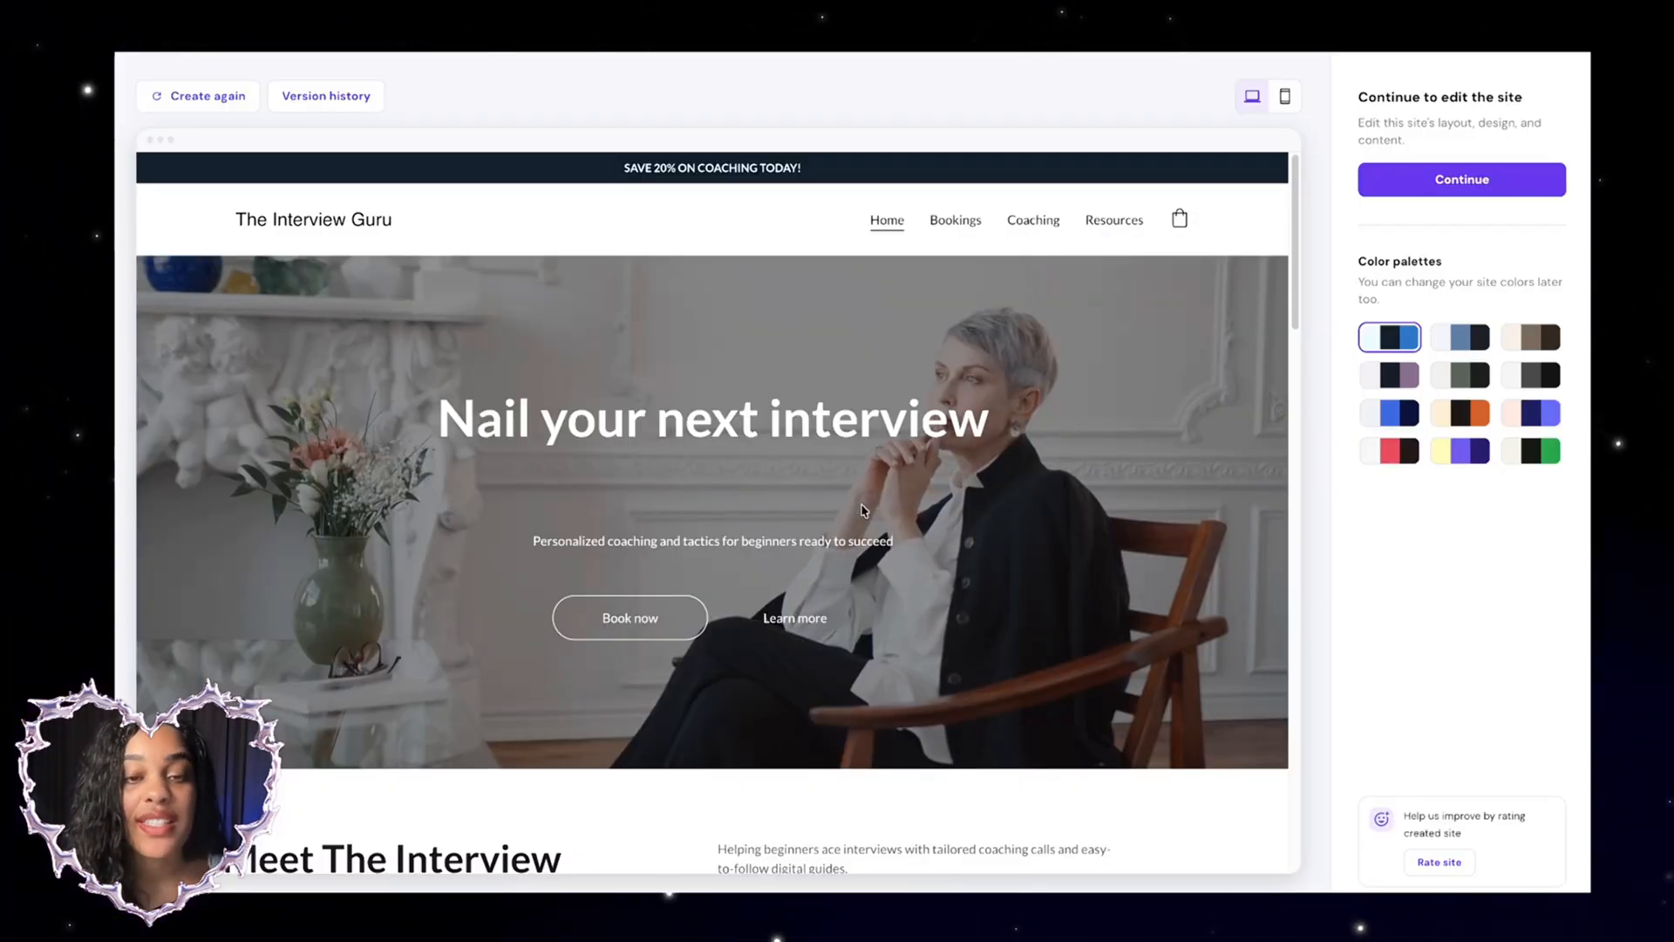
Review the generated site and its Bookings page of $75 sessions, then continue to the editor
scroll(down, 3)
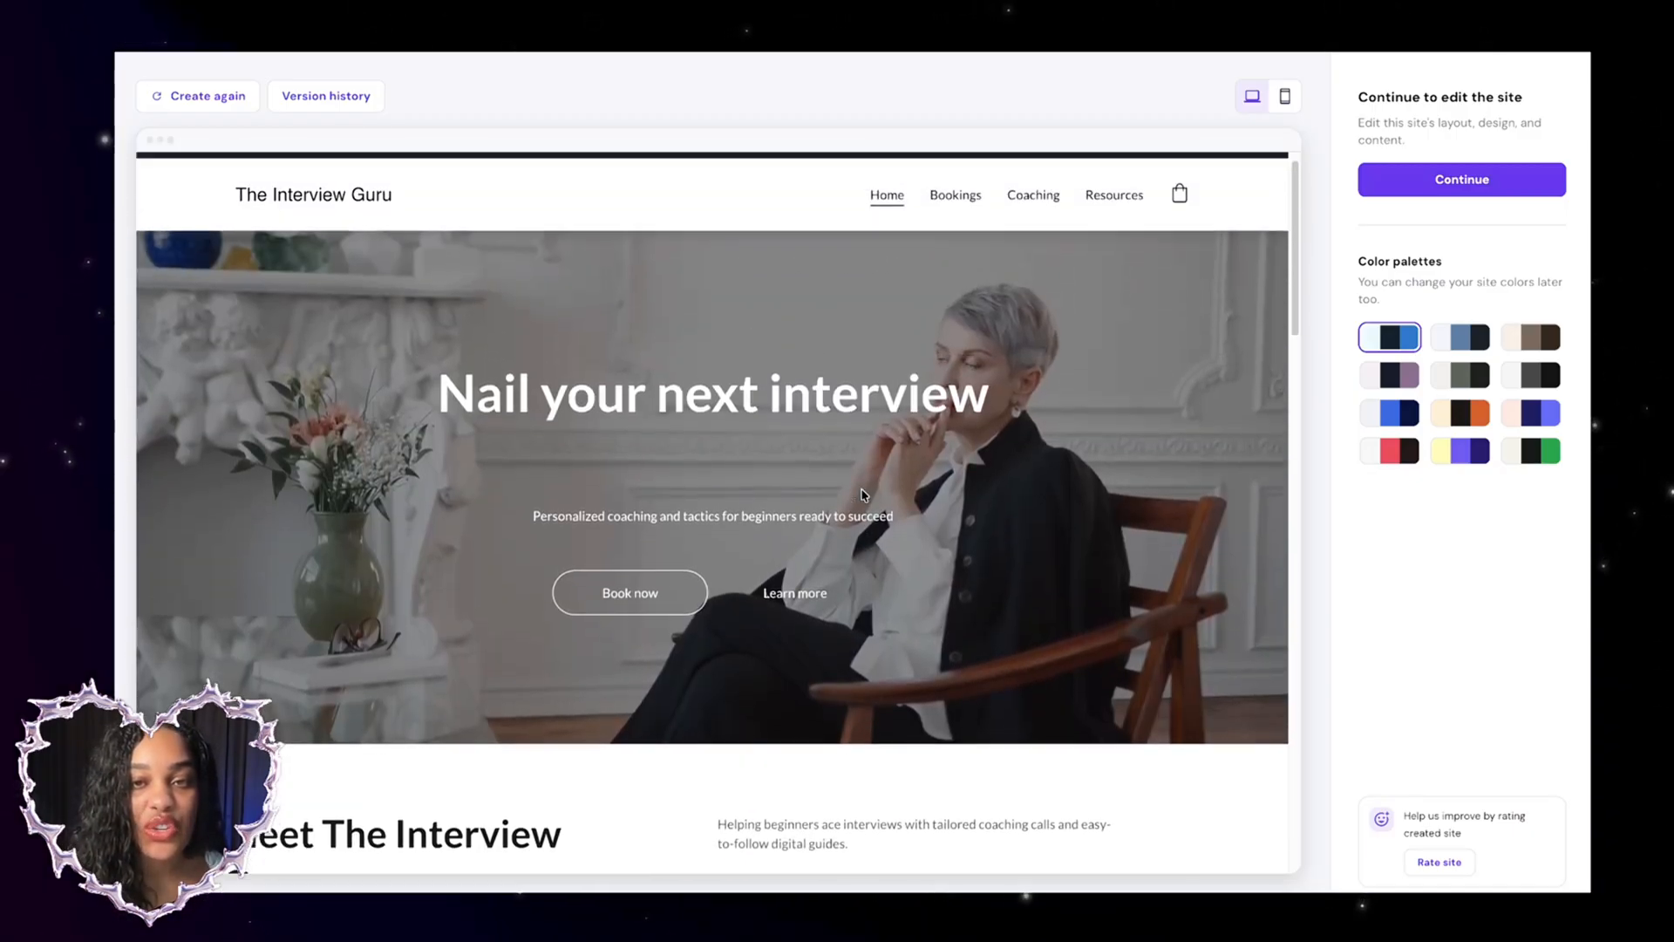
scroll(down, 3)
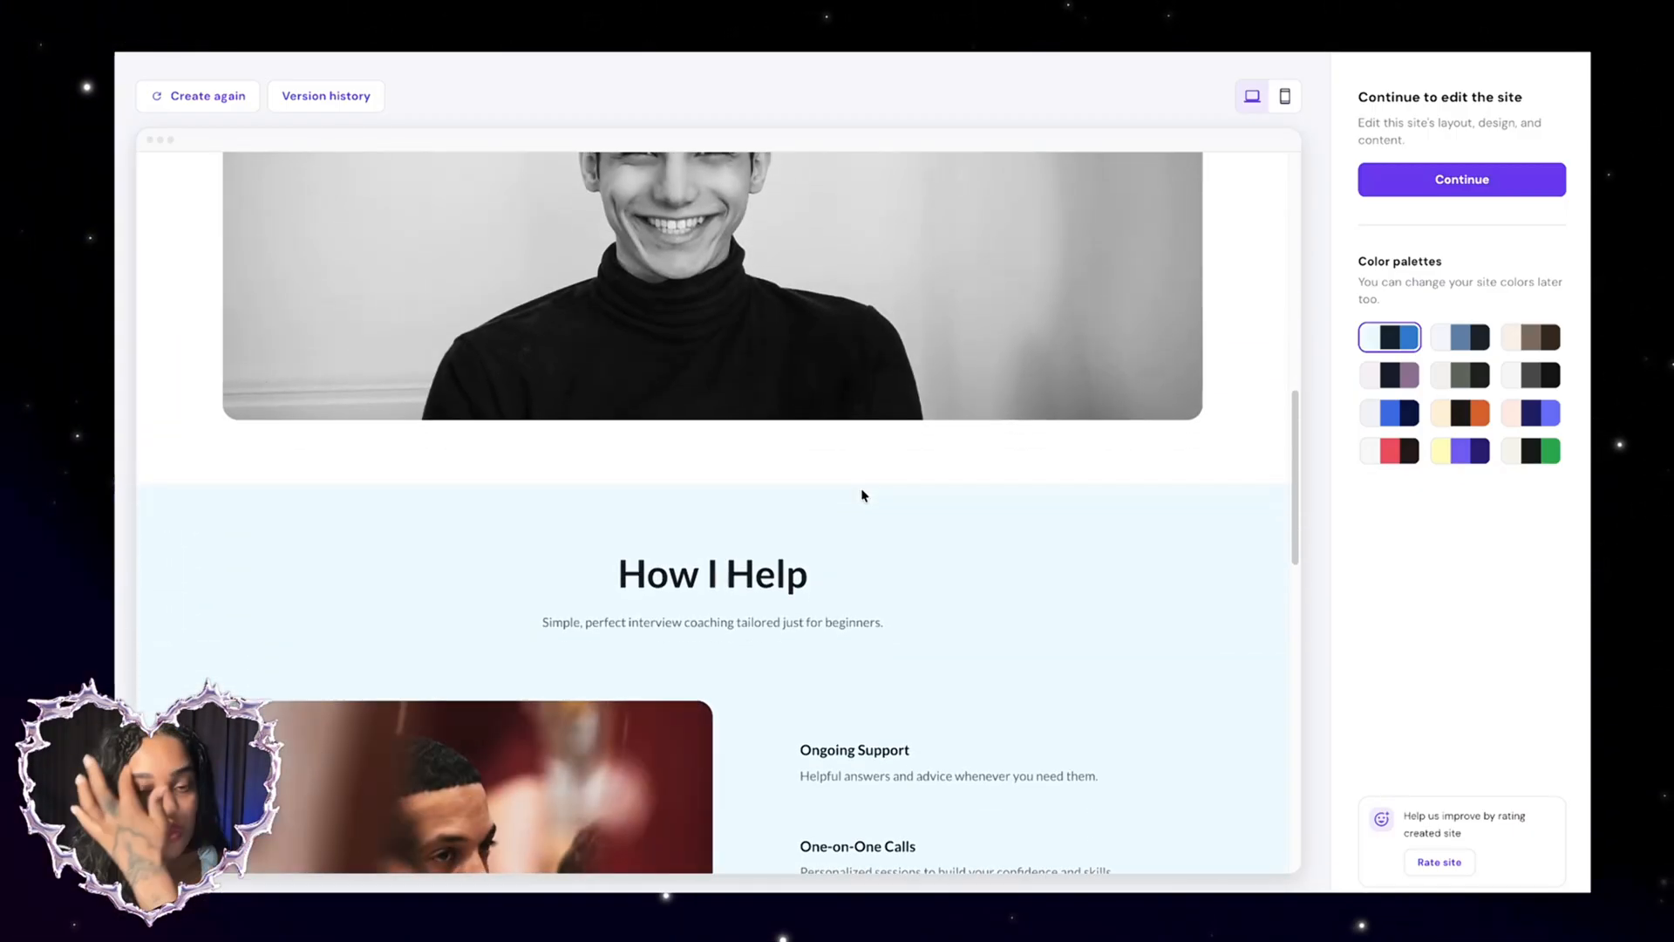
scroll(down, 3)
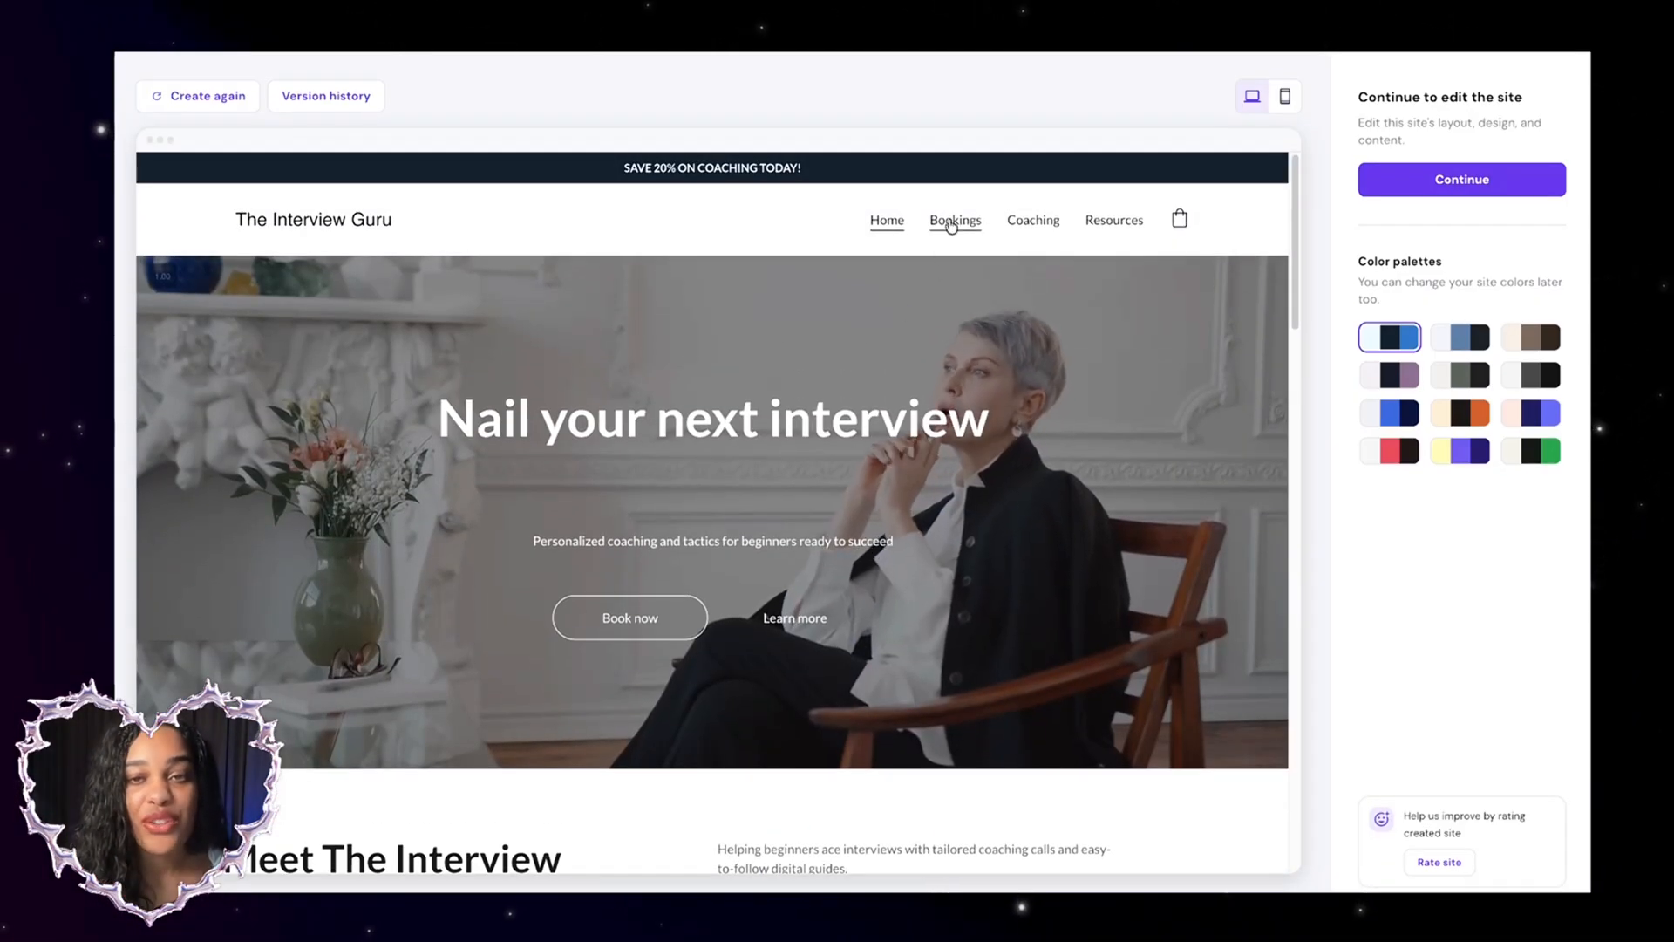
click(953, 220)
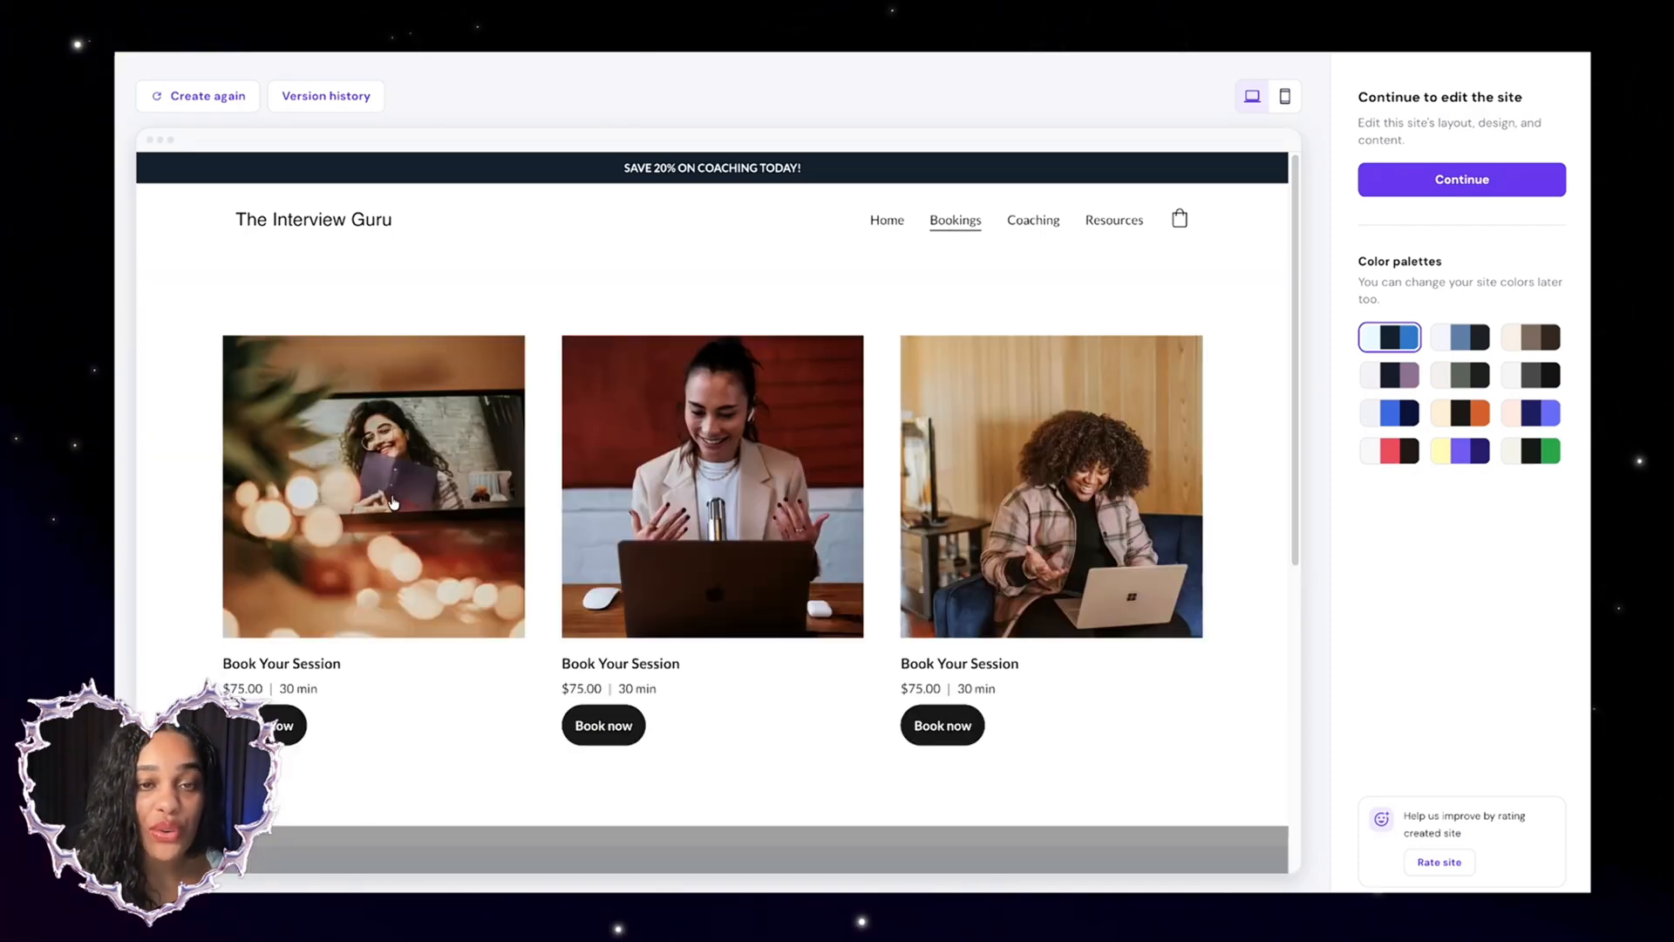
click(886, 219)
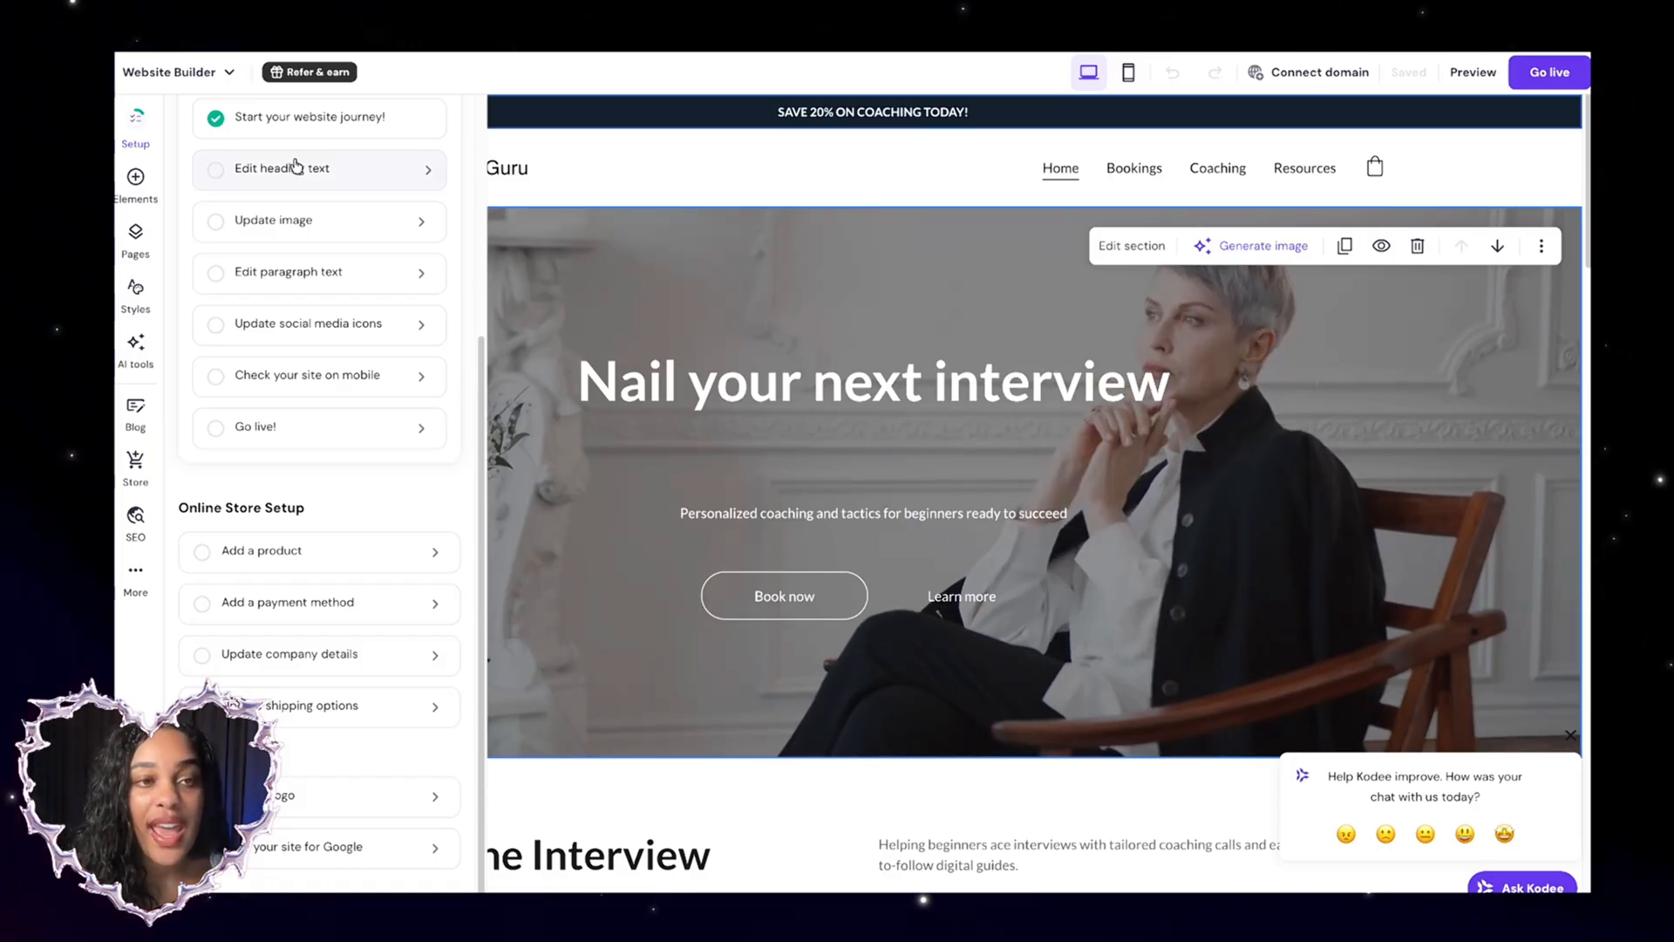
Rewrite the hero heading to 'Double your salary in 90 days with my ebook'
click(872, 381)
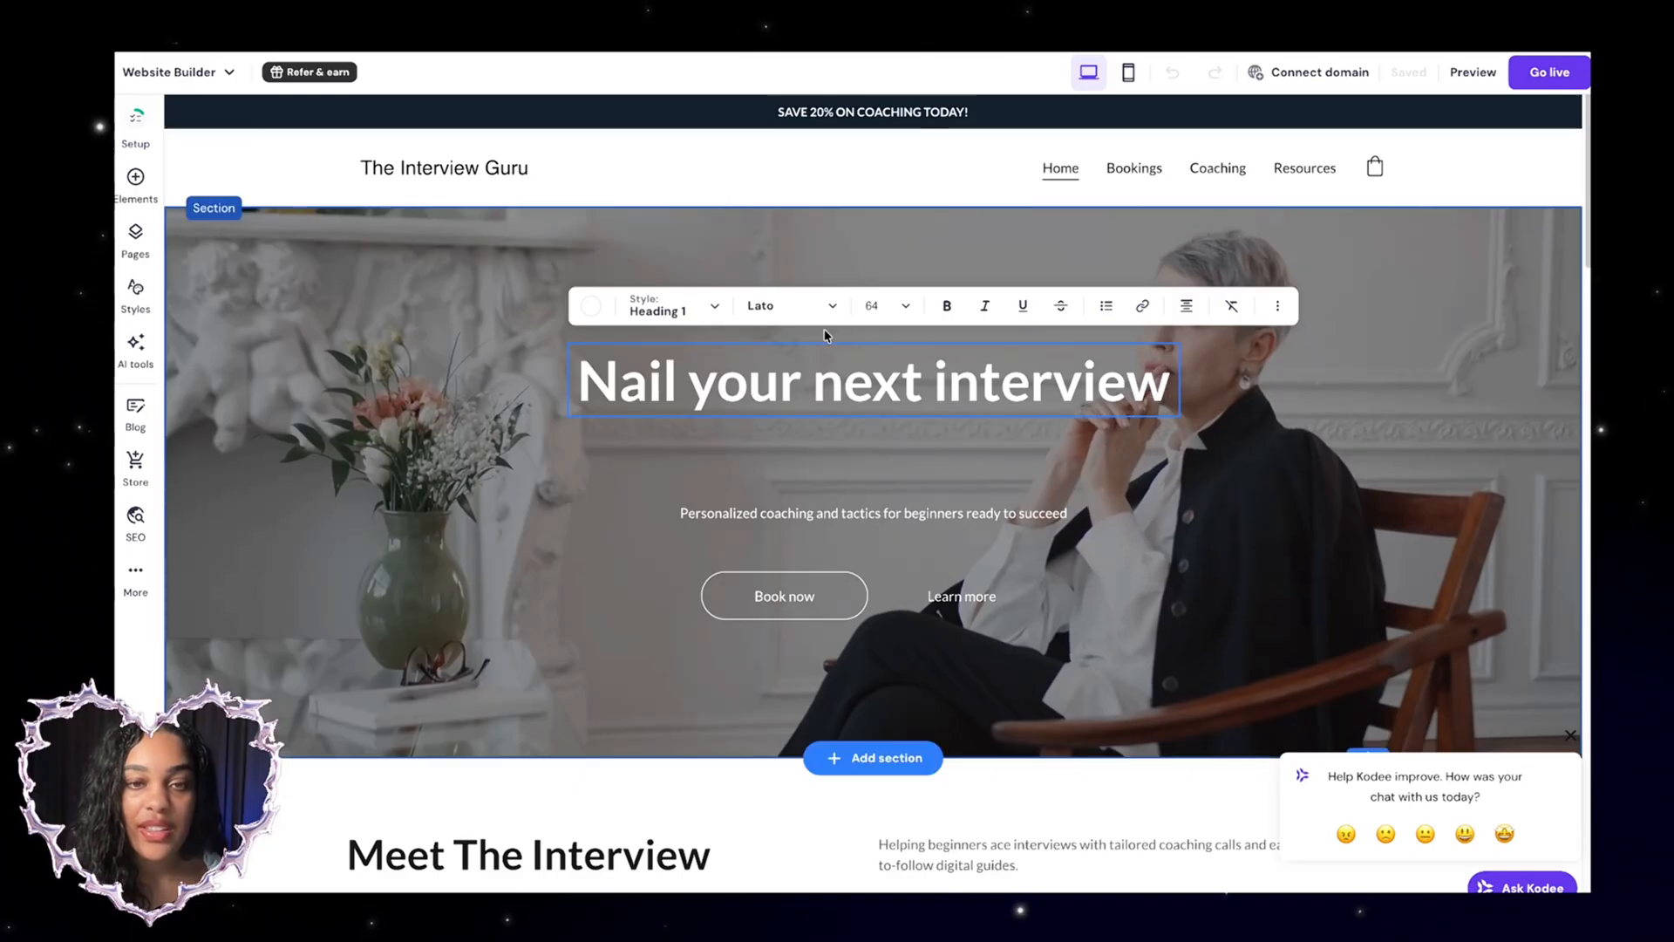
click(870, 381)
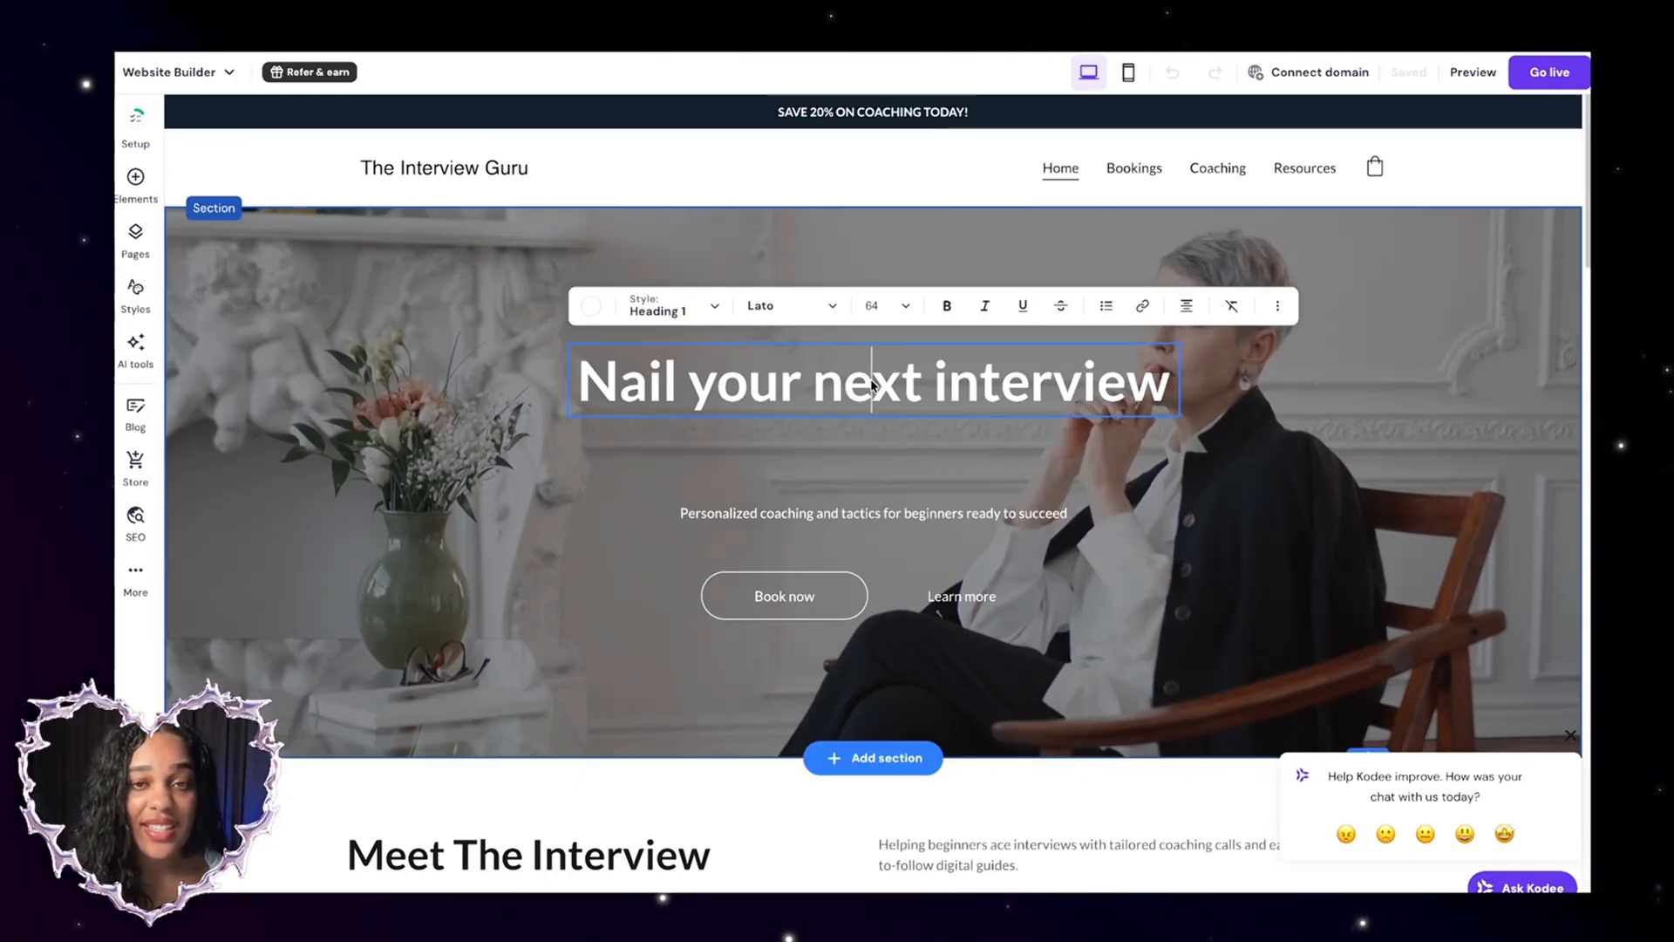
triple_click(871, 382)
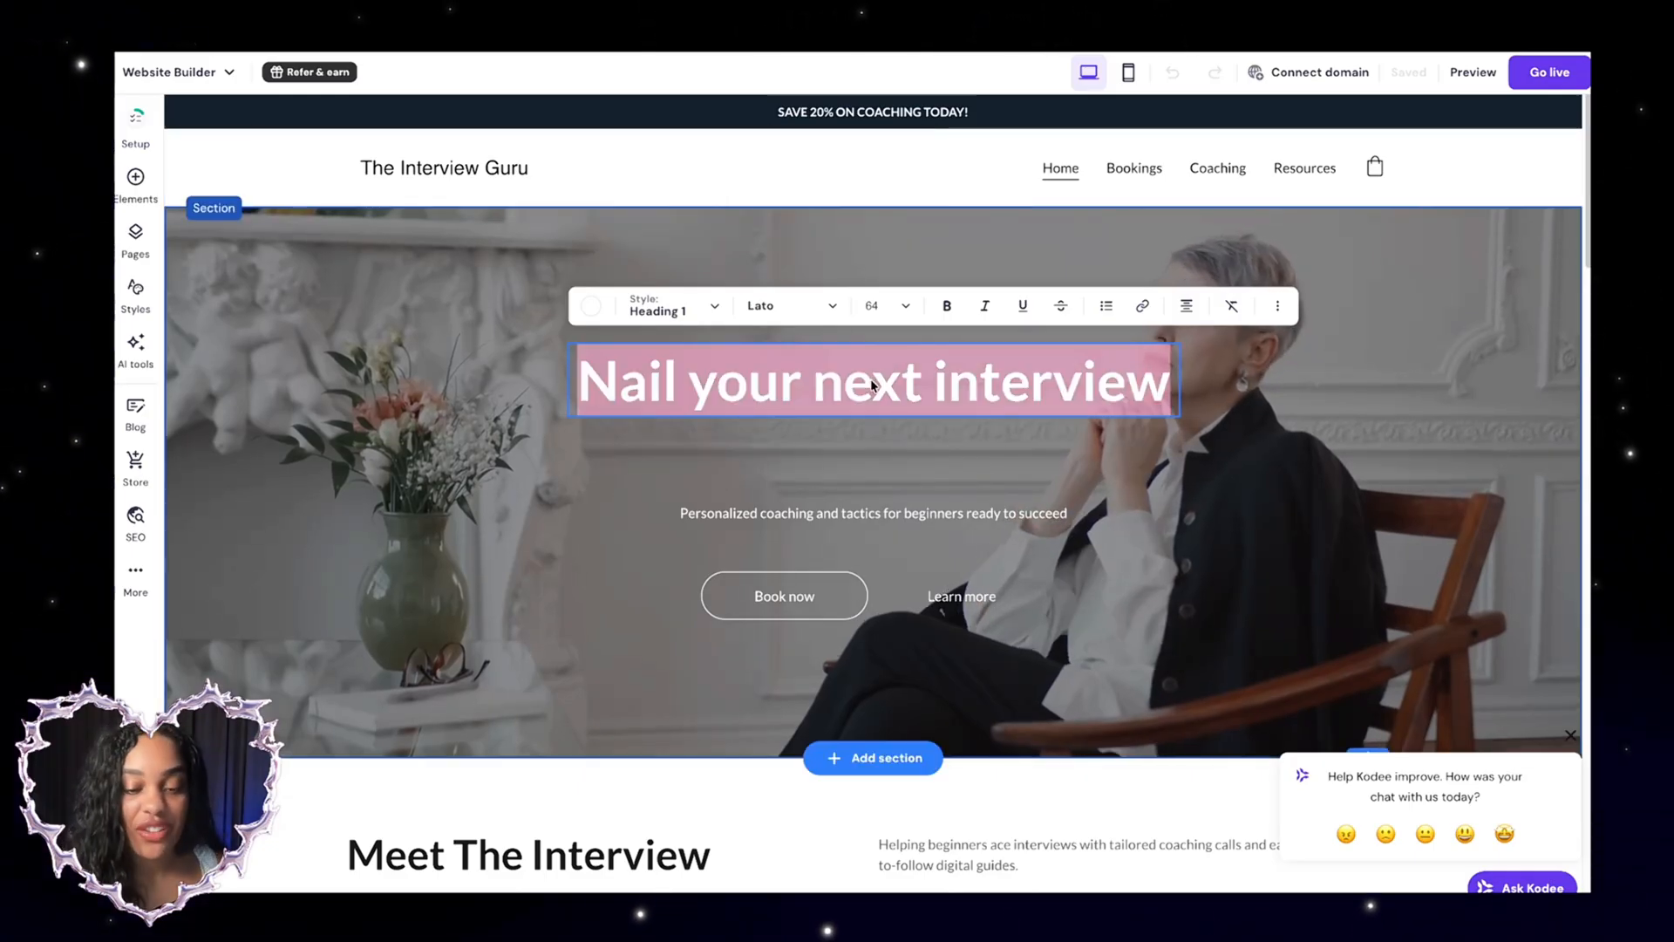
text(Double your salary in 90 days)
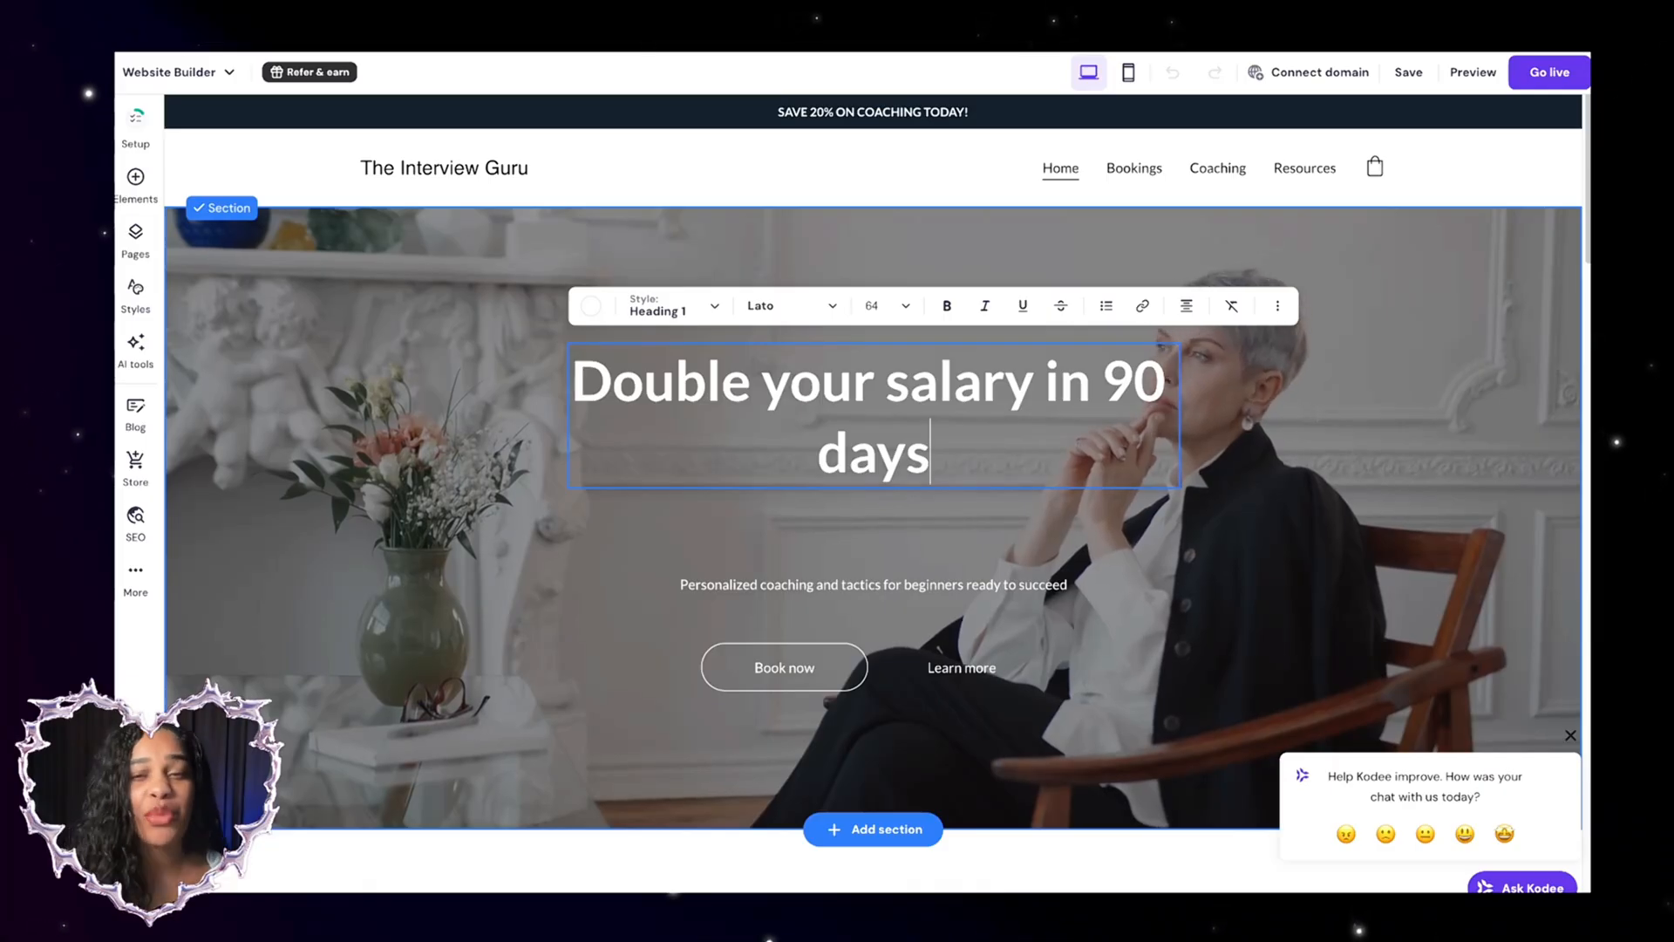
text(with my eb)
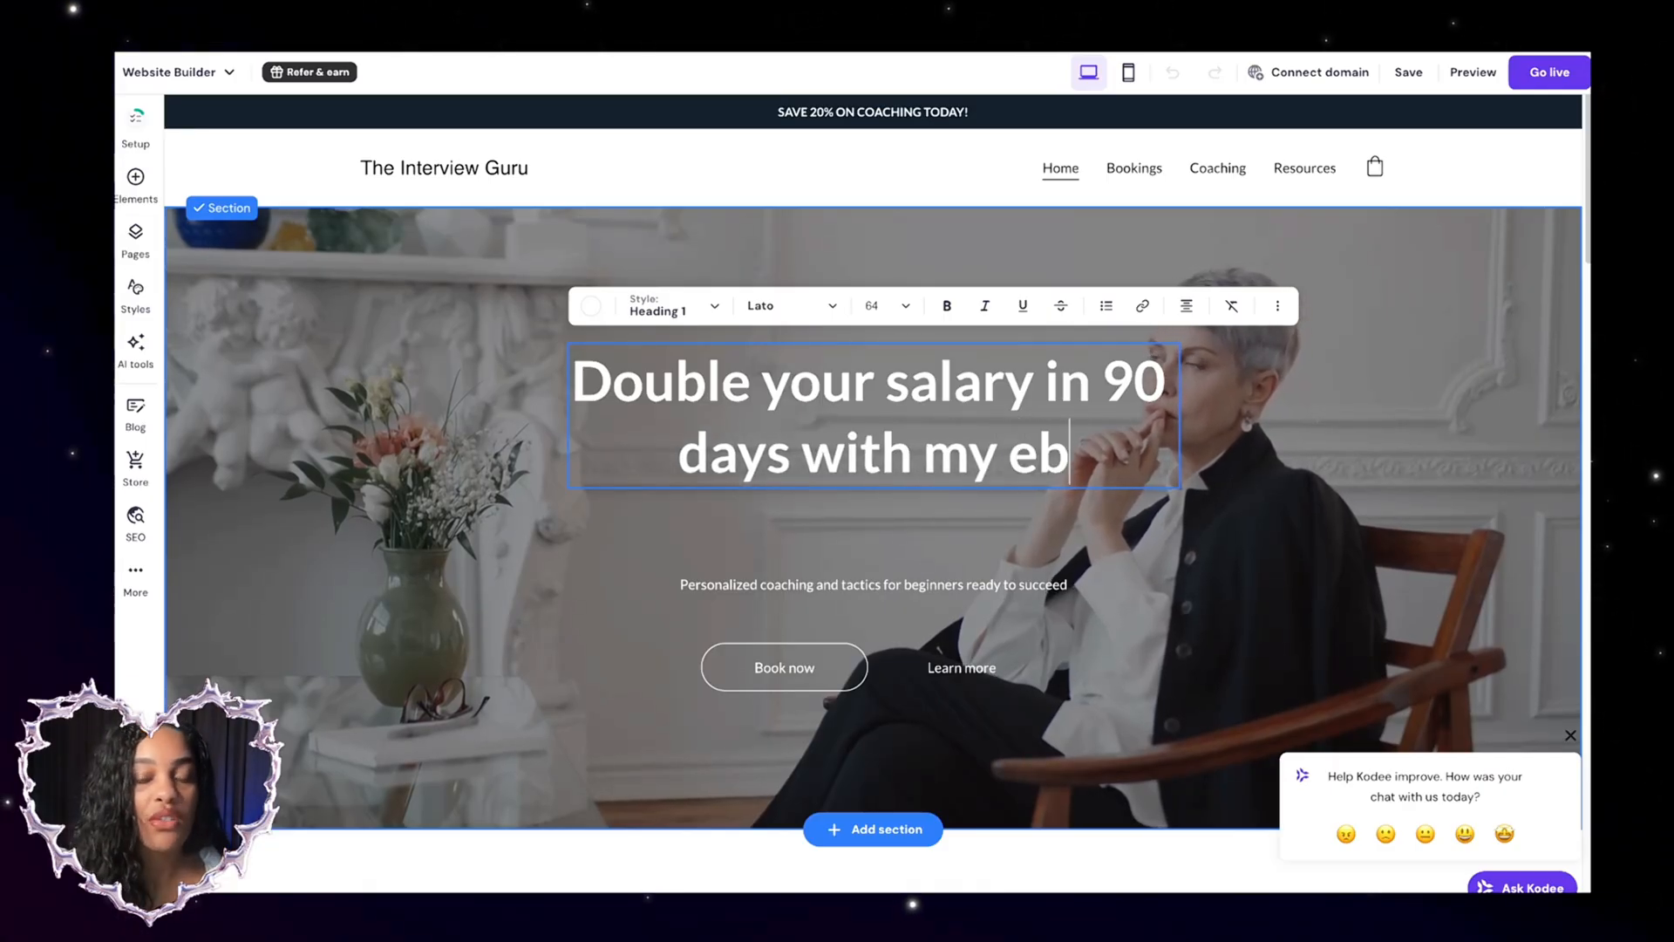
text(ook)
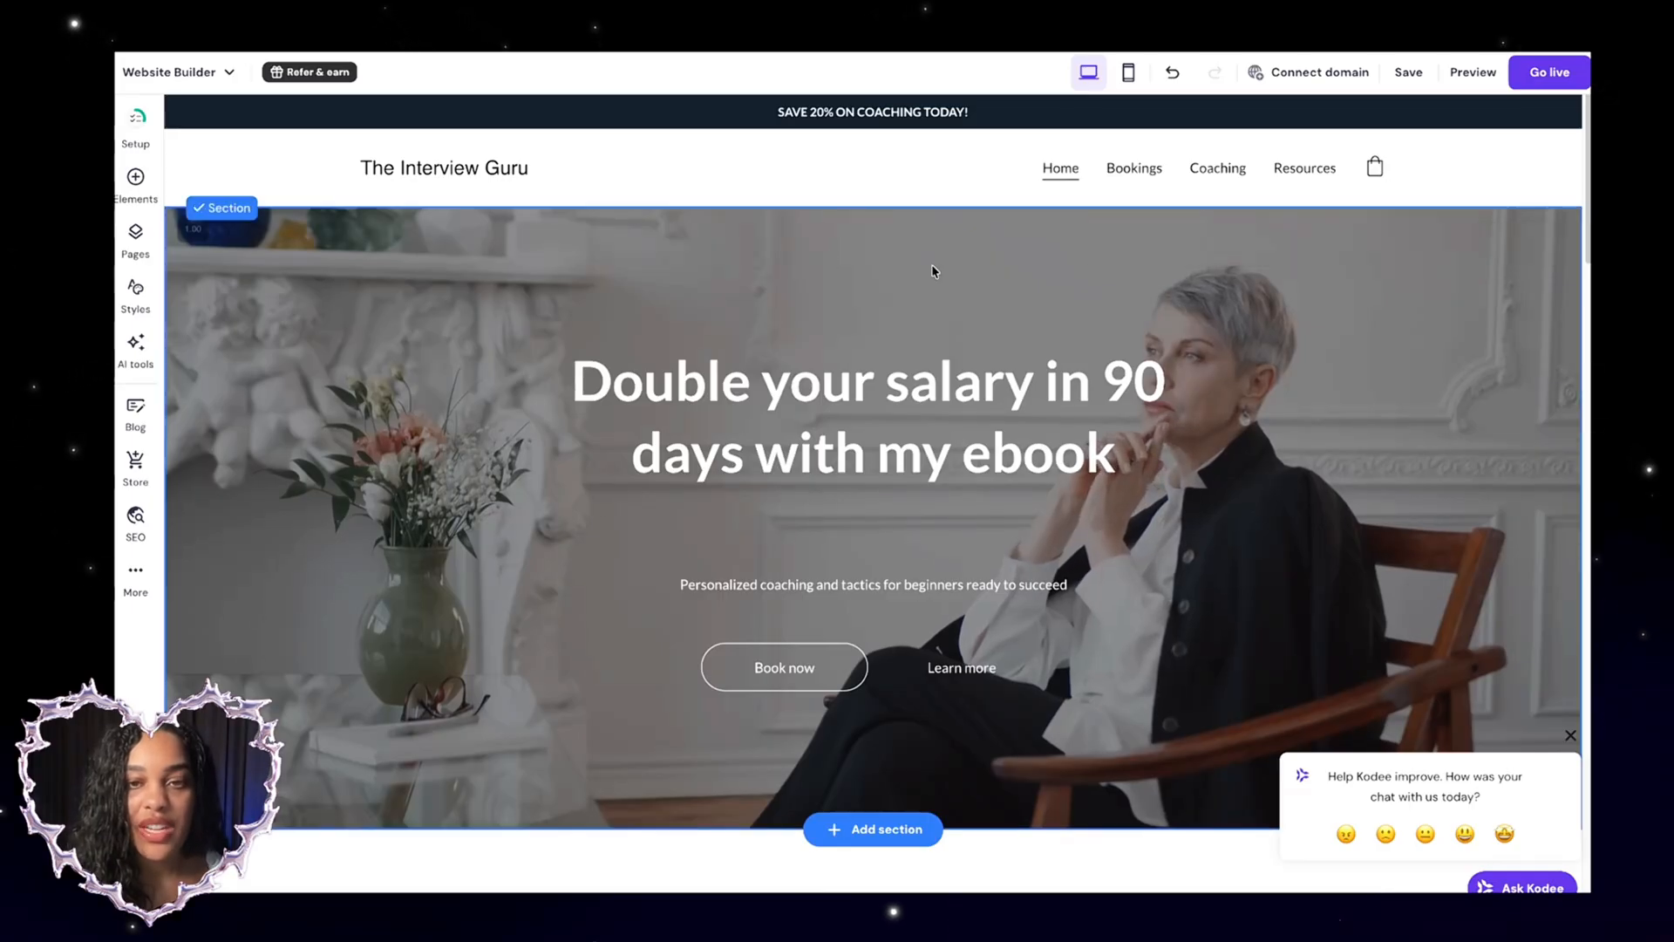
mouse_move(797, 255)
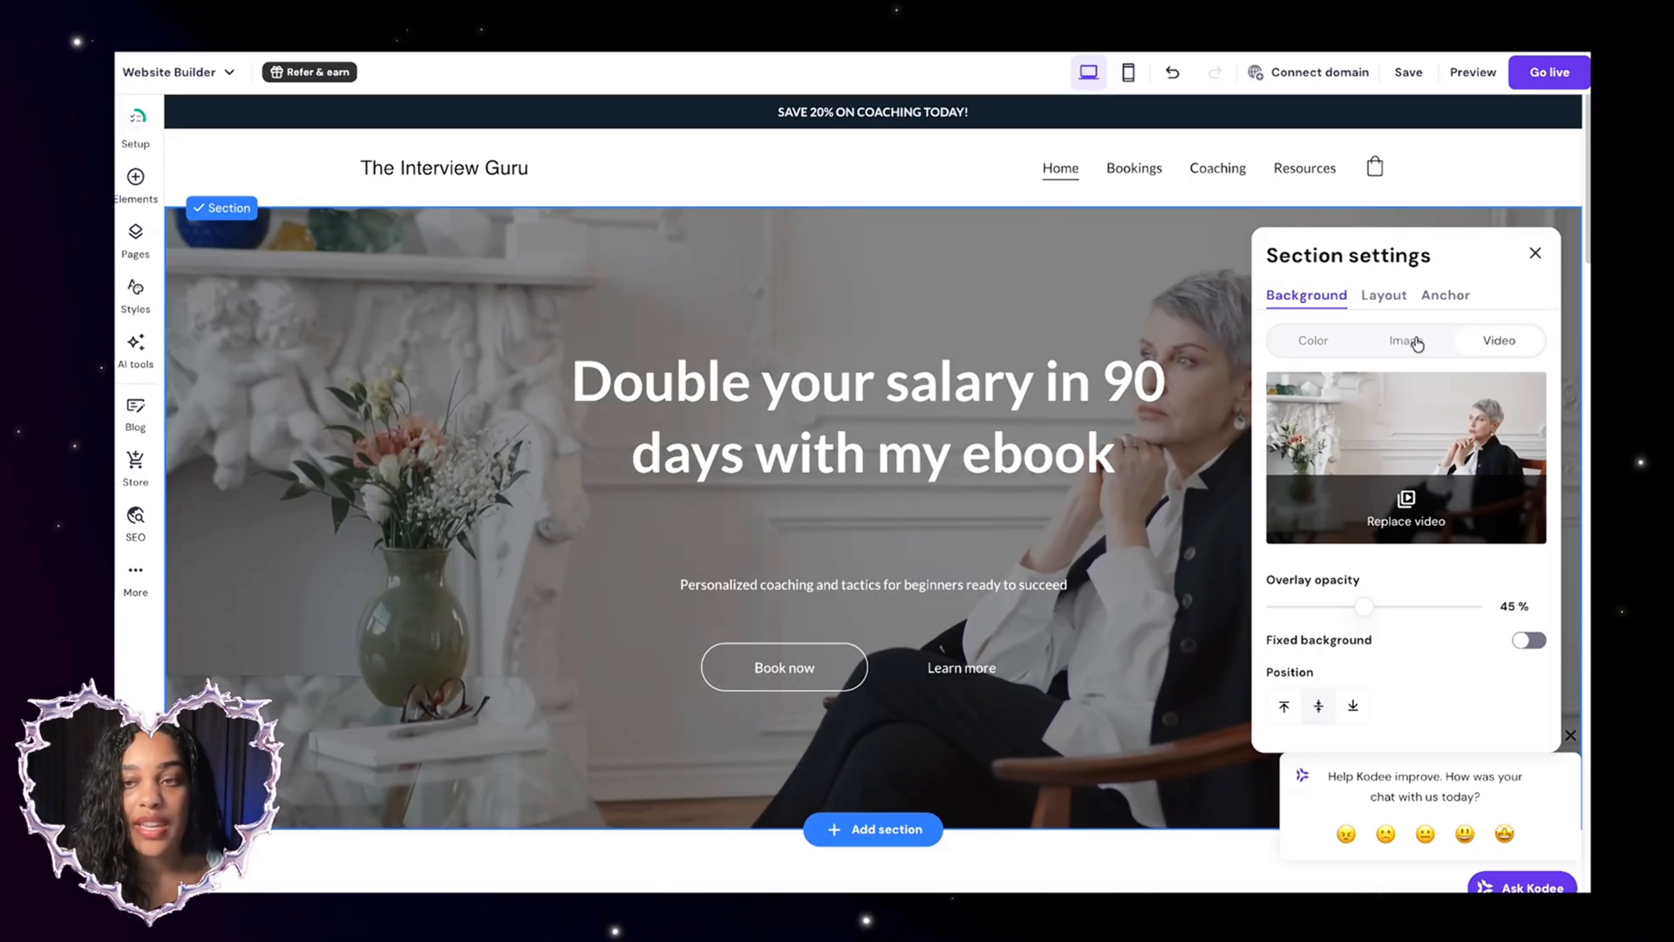
Replace the hero video background with a handshake photo found by searching 'job'
click(1406, 340)
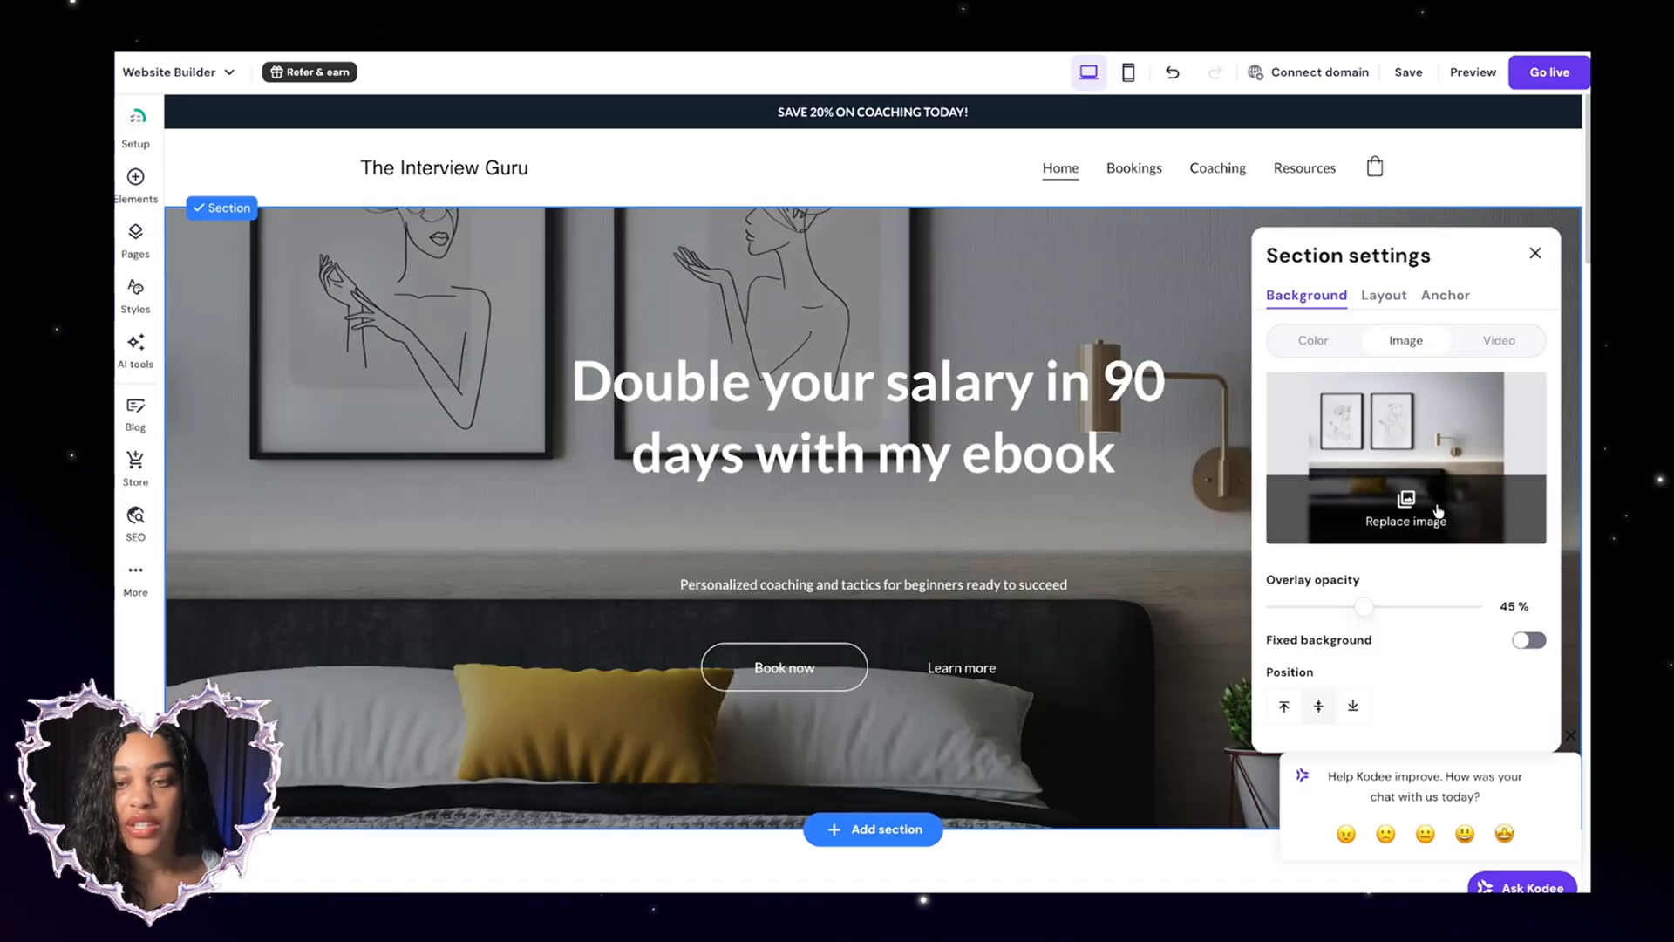
click(1406, 521)
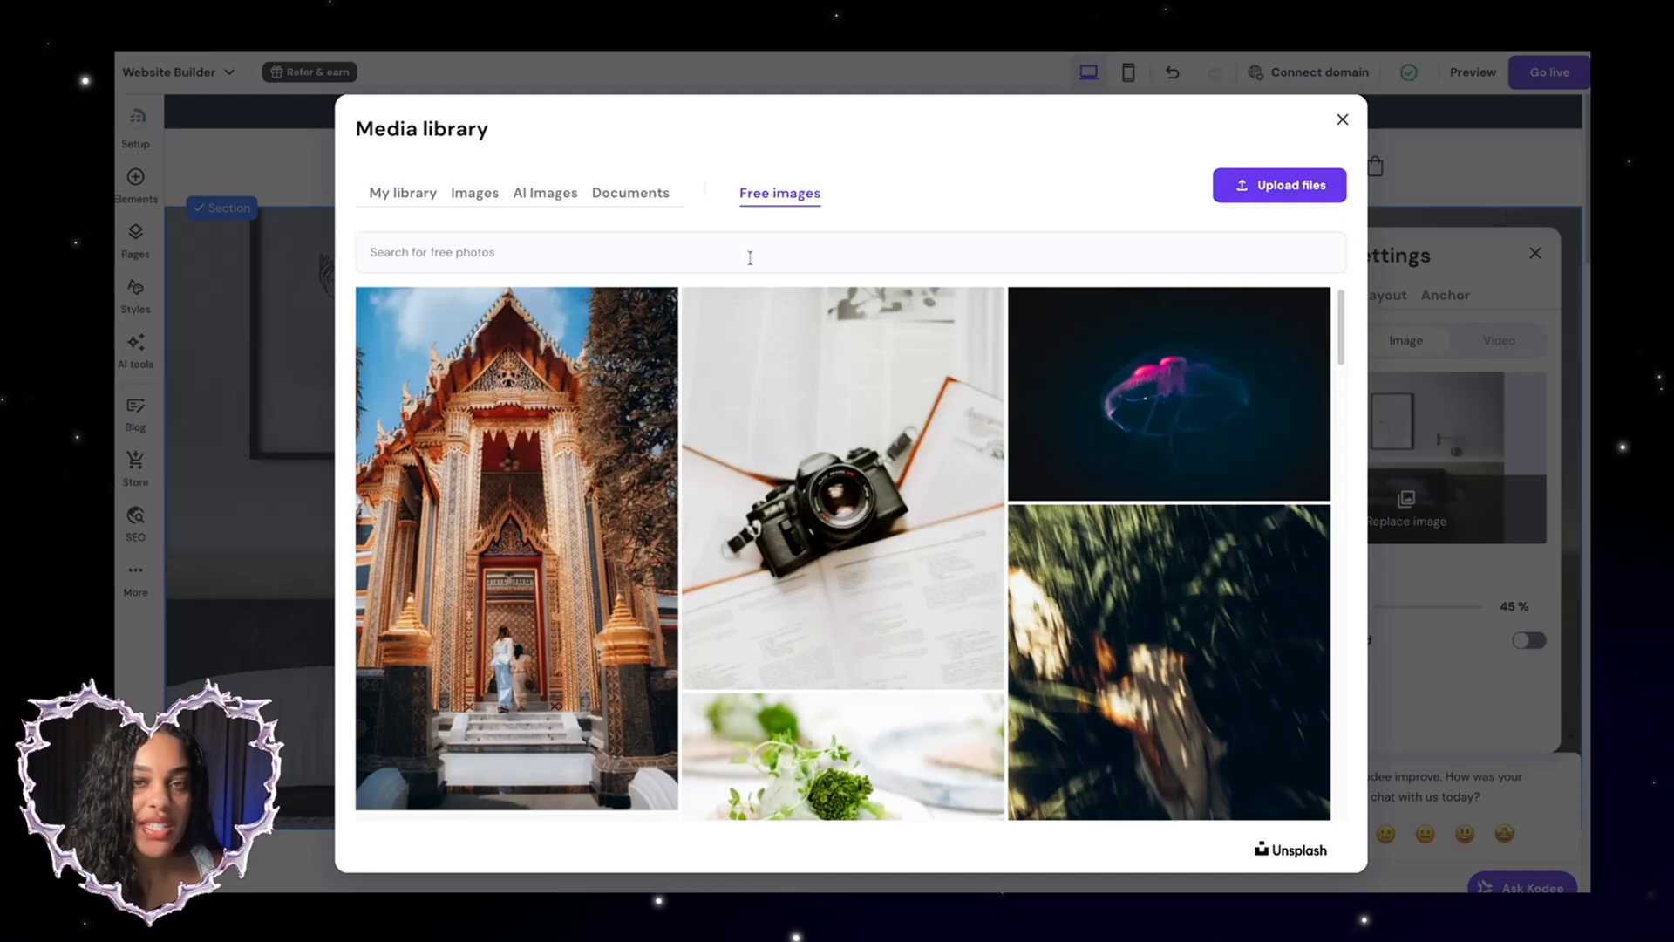
text(job)
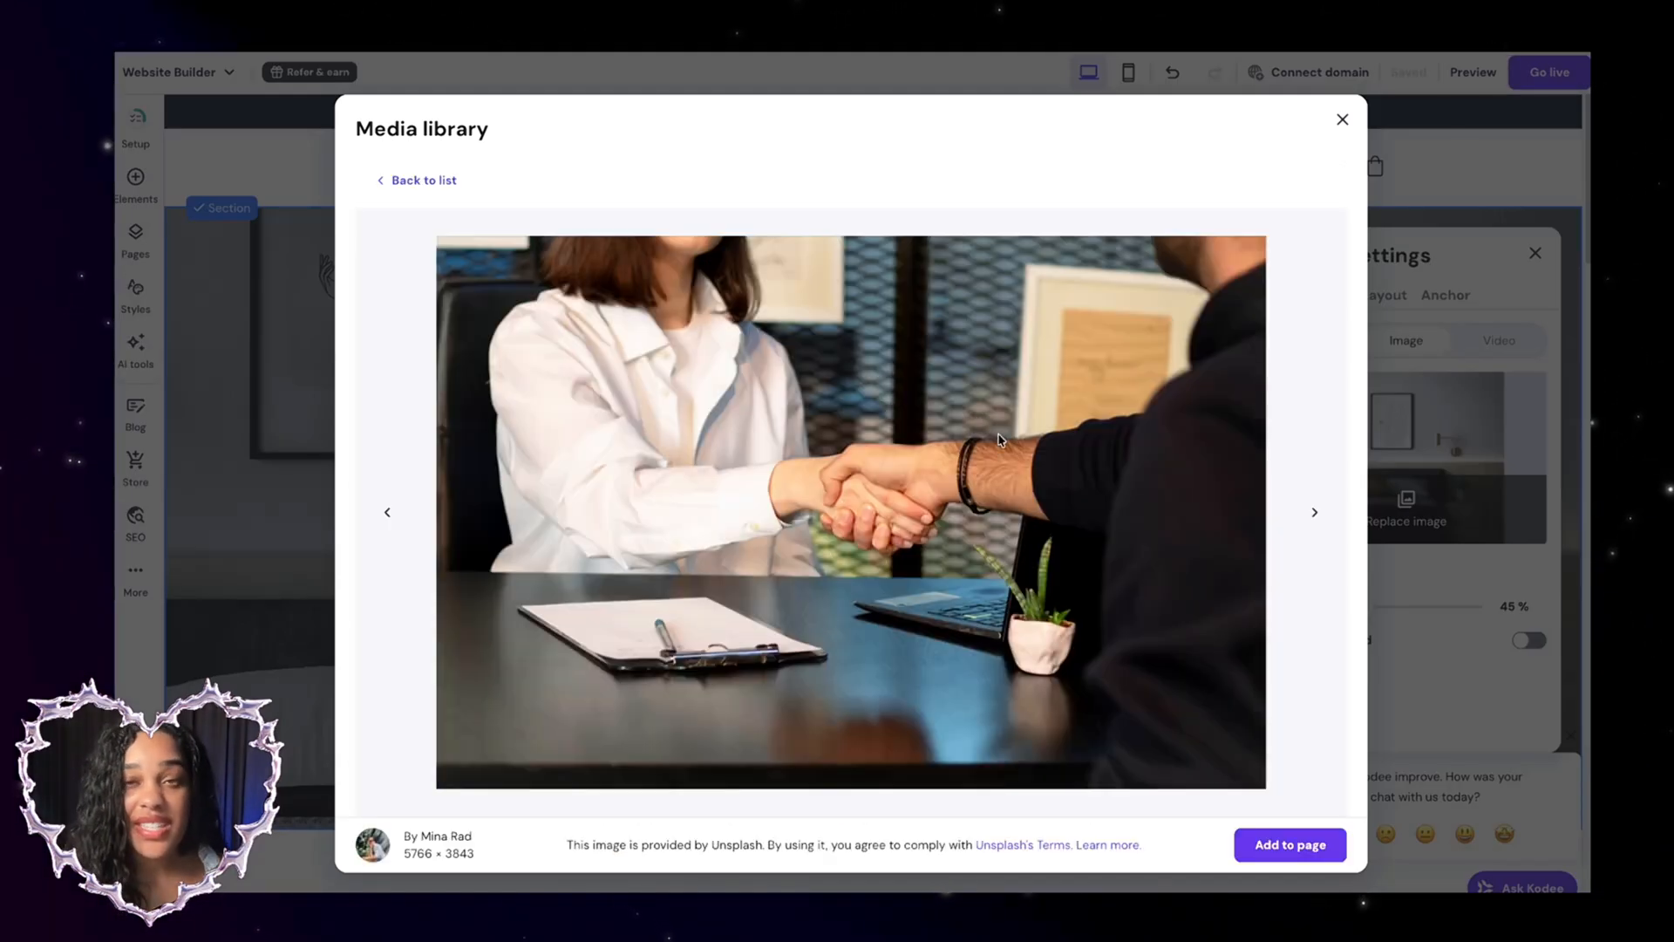
click(1288, 844)
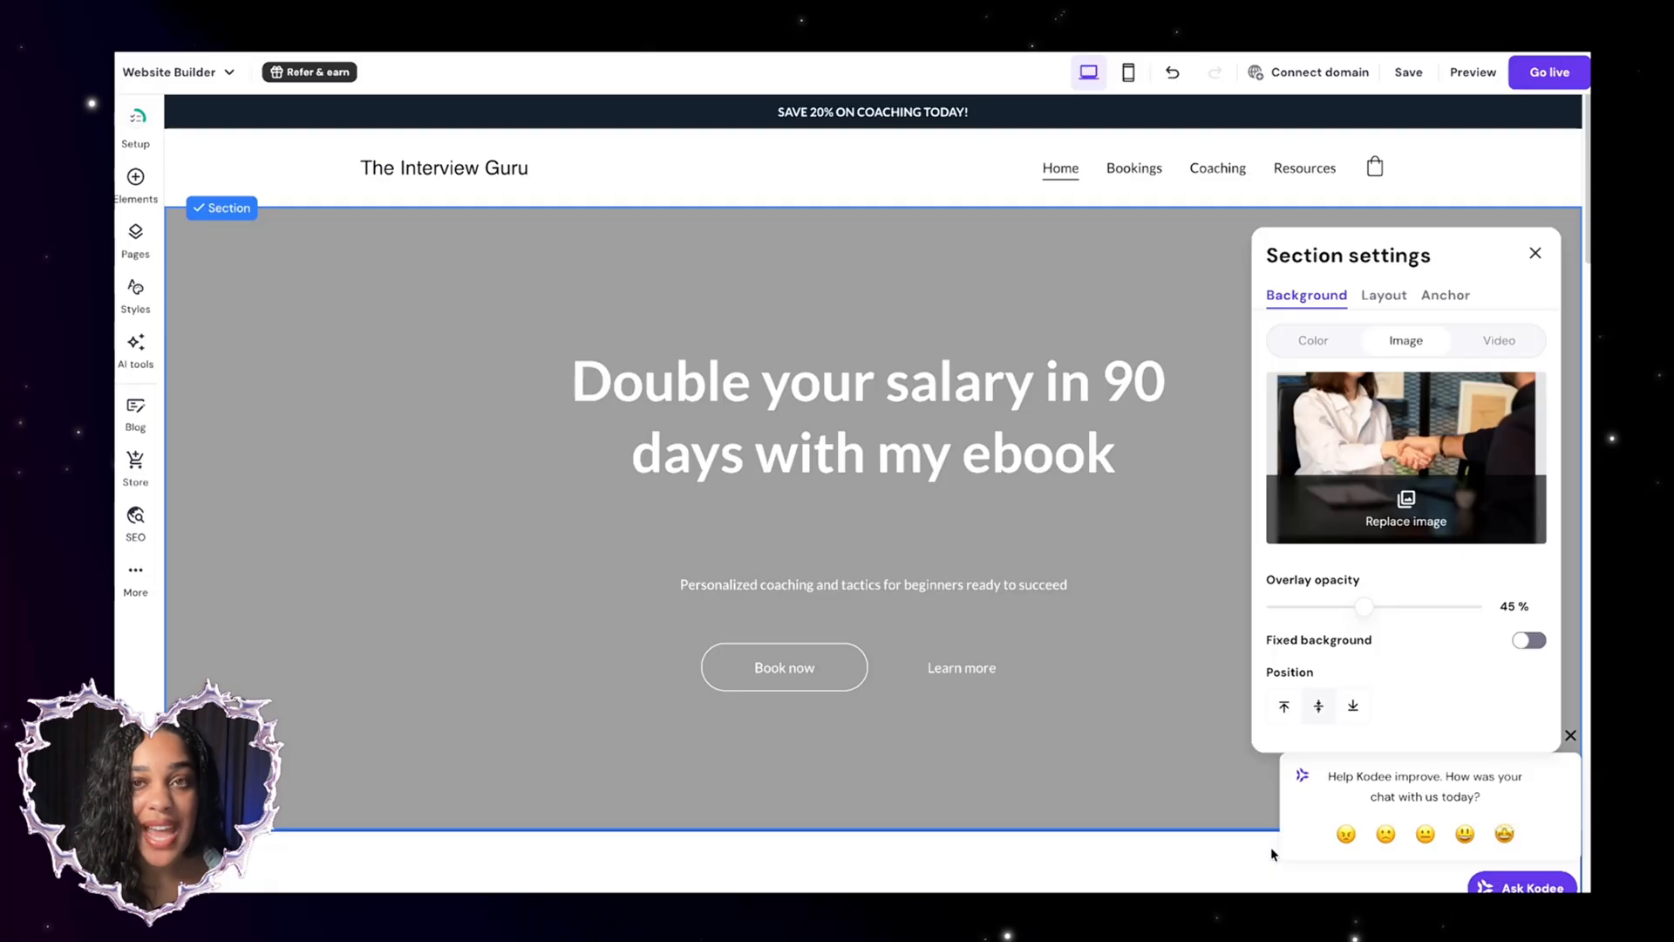
click(1534, 253)
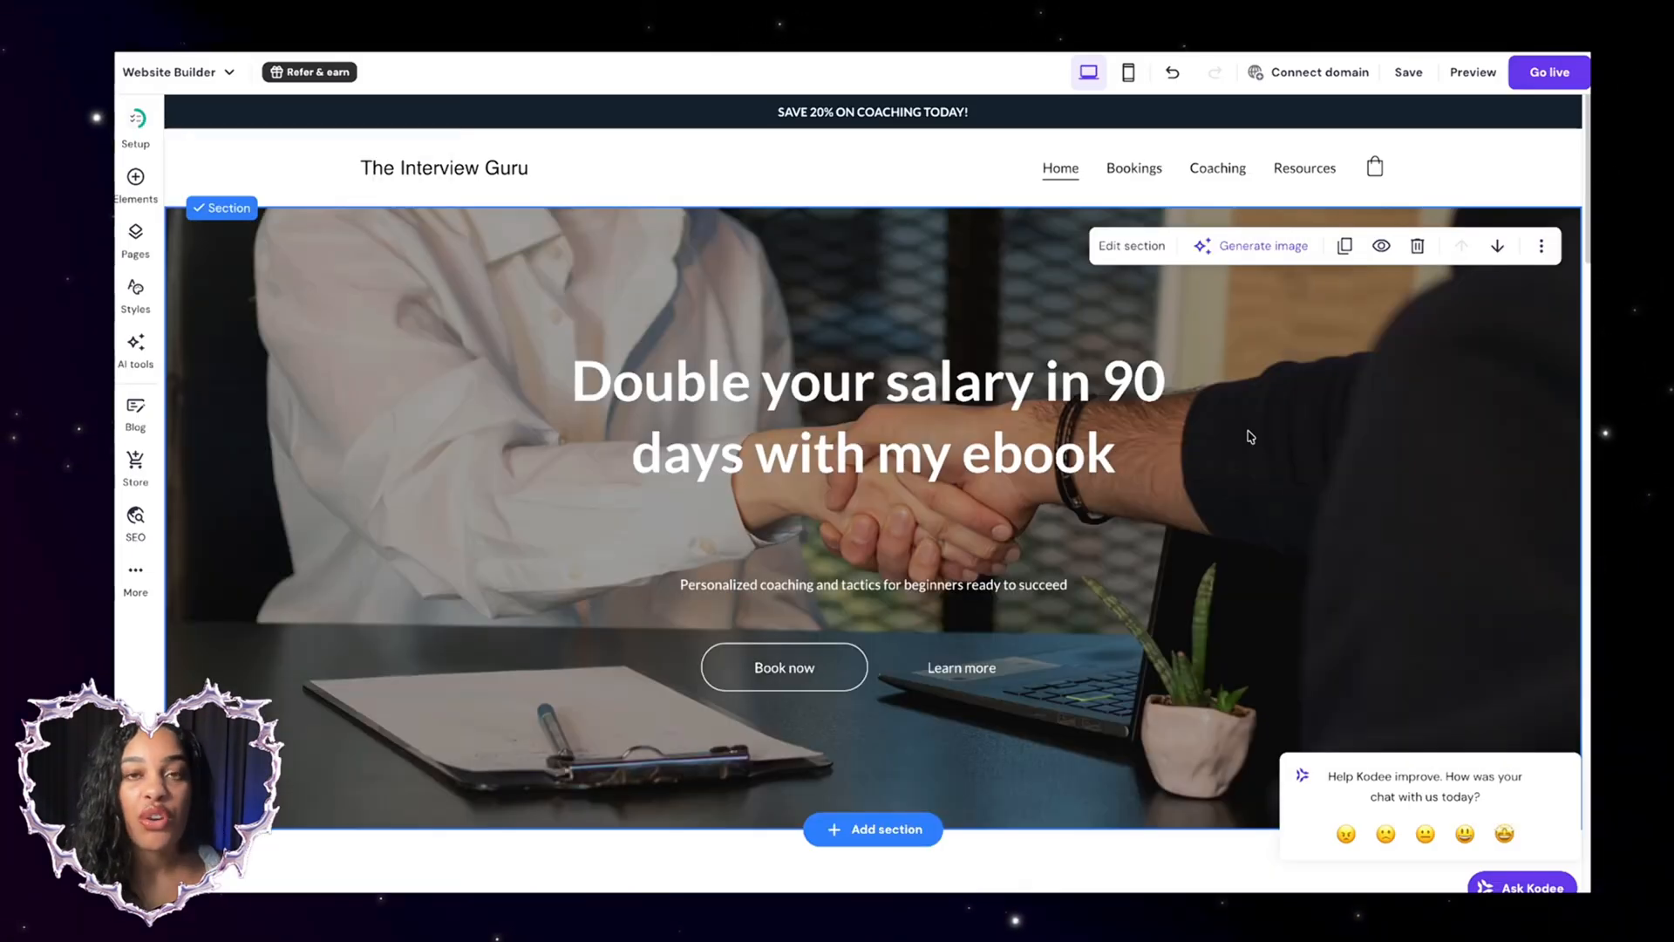
click(1251, 246)
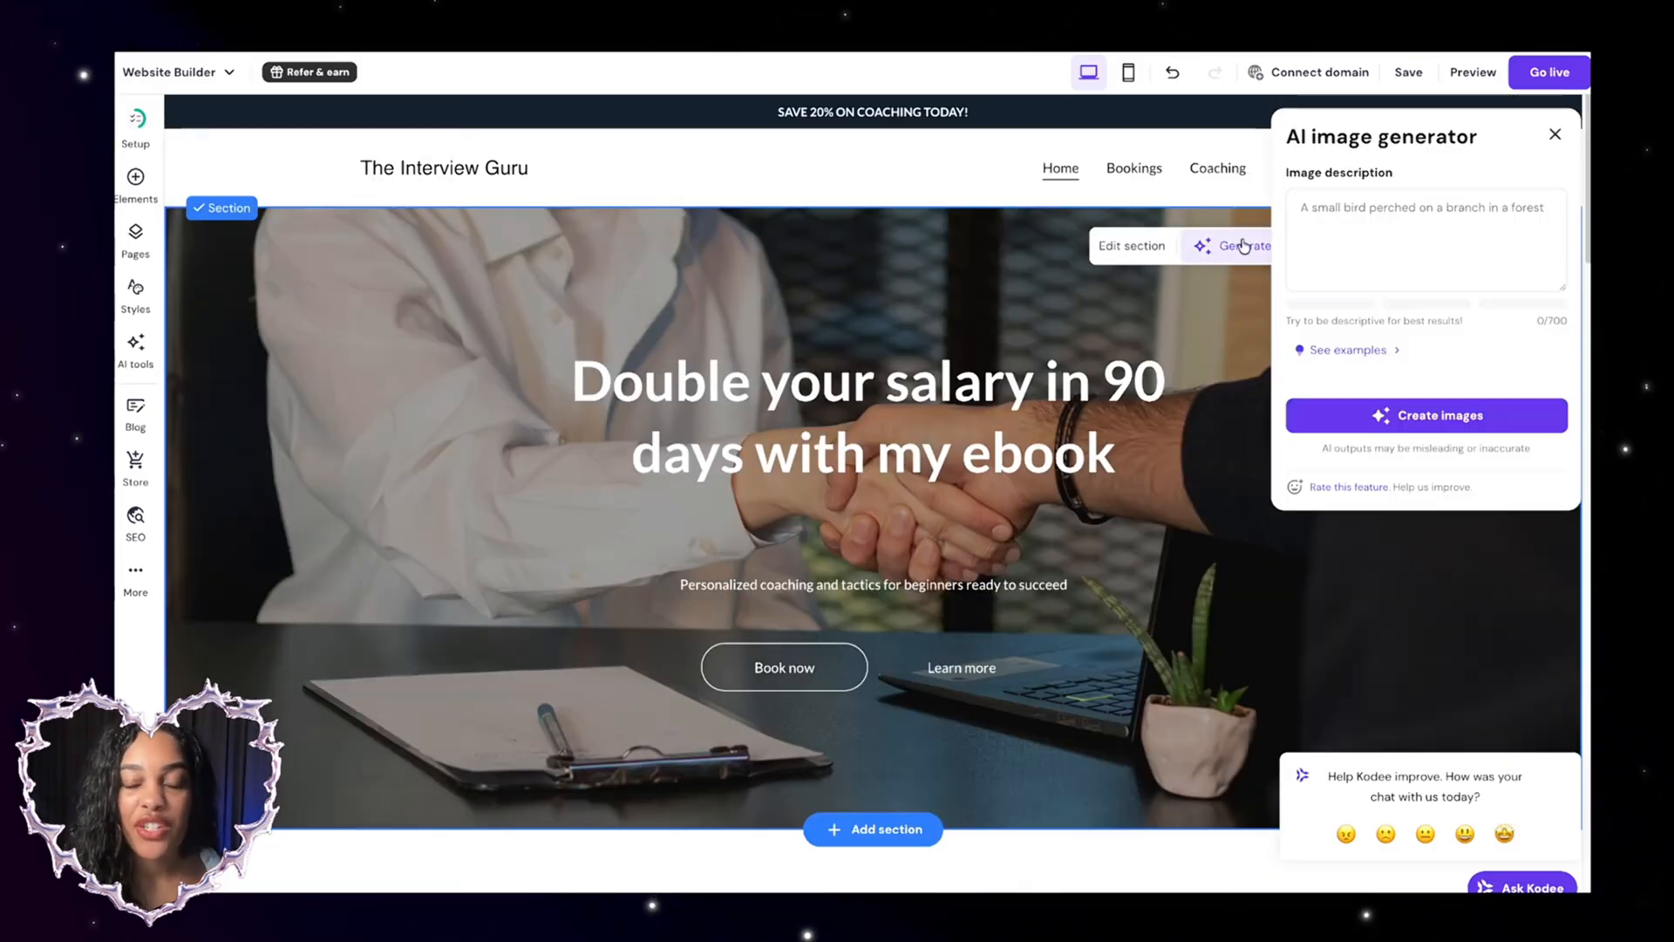
click(1424, 239)
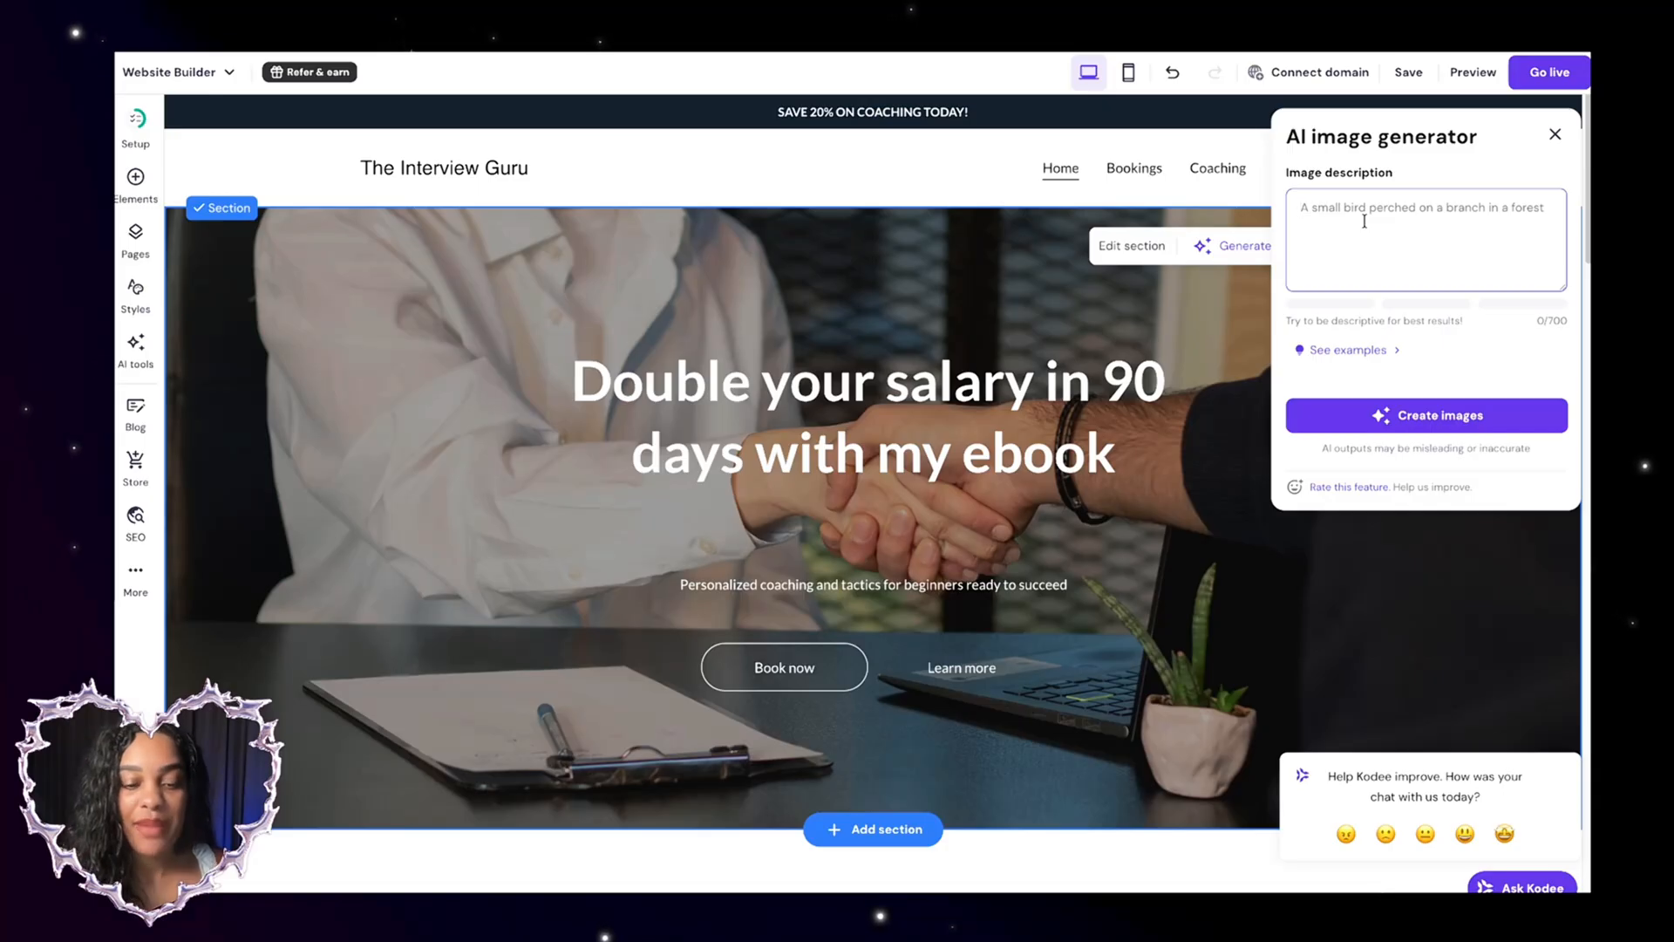
text(a person being interviewed by a woman wearing a pink dress)
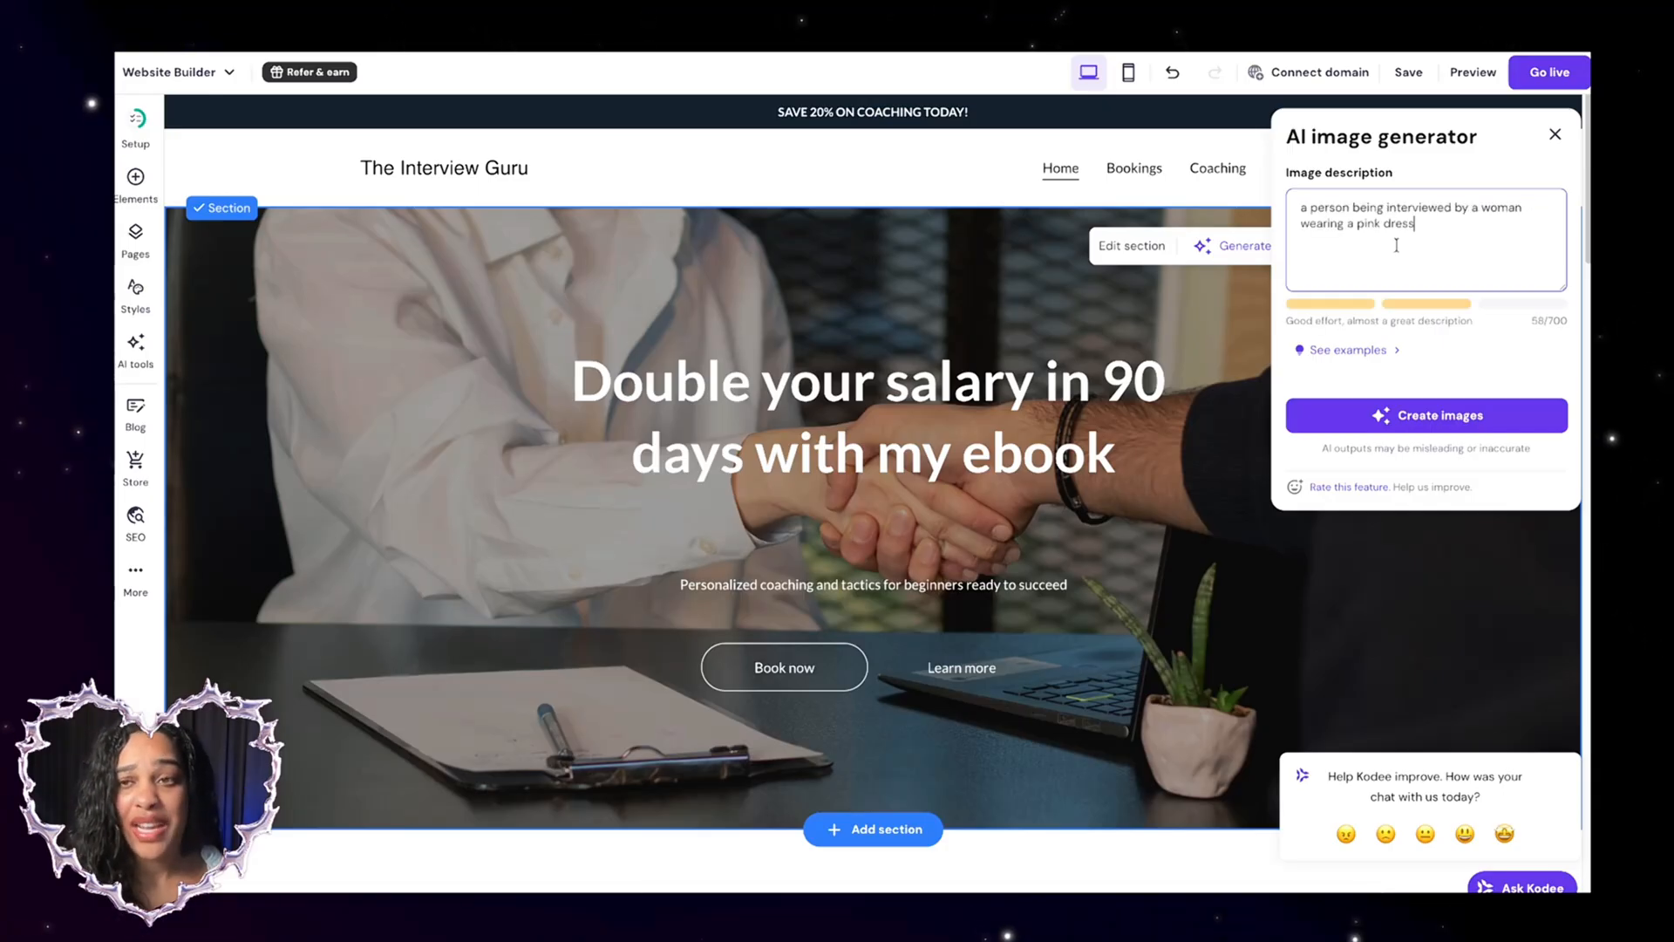
mouse_move(1488, 360)
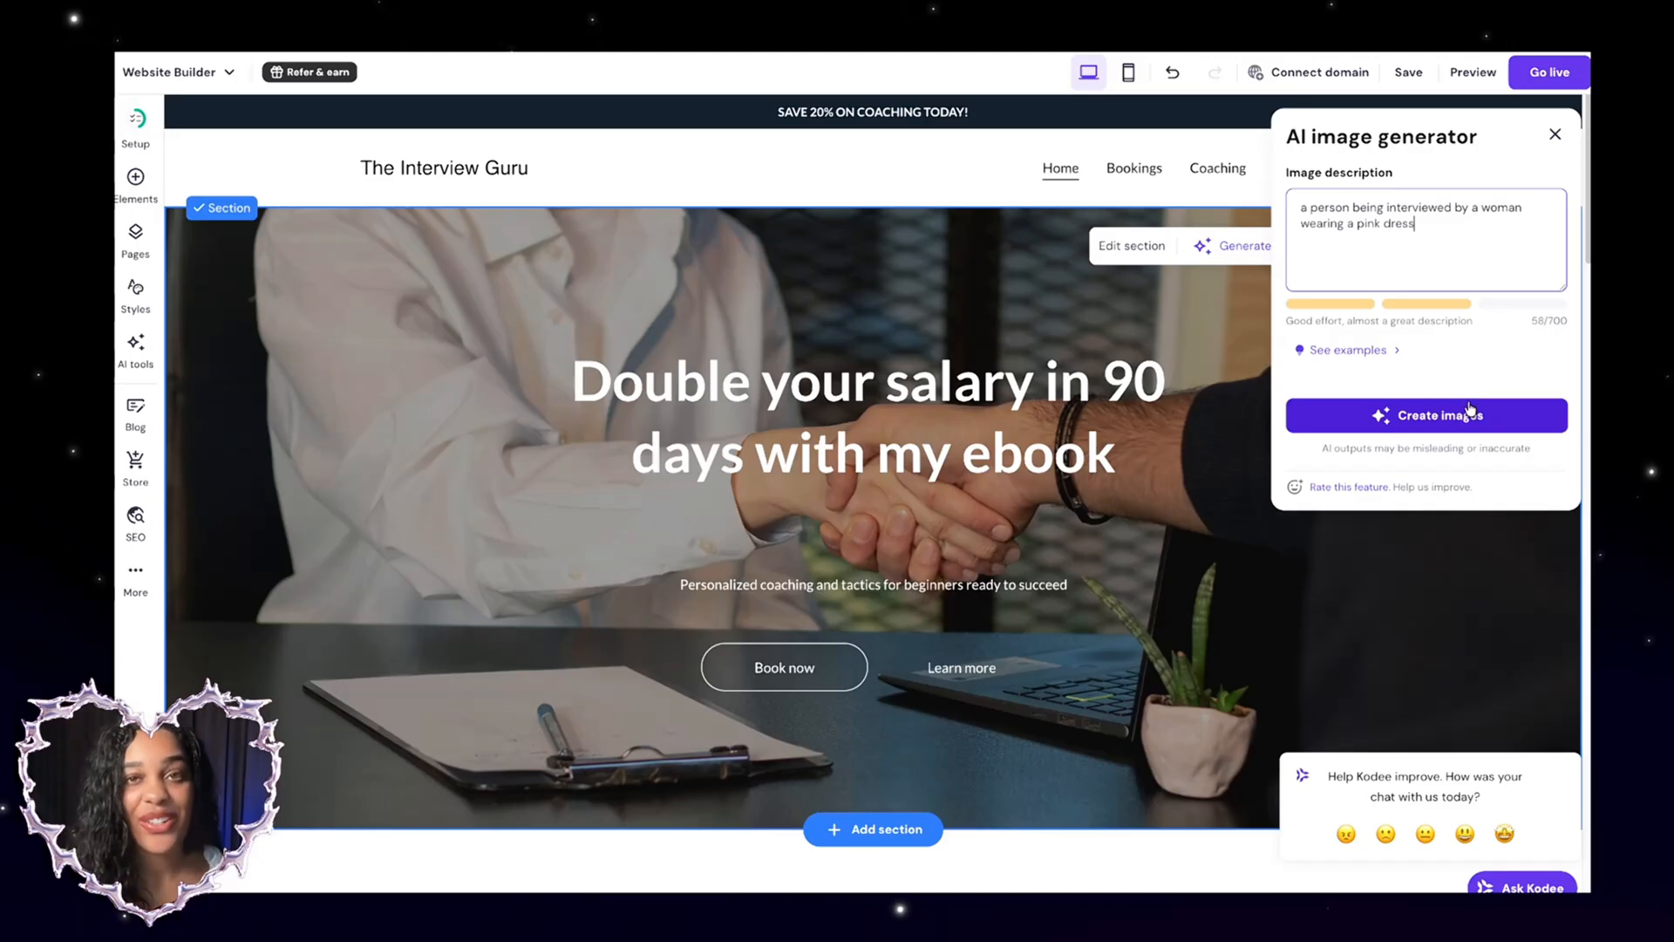
click(1426, 415)
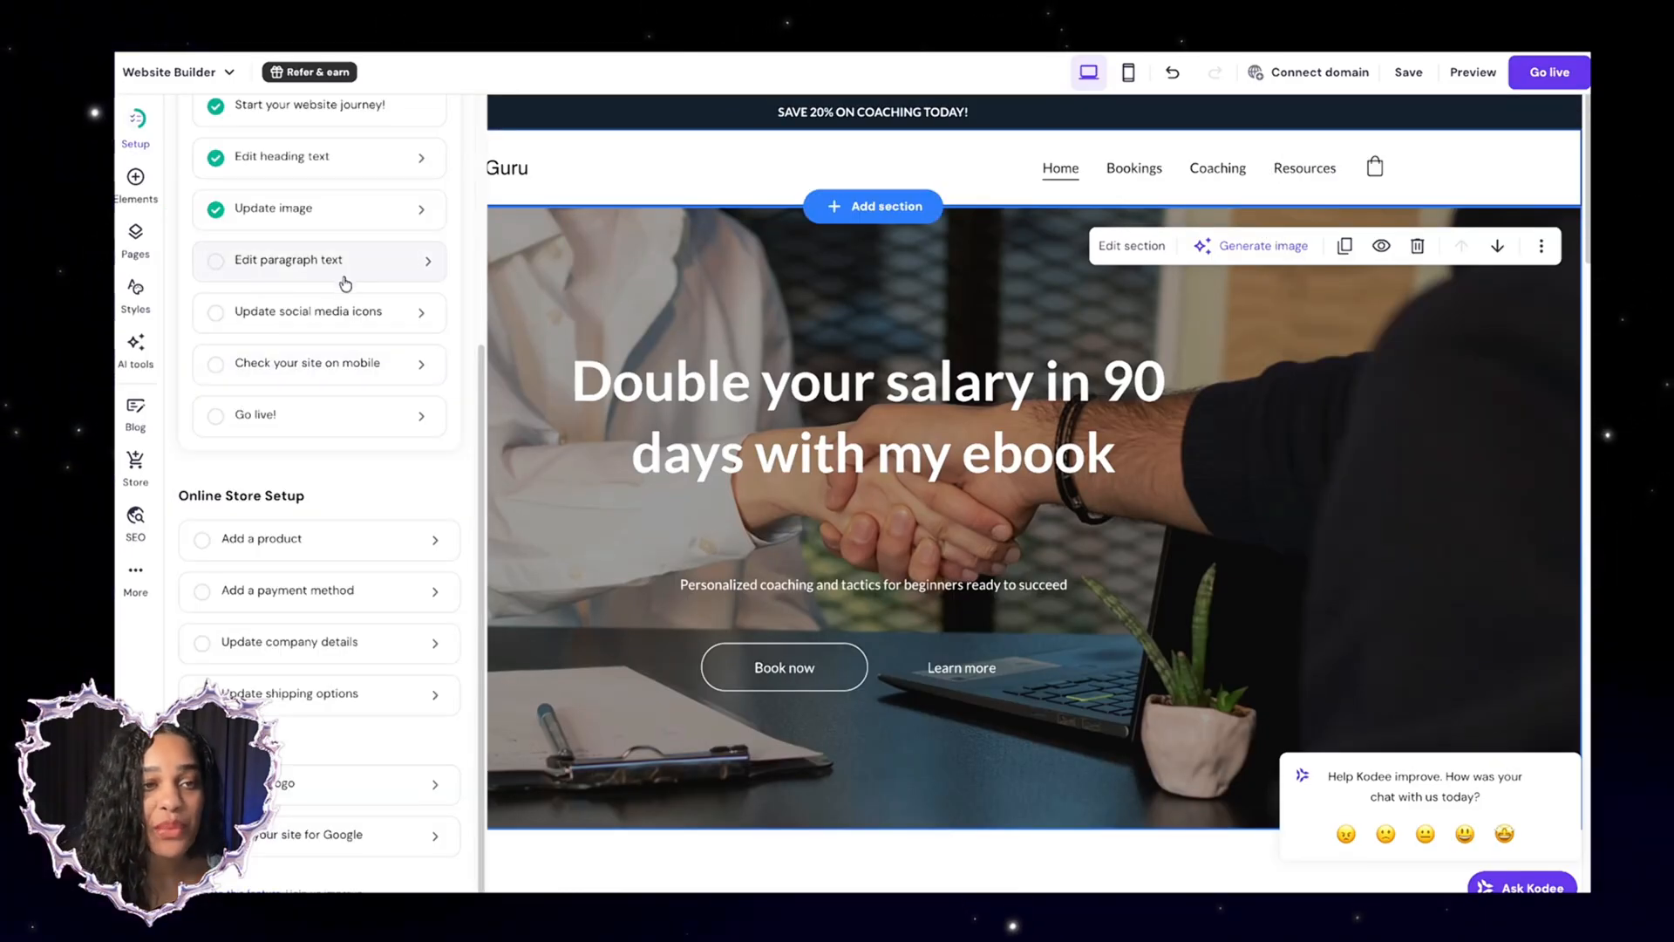
Start adding a product from the Online Store Setup checklist
click(1407, 71)
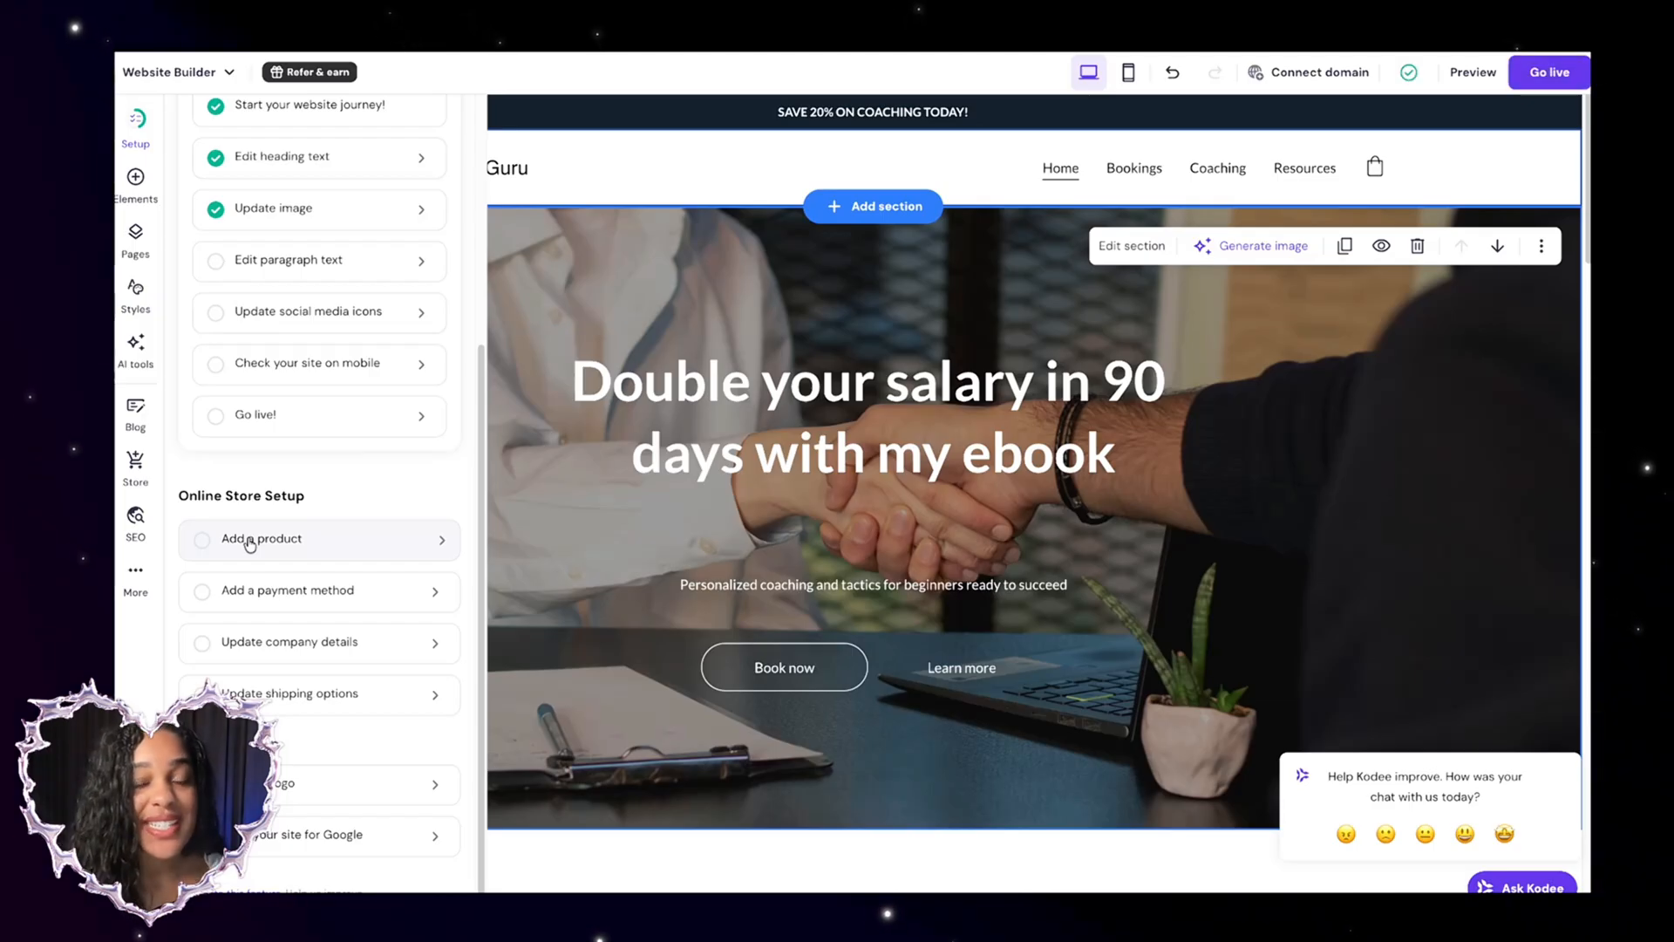
click(260, 539)
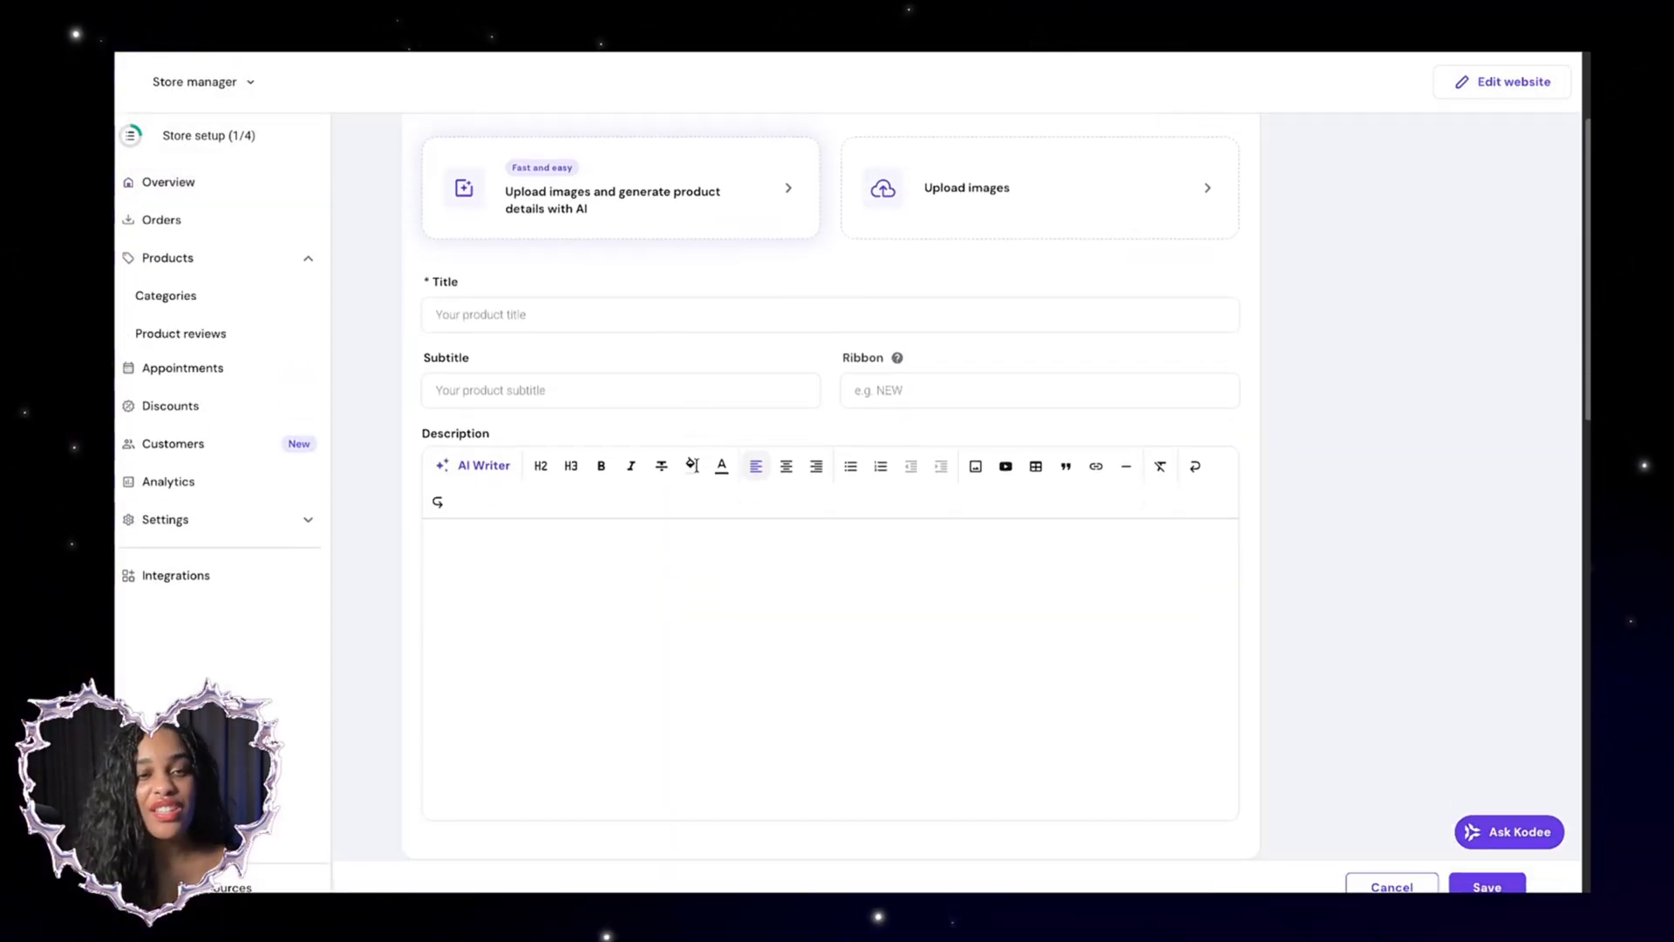
Upload the cover image so AI generates The AI Career Accelerator's title, subtitle, ribbon and description
scroll(down, 3)
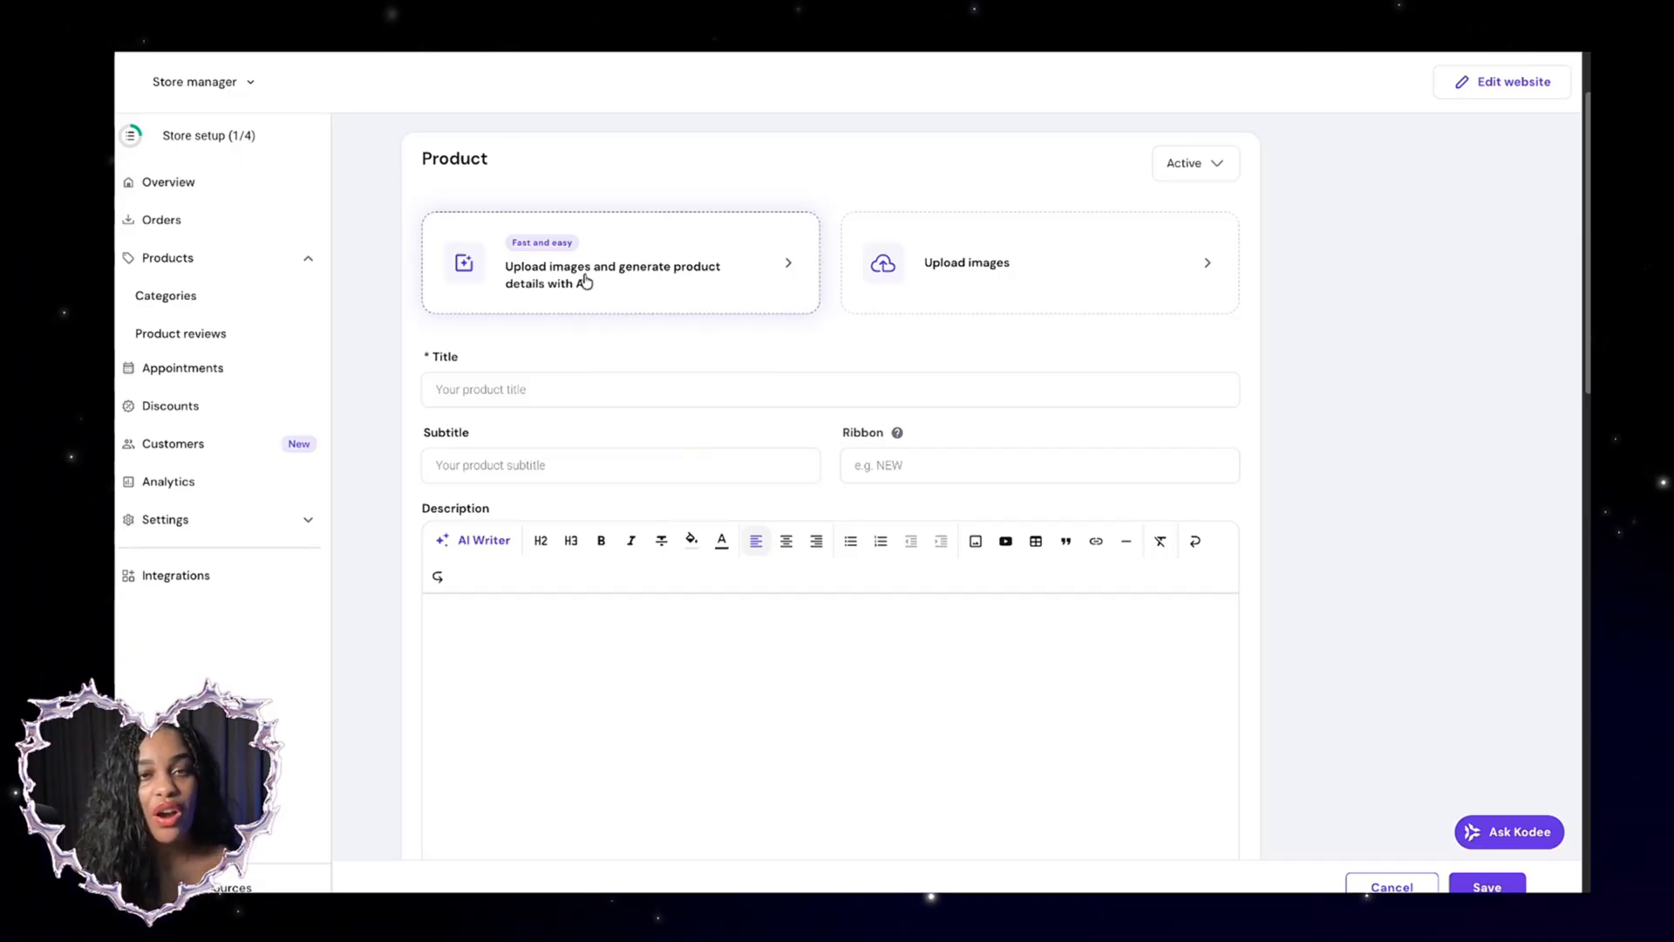
click(619, 274)
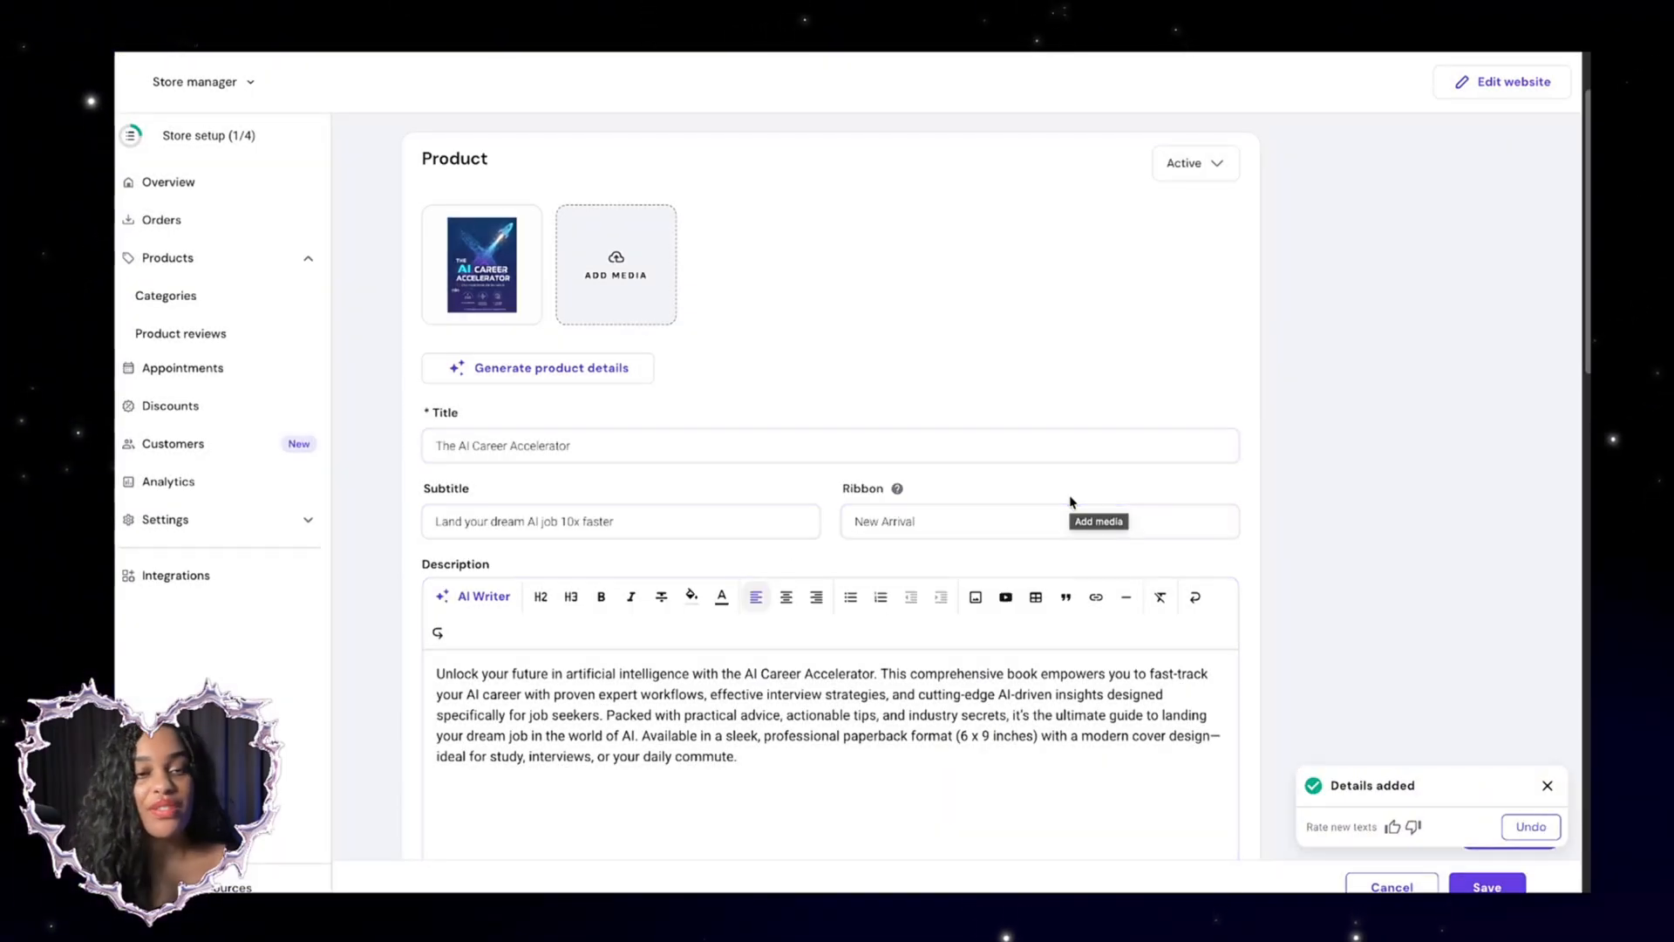
scroll(down, 3)
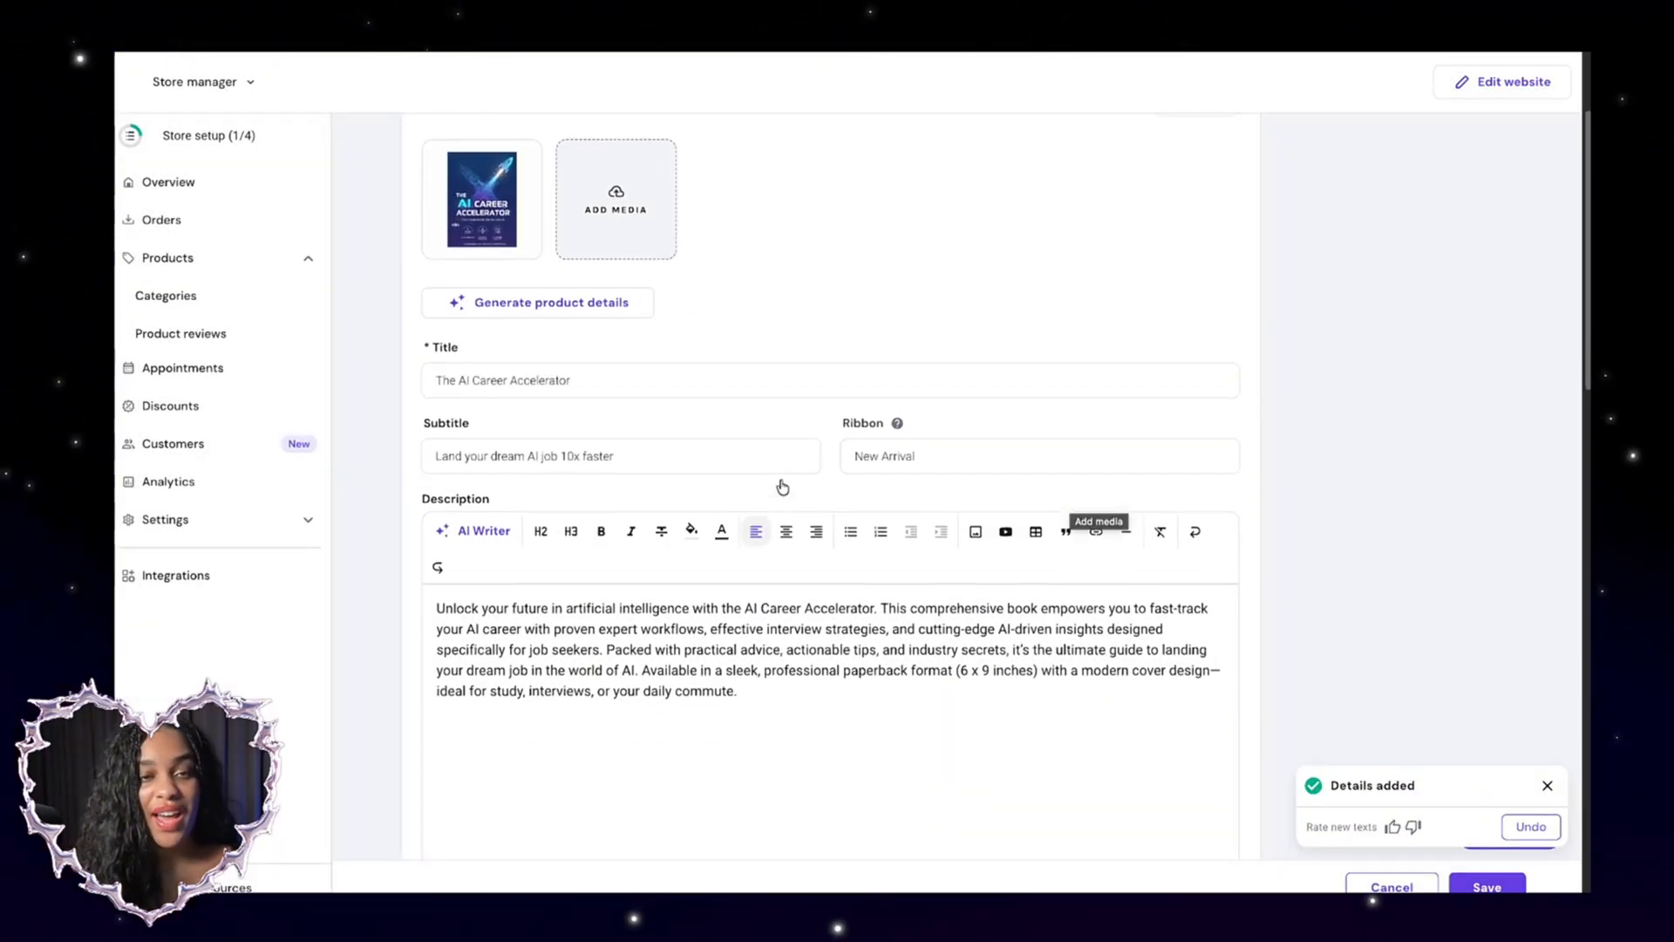
scroll(down, 3)
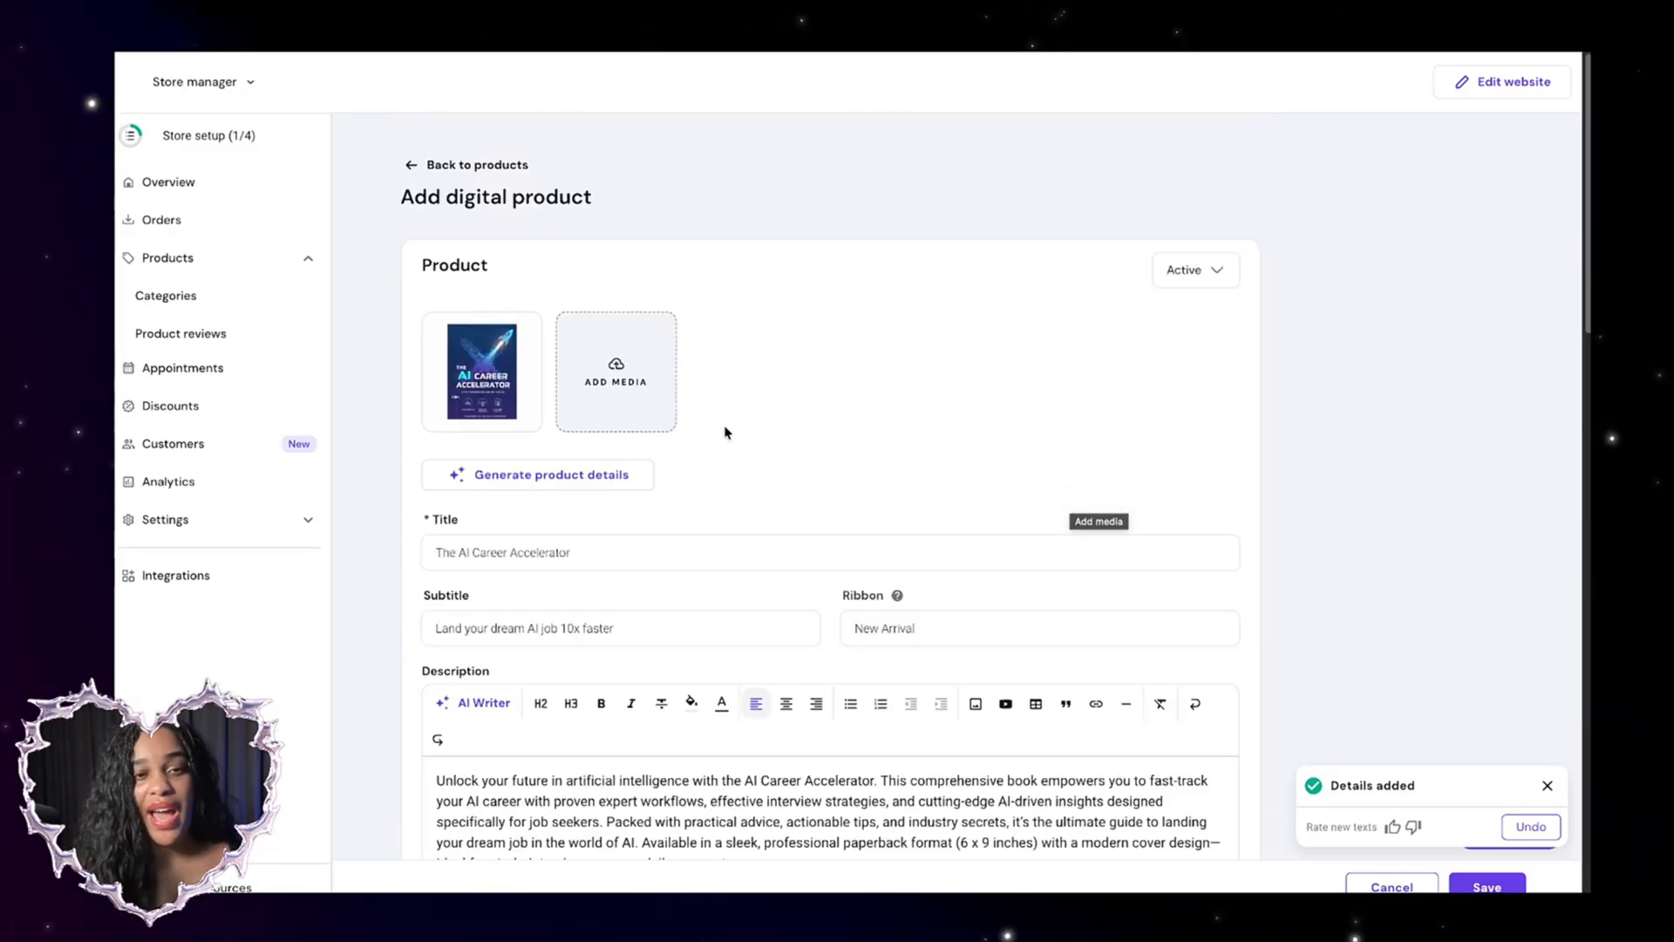
scroll(down, 3)
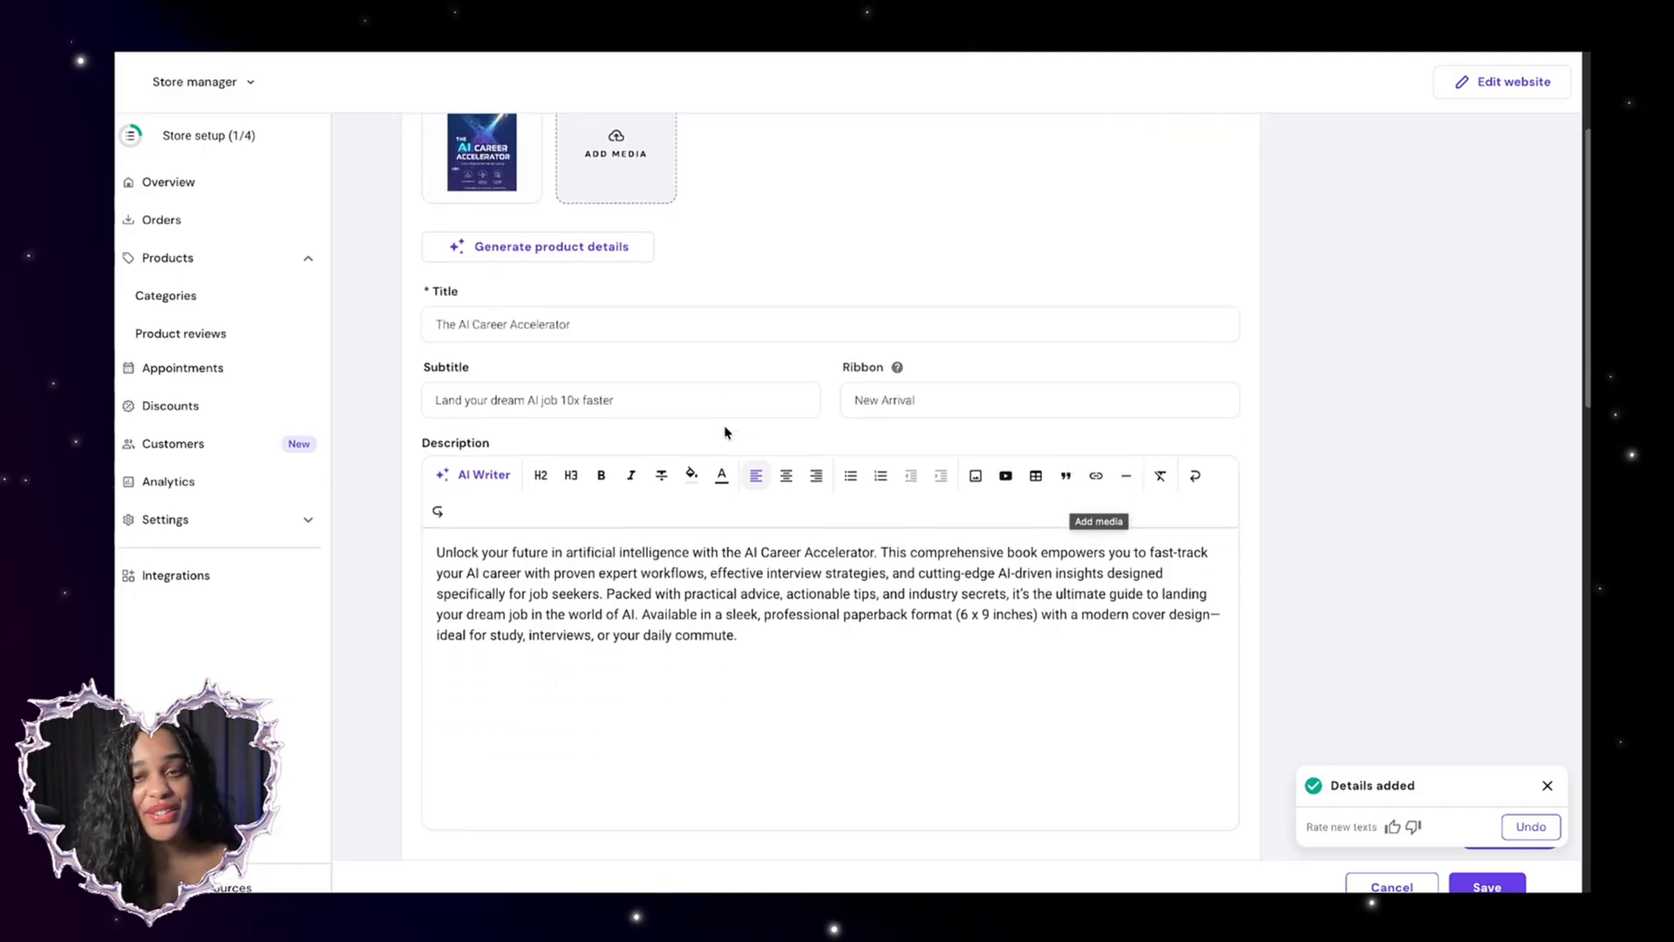
scroll(down, 3)
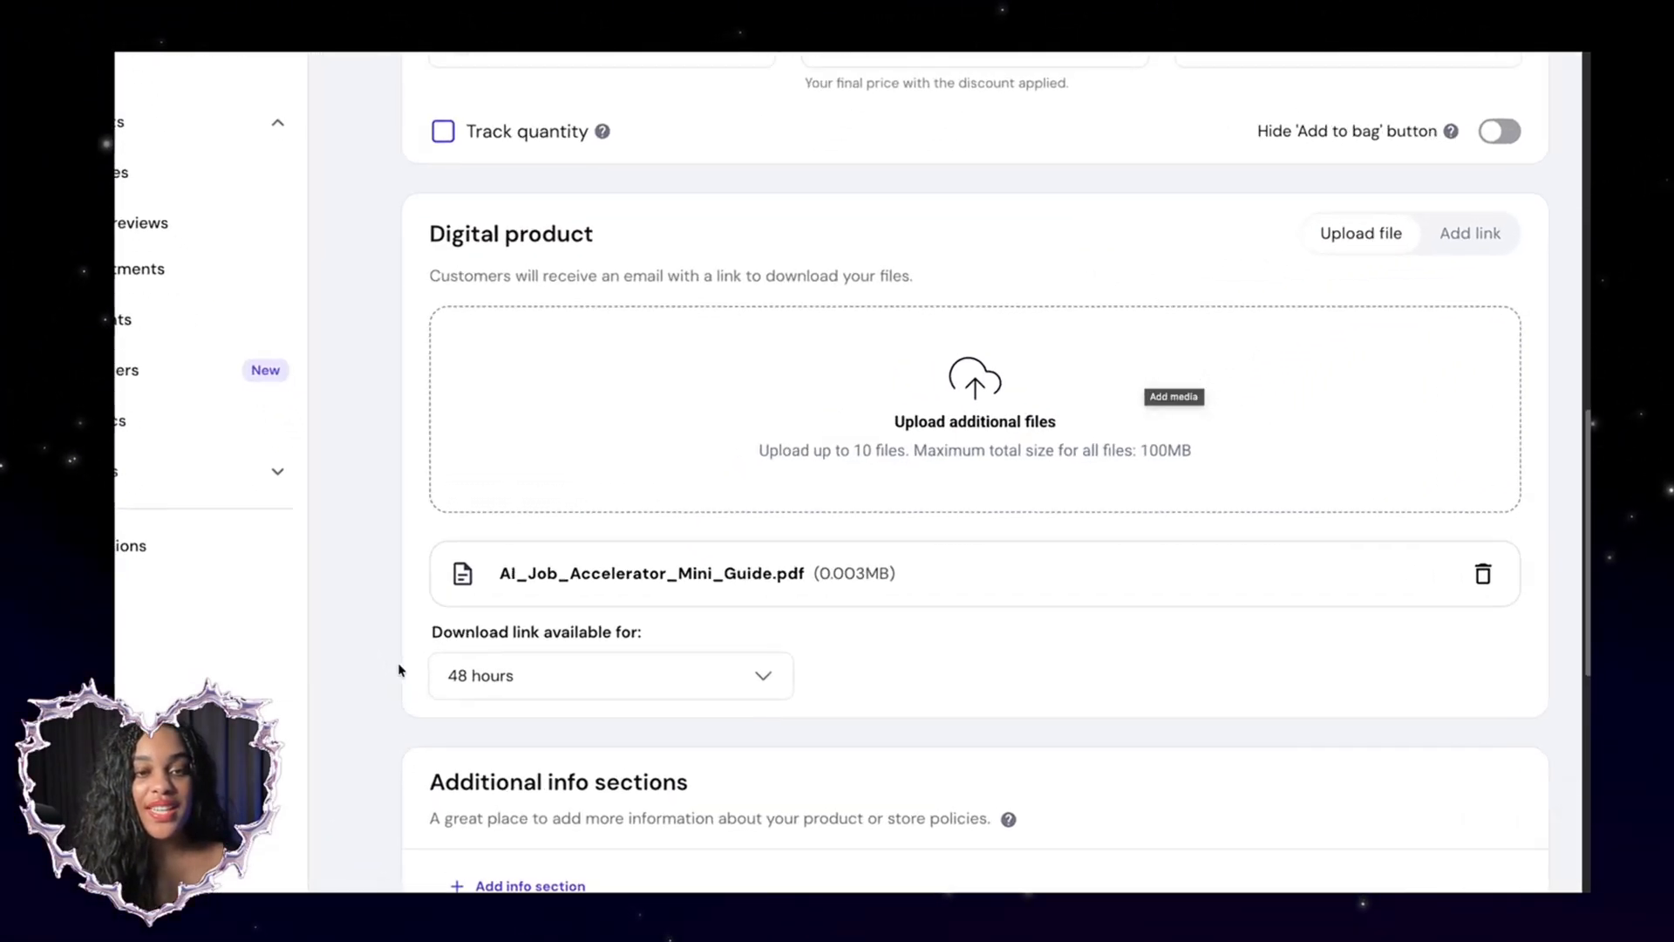
Choose how long the mini guide PDF download link stays available
click(609, 675)
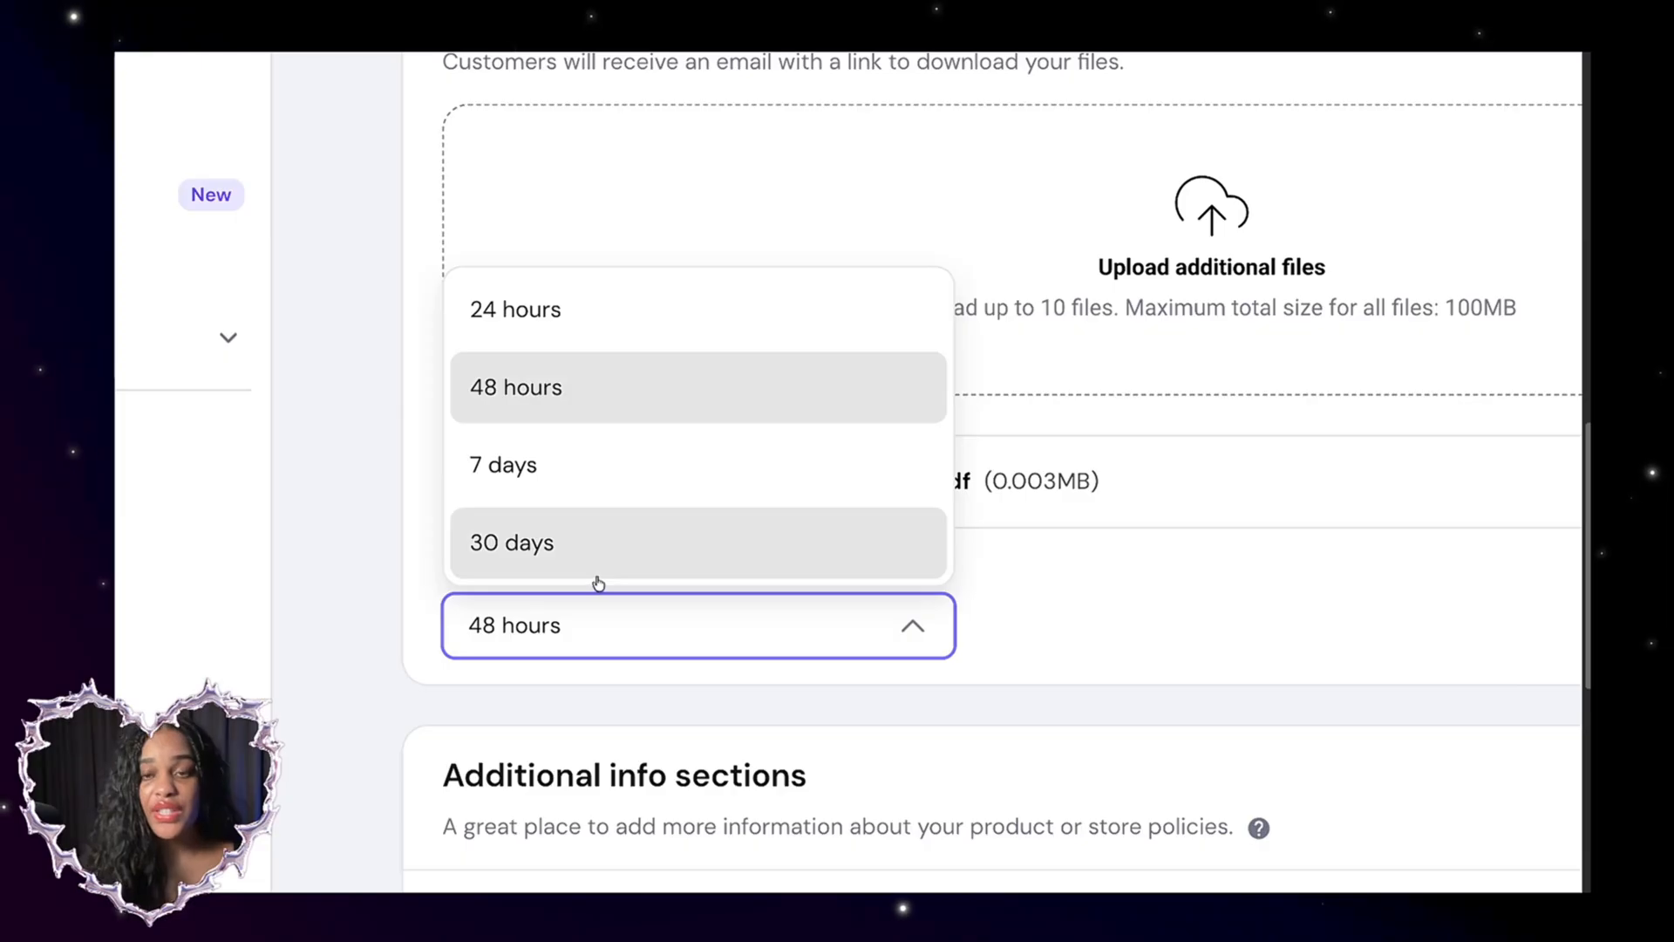
mouse_move(568, 453)
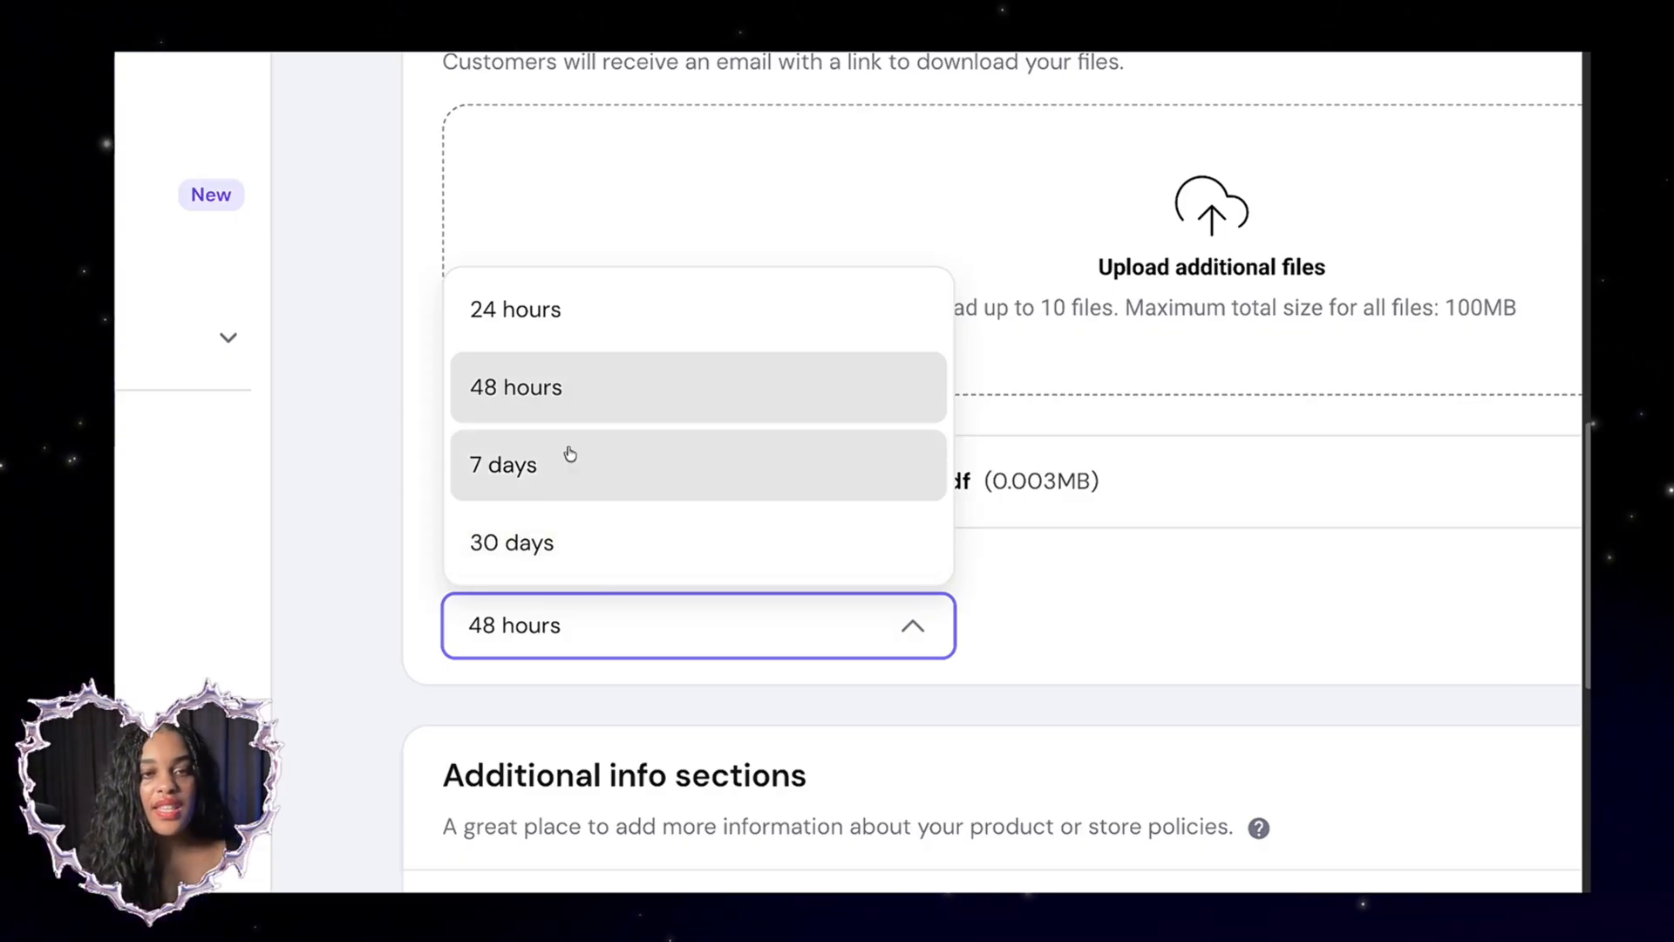
click(503, 464)
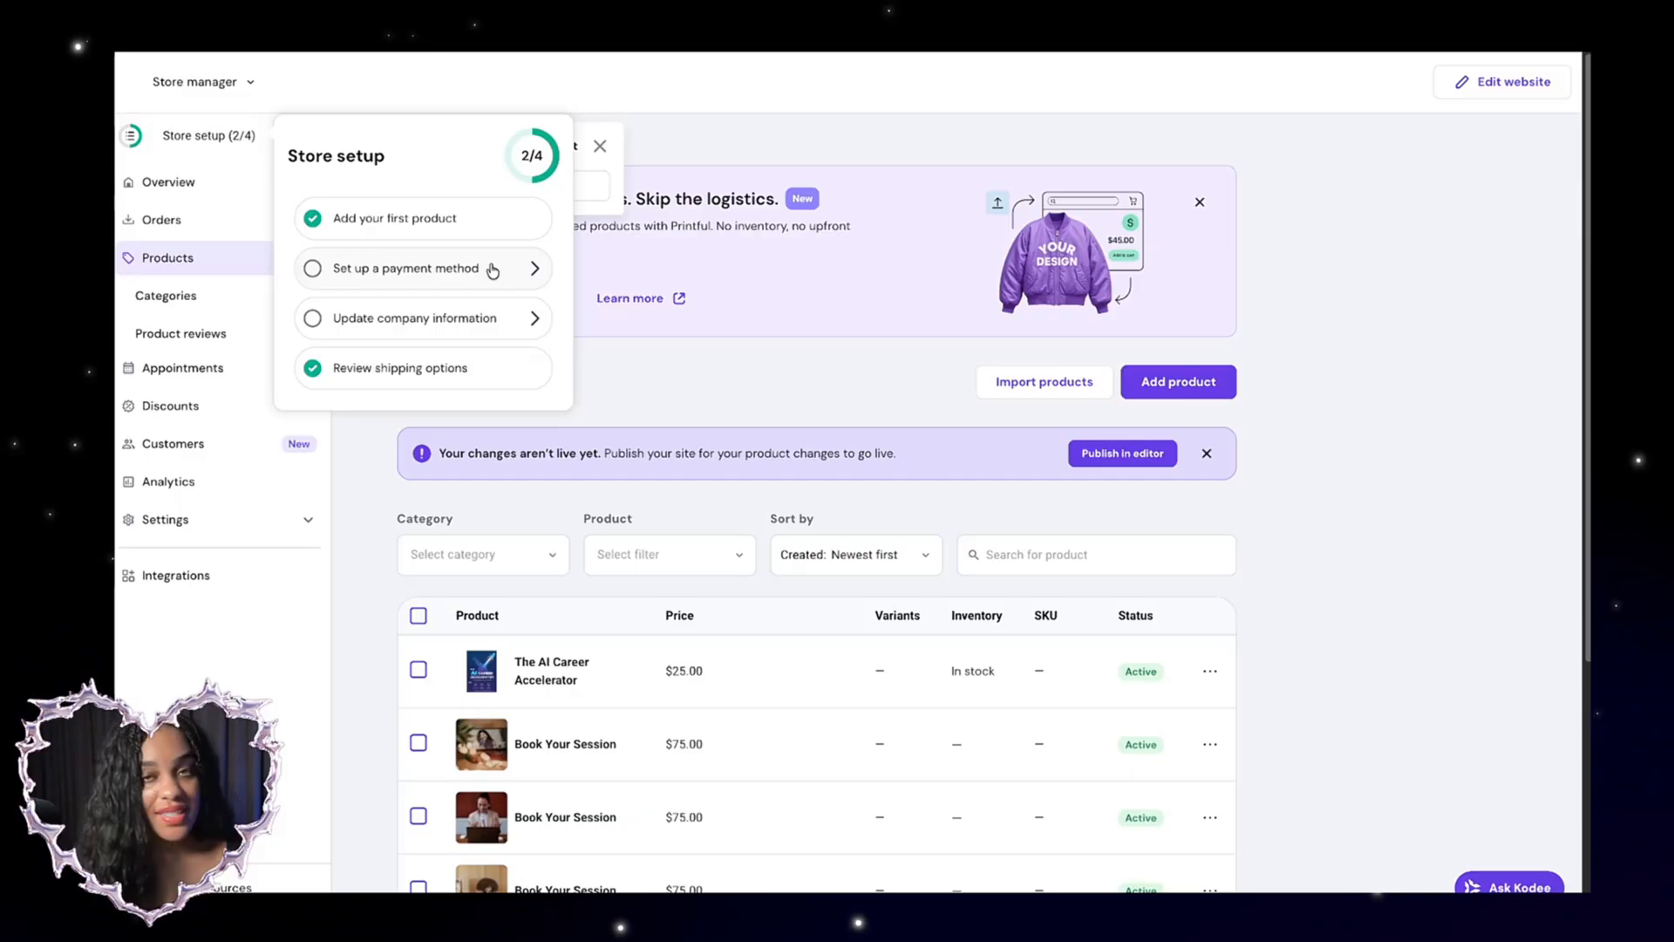
Start setting up a payment method and review the dLocal Go, PayPal, Stripe and manual options
click(422, 269)
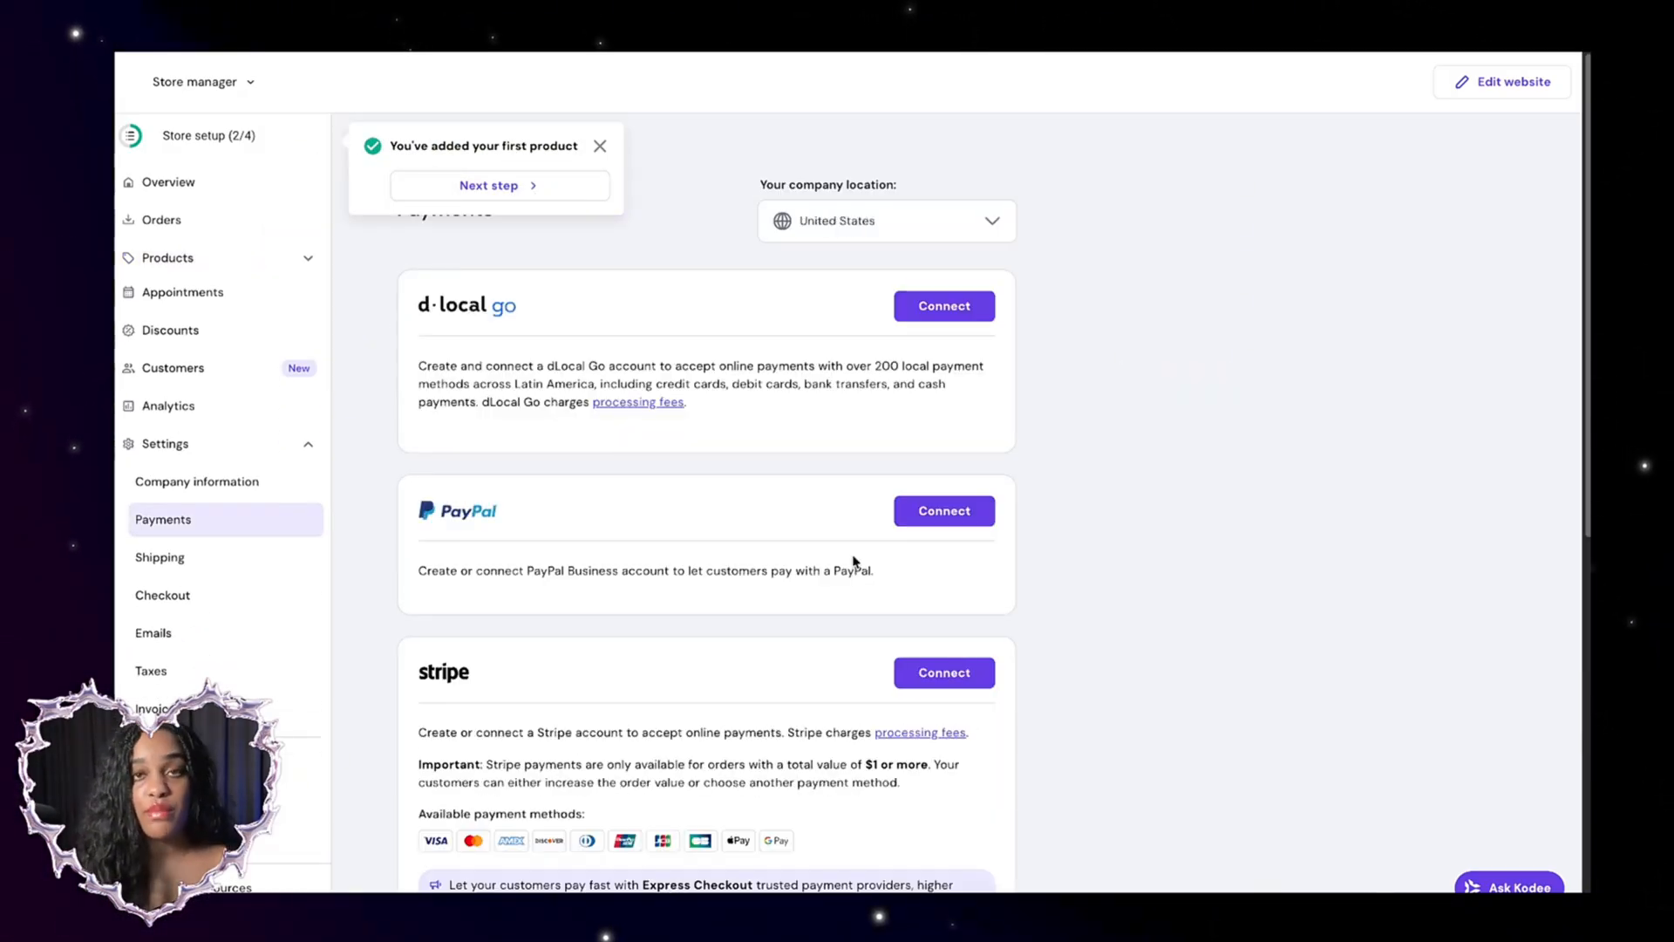
scroll(down, 3)
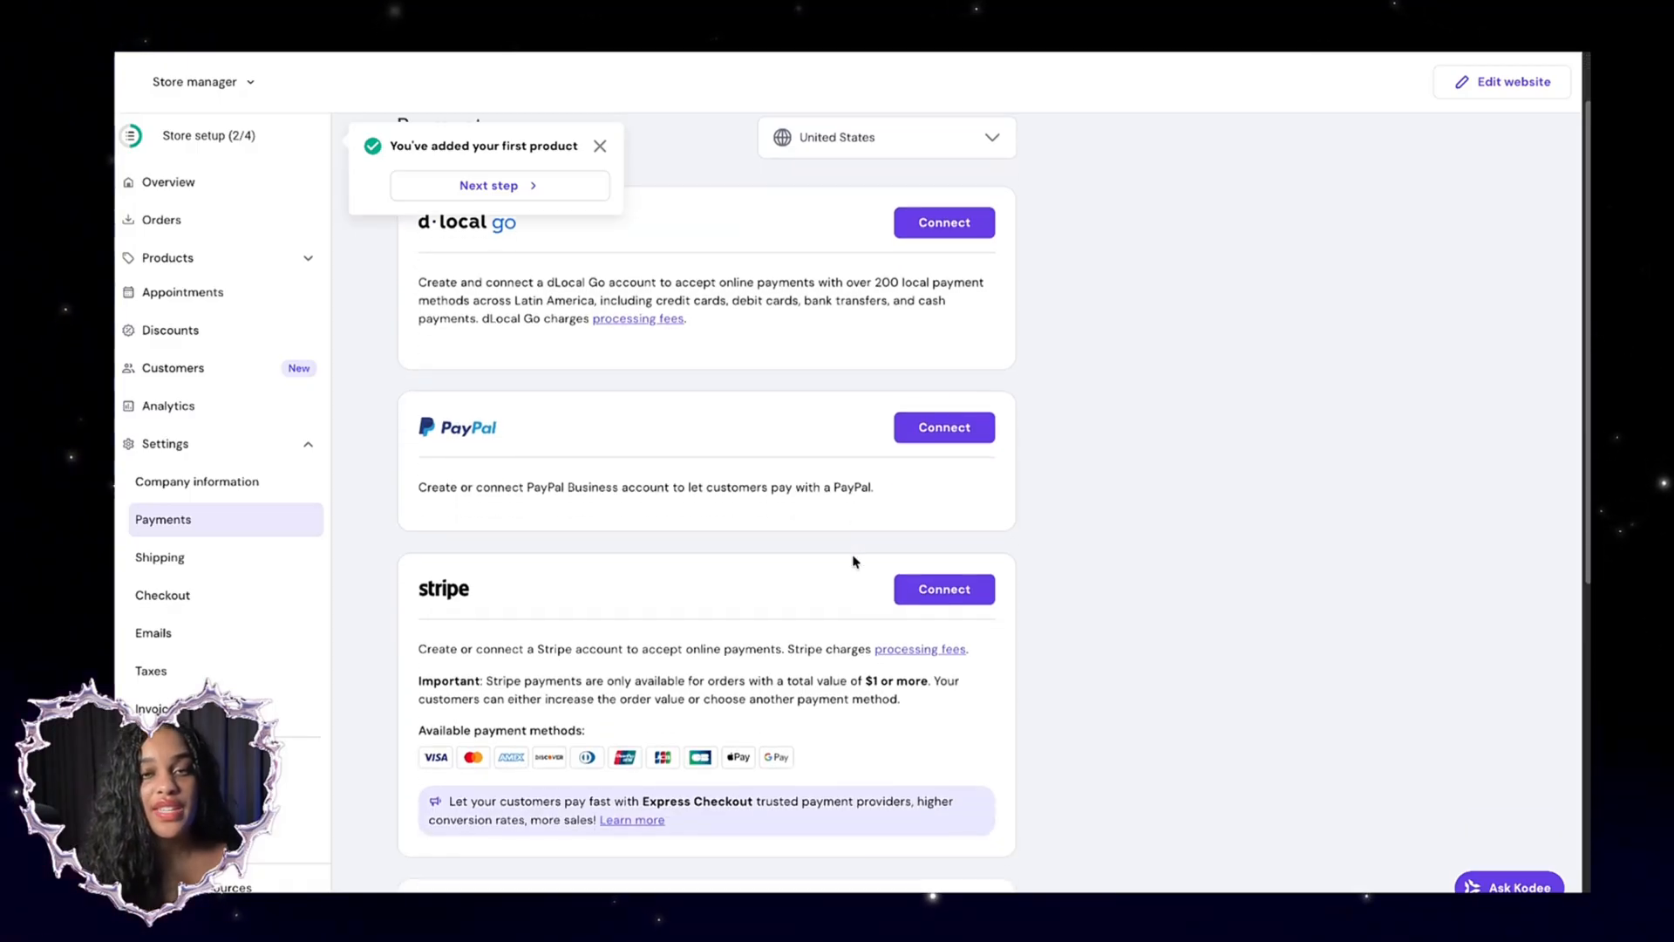
scroll(down, 3)
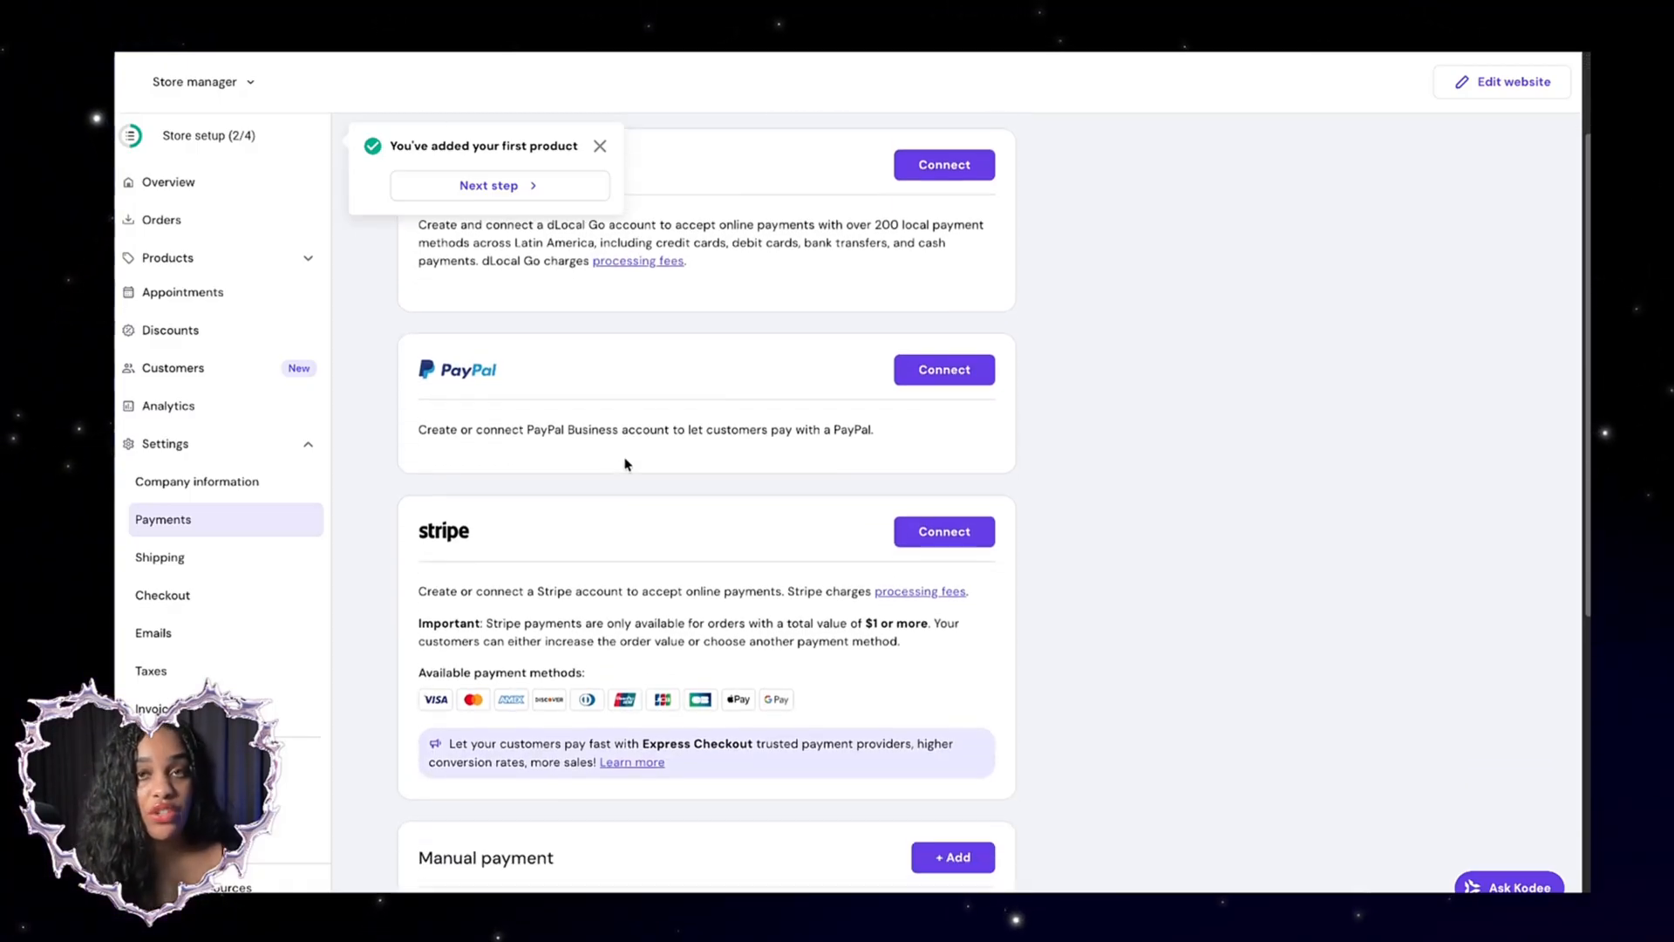
scroll(down, 3)
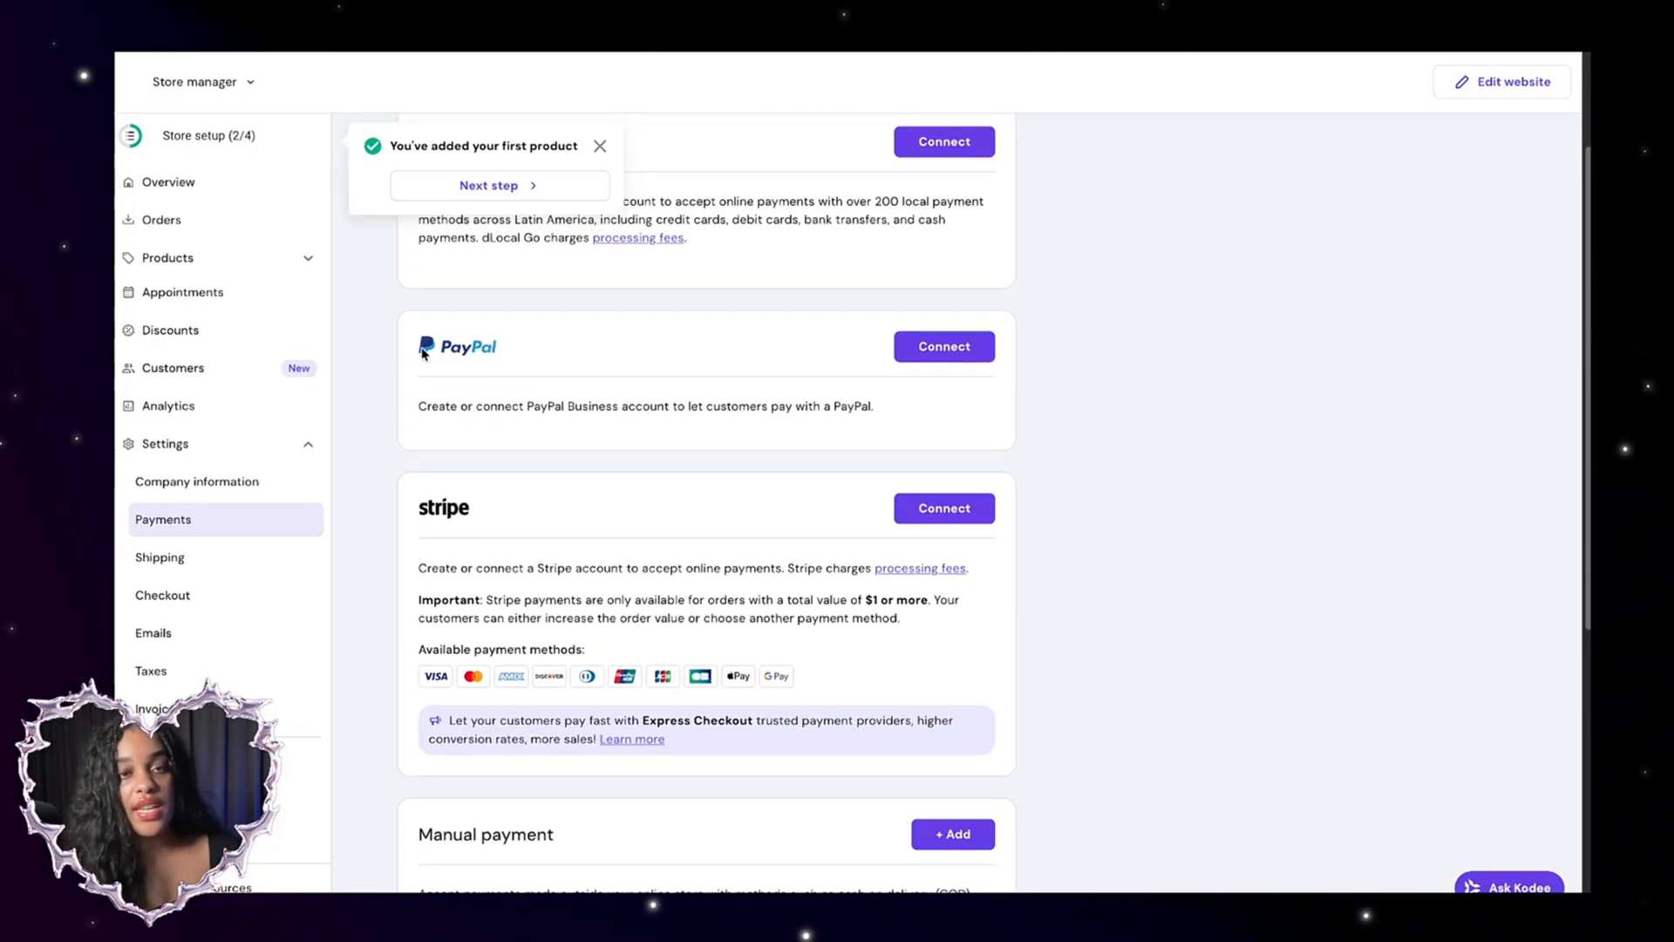
scroll(down, 3)
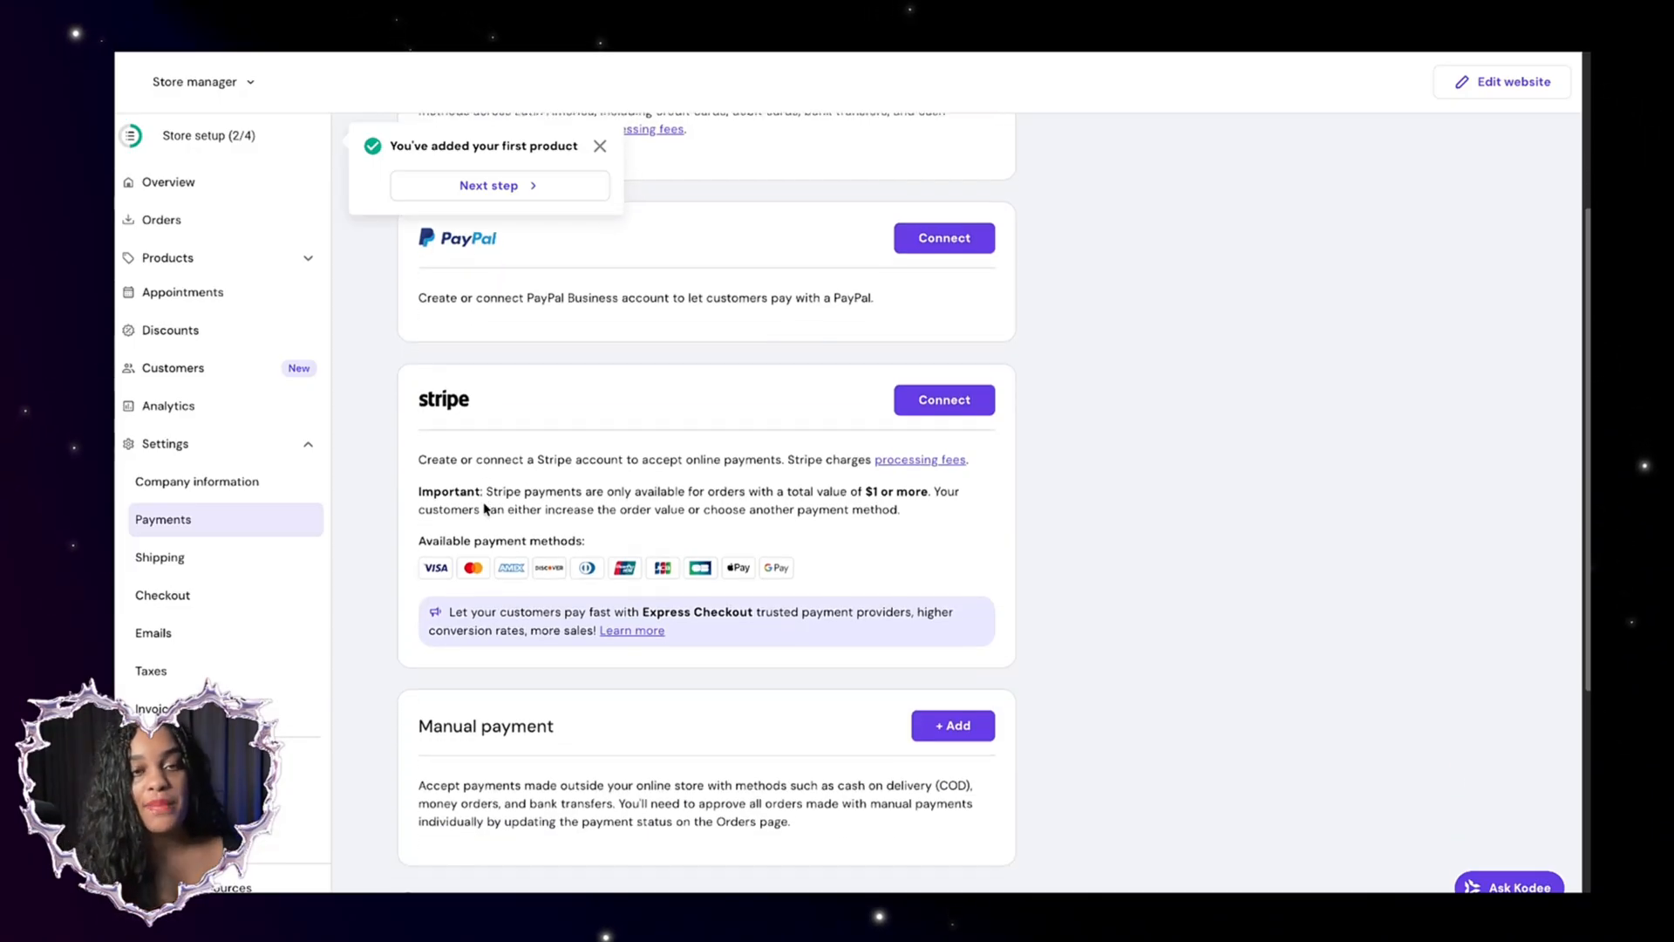
mouse_move(486, 403)
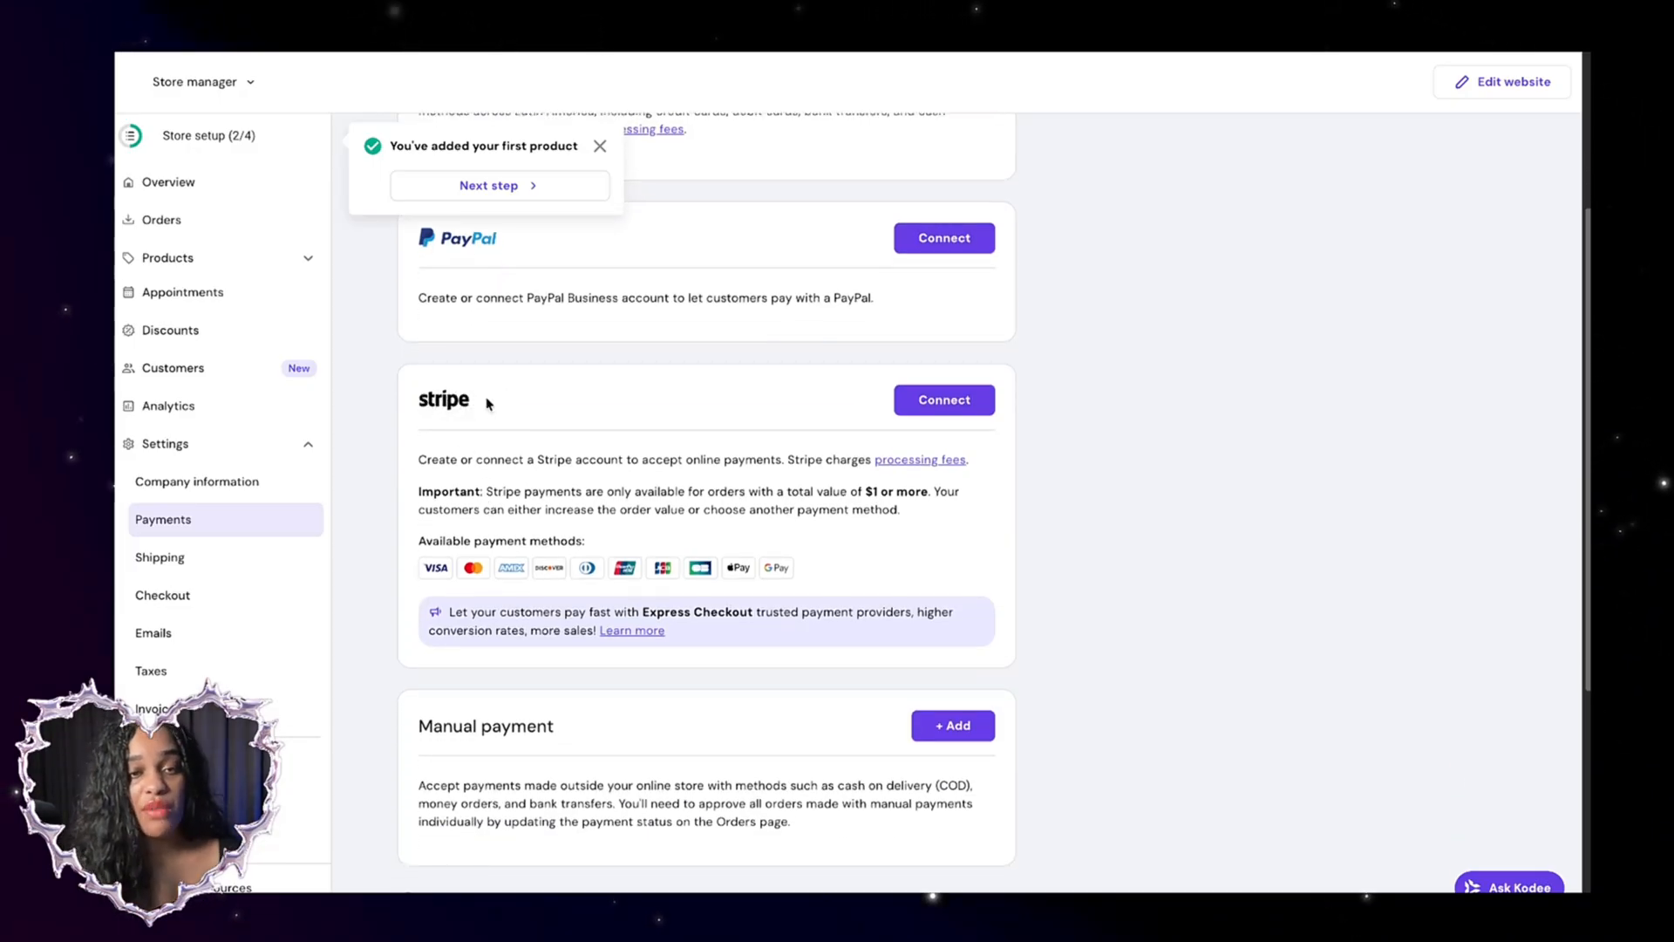
scroll(down, 3)
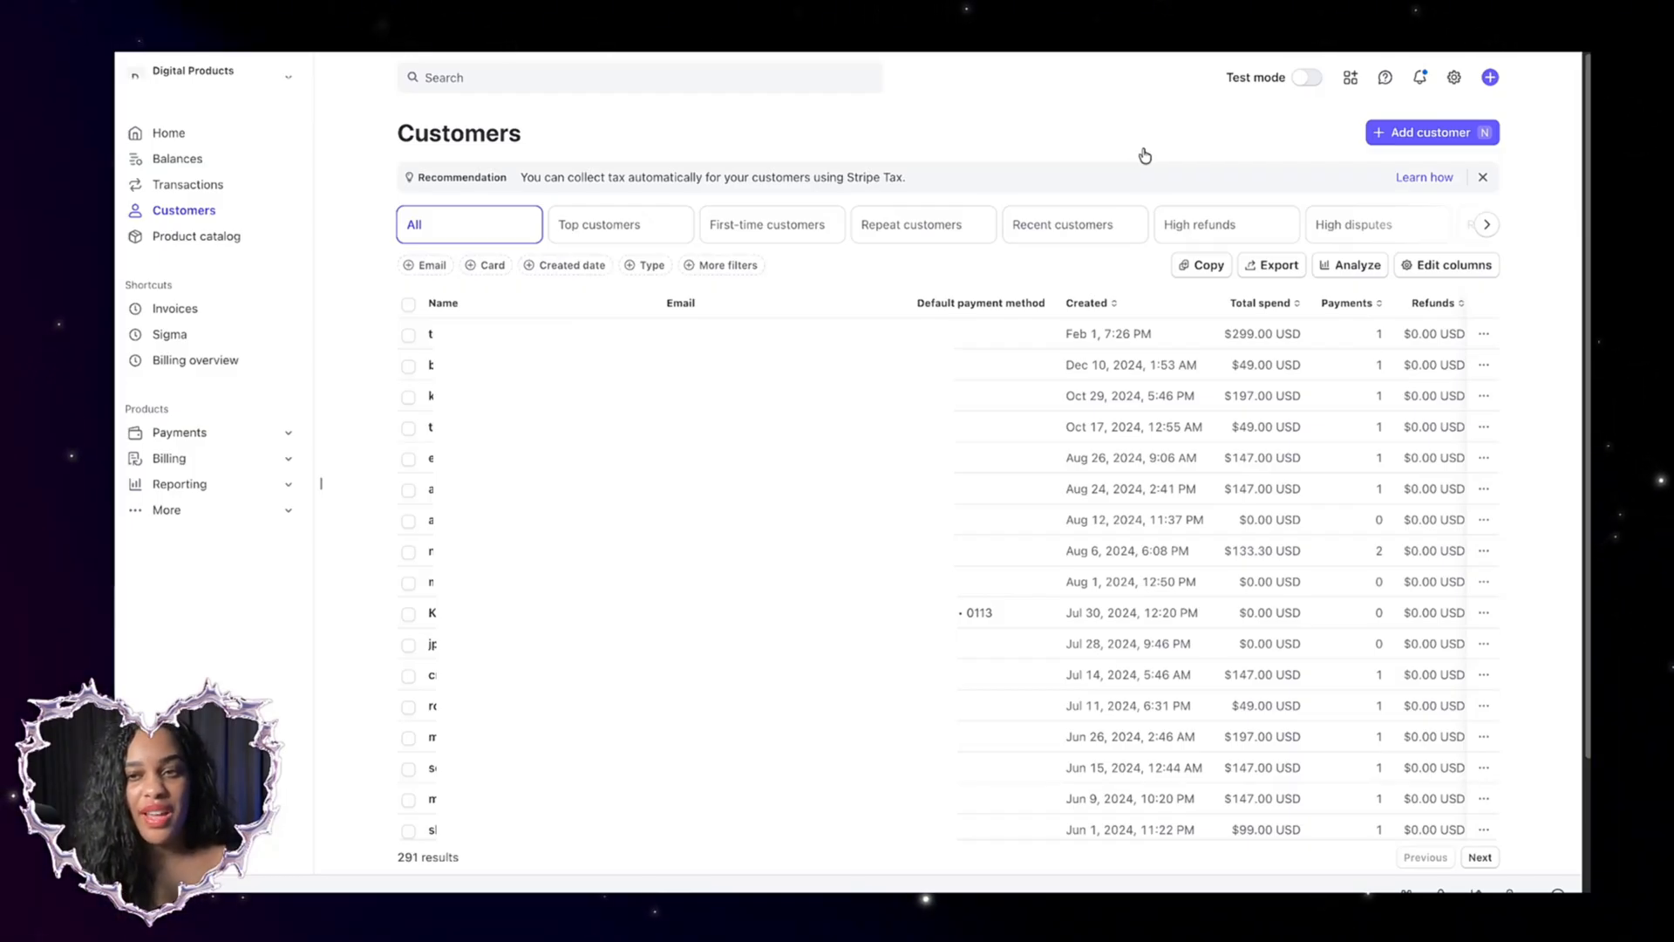
mouse_move(924, 208)
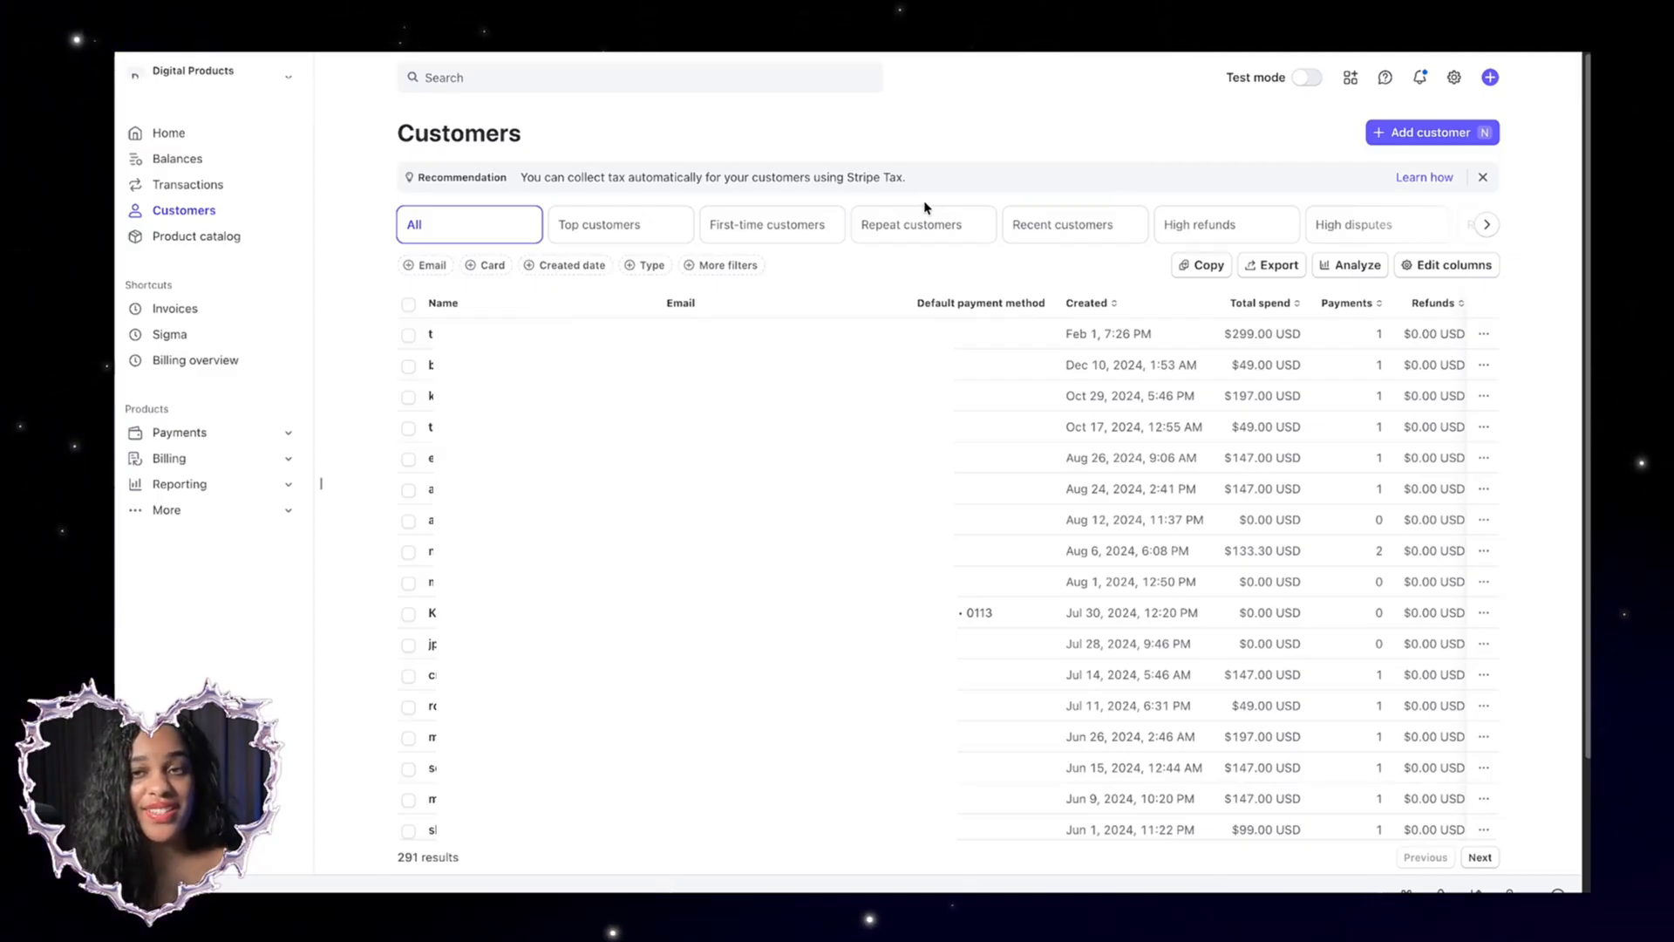
View the Stripe account's Balances page showing the $0.00 balance and recent payouts
click(176, 159)
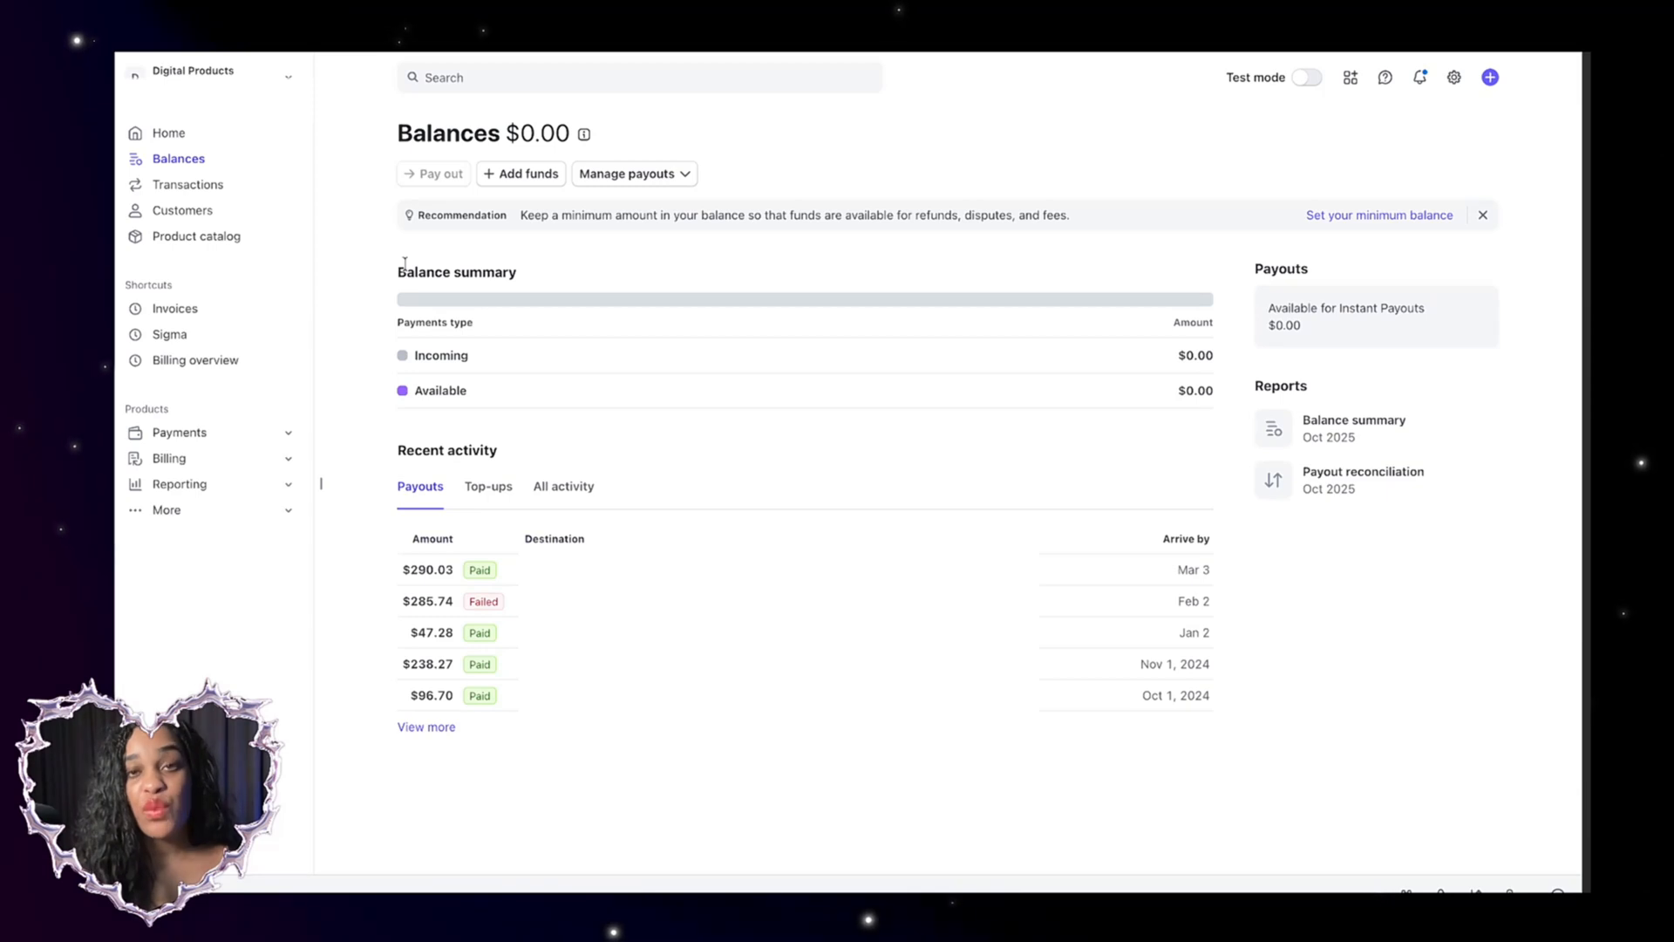
double_click(440, 132)
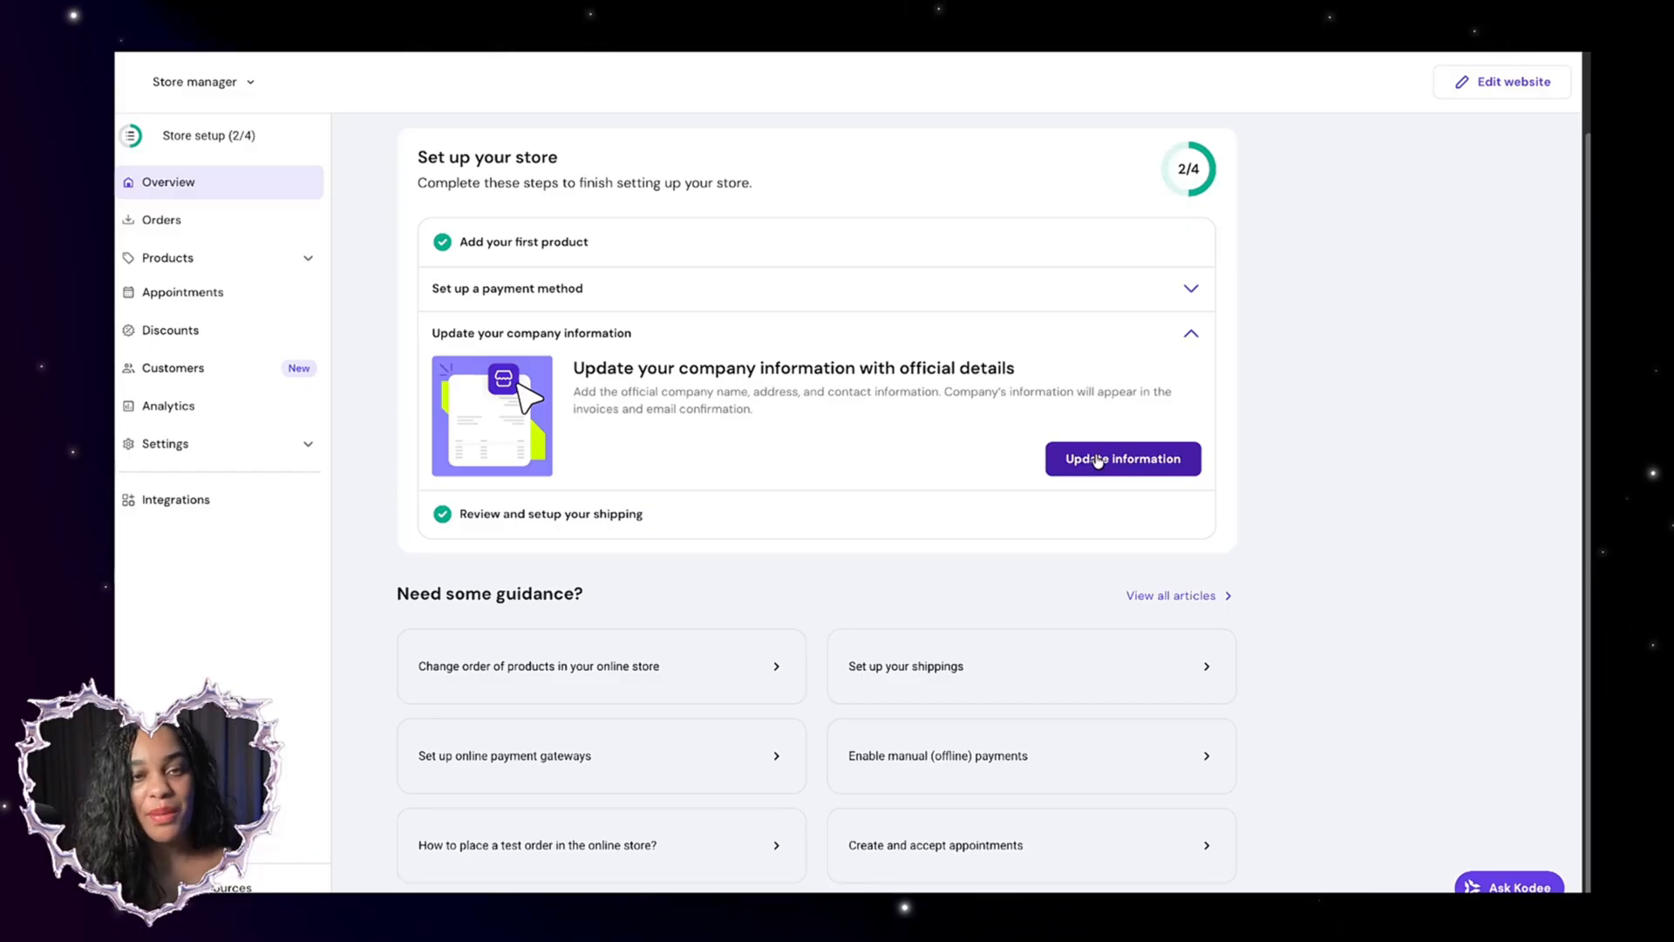
Start updating the store's company information from the setup checklist
click(1121, 458)
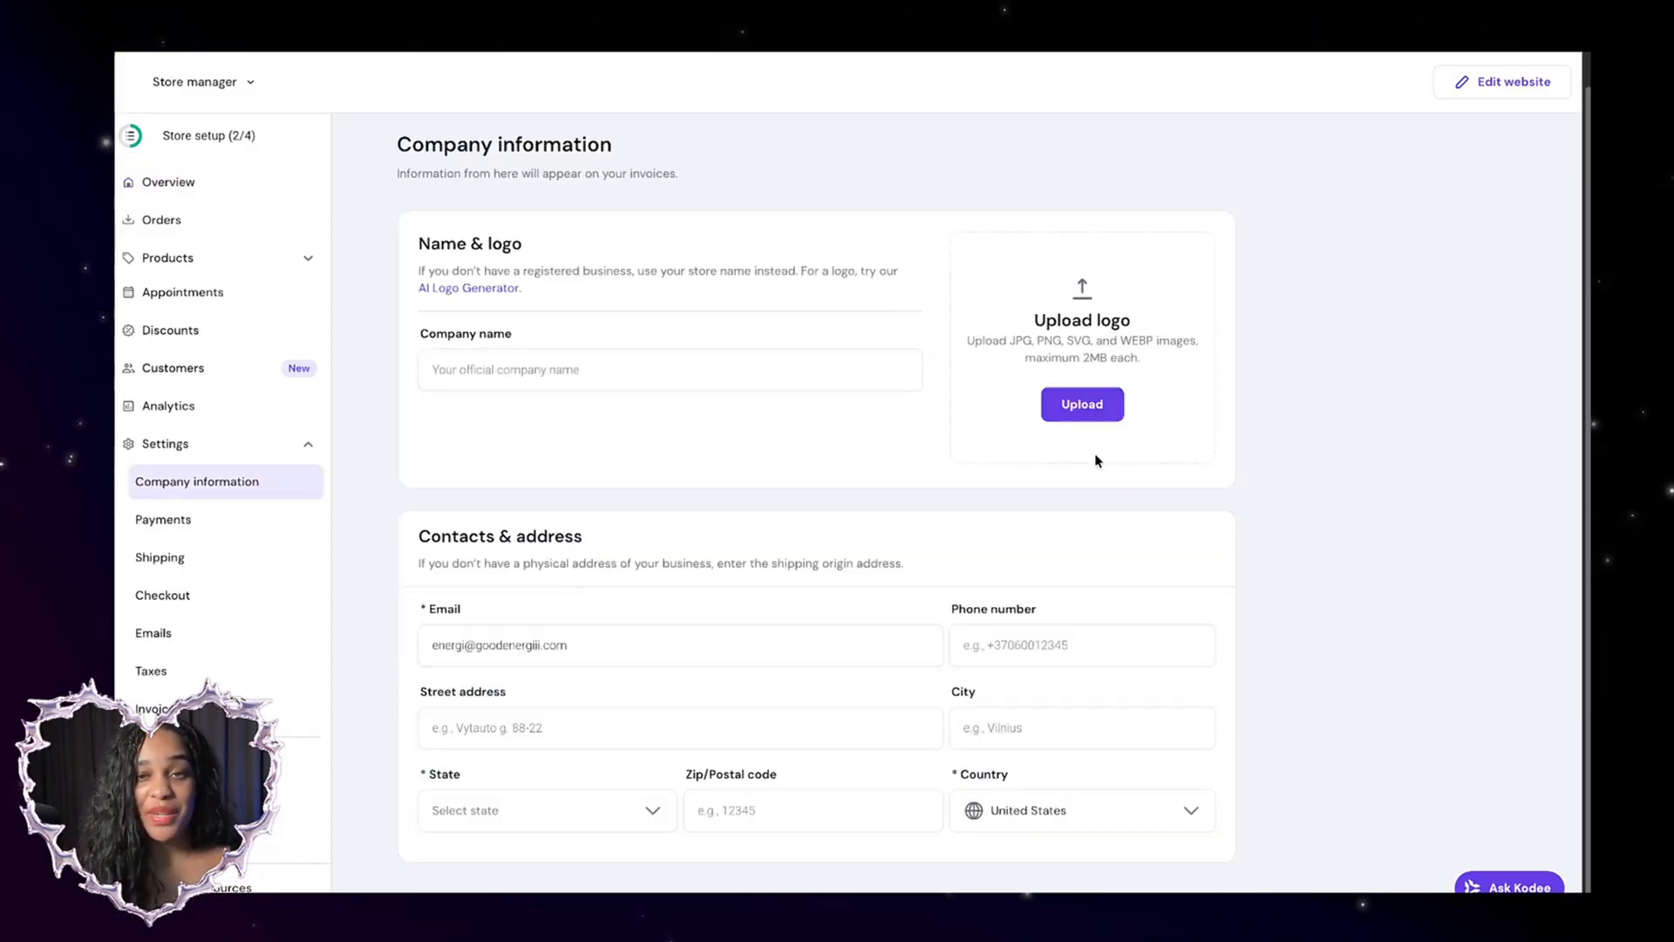
mouse_move(687, 486)
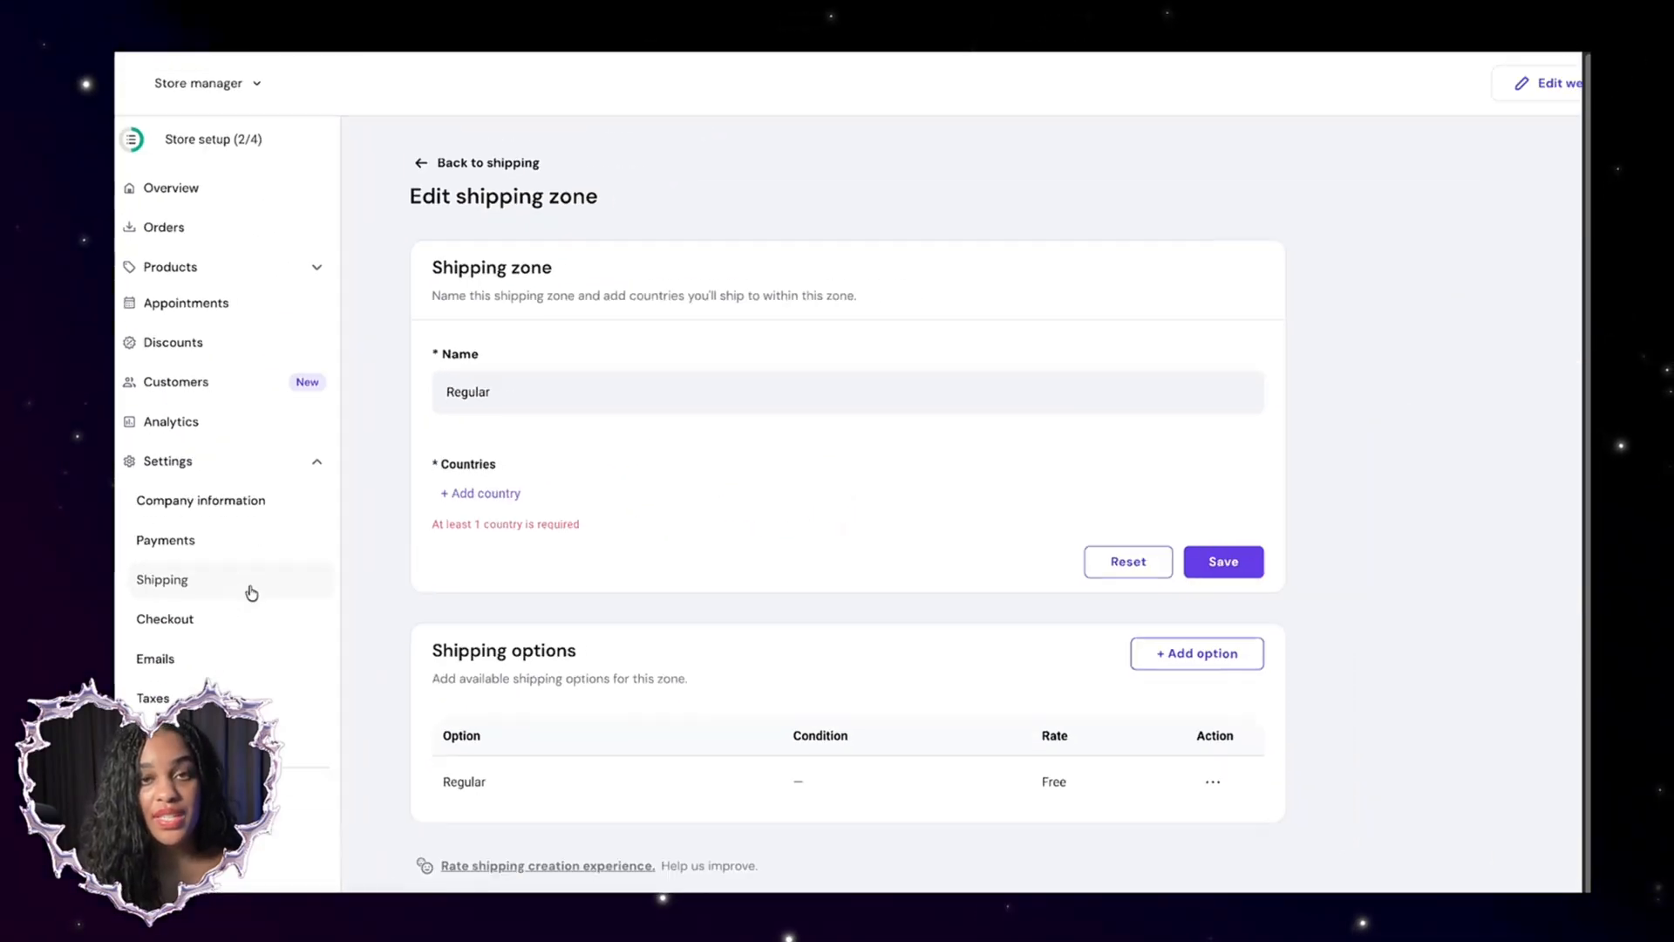
Add a country to the Regular shipping zone, searching the list with 'uni'
click(479, 491)
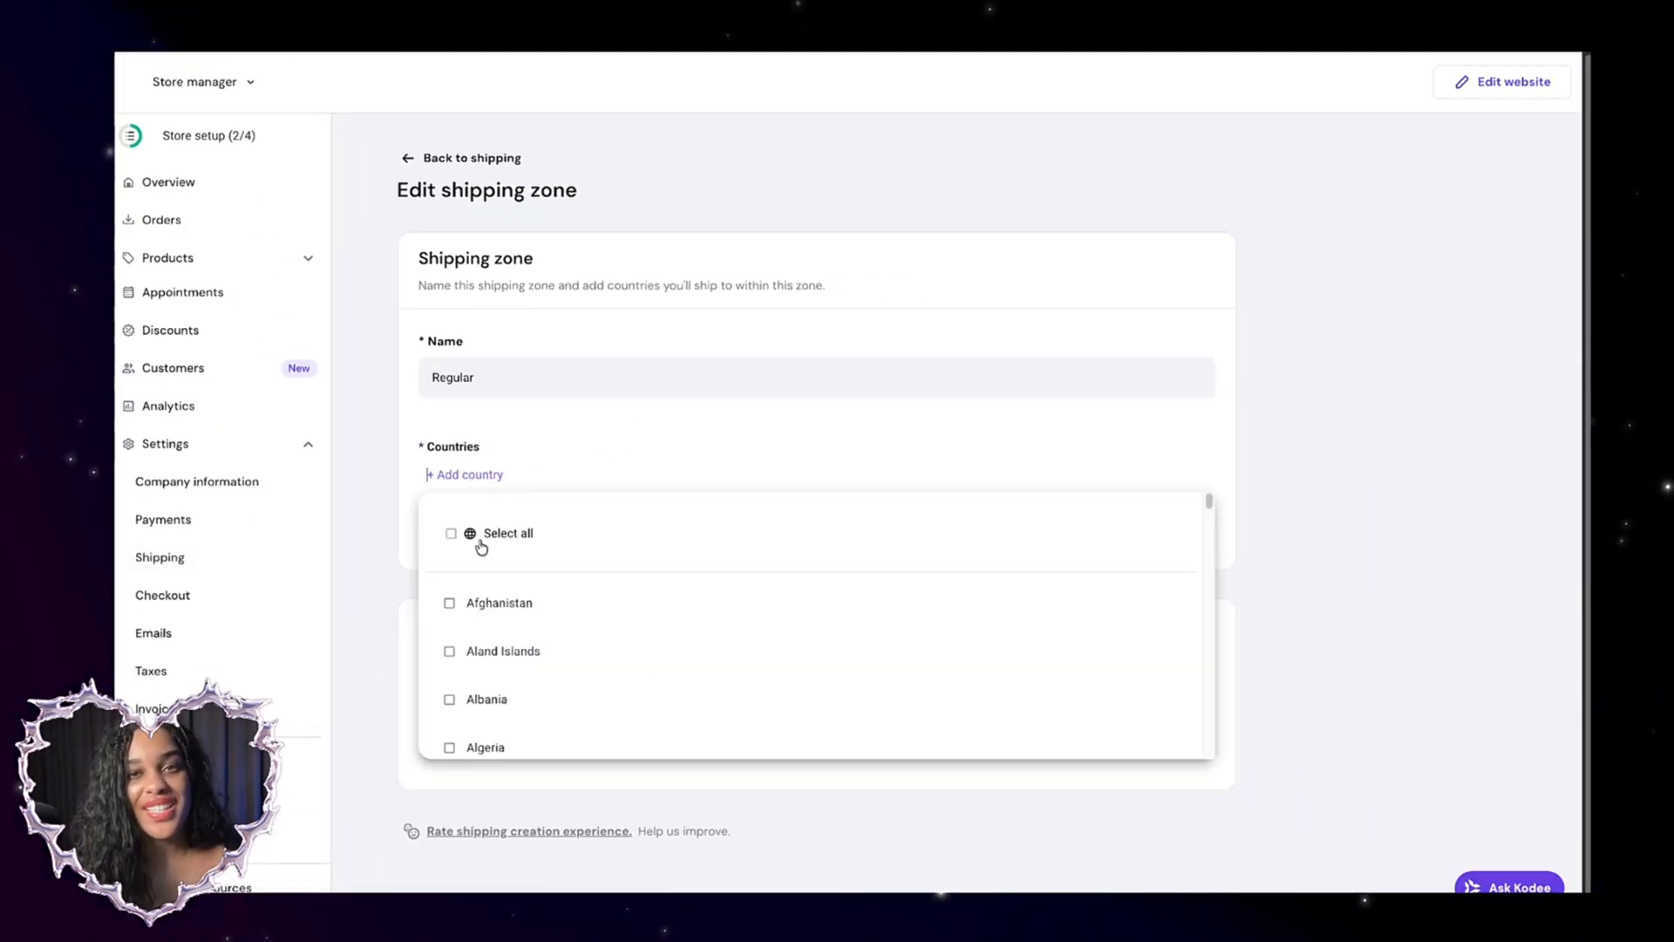
scroll(down, 3)
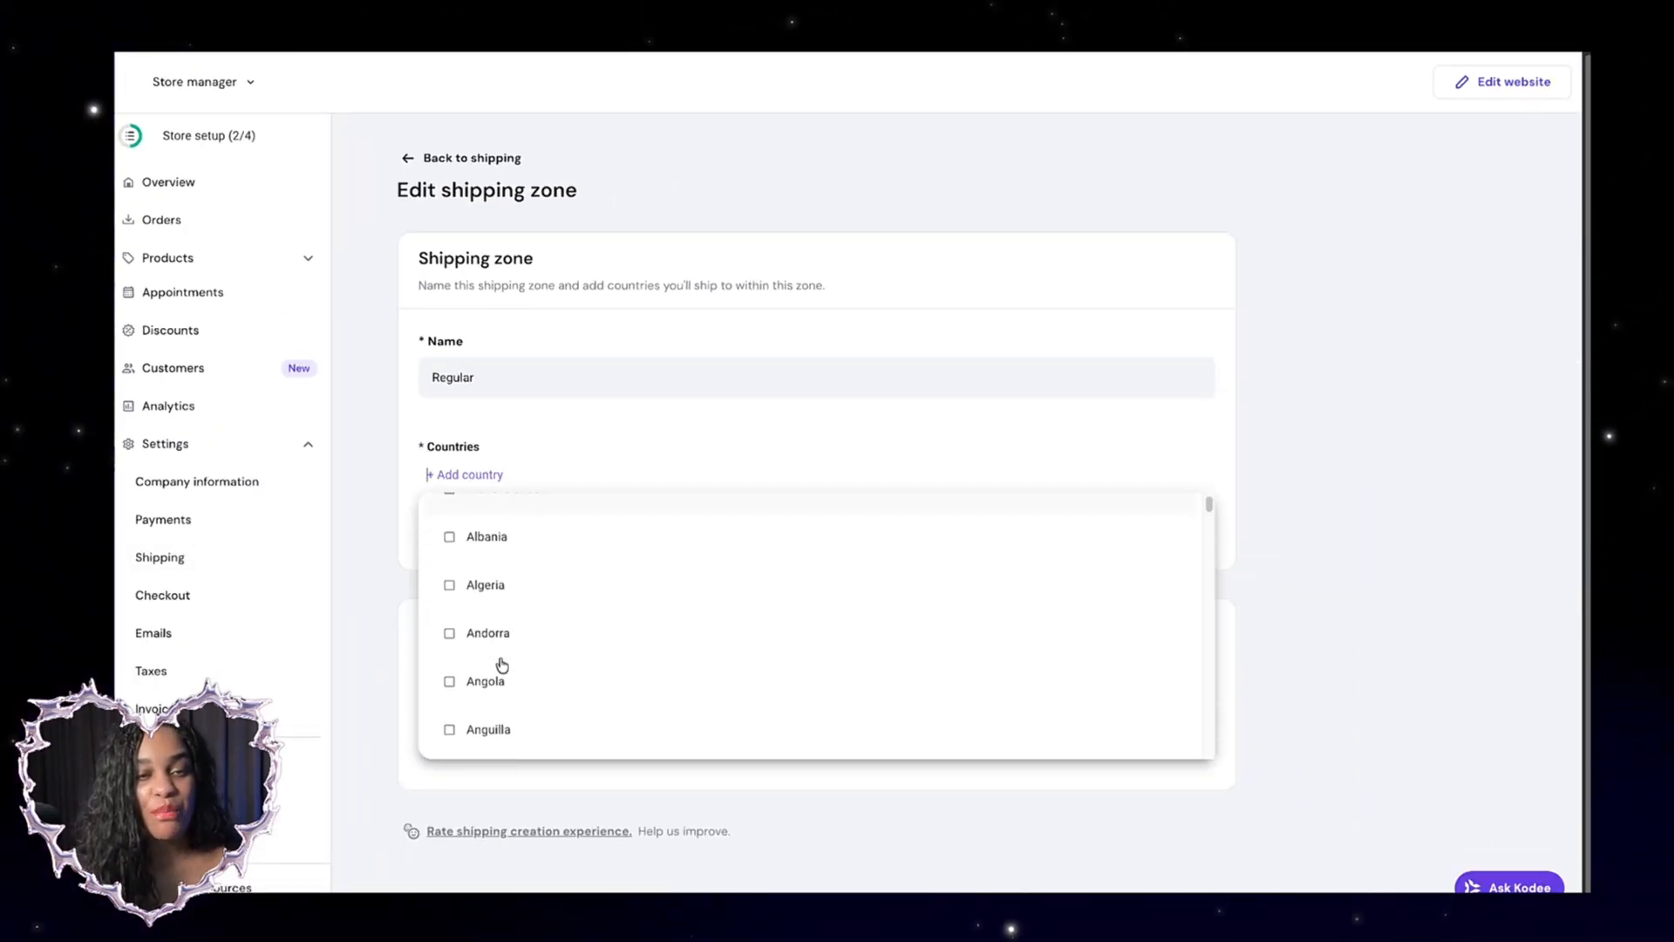
text(uni)
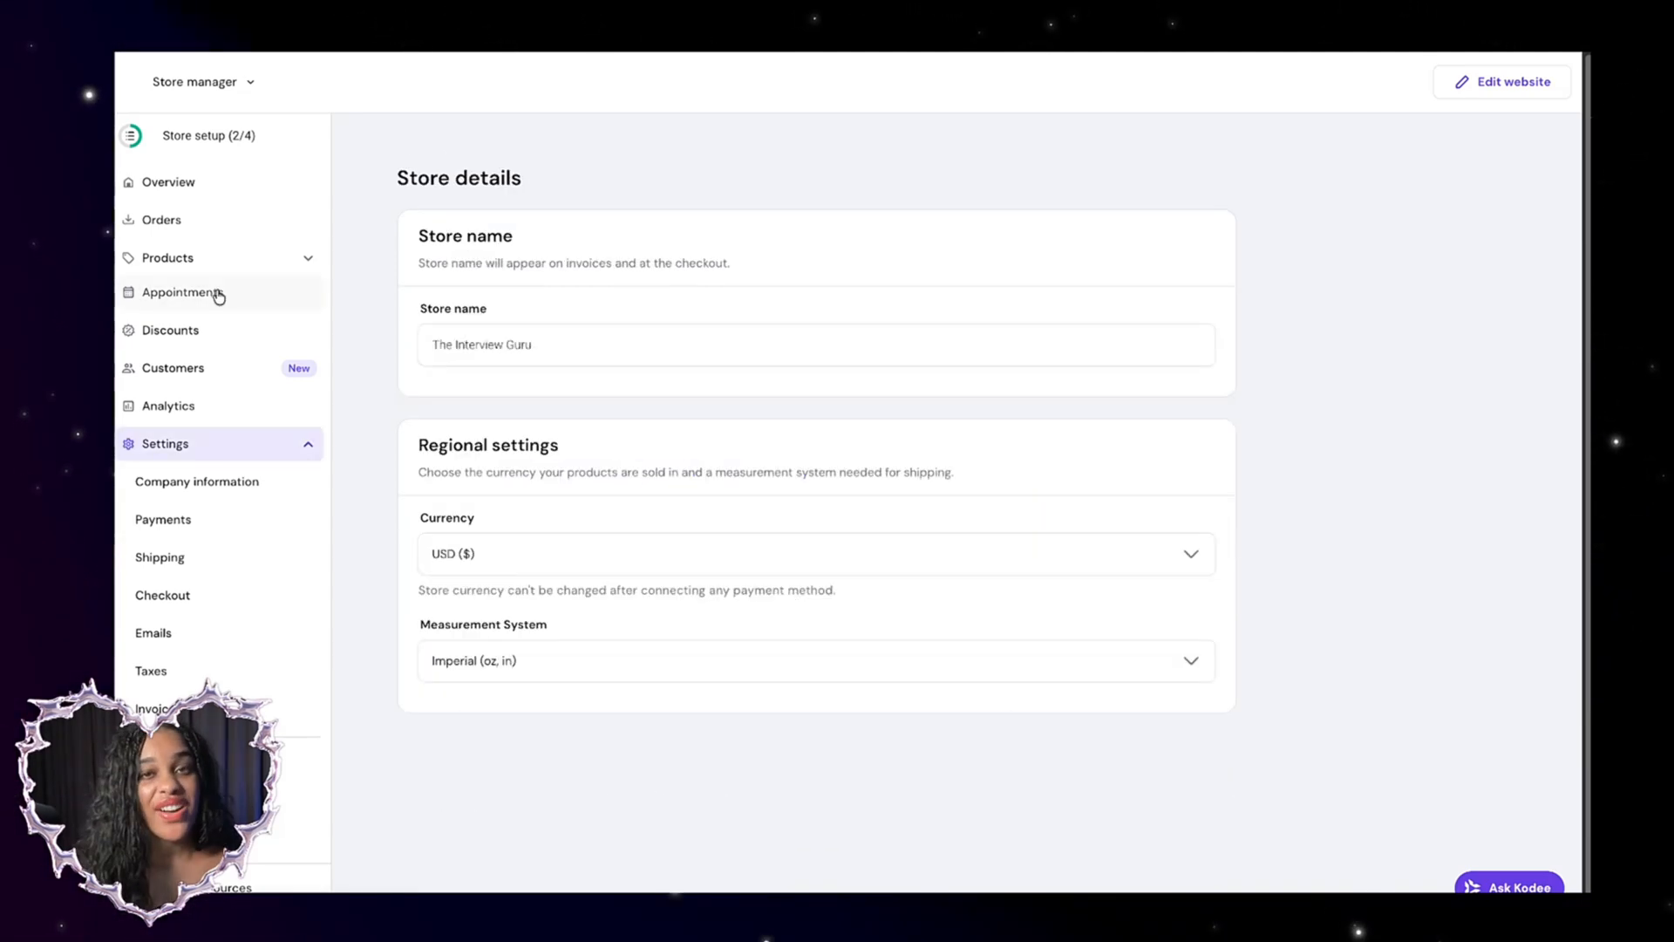
mouse_move(260, 307)
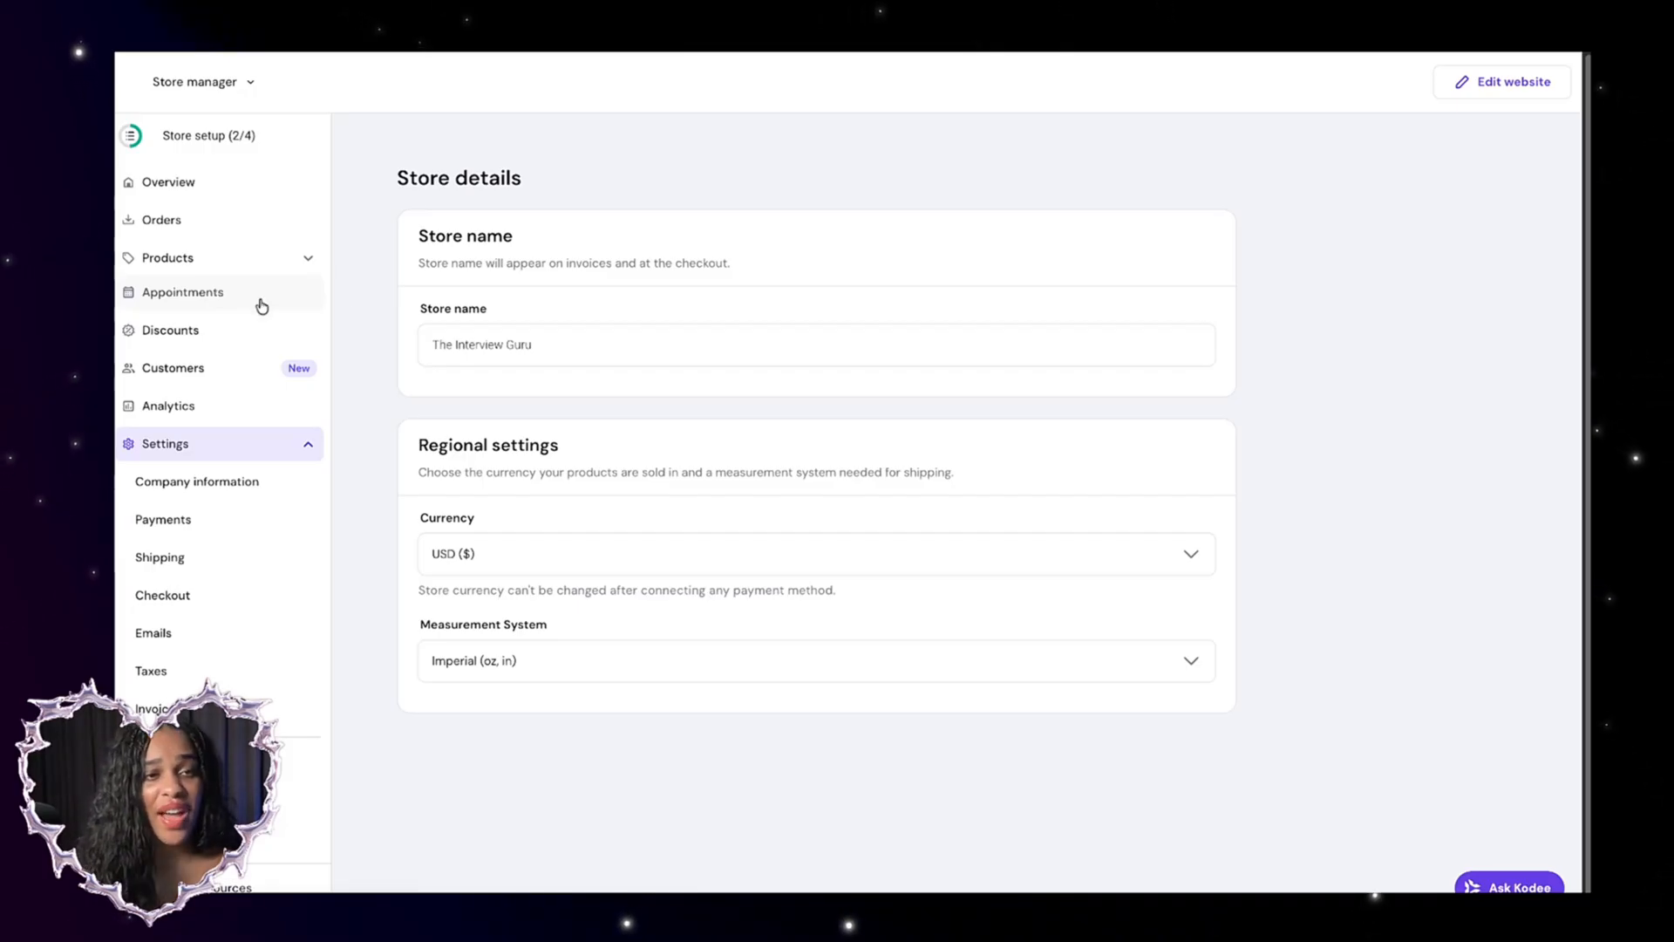
Show the product categories with the single All products category of 4 products
click(181, 291)
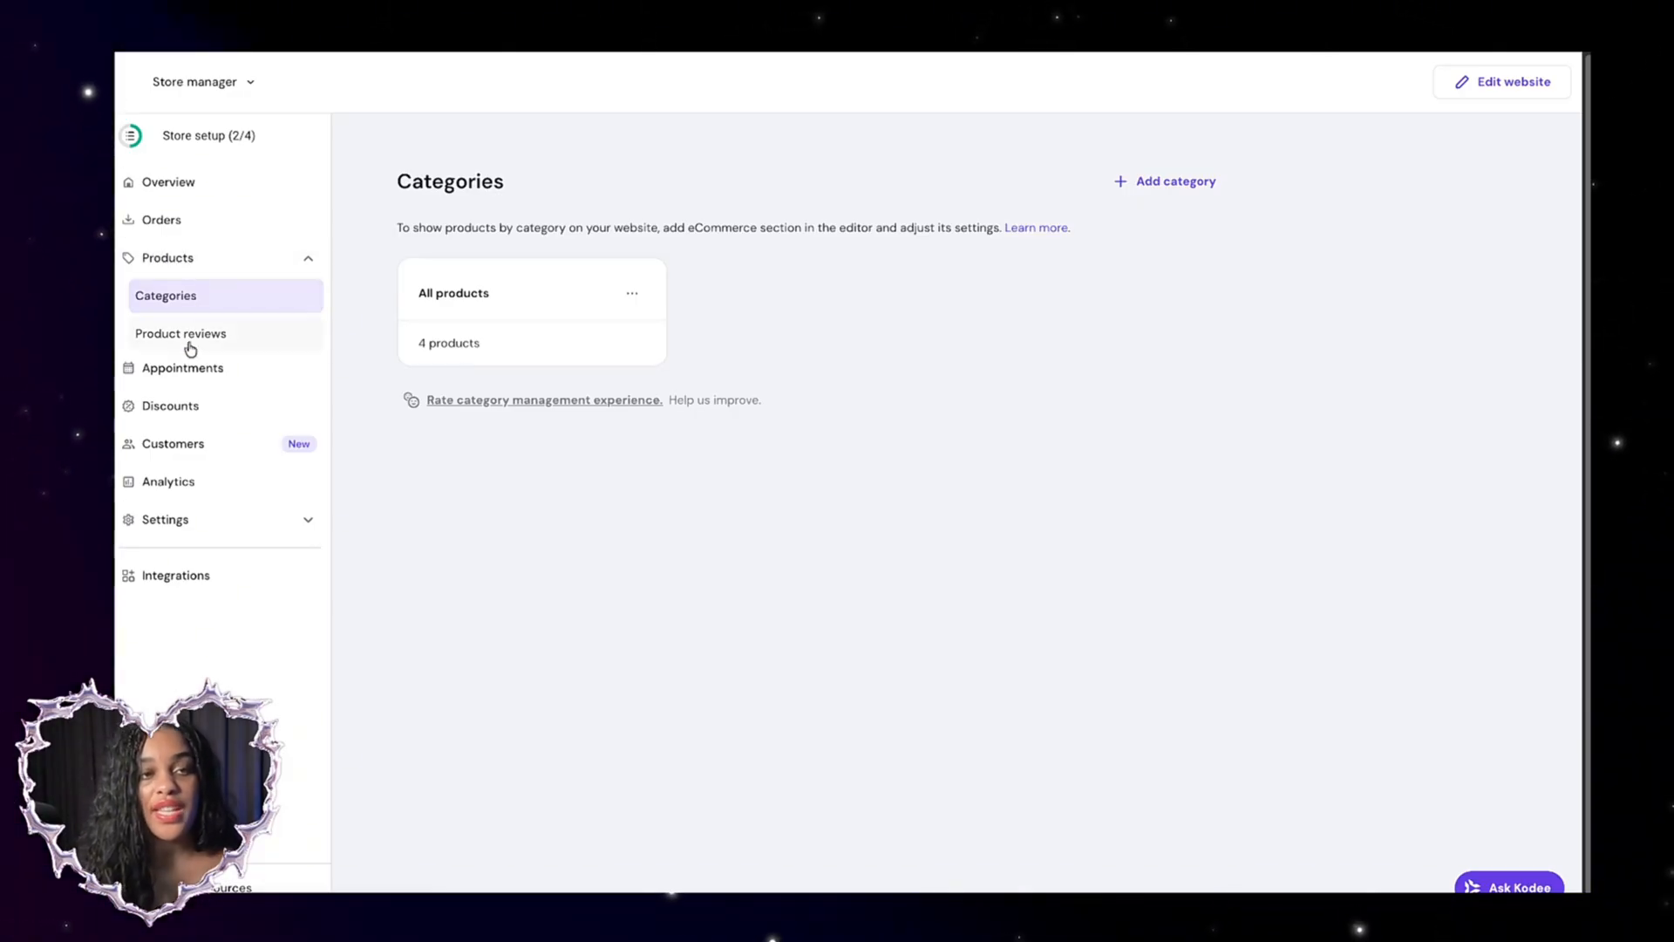
Turn on product reviews for customers, then go to the store's discount codes
click(179, 333)
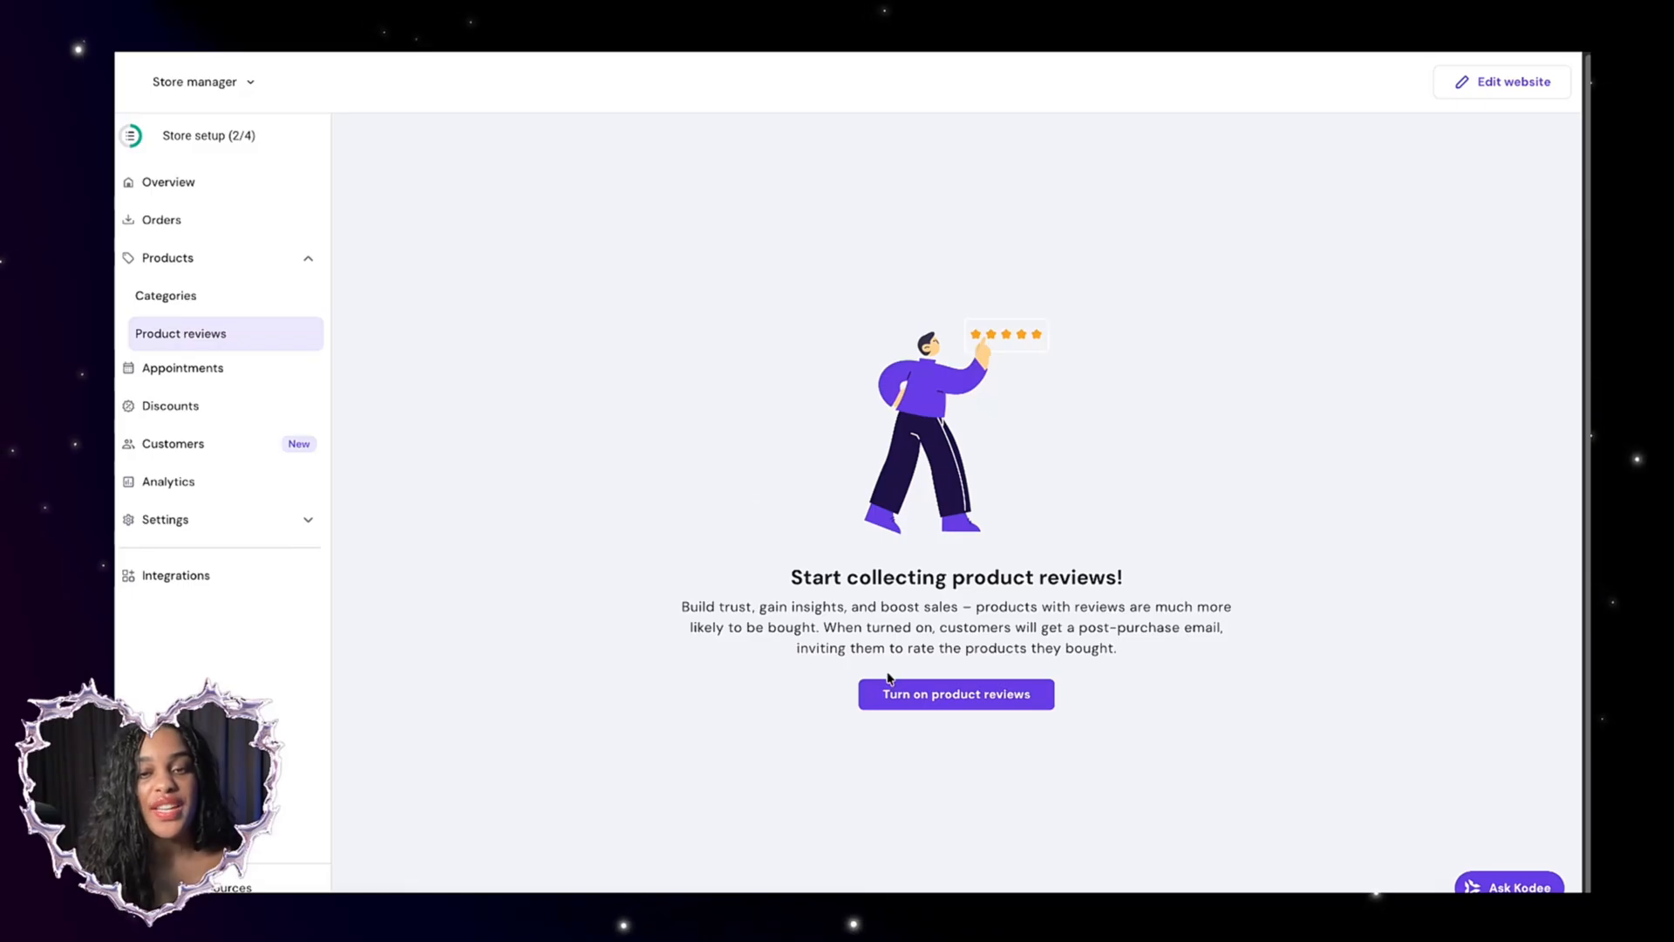
click(954, 694)
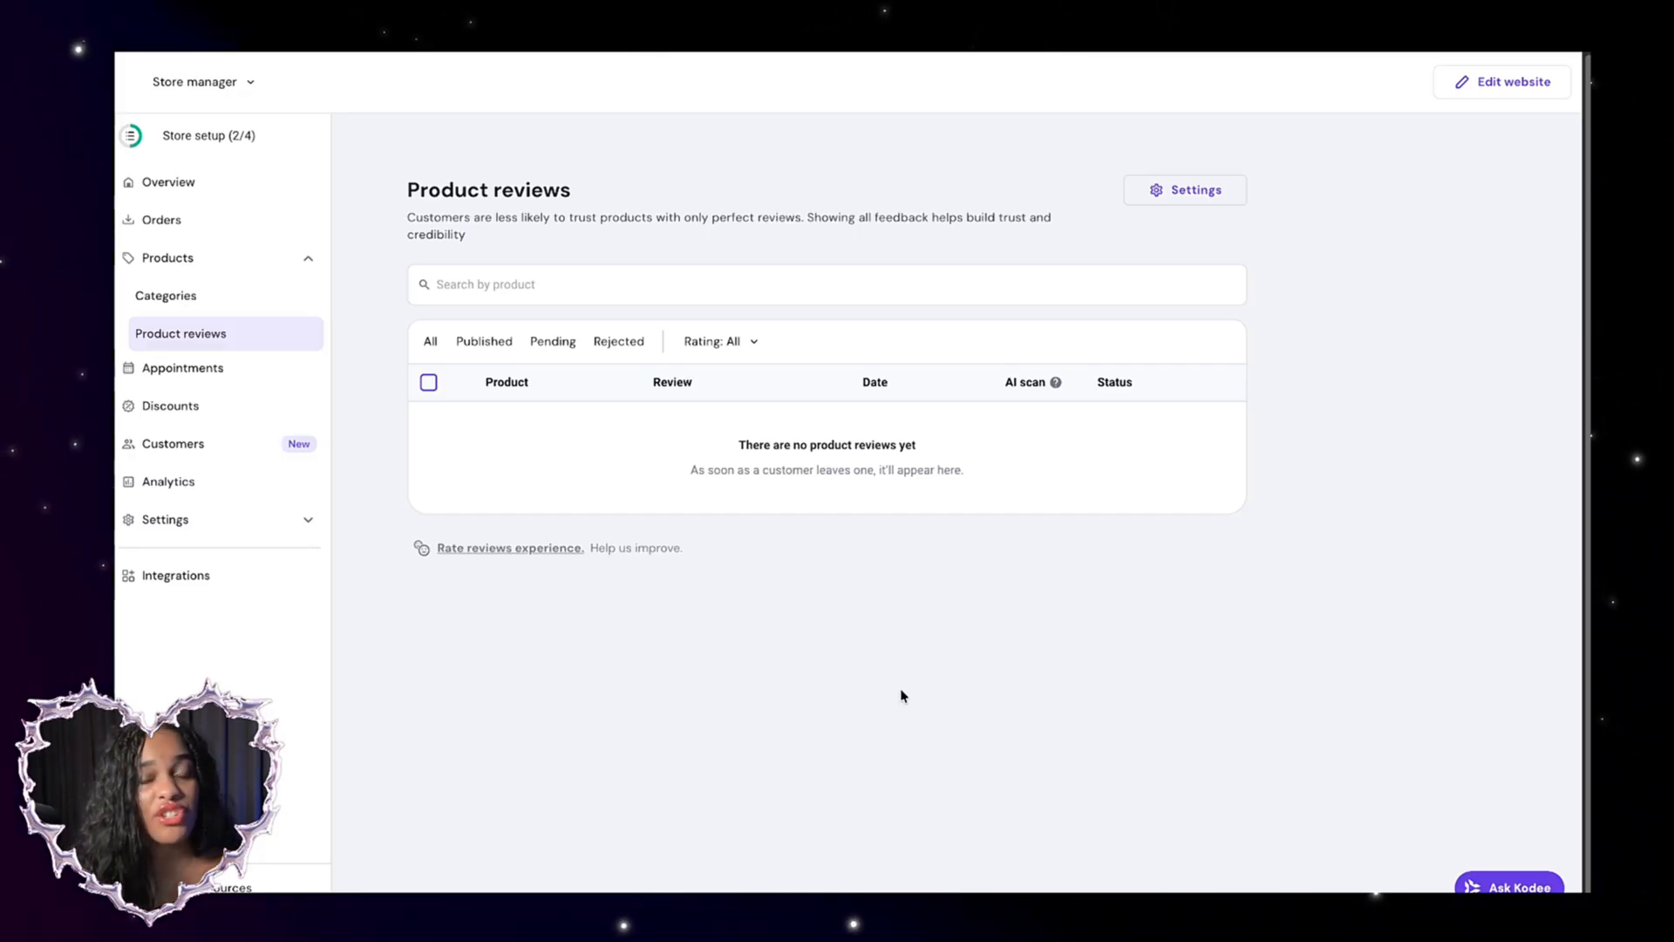
click(169, 330)
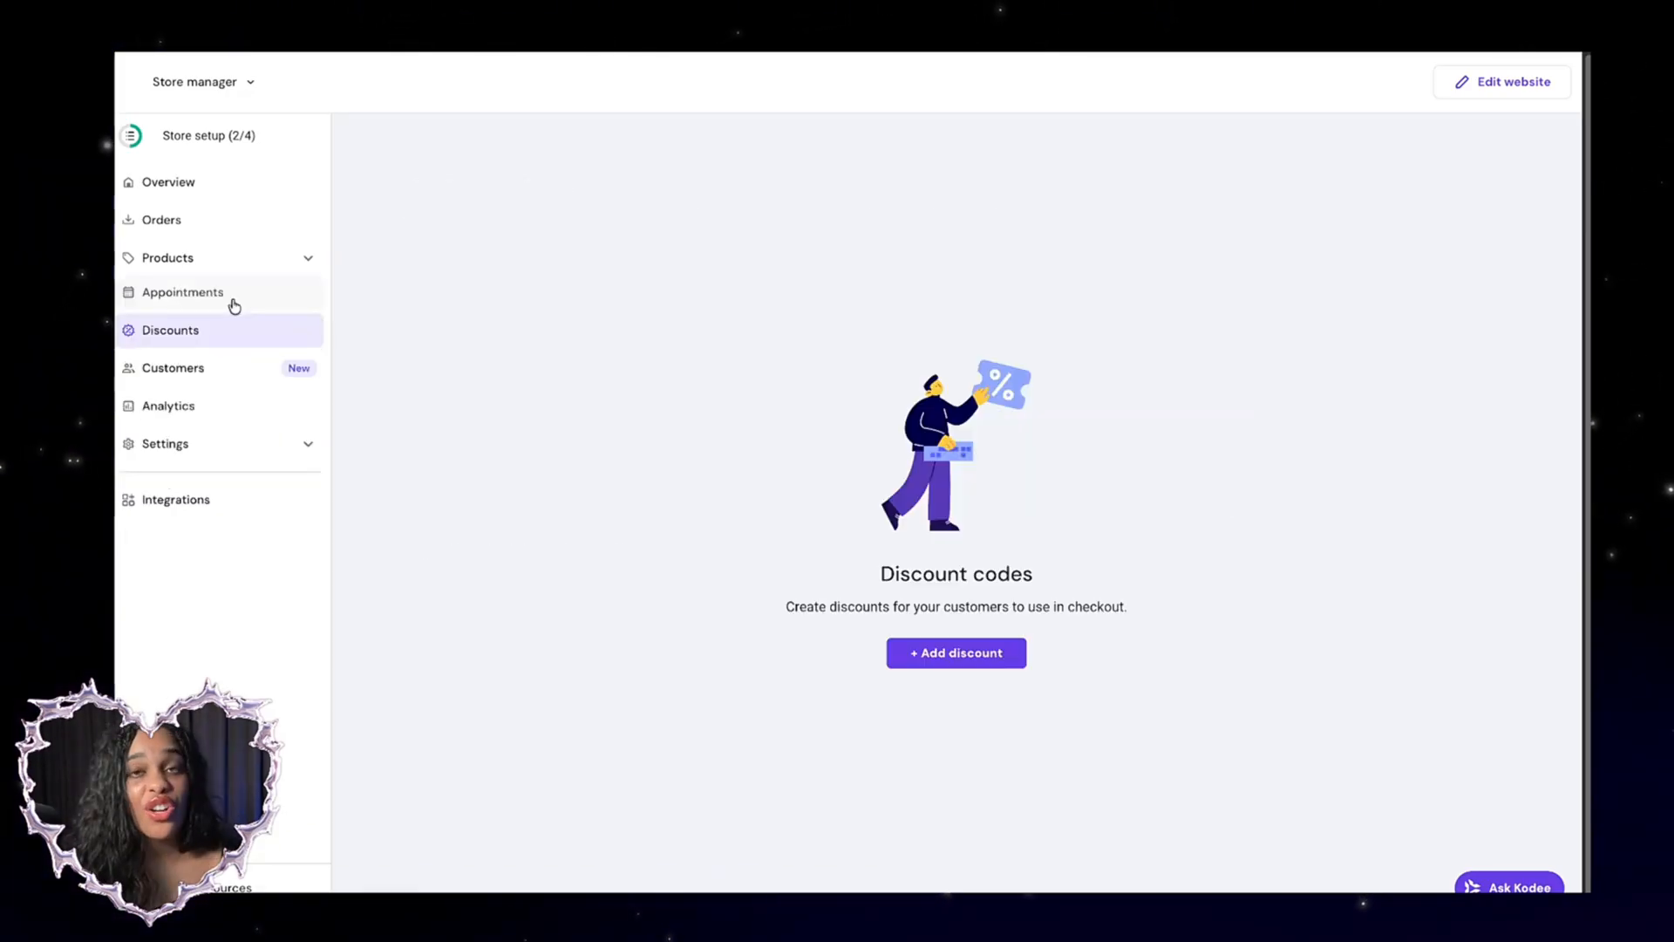
mouse_move(488, 336)
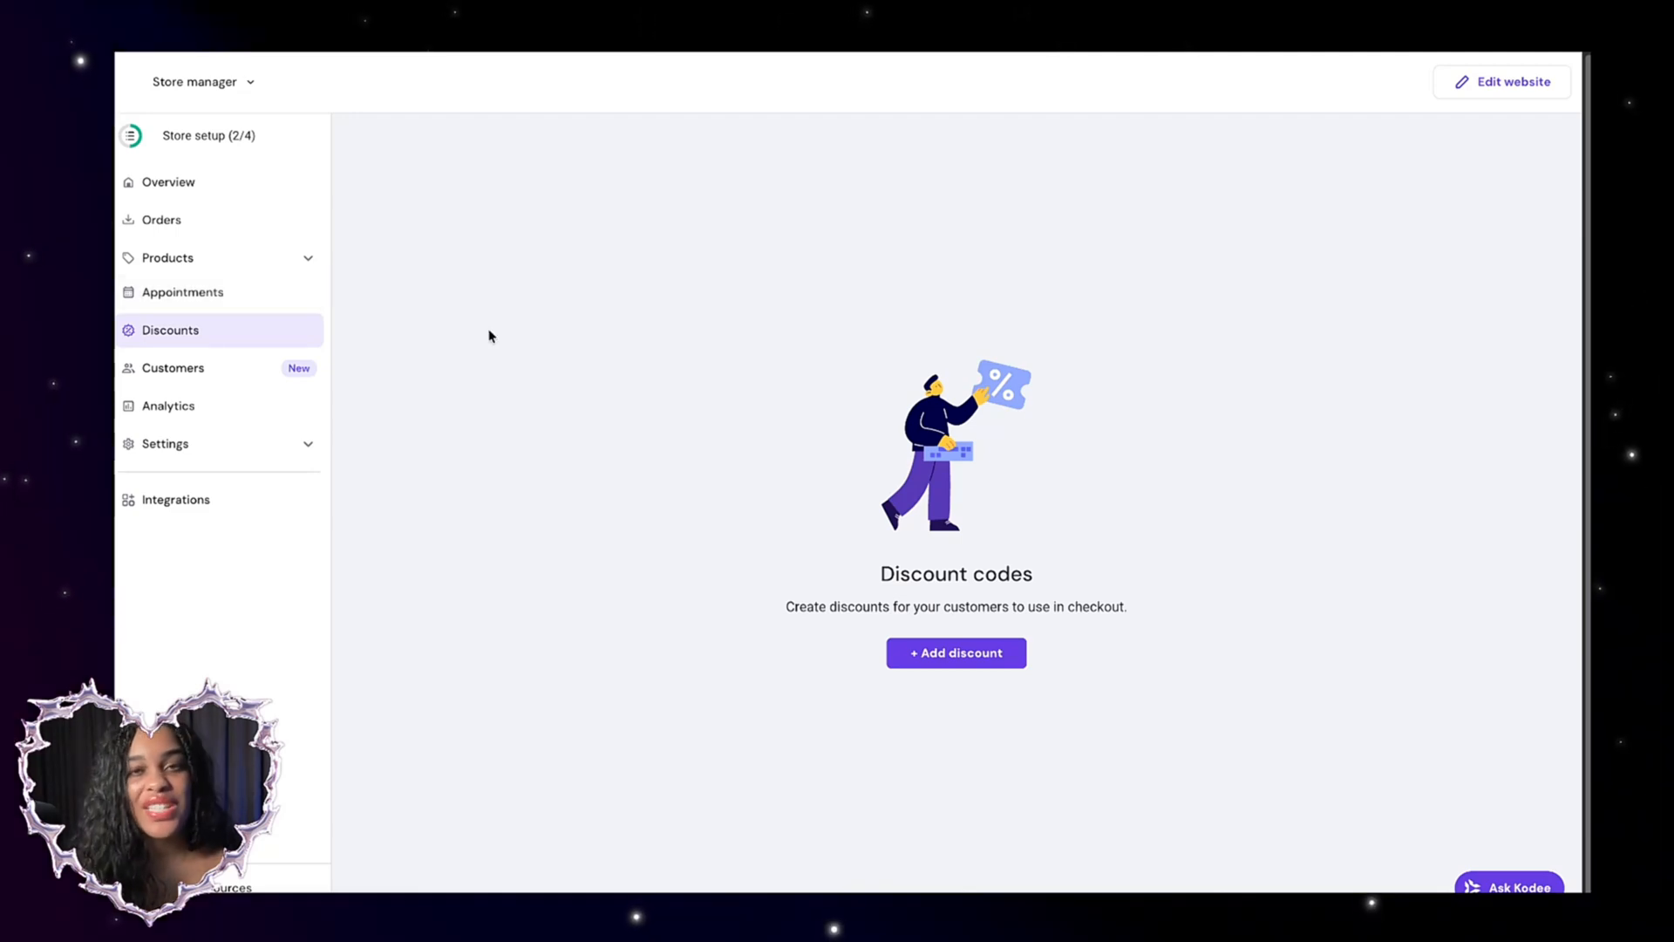
mouse_move(481, 335)
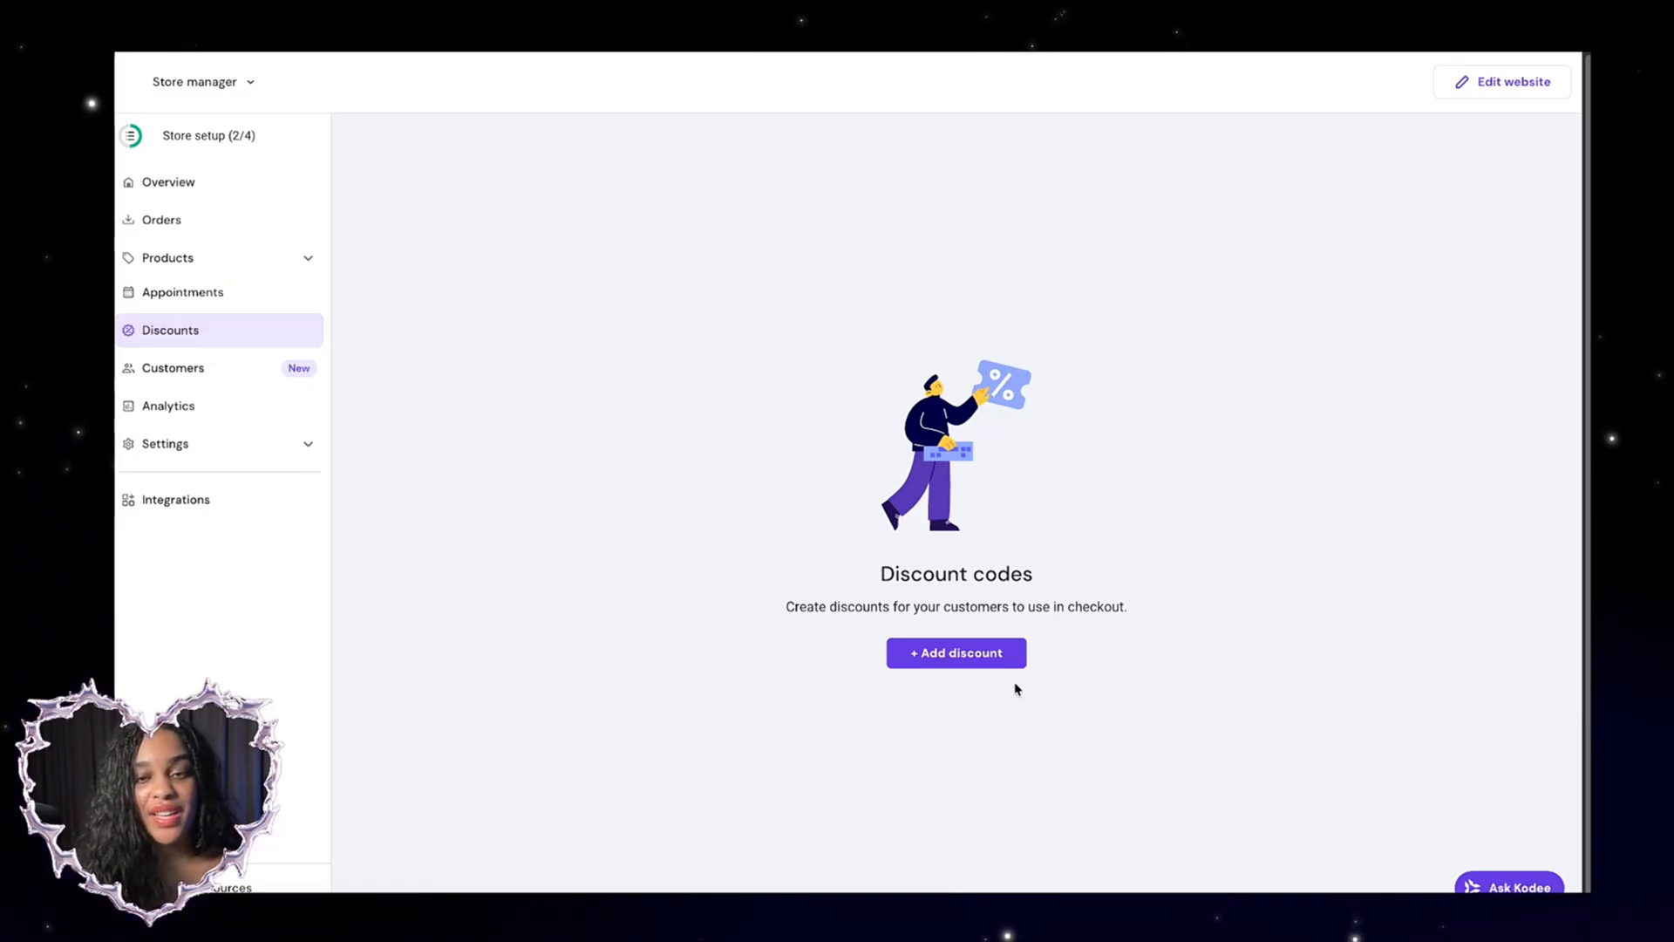
Create a BLACKFRIDAY discount code of 10% applying to all products and save it
click(954, 652)
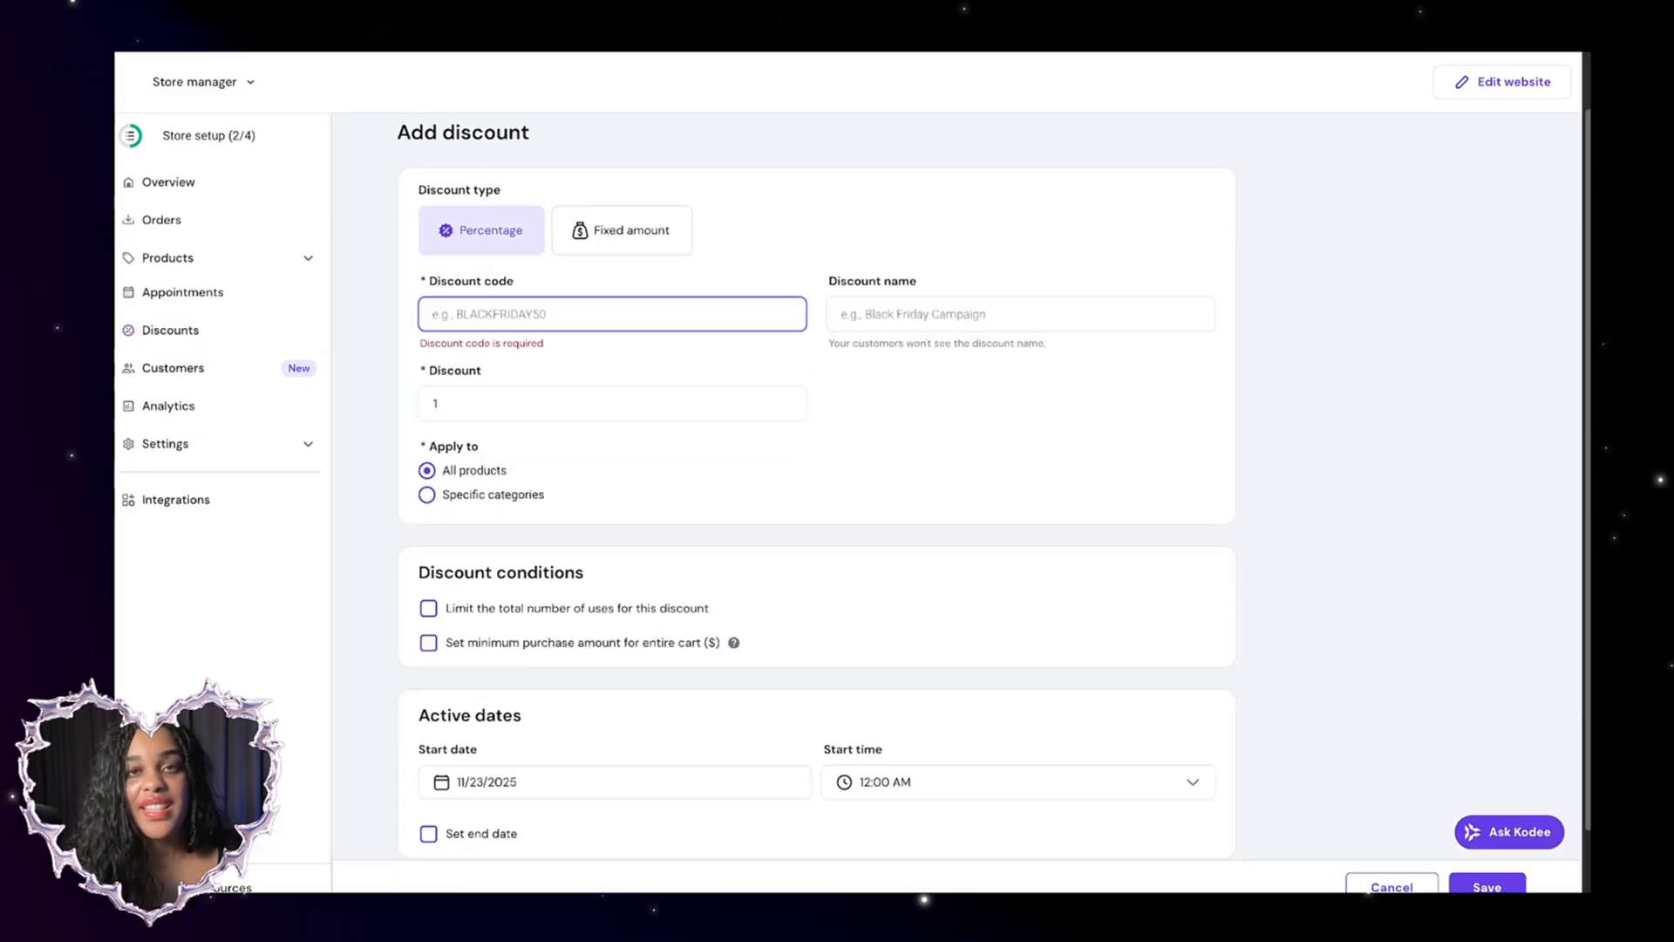
text(BLACKFRIDAY)
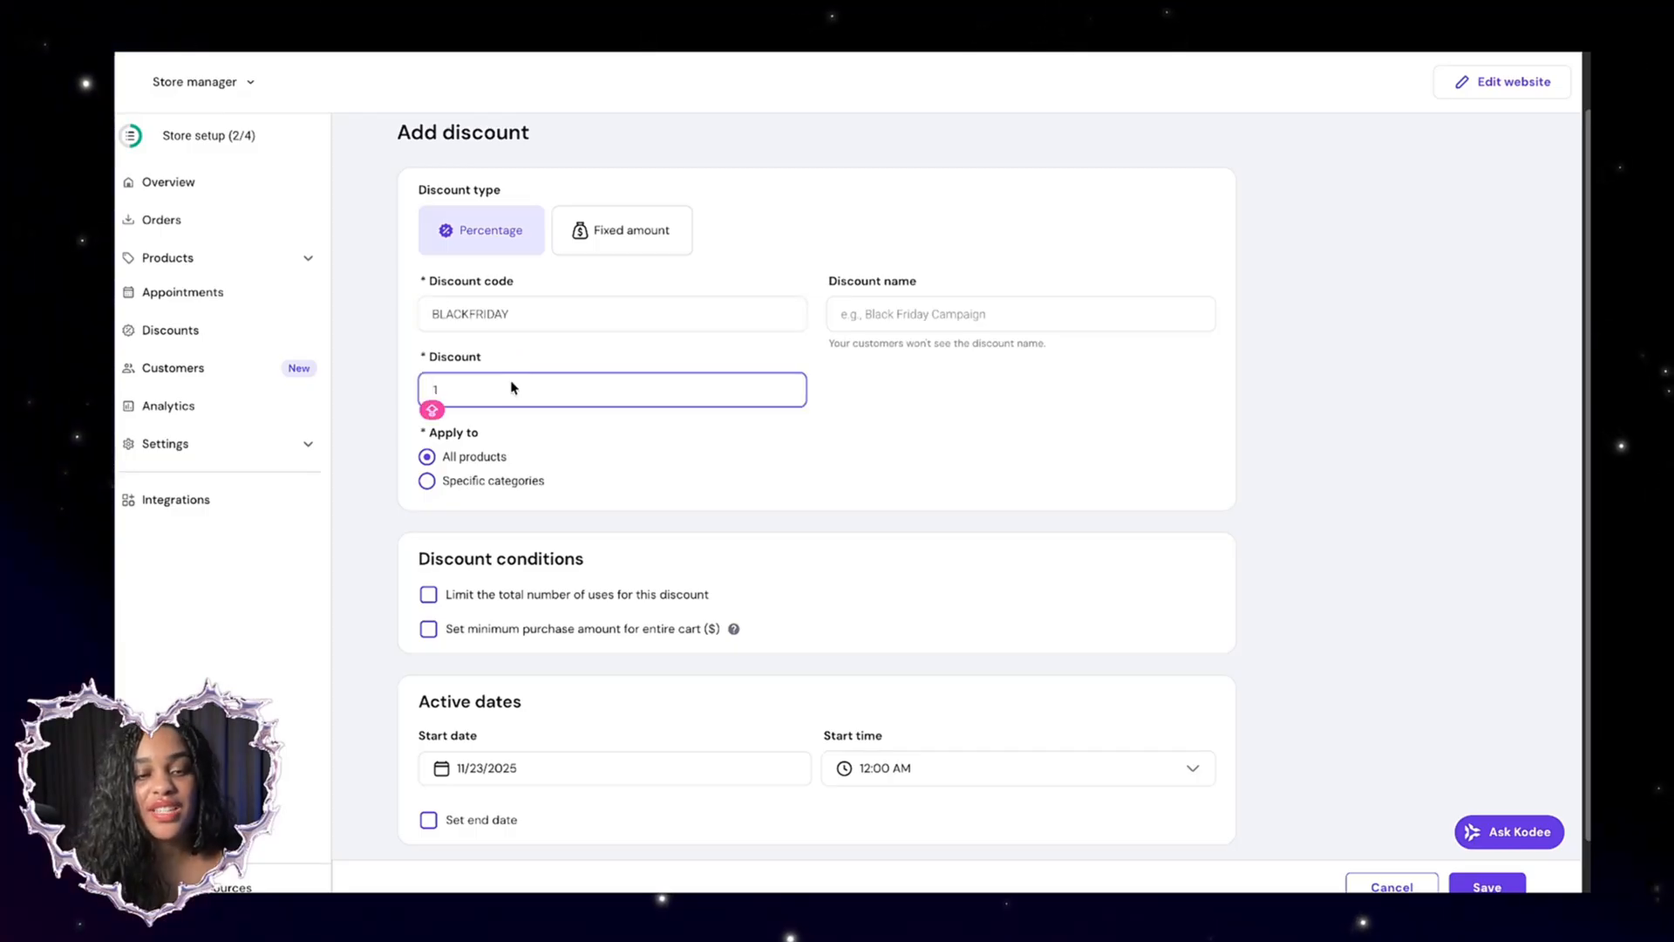
text(0)
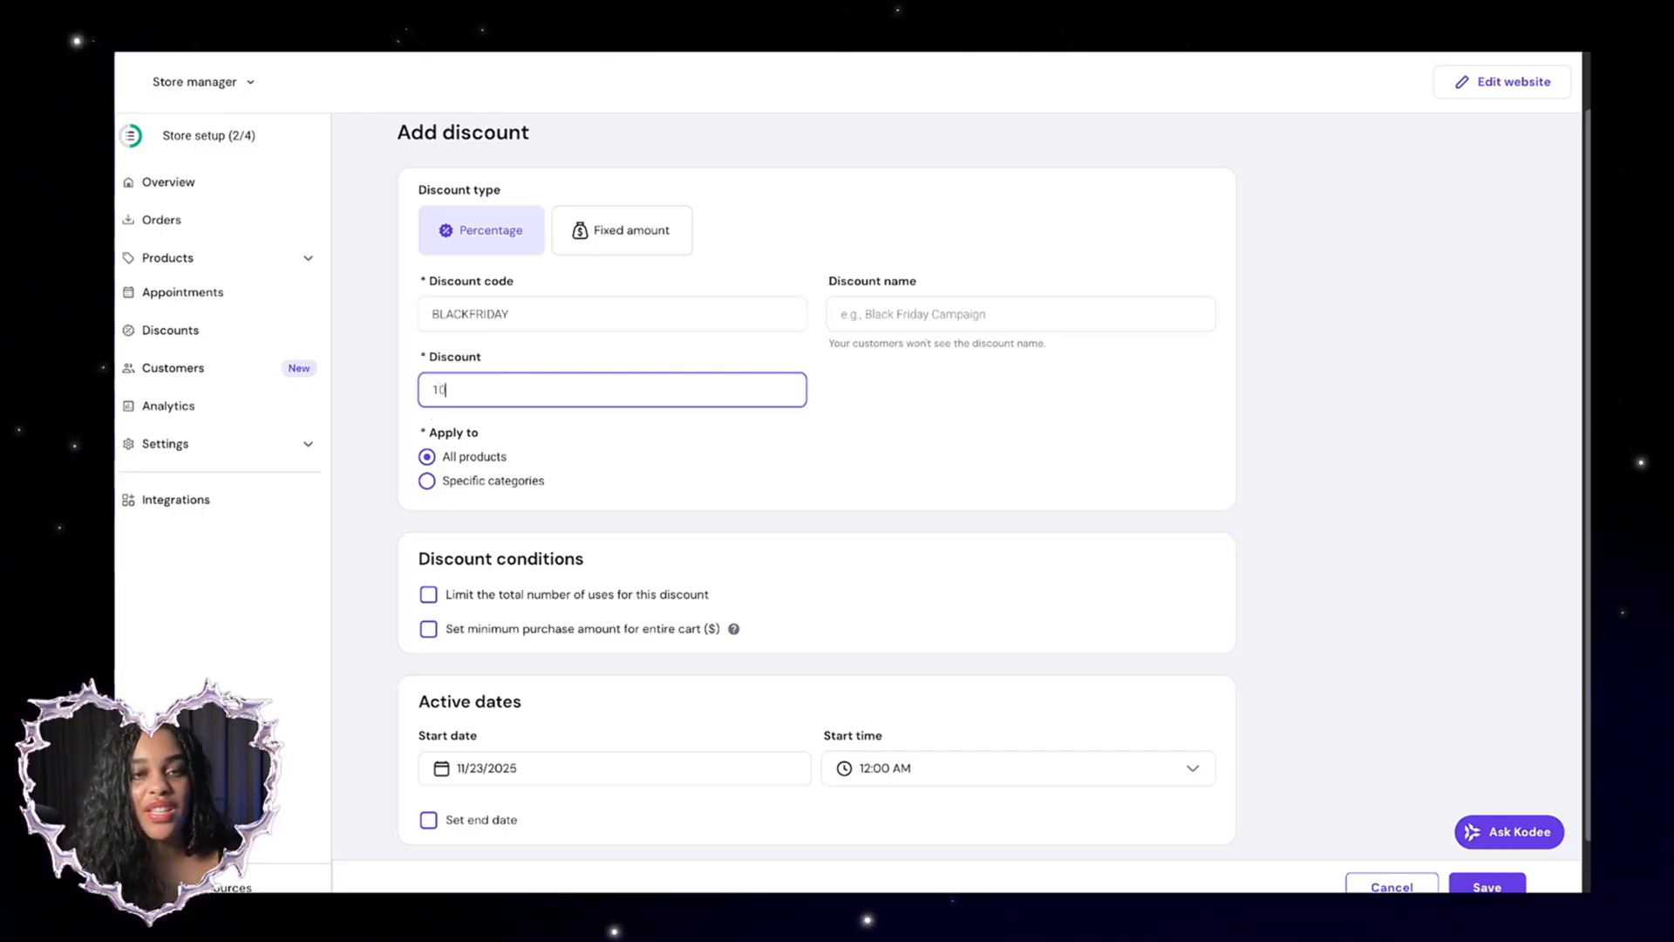
scroll(down, 3)
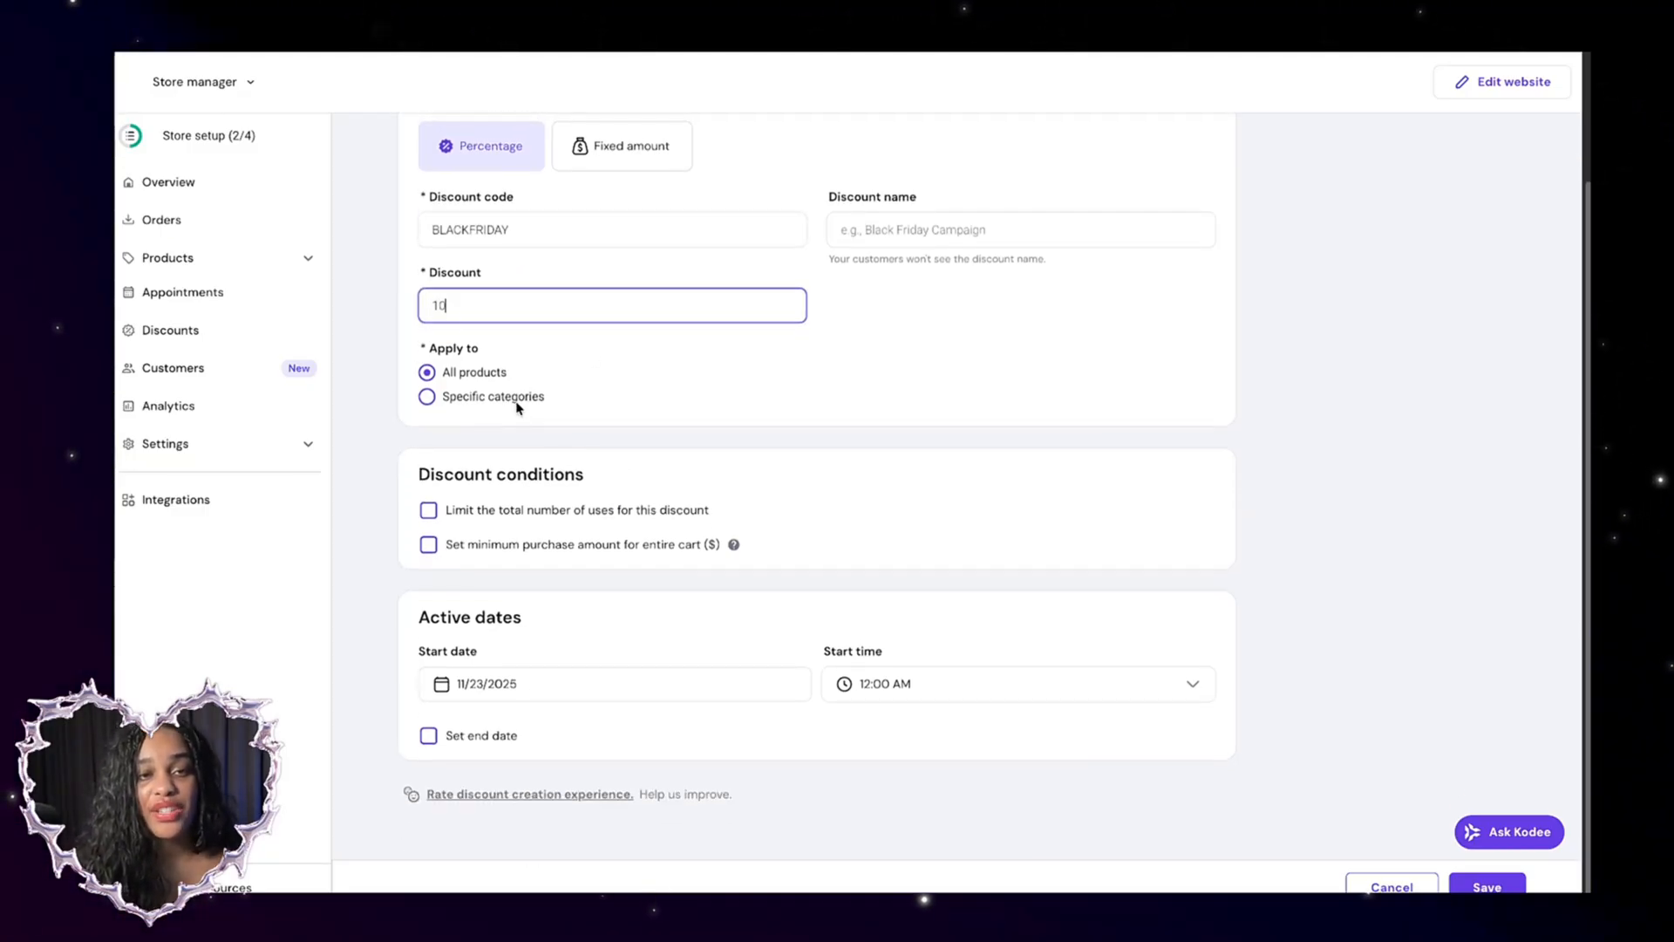
click(428, 396)
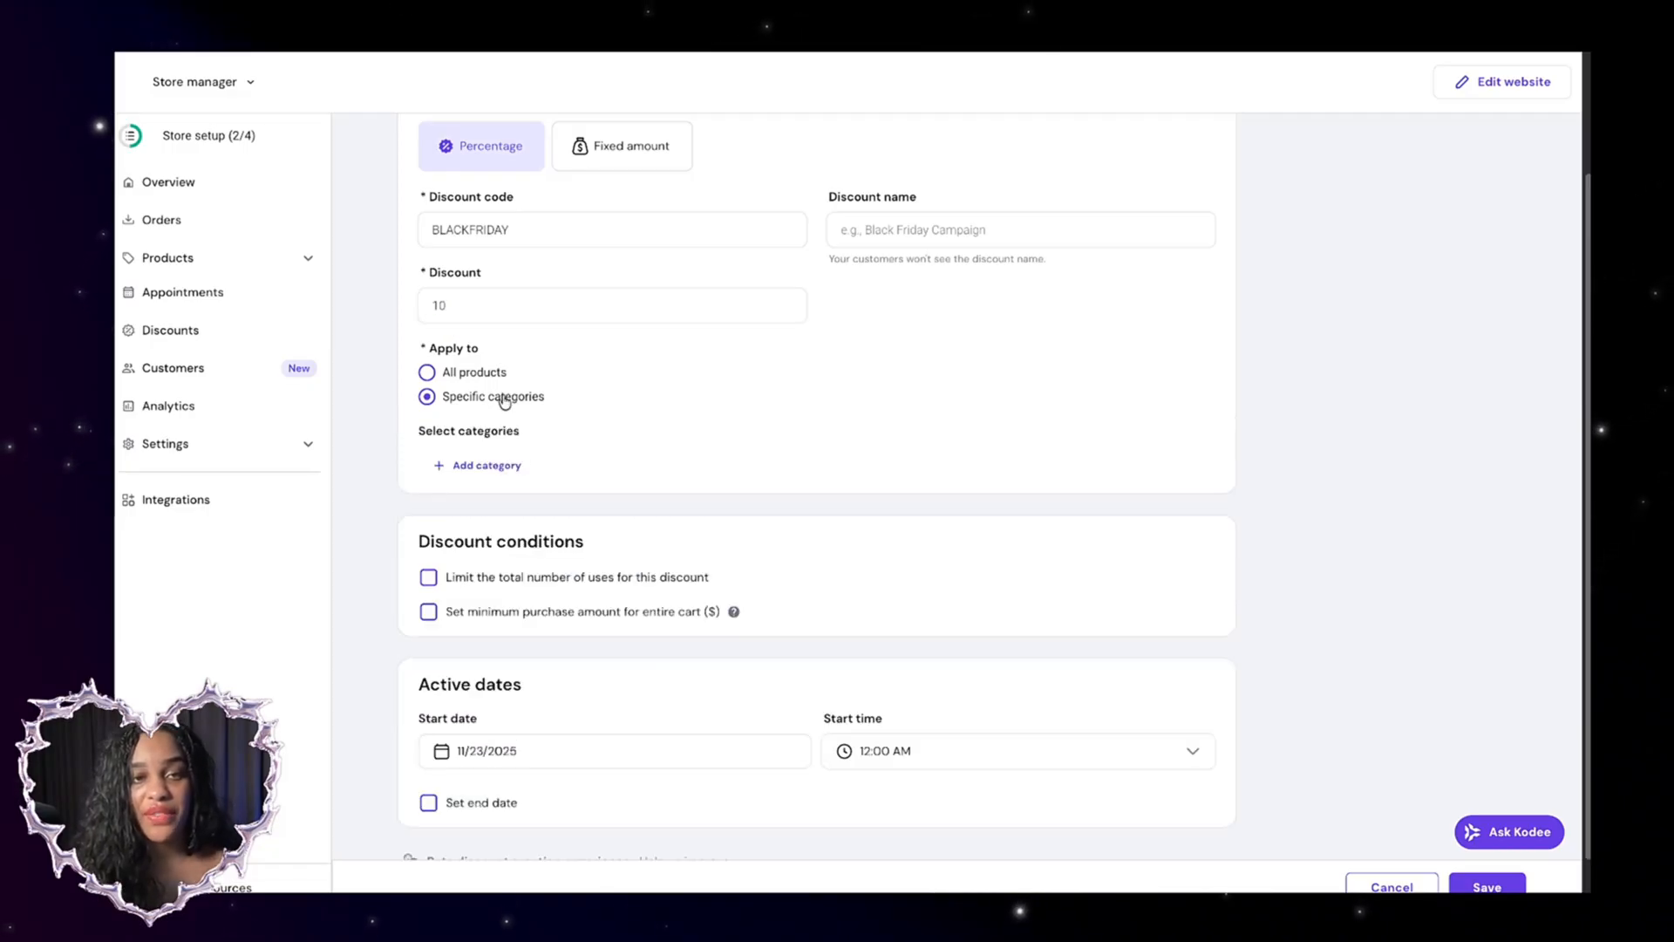
click(427, 371)
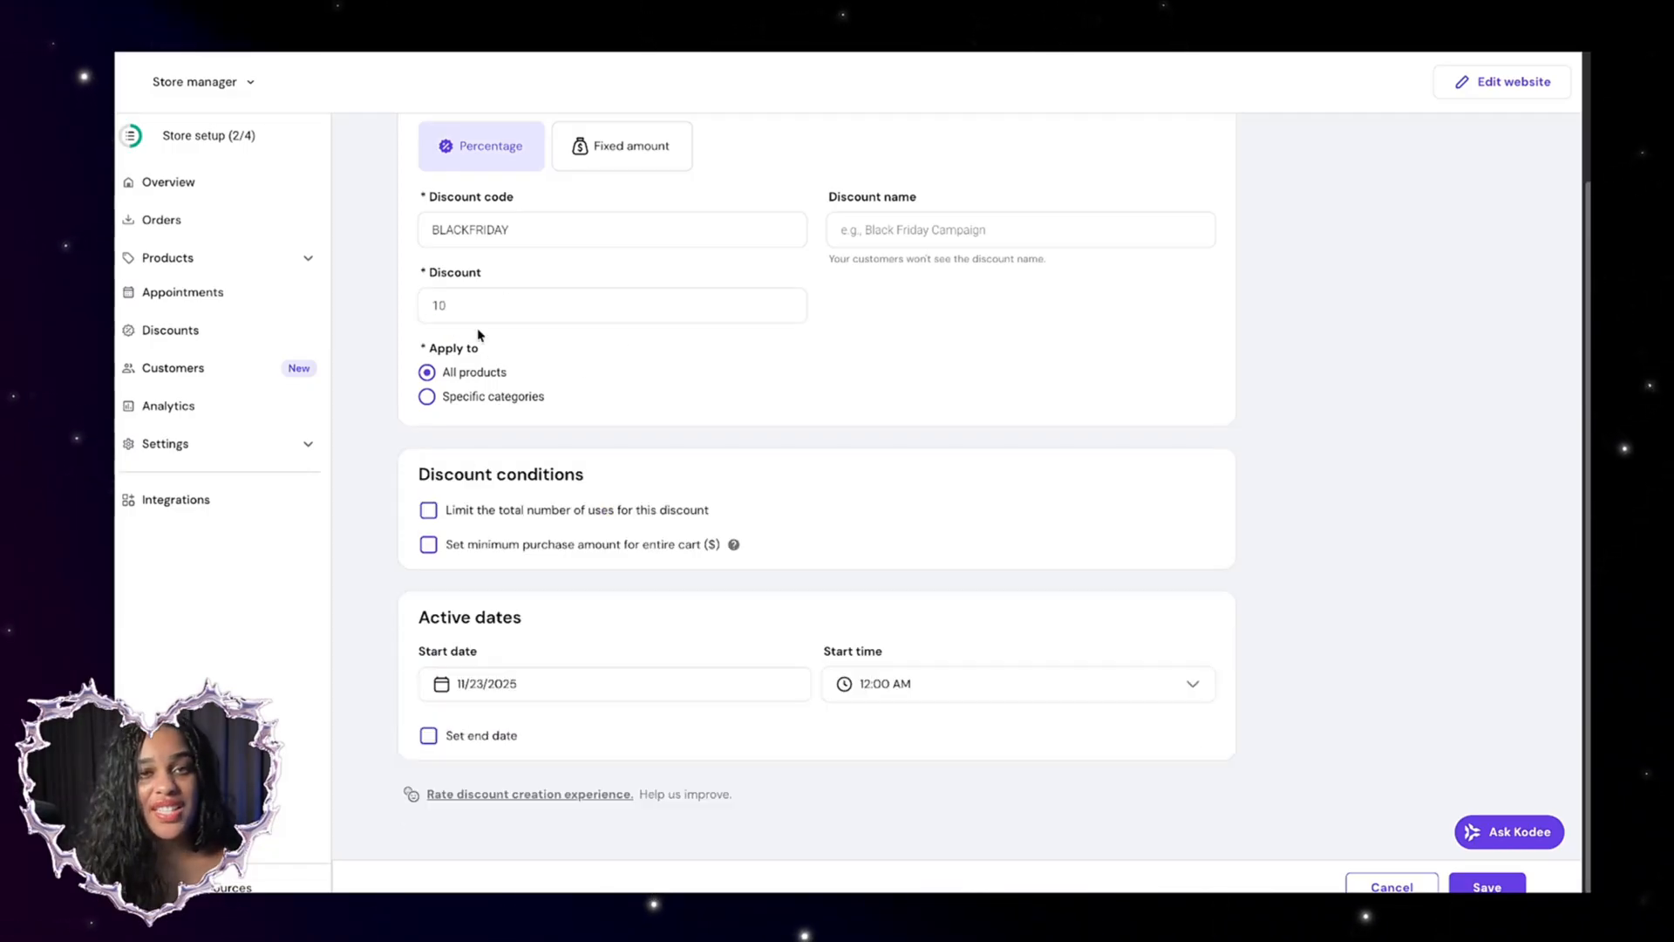
click(1486, 886)
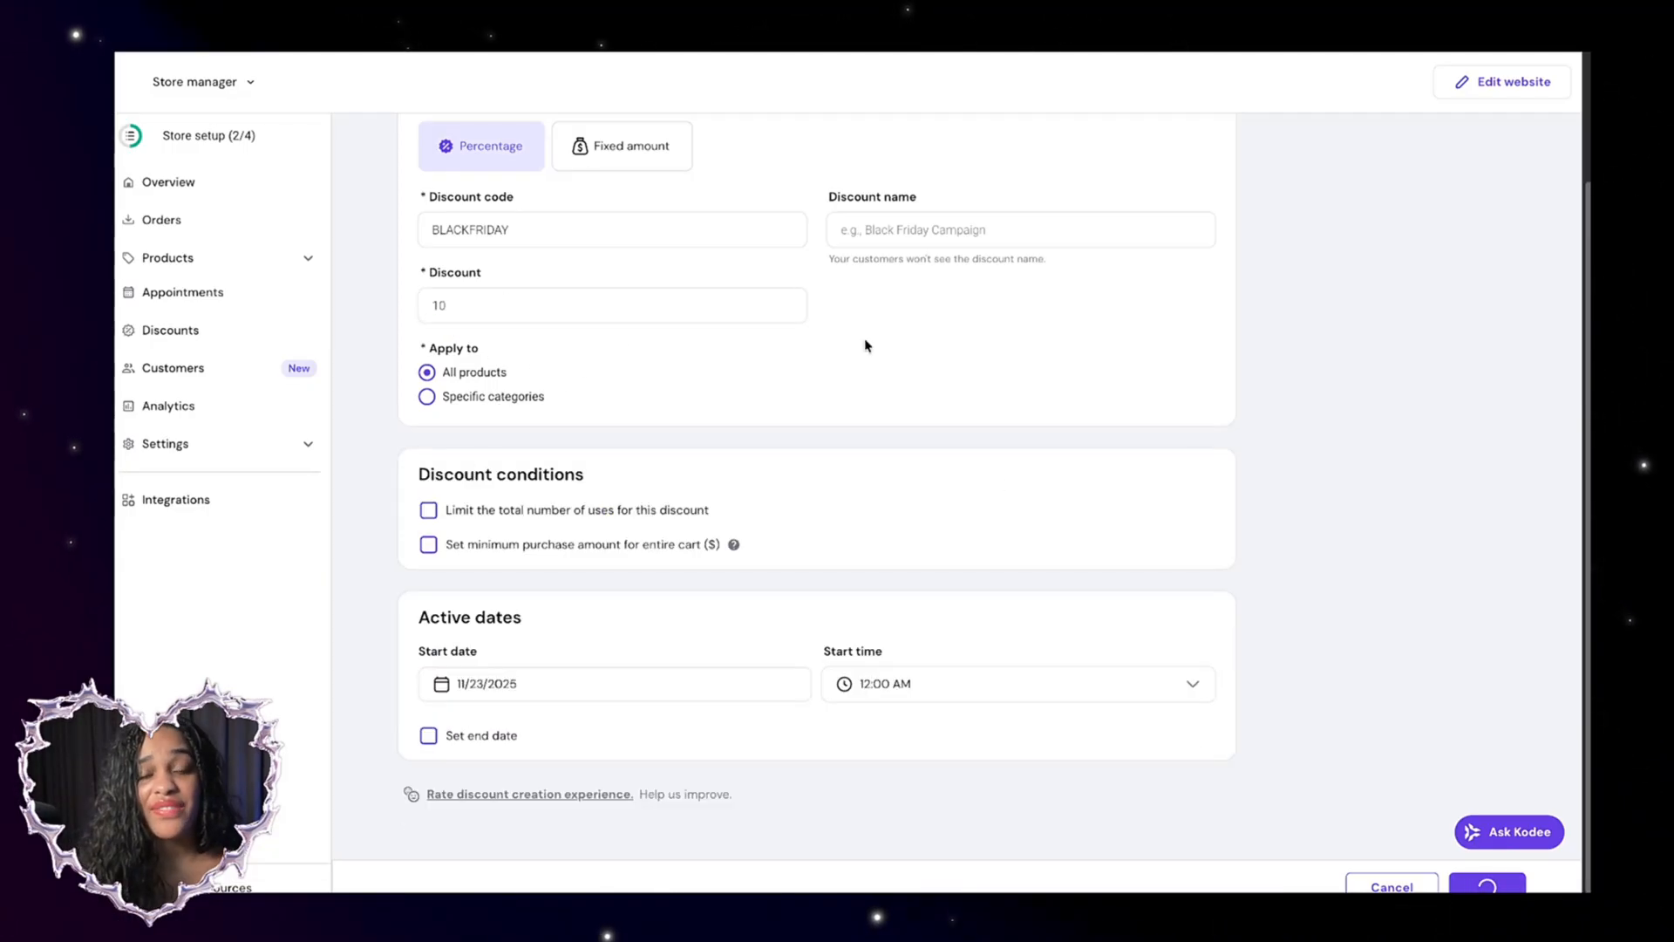
click(1485, 886)
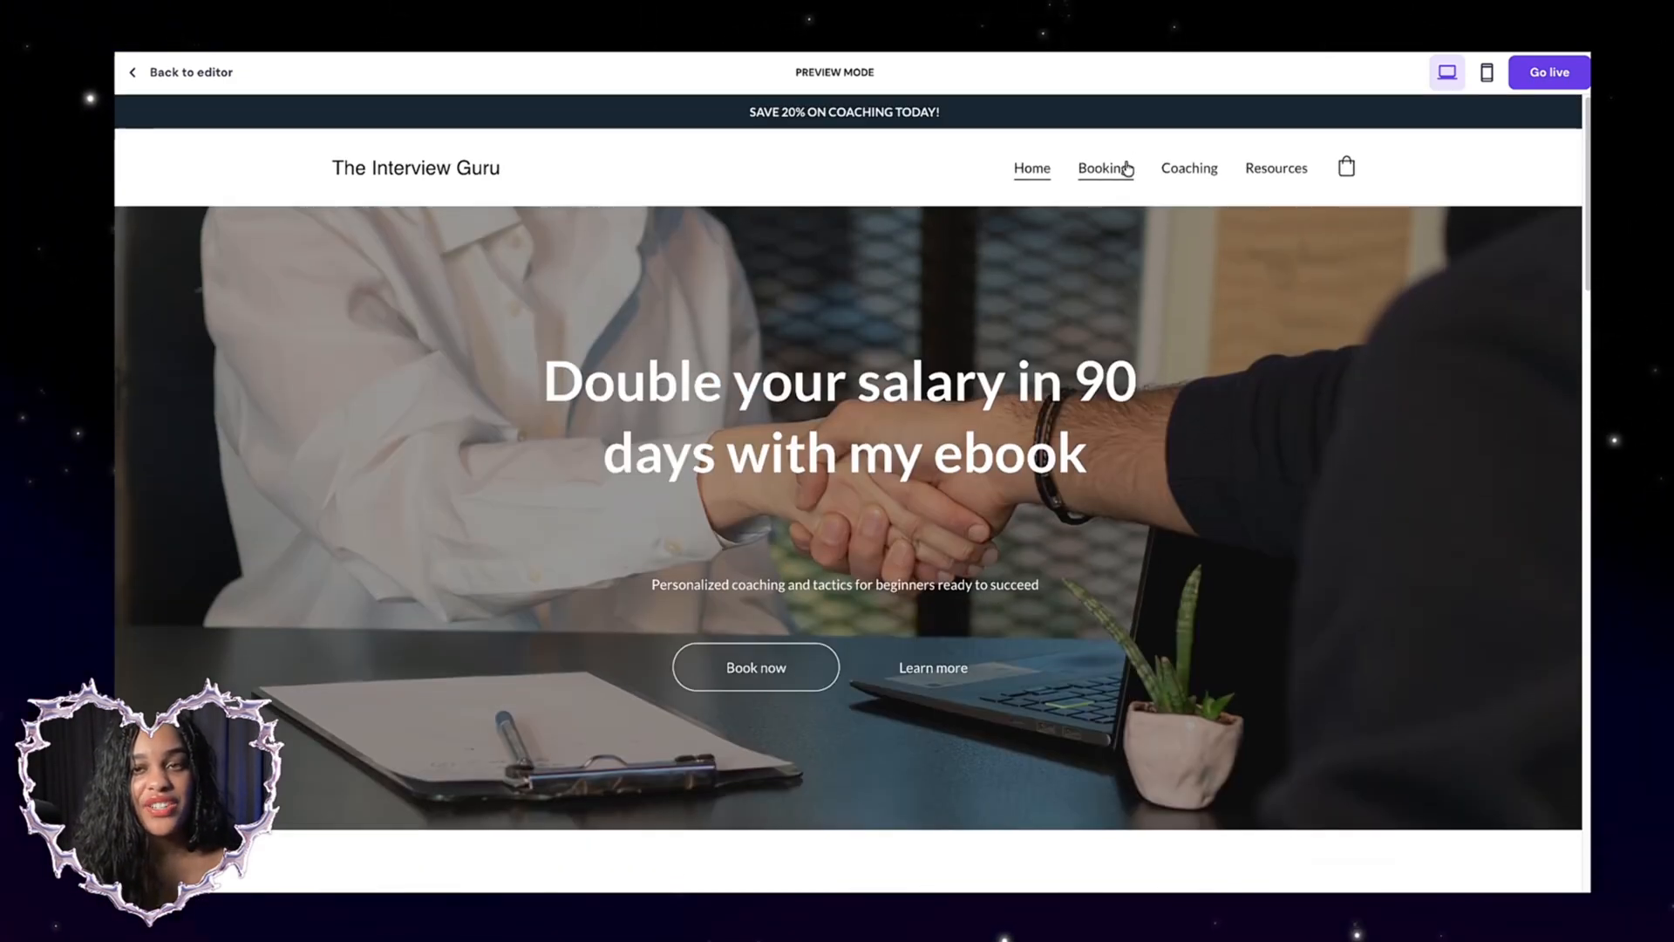
Return from the site preview to the editor's home page
click(1106, 167)
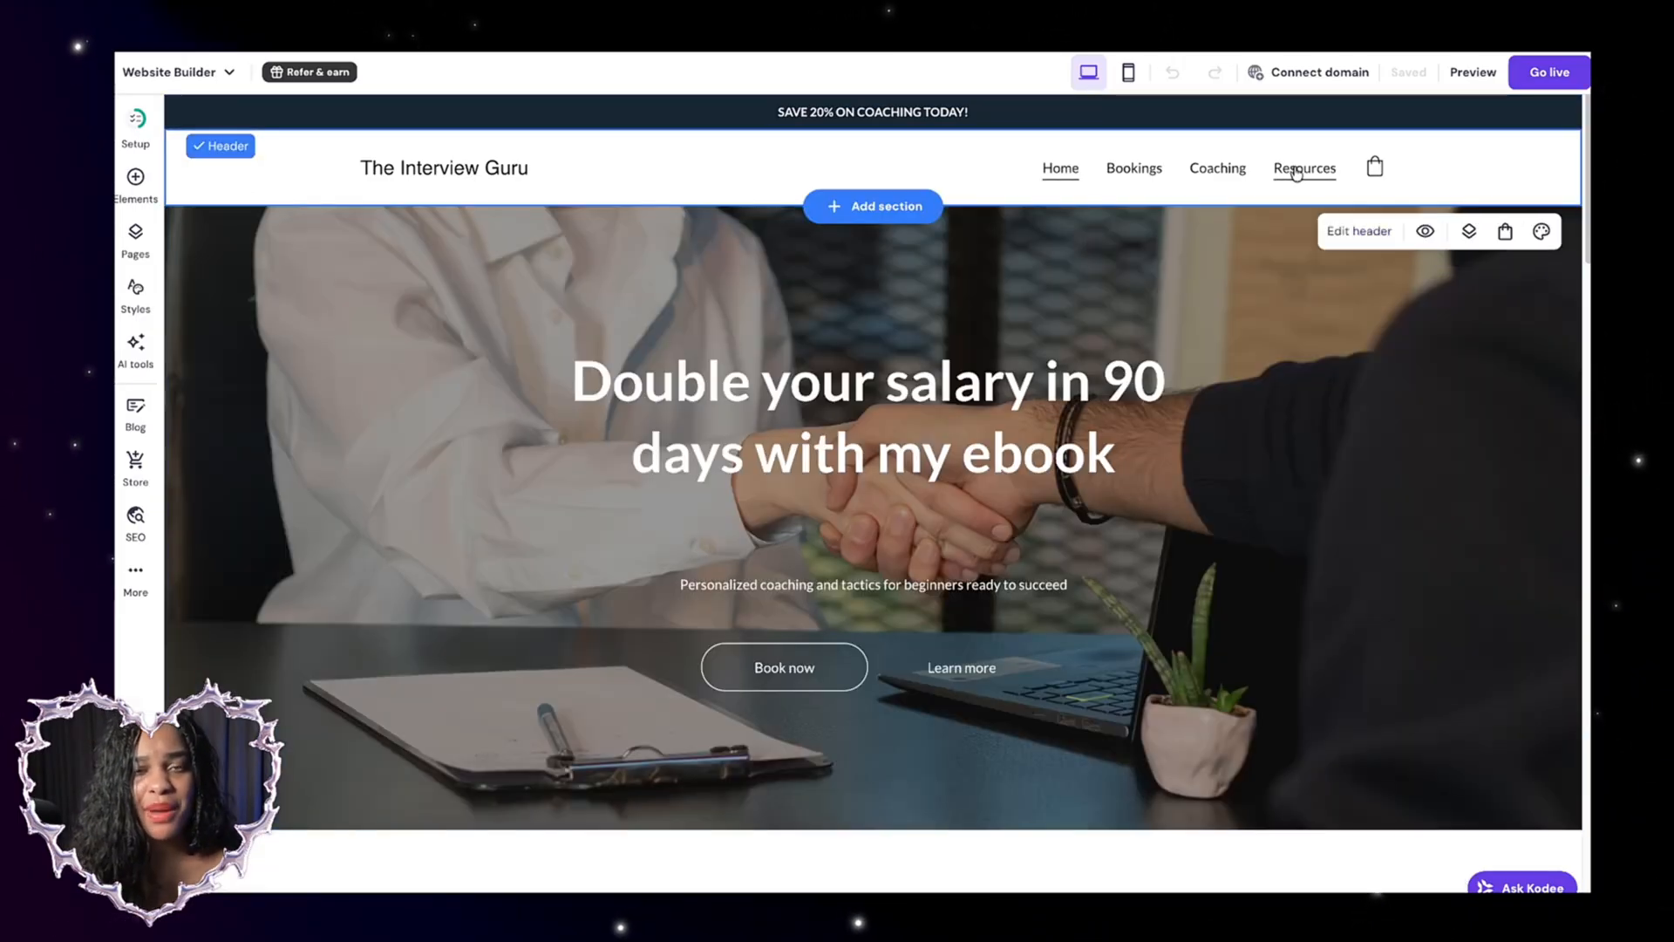
Add a single-product store section for The AI Career Accelerator to the Resources page
click(1304, 167)
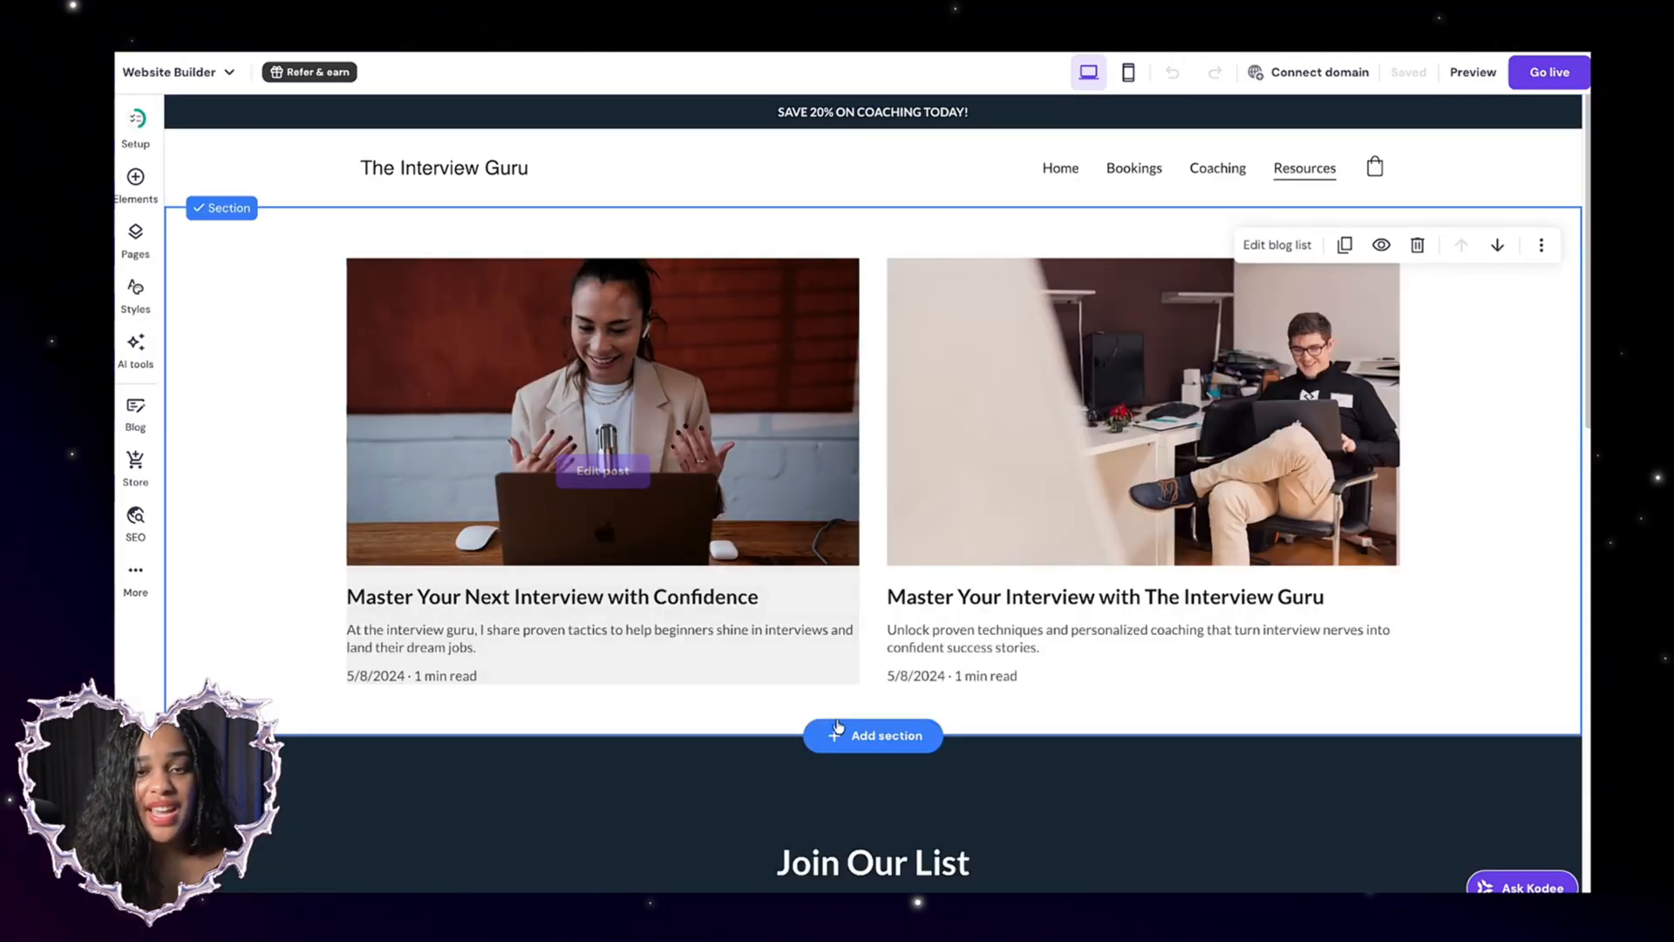
click(872, 734)
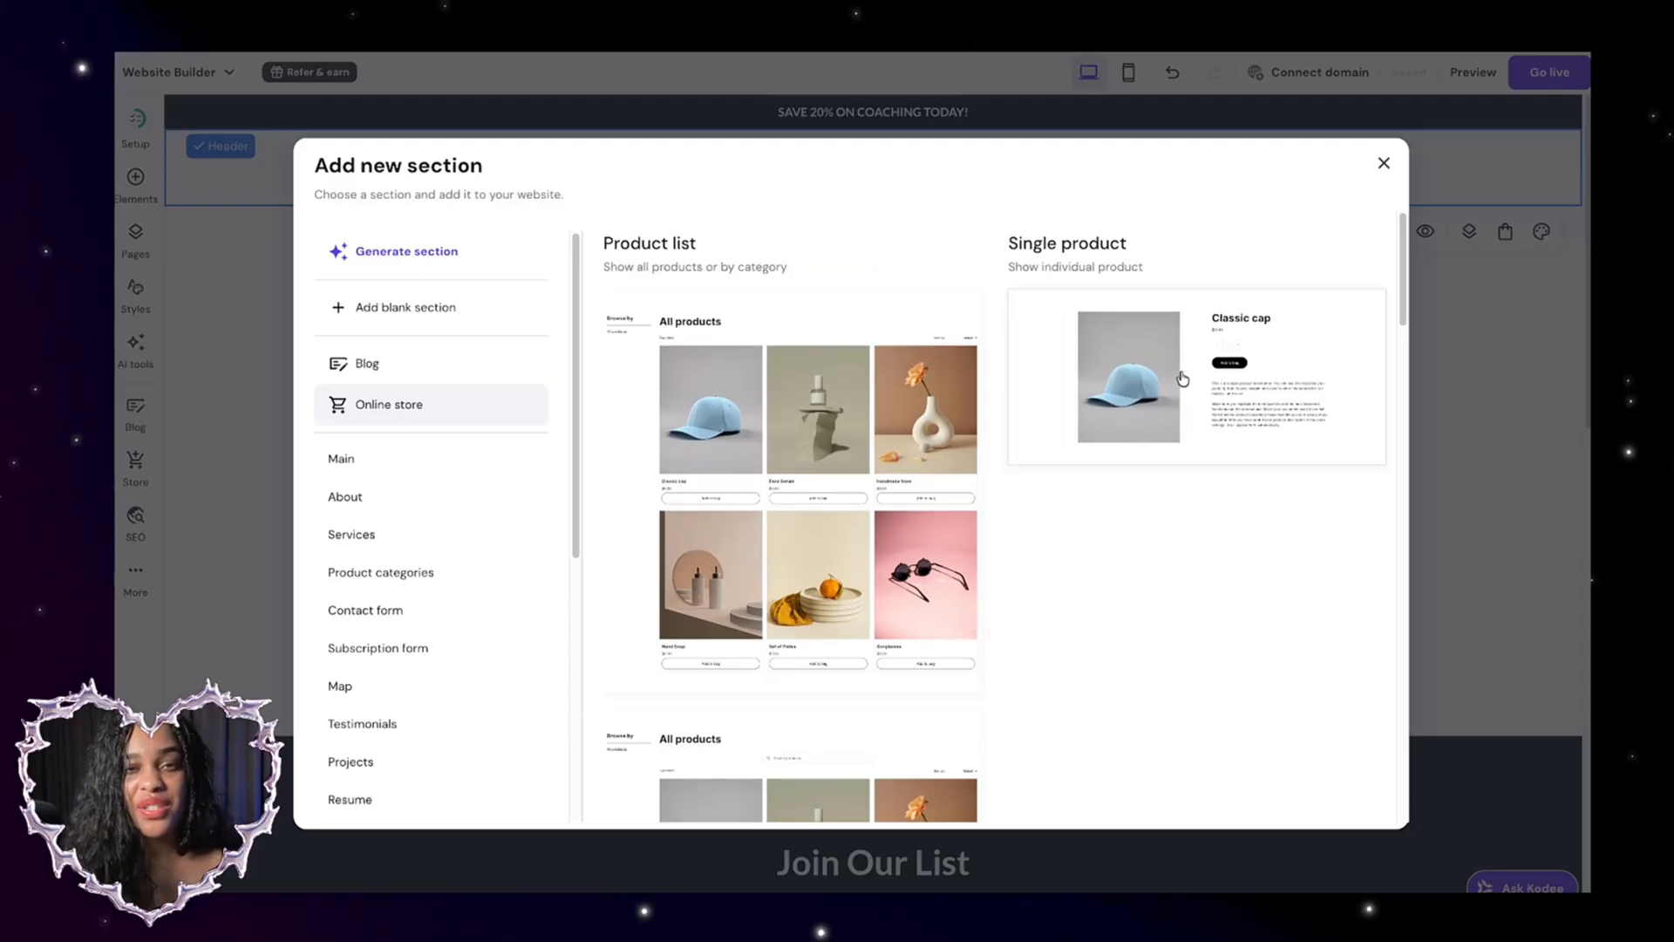
click(1382, 163)
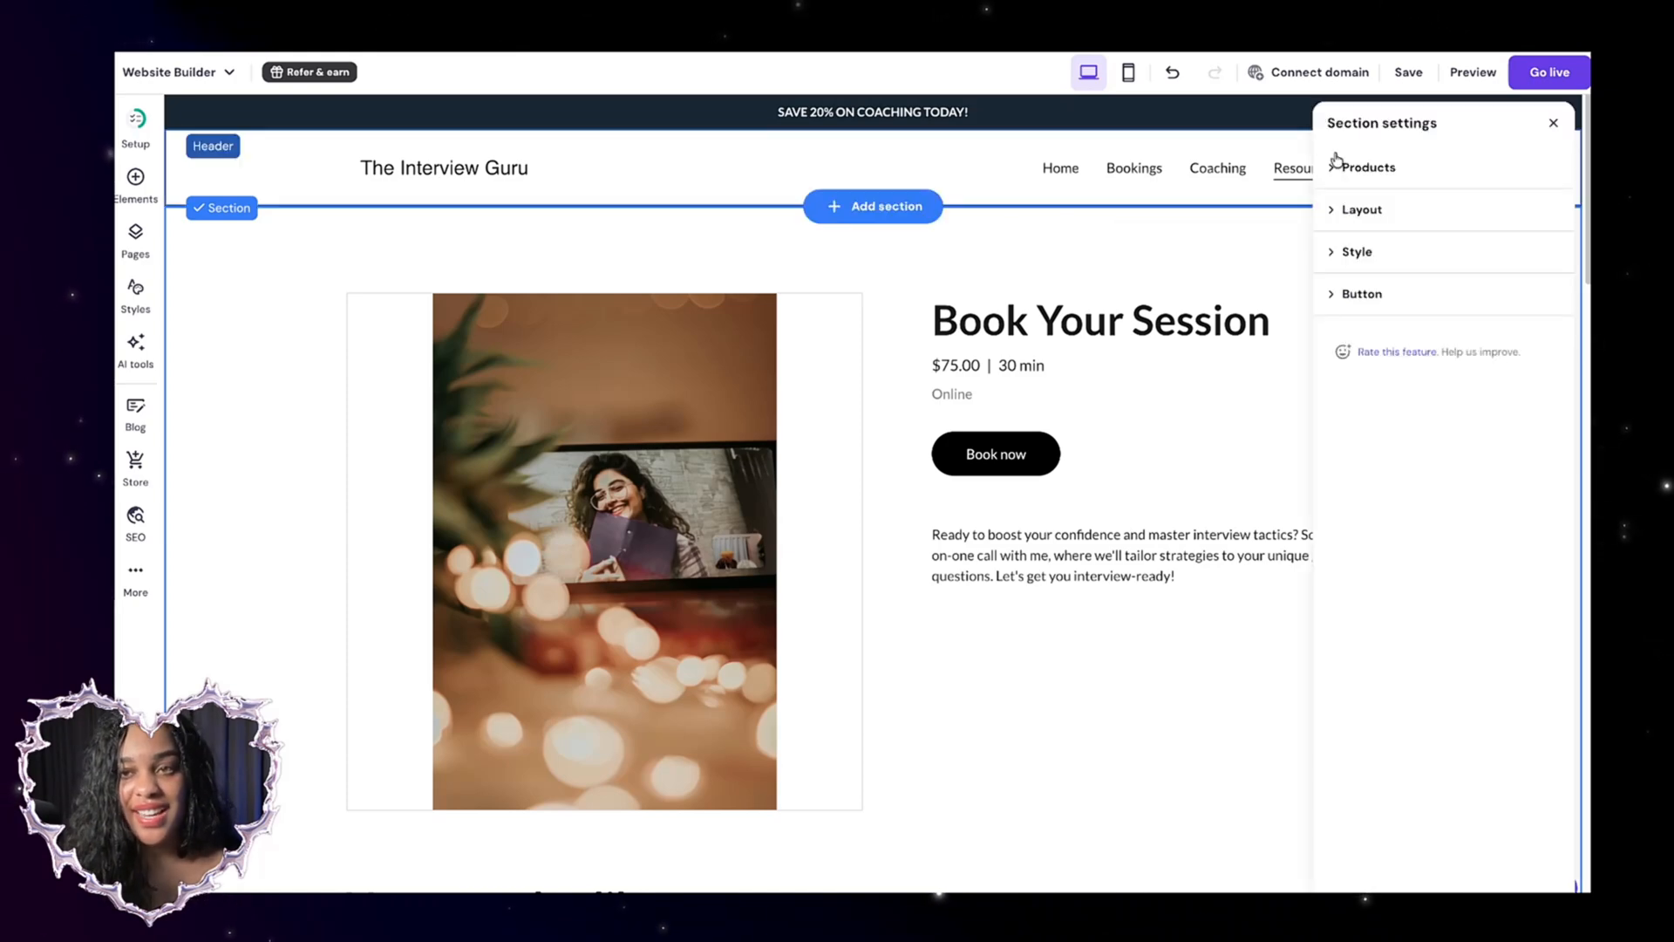
click(1369, 167)
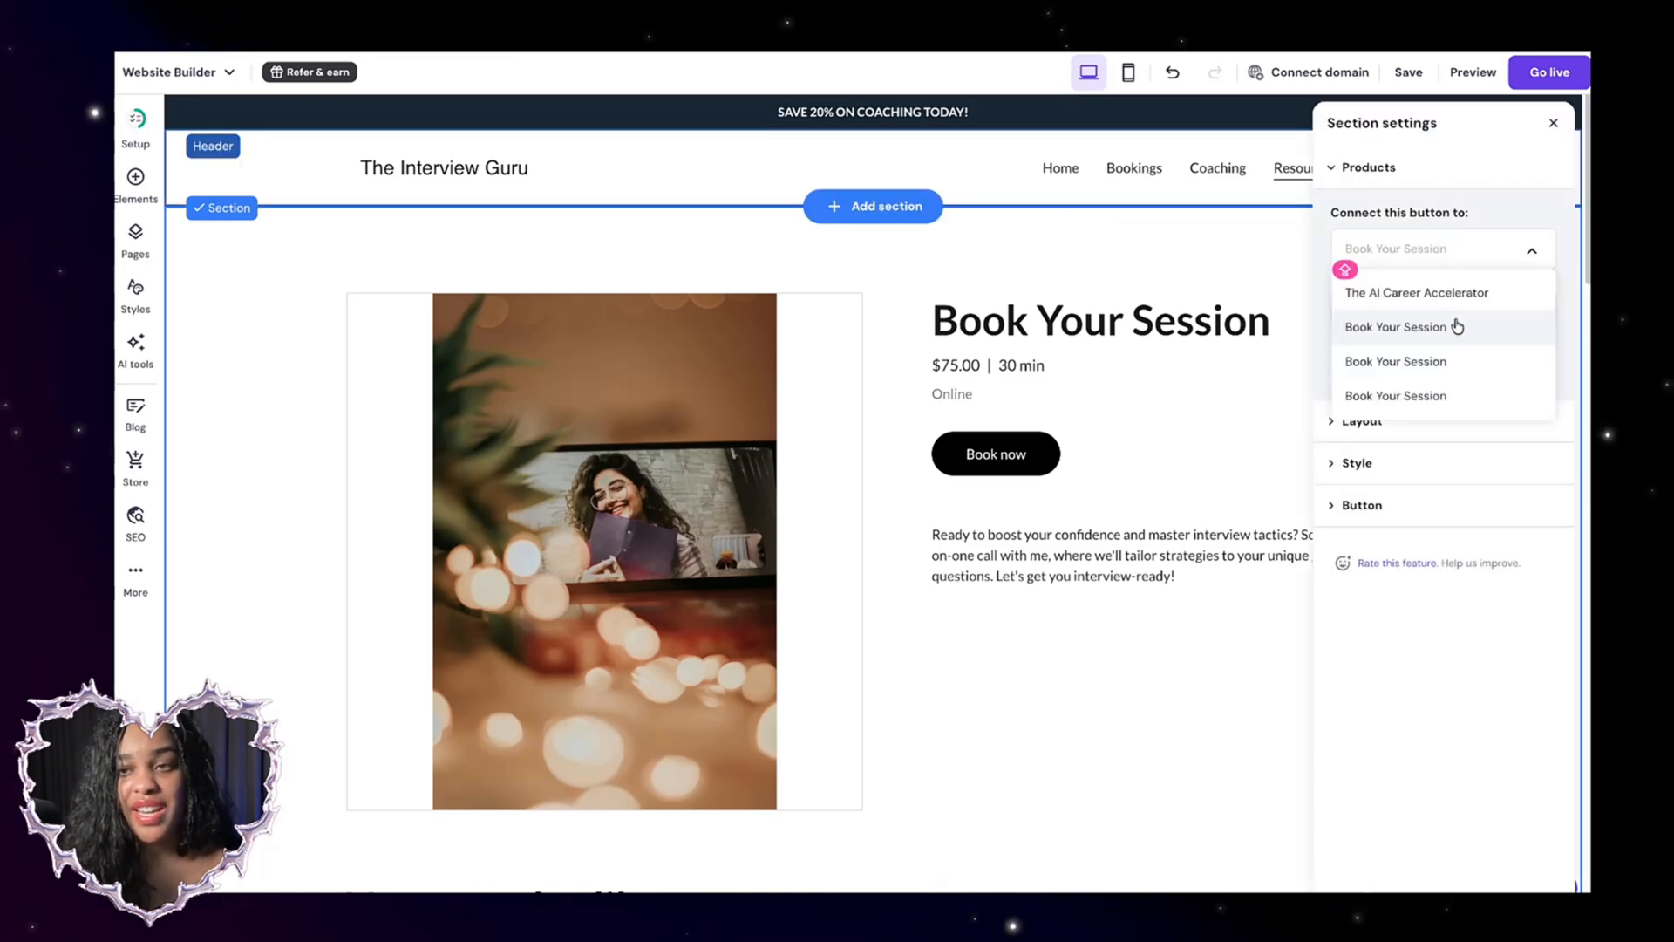
click(1415, 291)
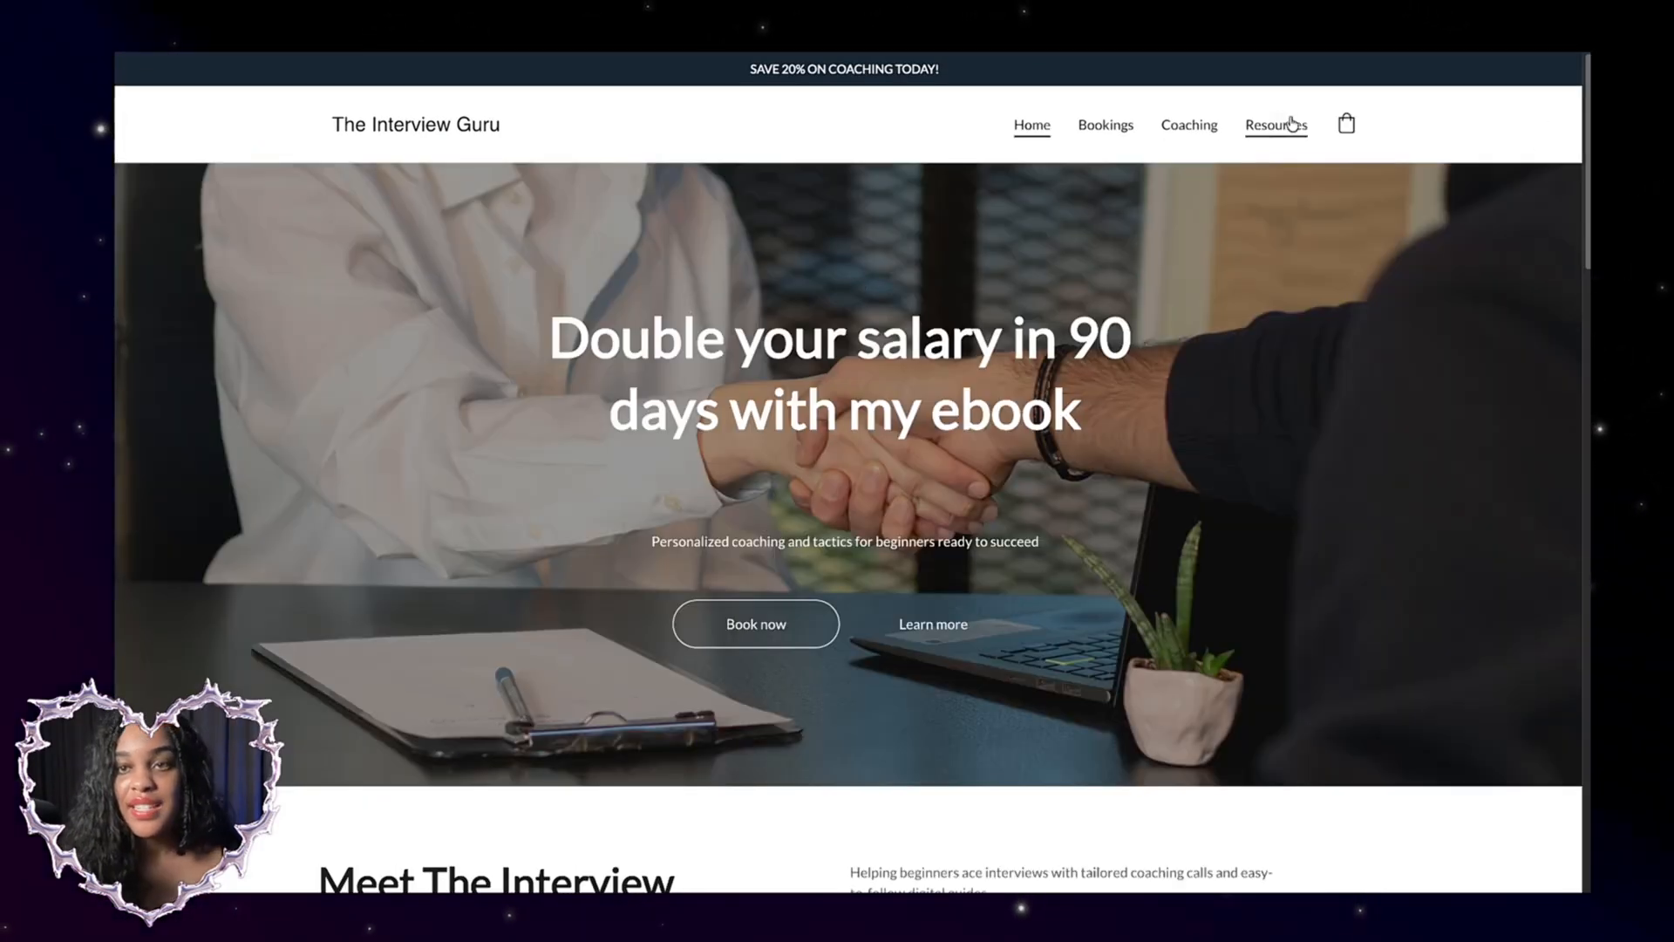
View the Resources page in preview, showing The AI Career Accelerator at $25.00
click(1274, 125)
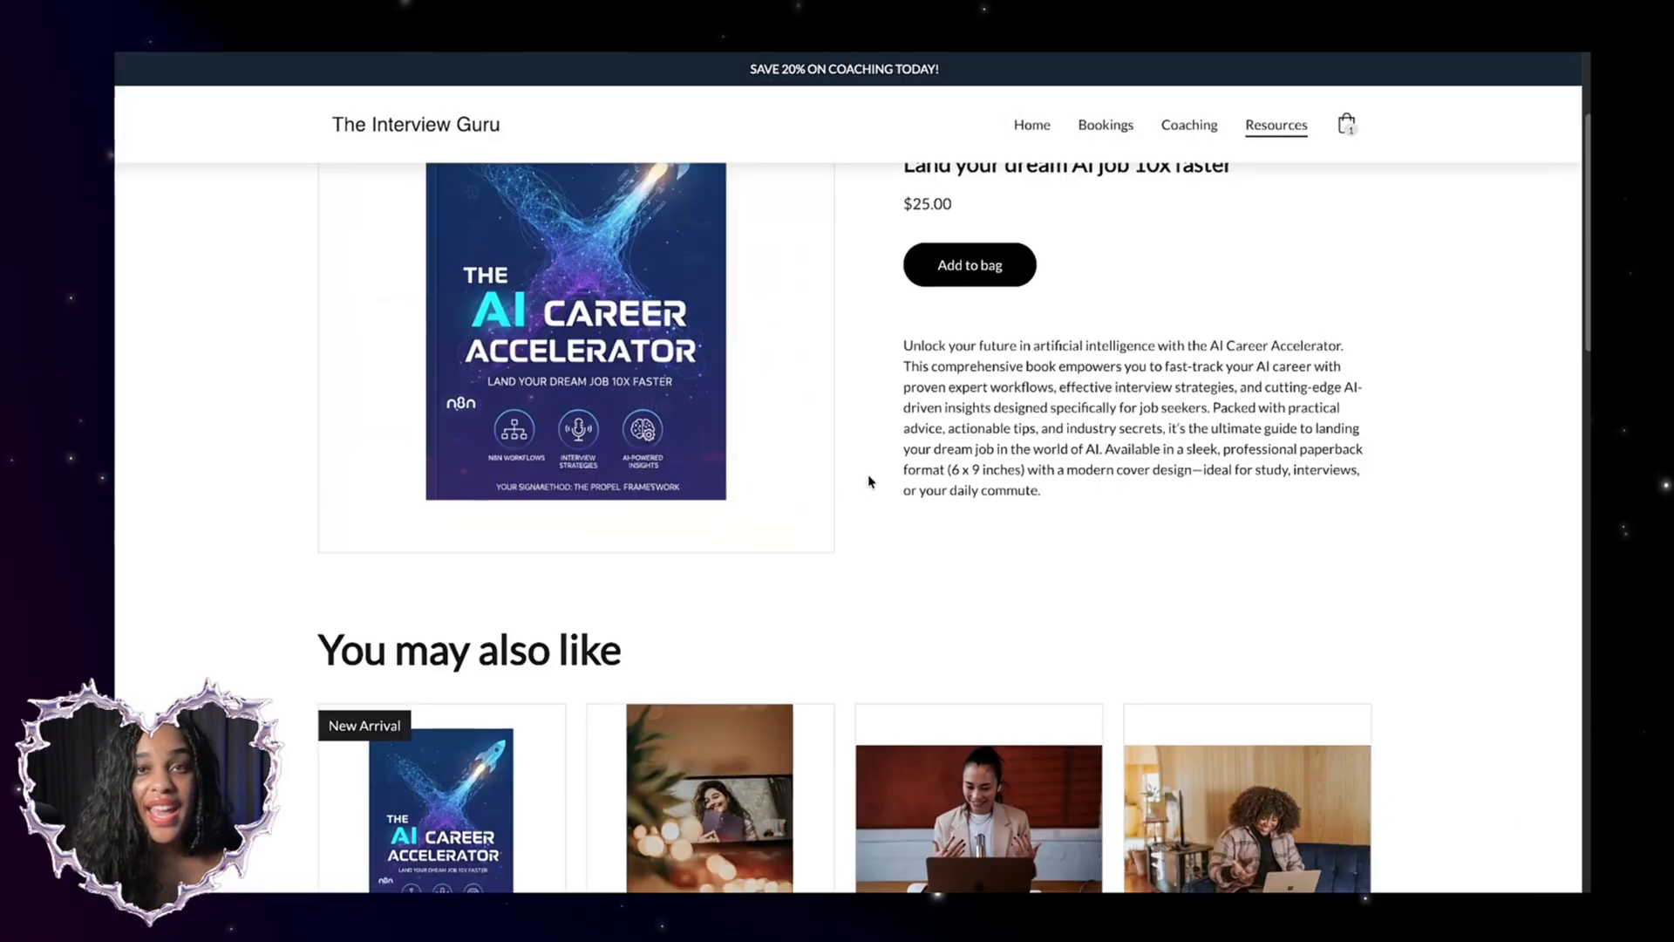
scroll(down, 3)
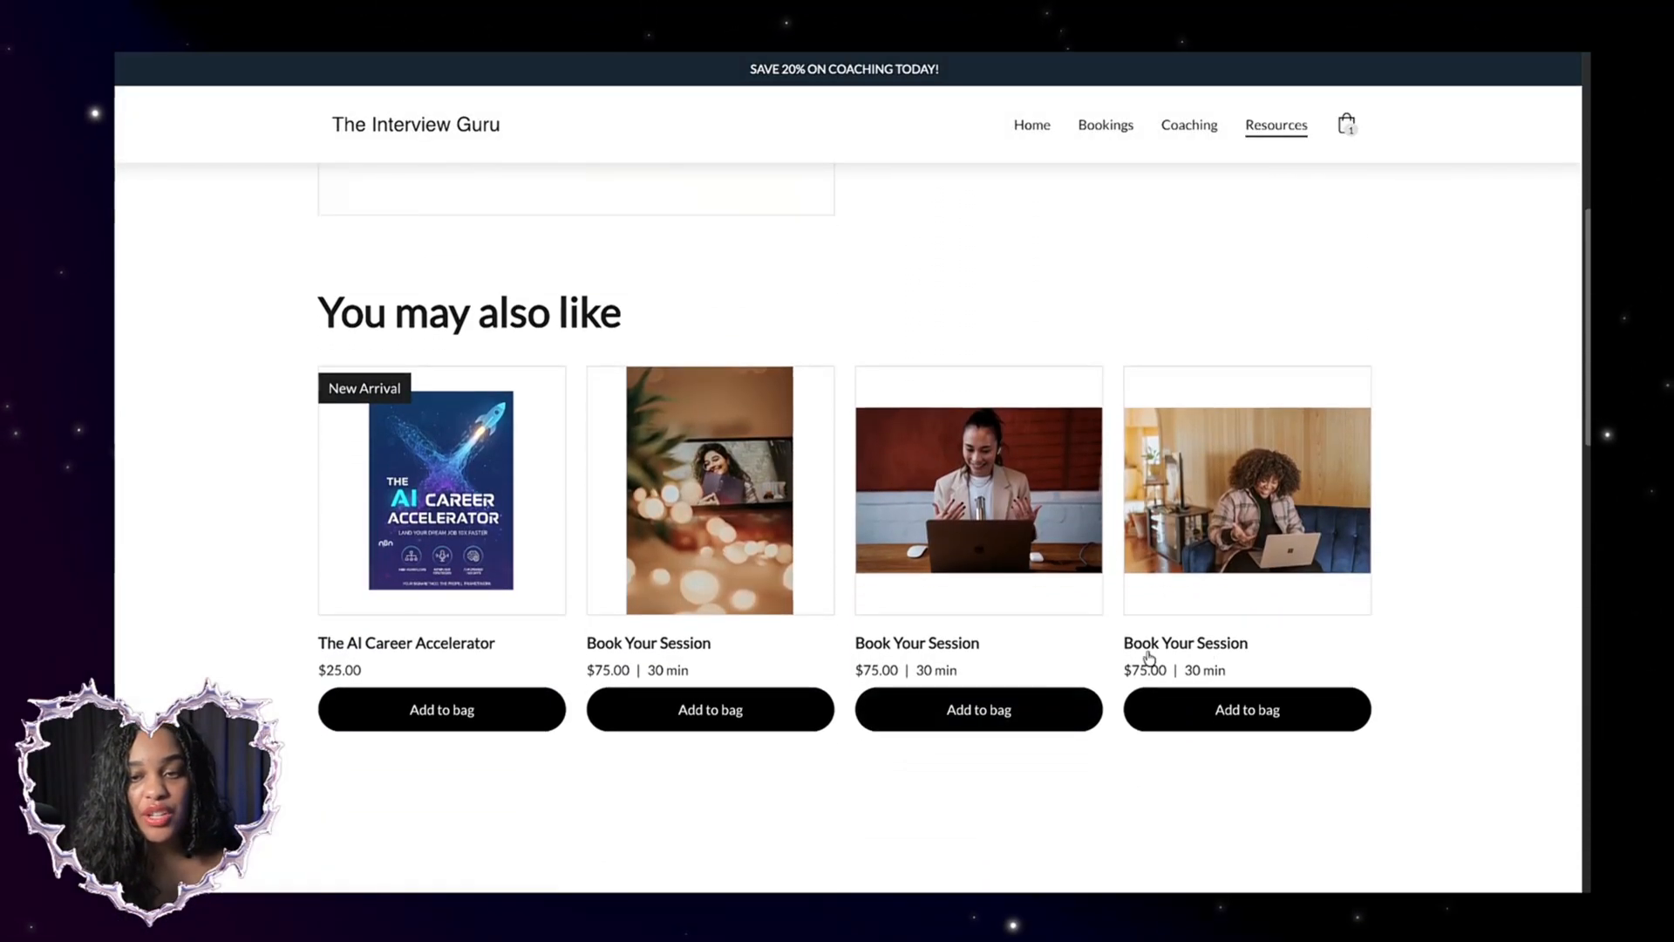
mouse_move(781, 638)
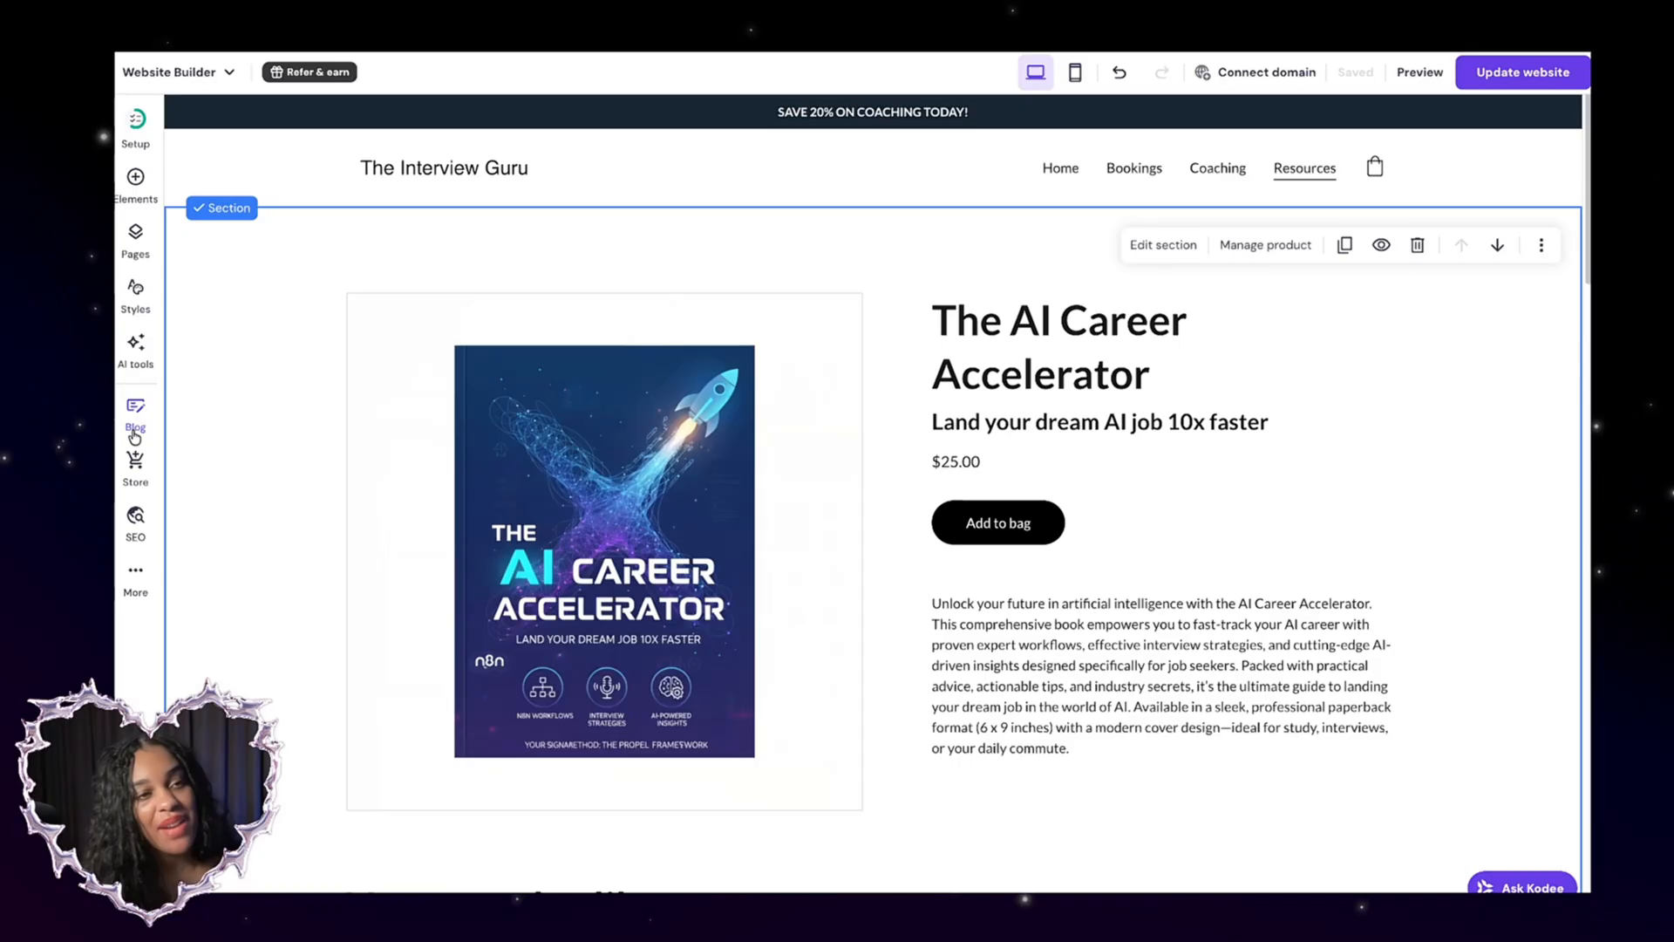
Select the 'Nail it.' paragraph in the 'Master Your Next Interview with Confidence' blog post
click(136, 416)
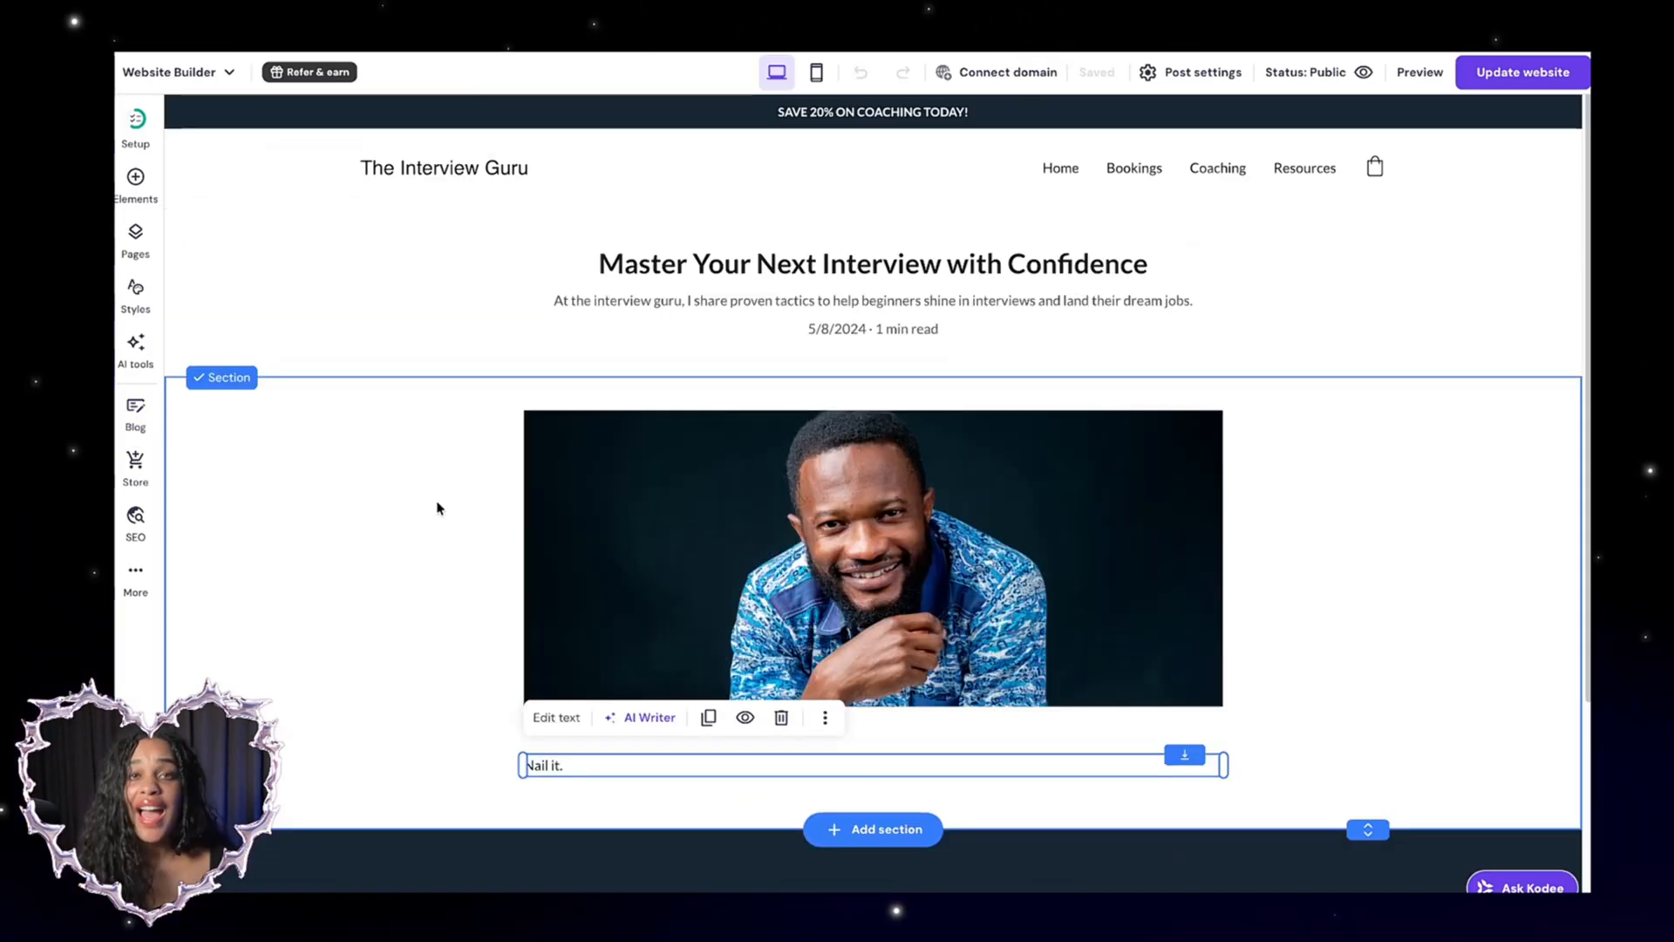
scroll(down, 3)
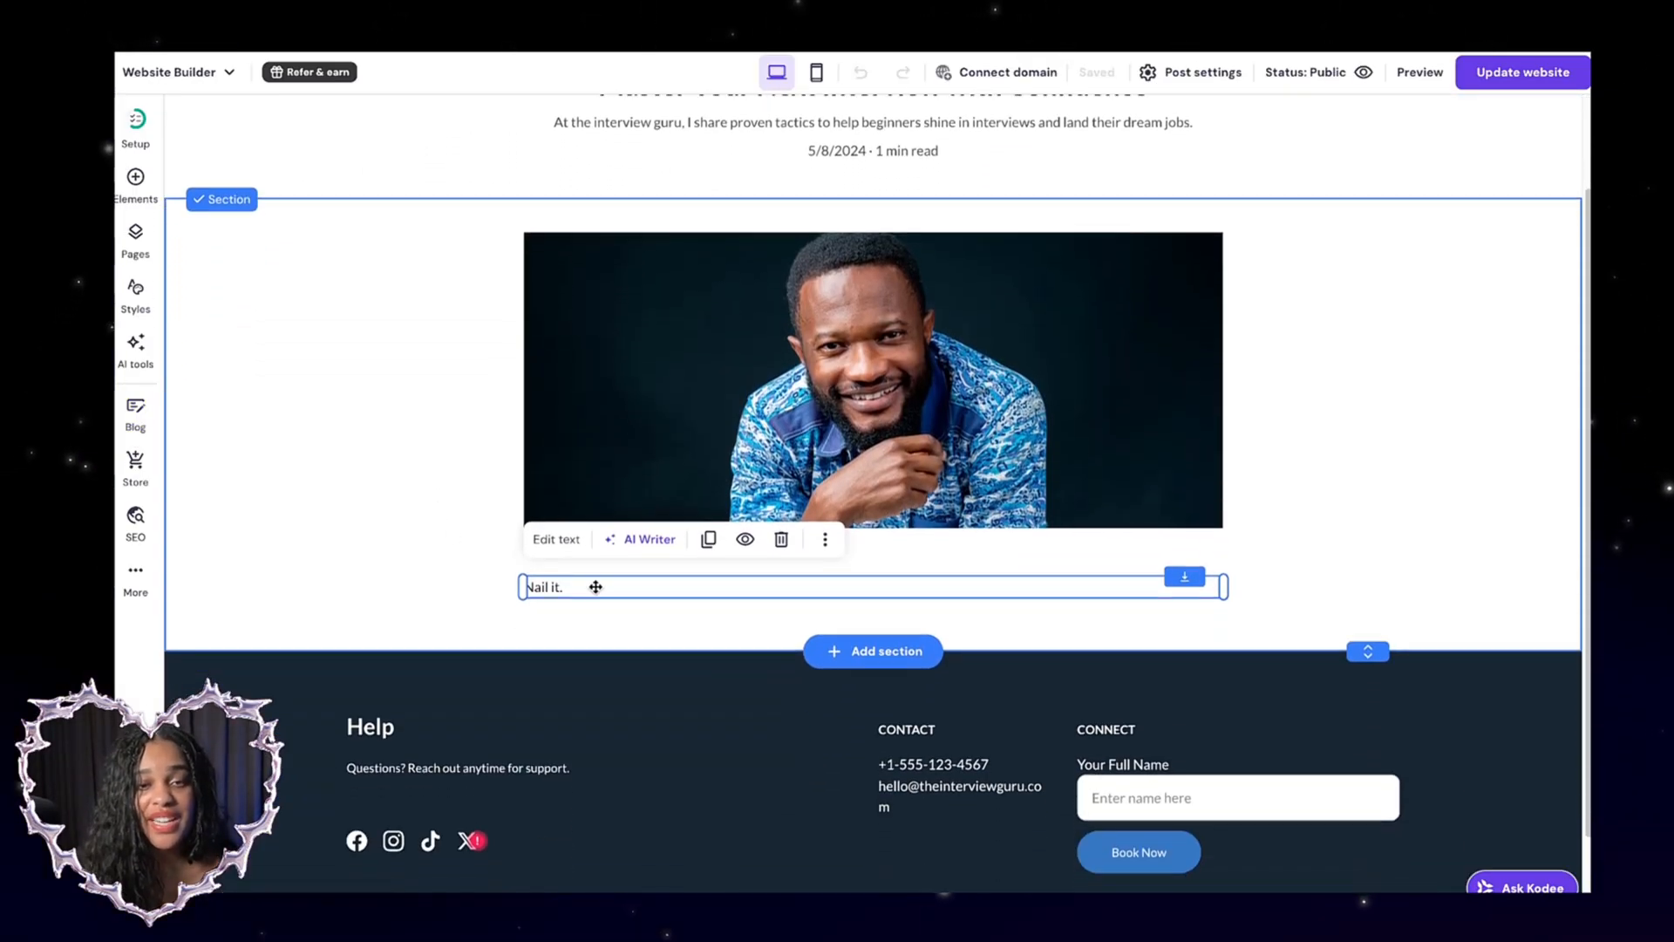
click(649, 539)
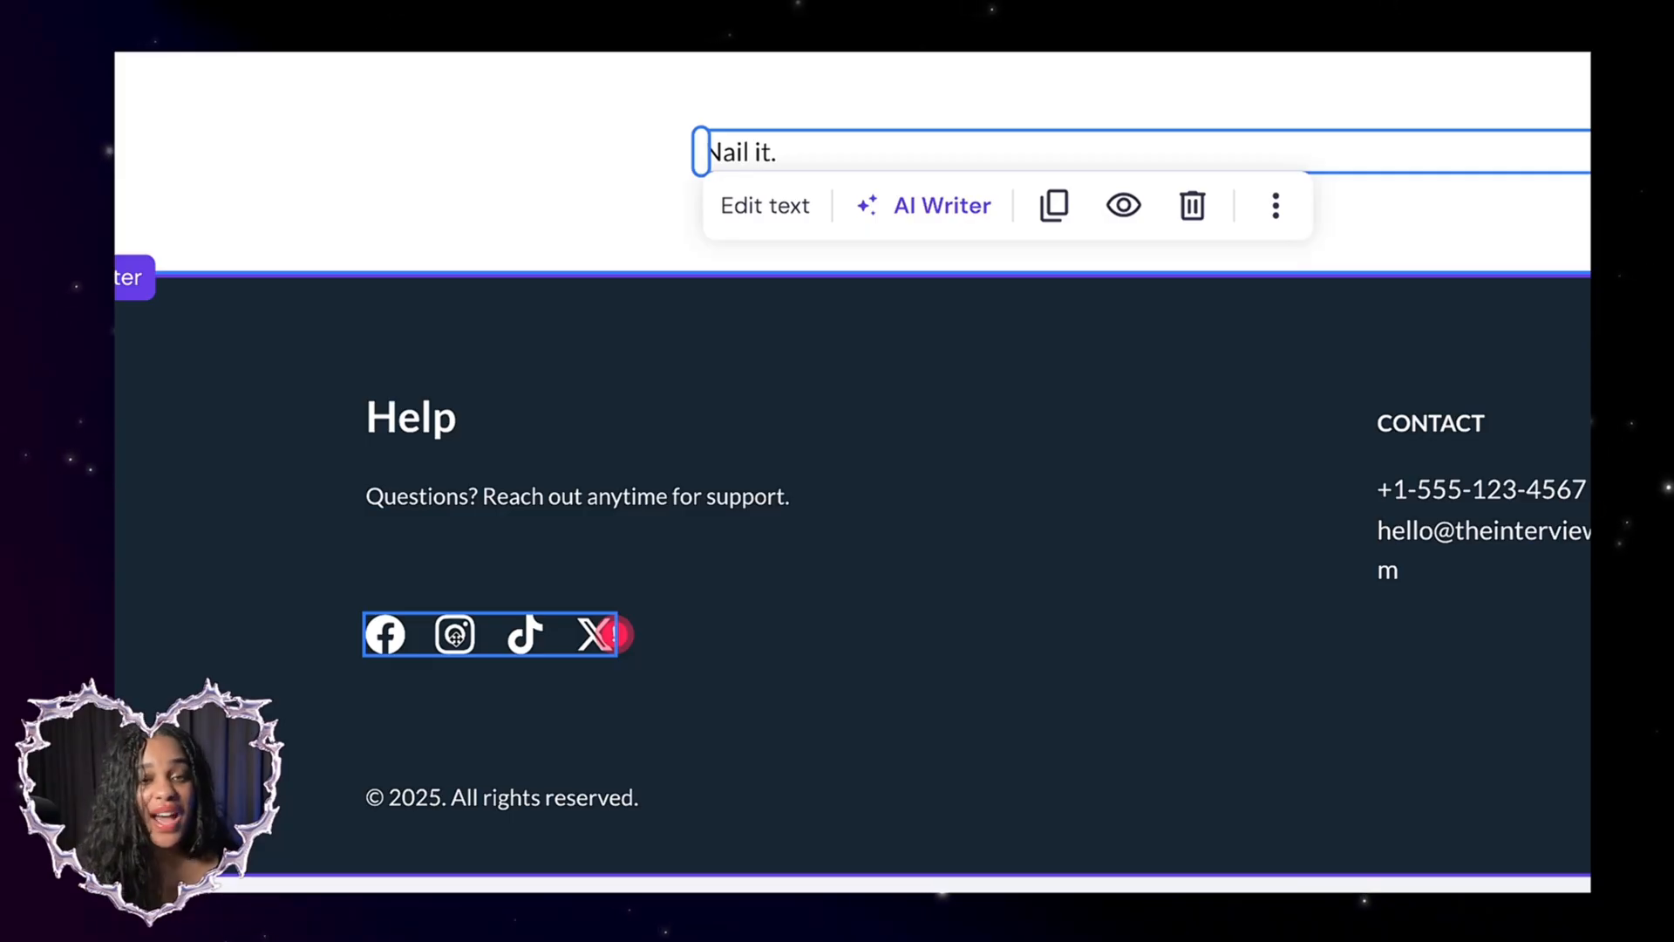
Select the footer social icons, then return to the Home page
click(491, 633)
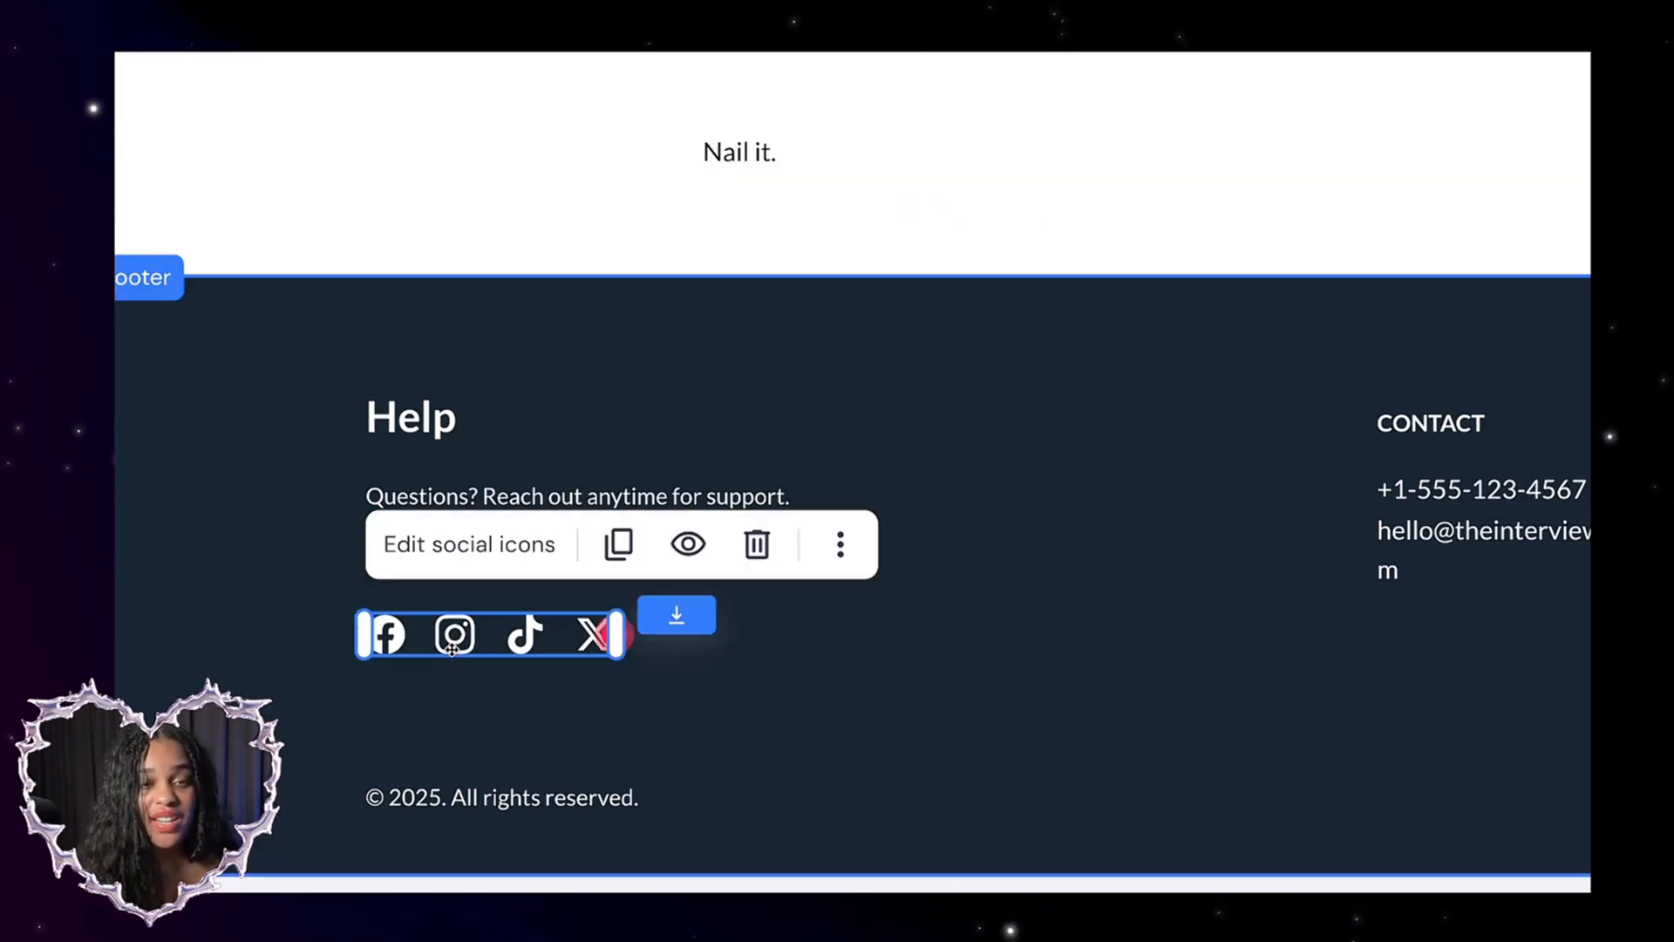
click(467, 544)
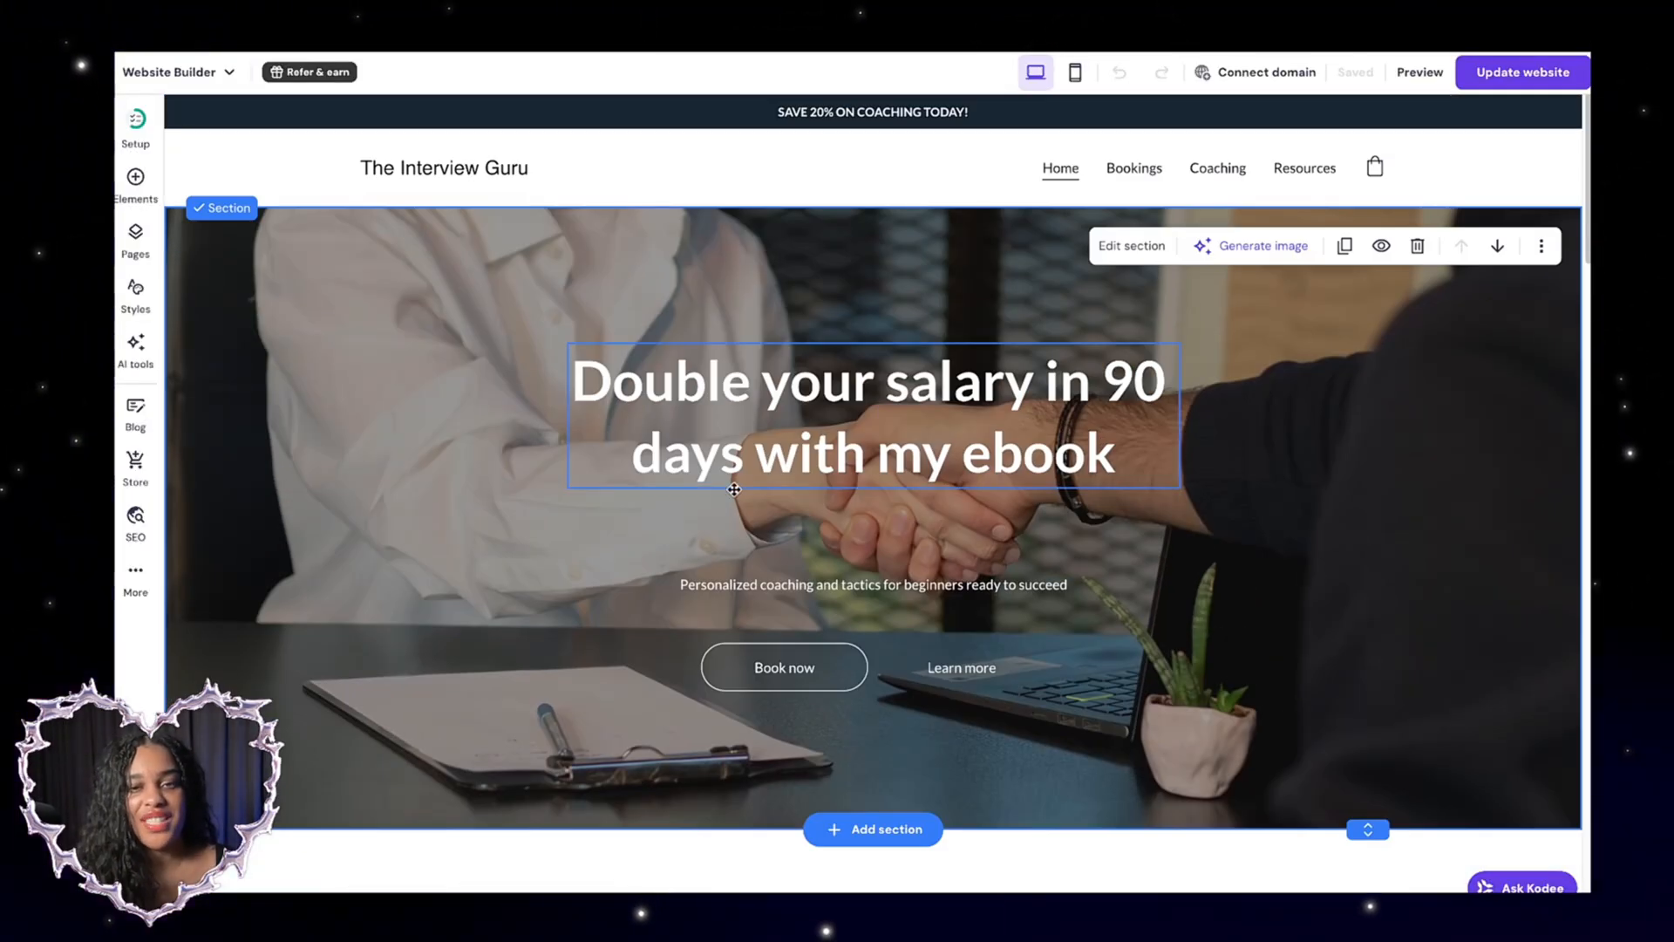
scroll(down, 3)
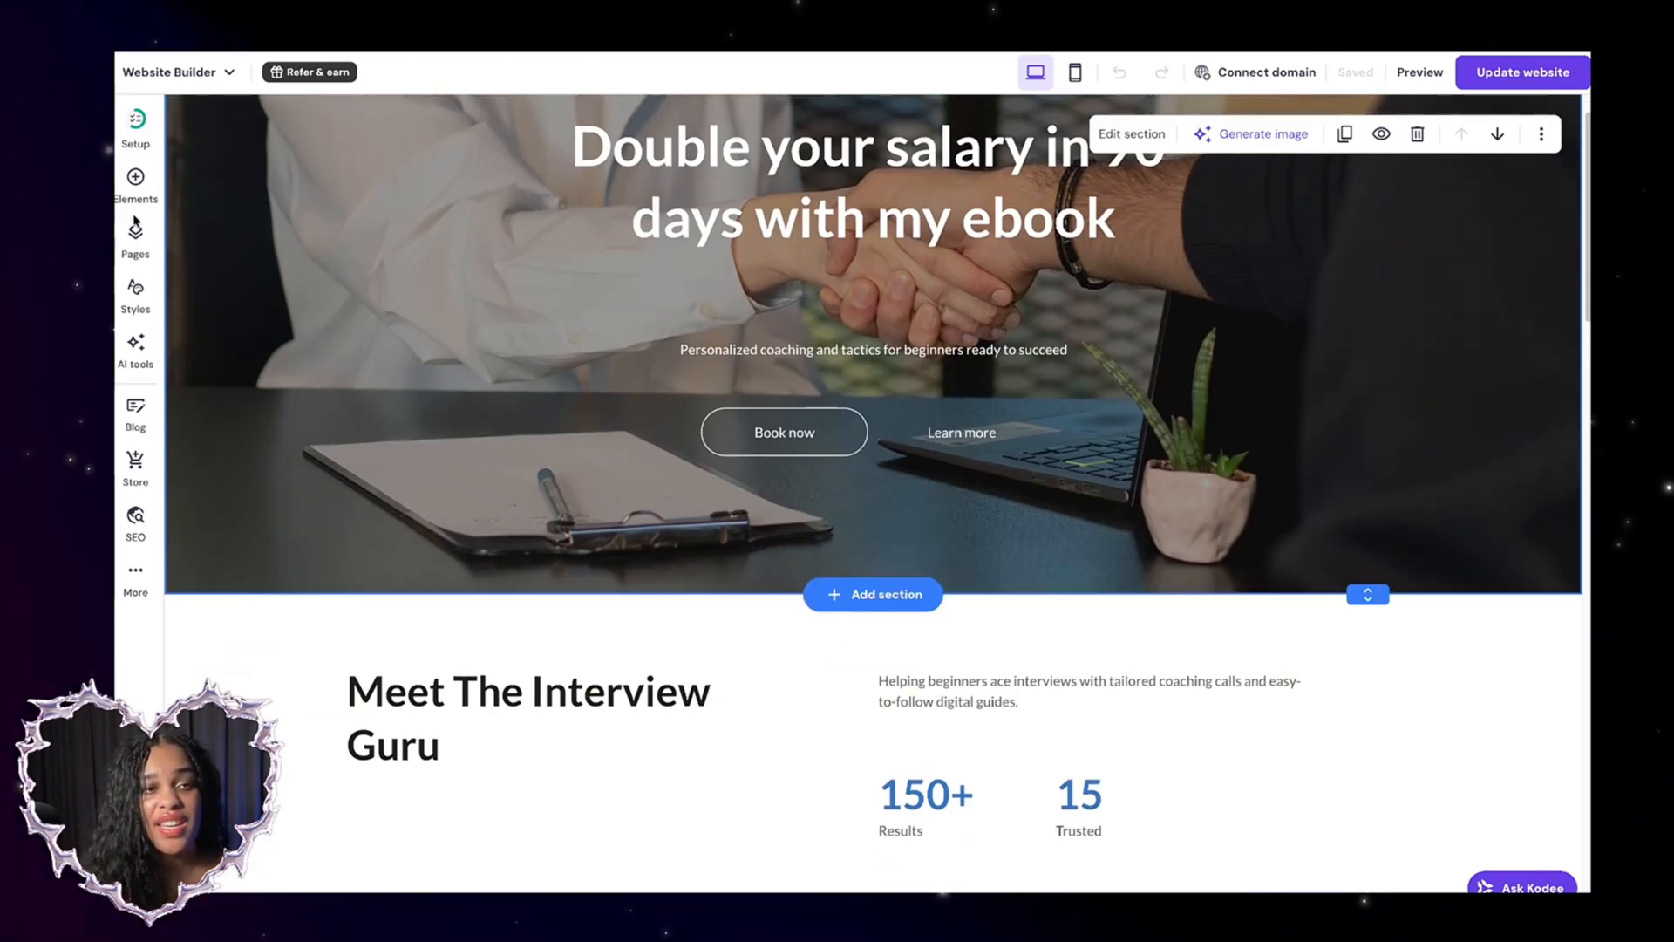
click(136, 181)
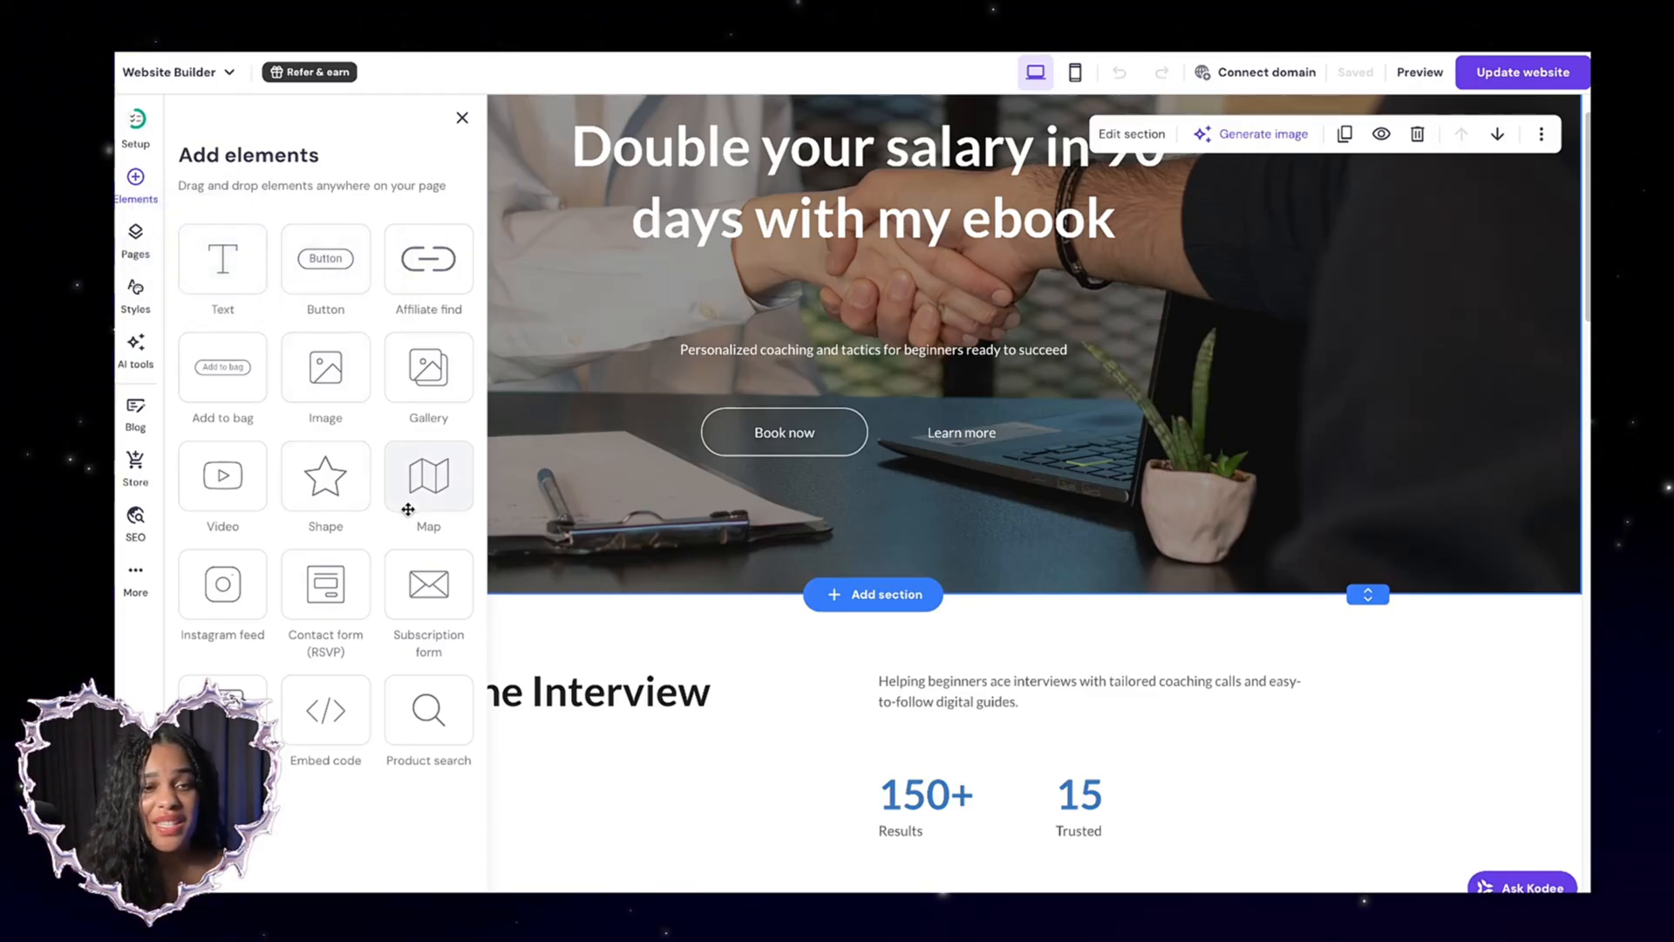
click(136, 353)
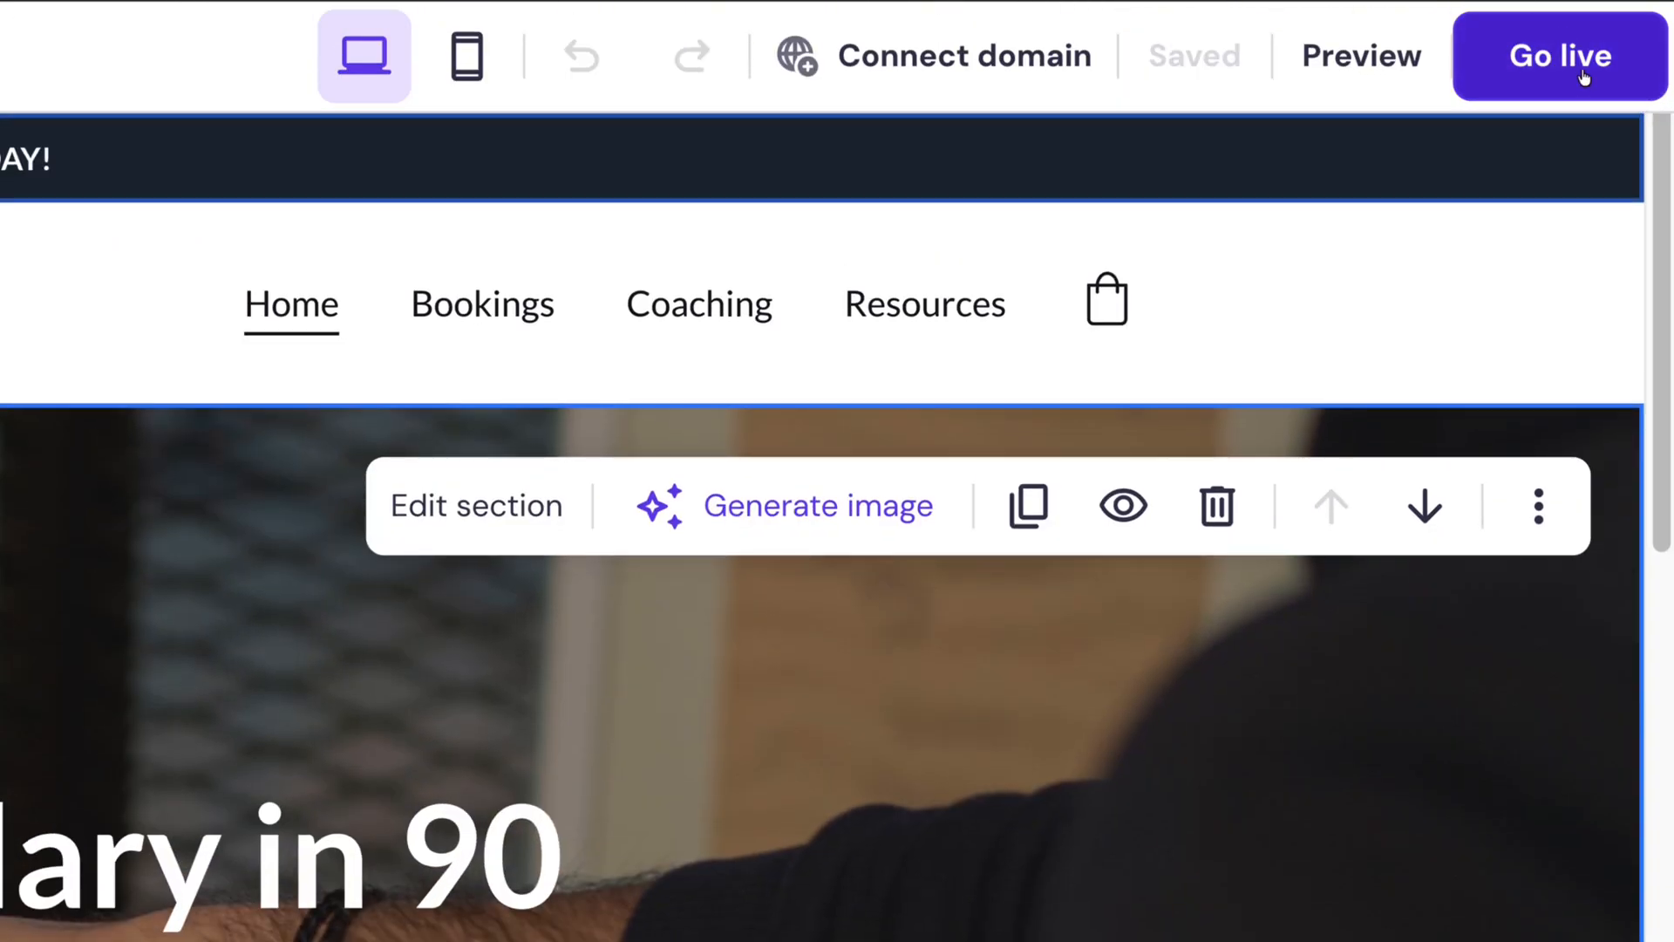
Publish 'The Interview Guru' site live to its temporary preview domain
click(1559, 55)
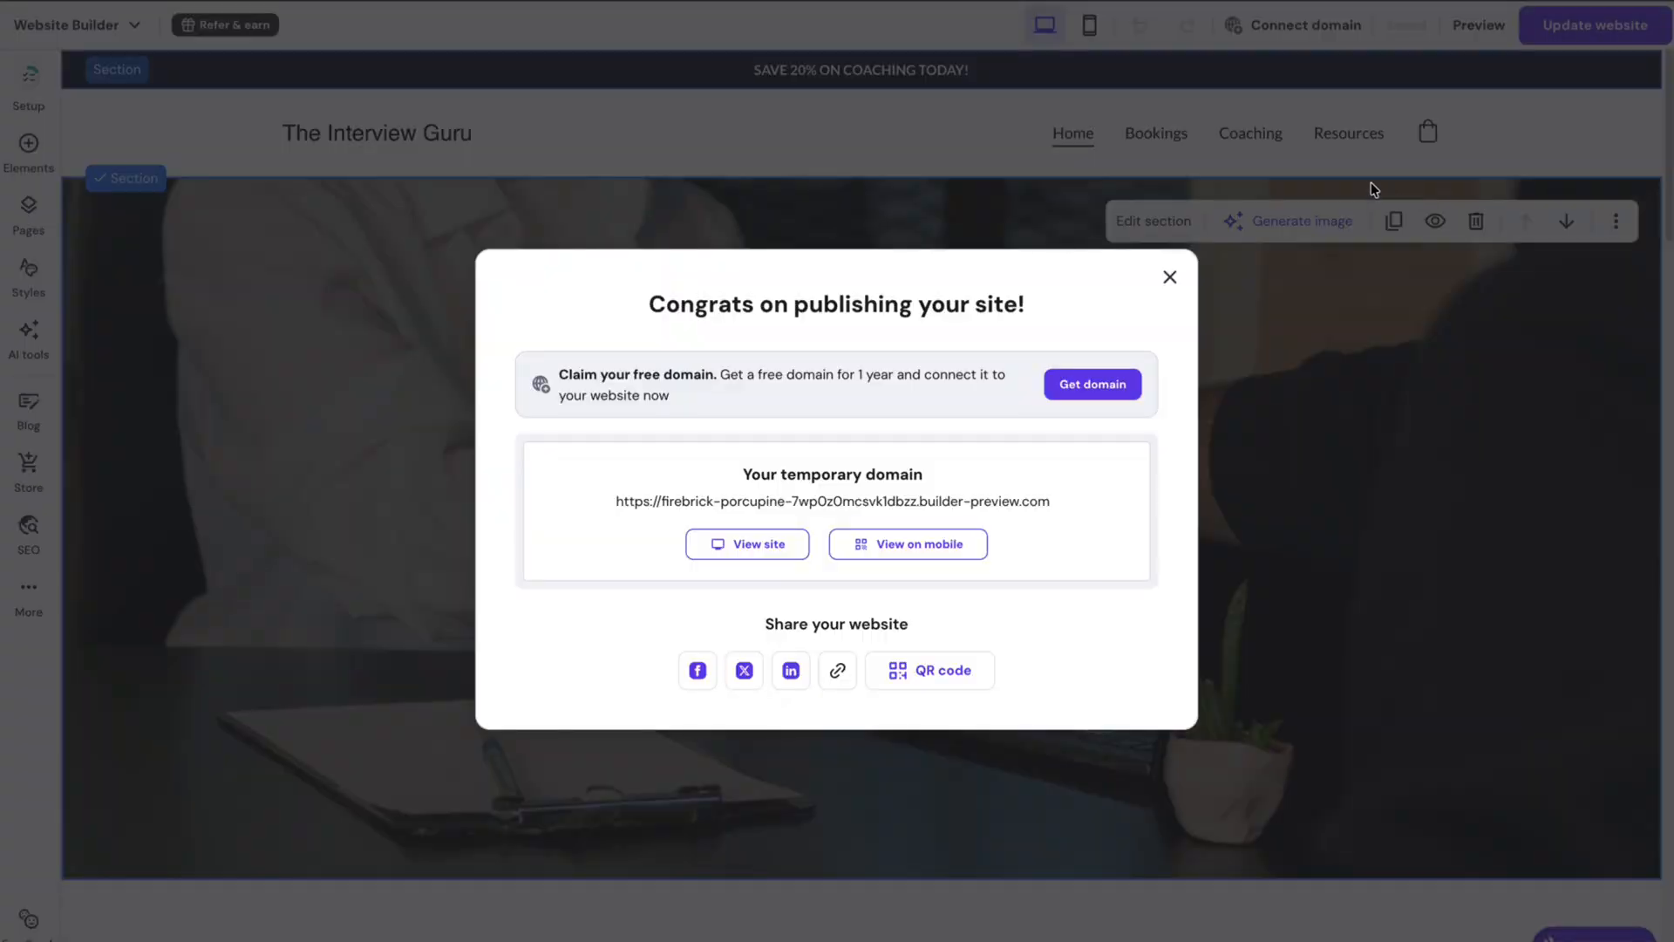